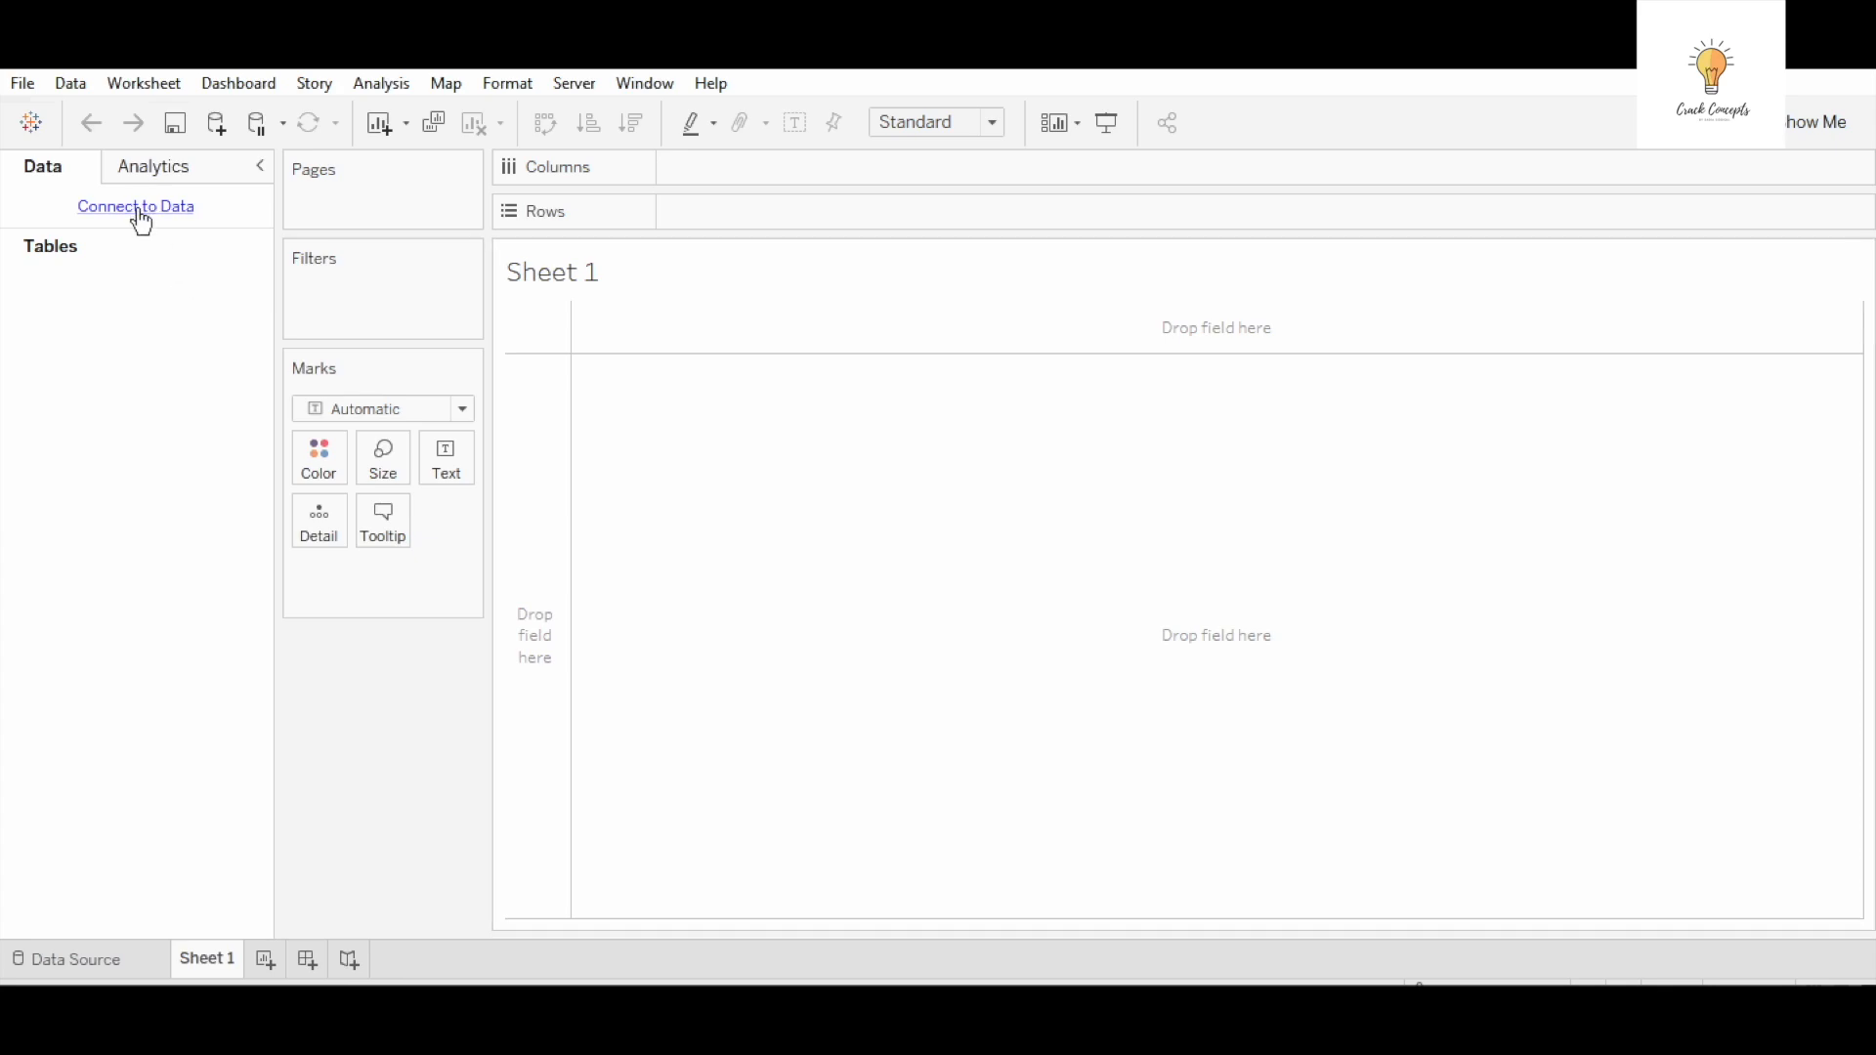
Connect the workbook to the saved Sample - Superstore data source and browse its Orders fields
click(134, 207)
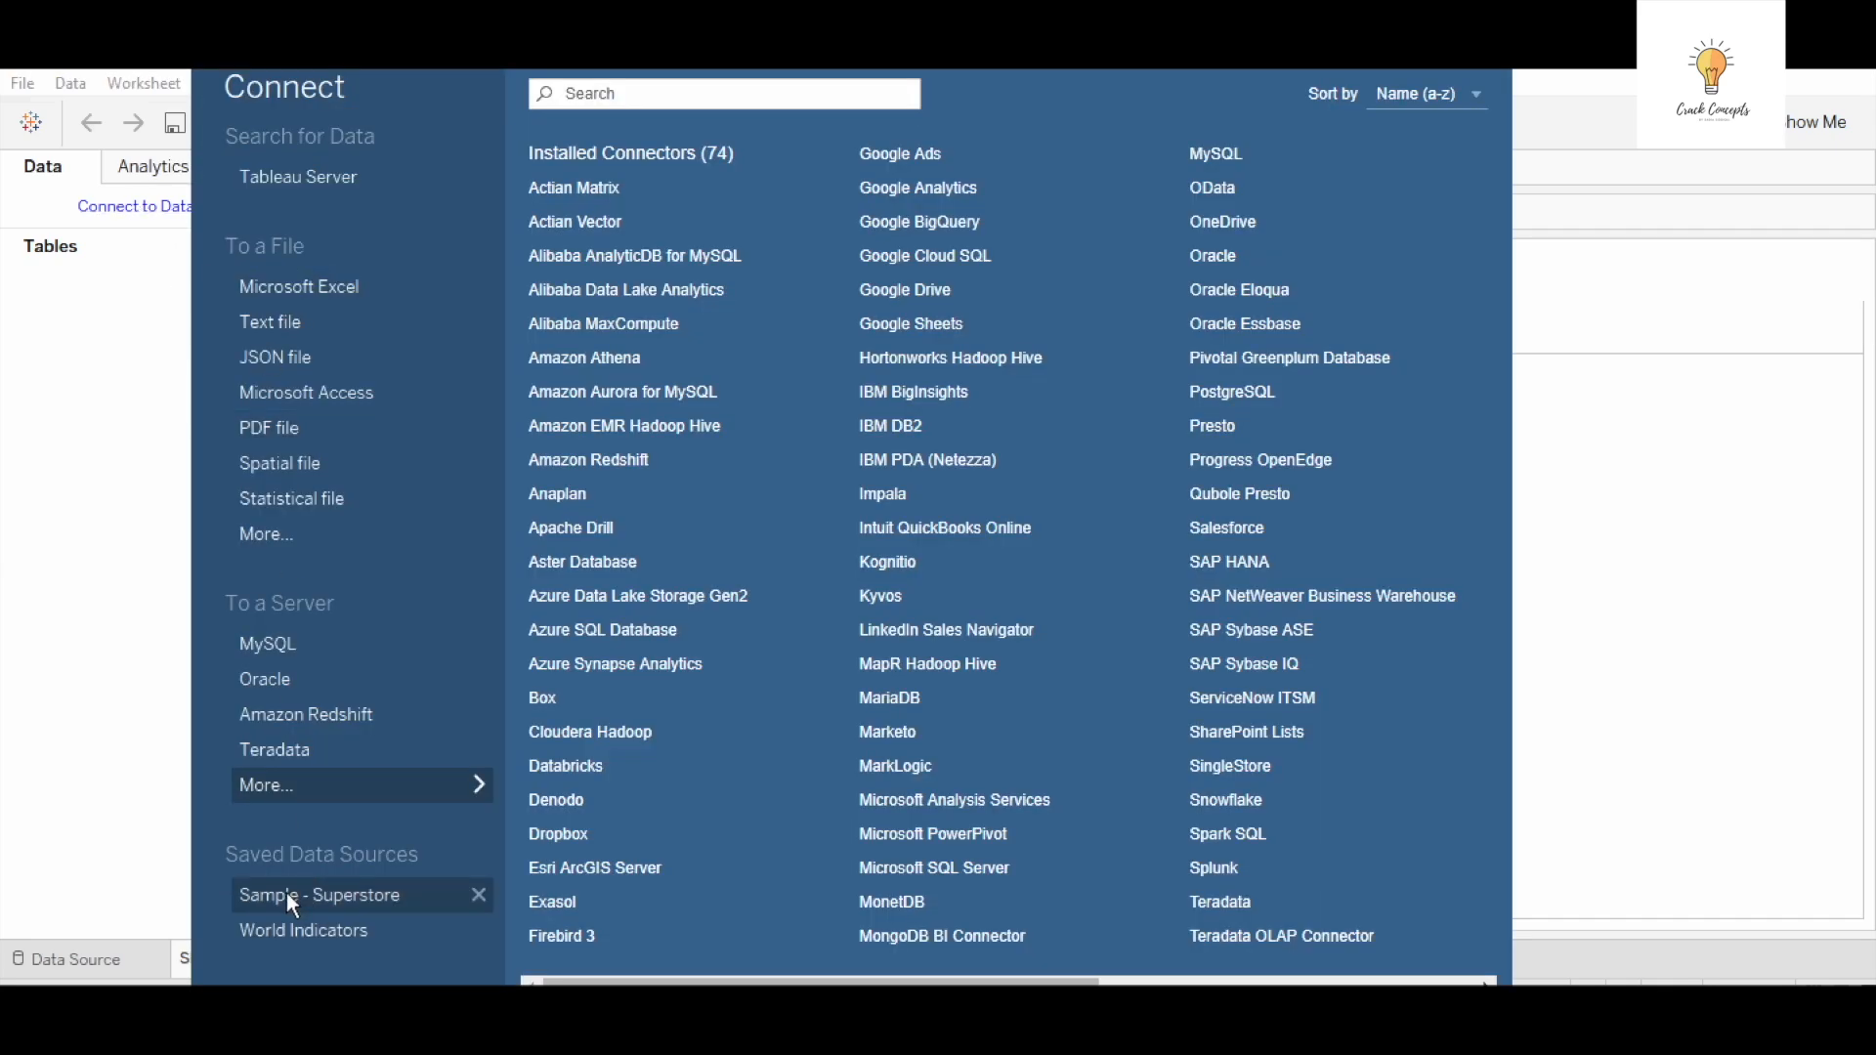
click(319, 894)
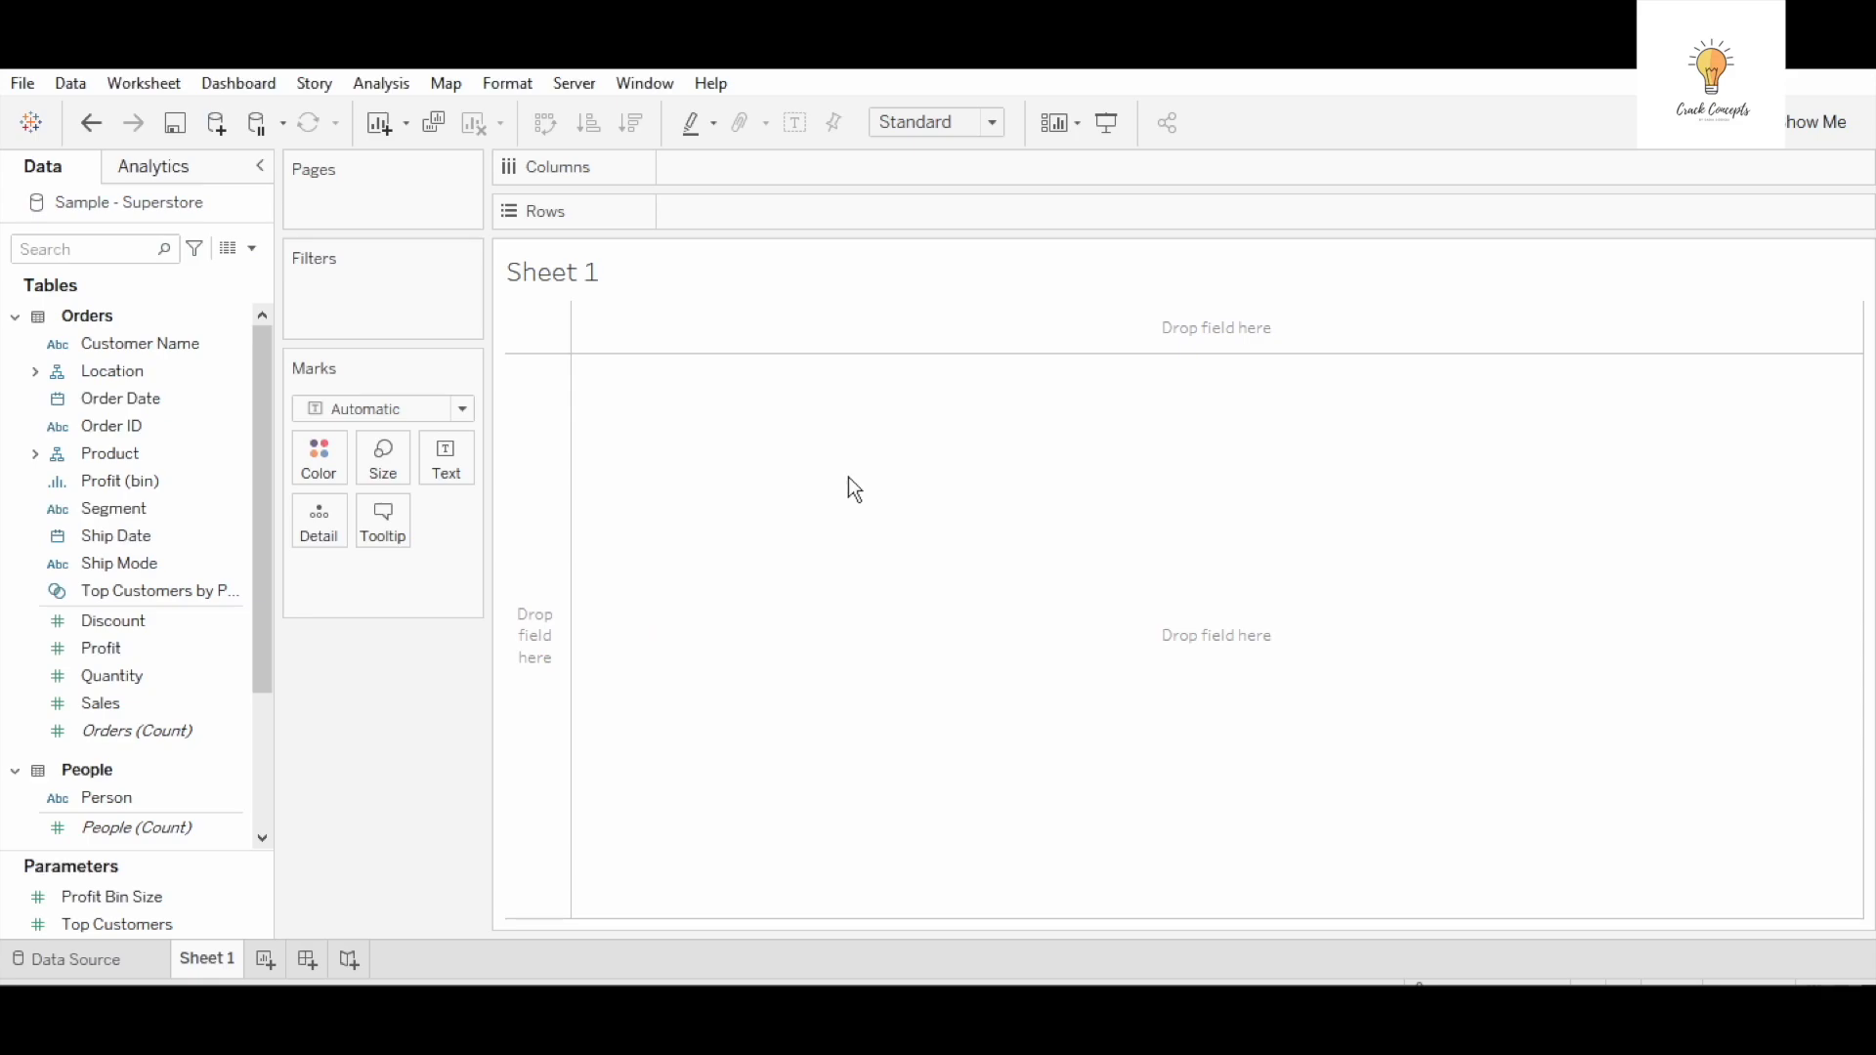
mouse_move(265, 420)
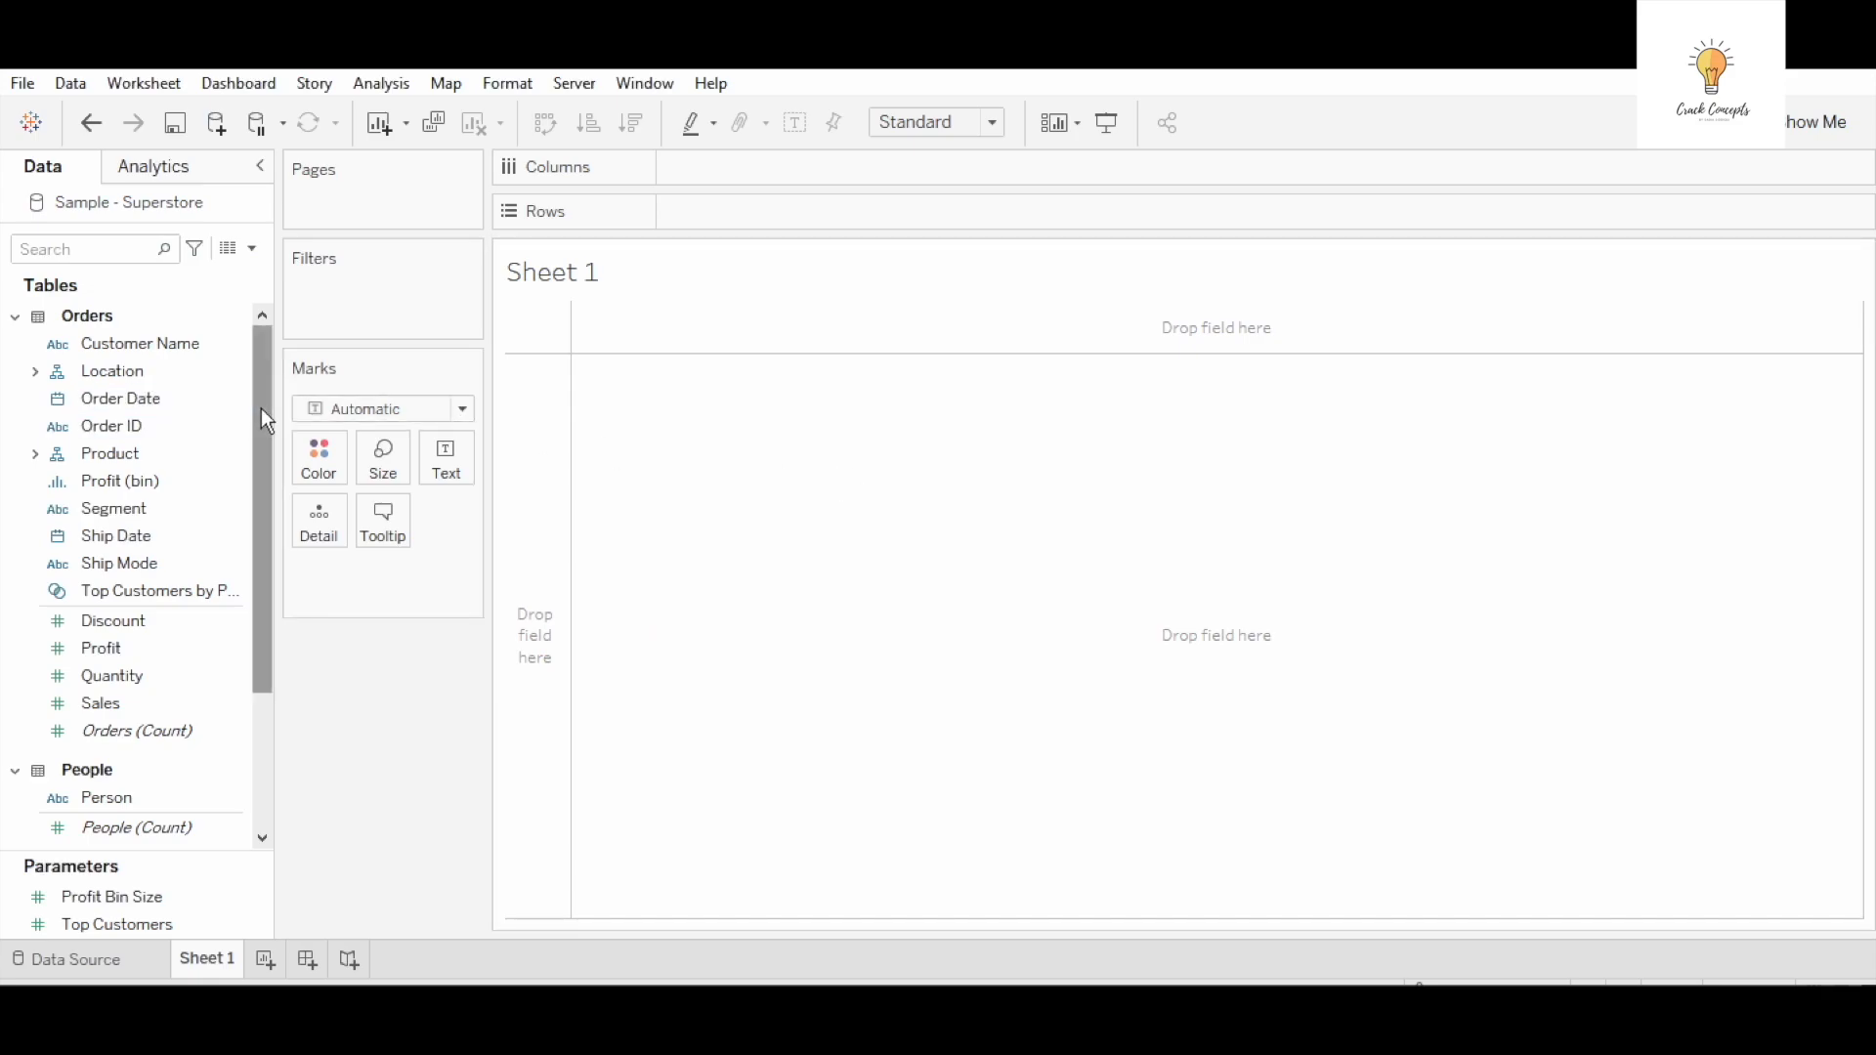
mouse_move(114, 454)
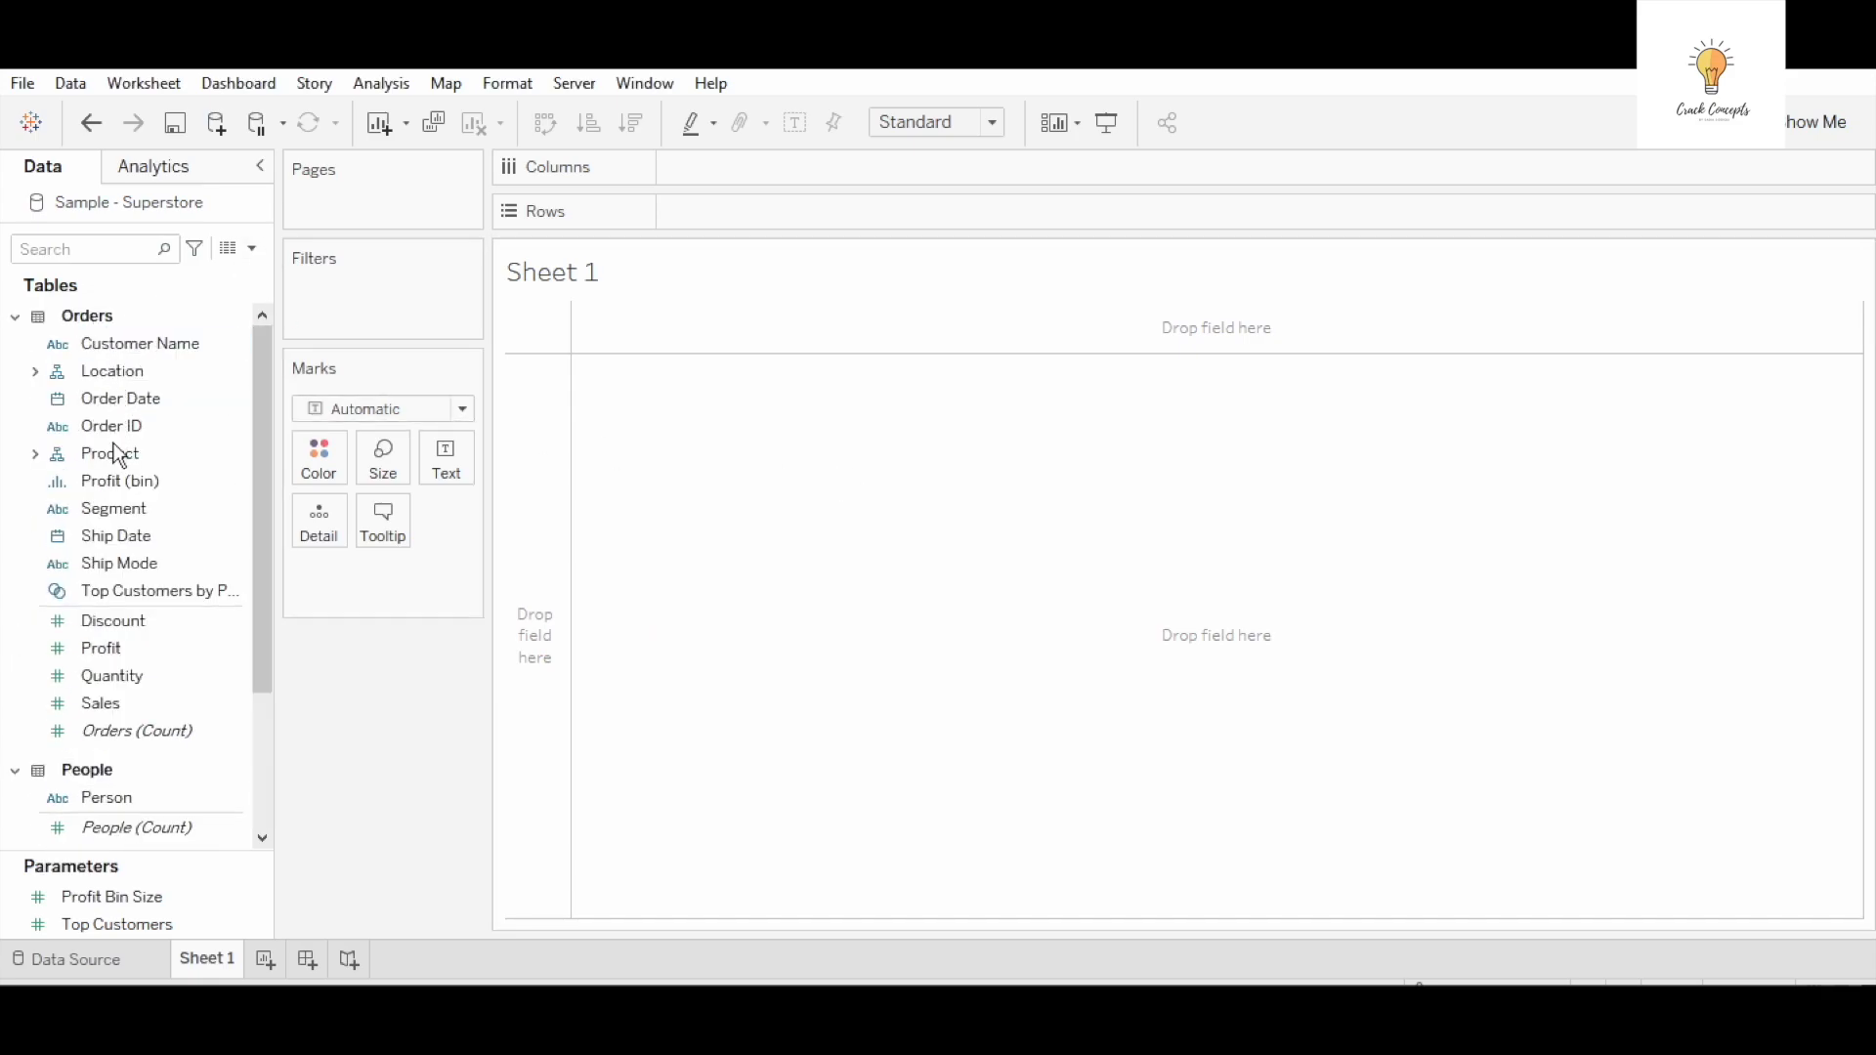
click(113, 508)
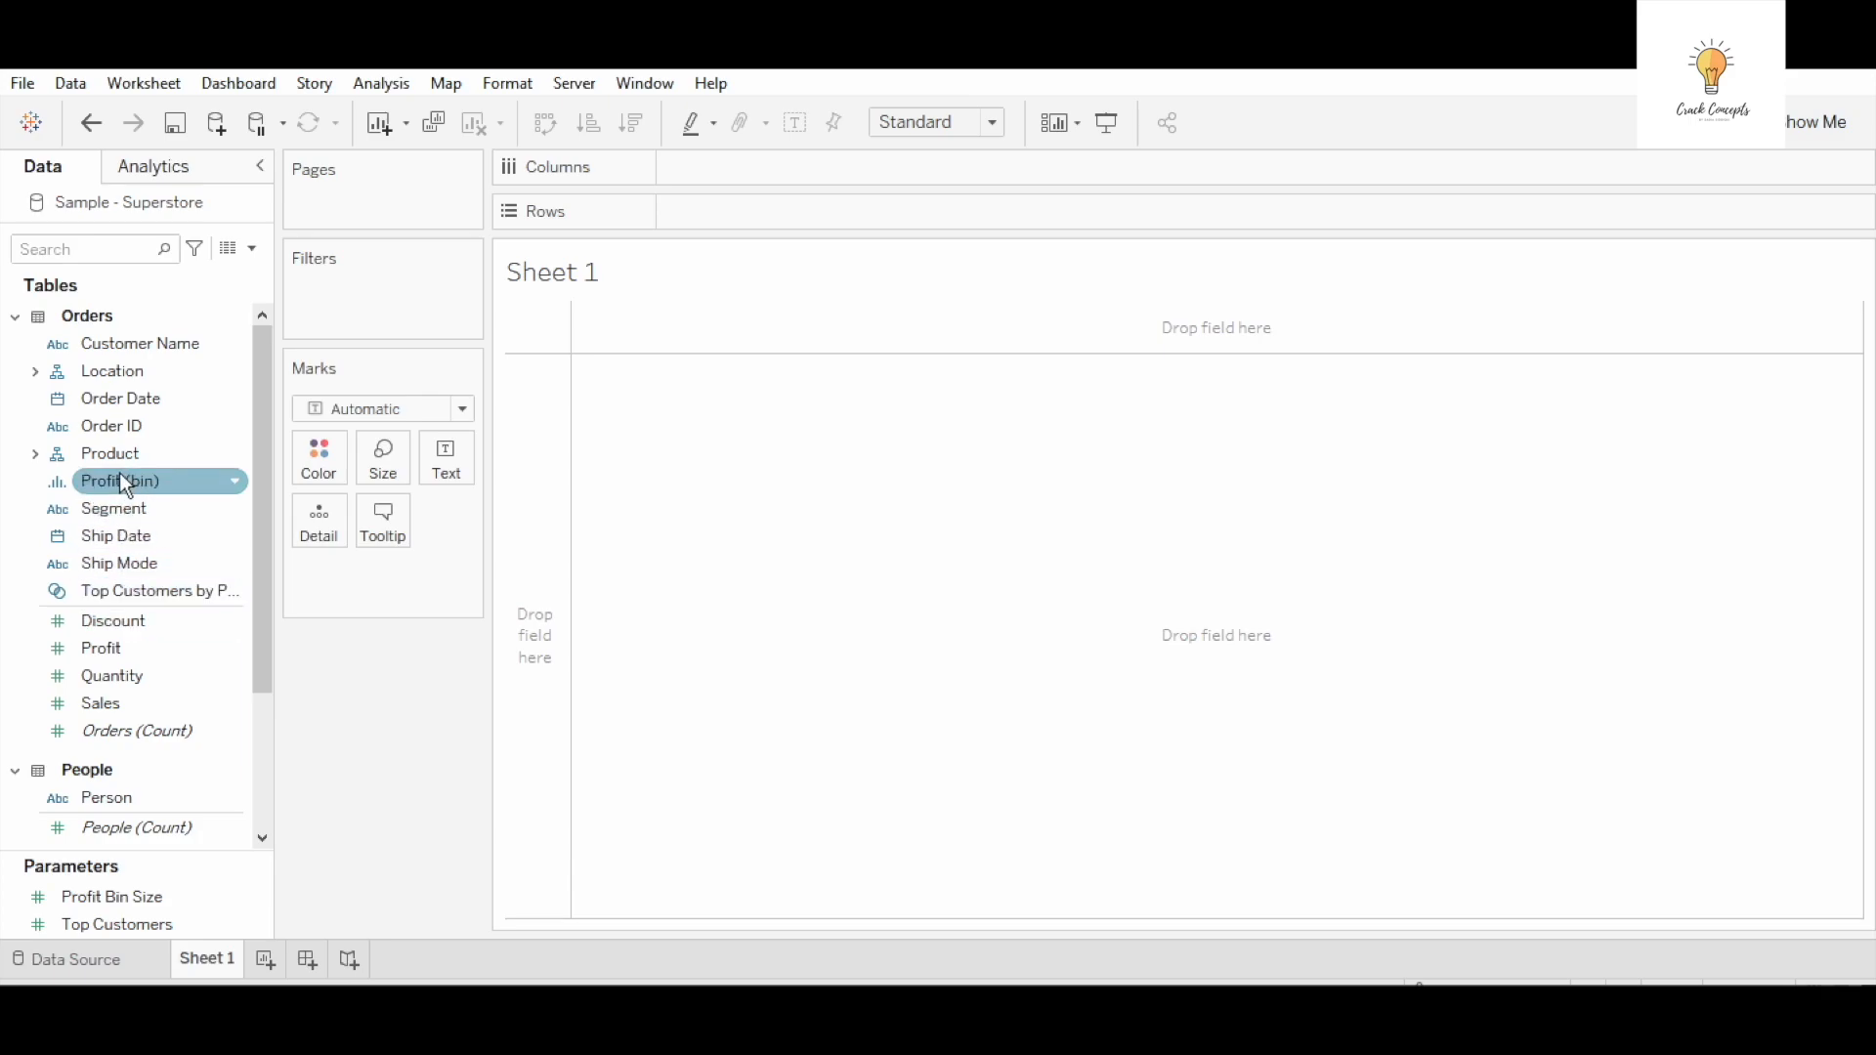
click(114, 621)
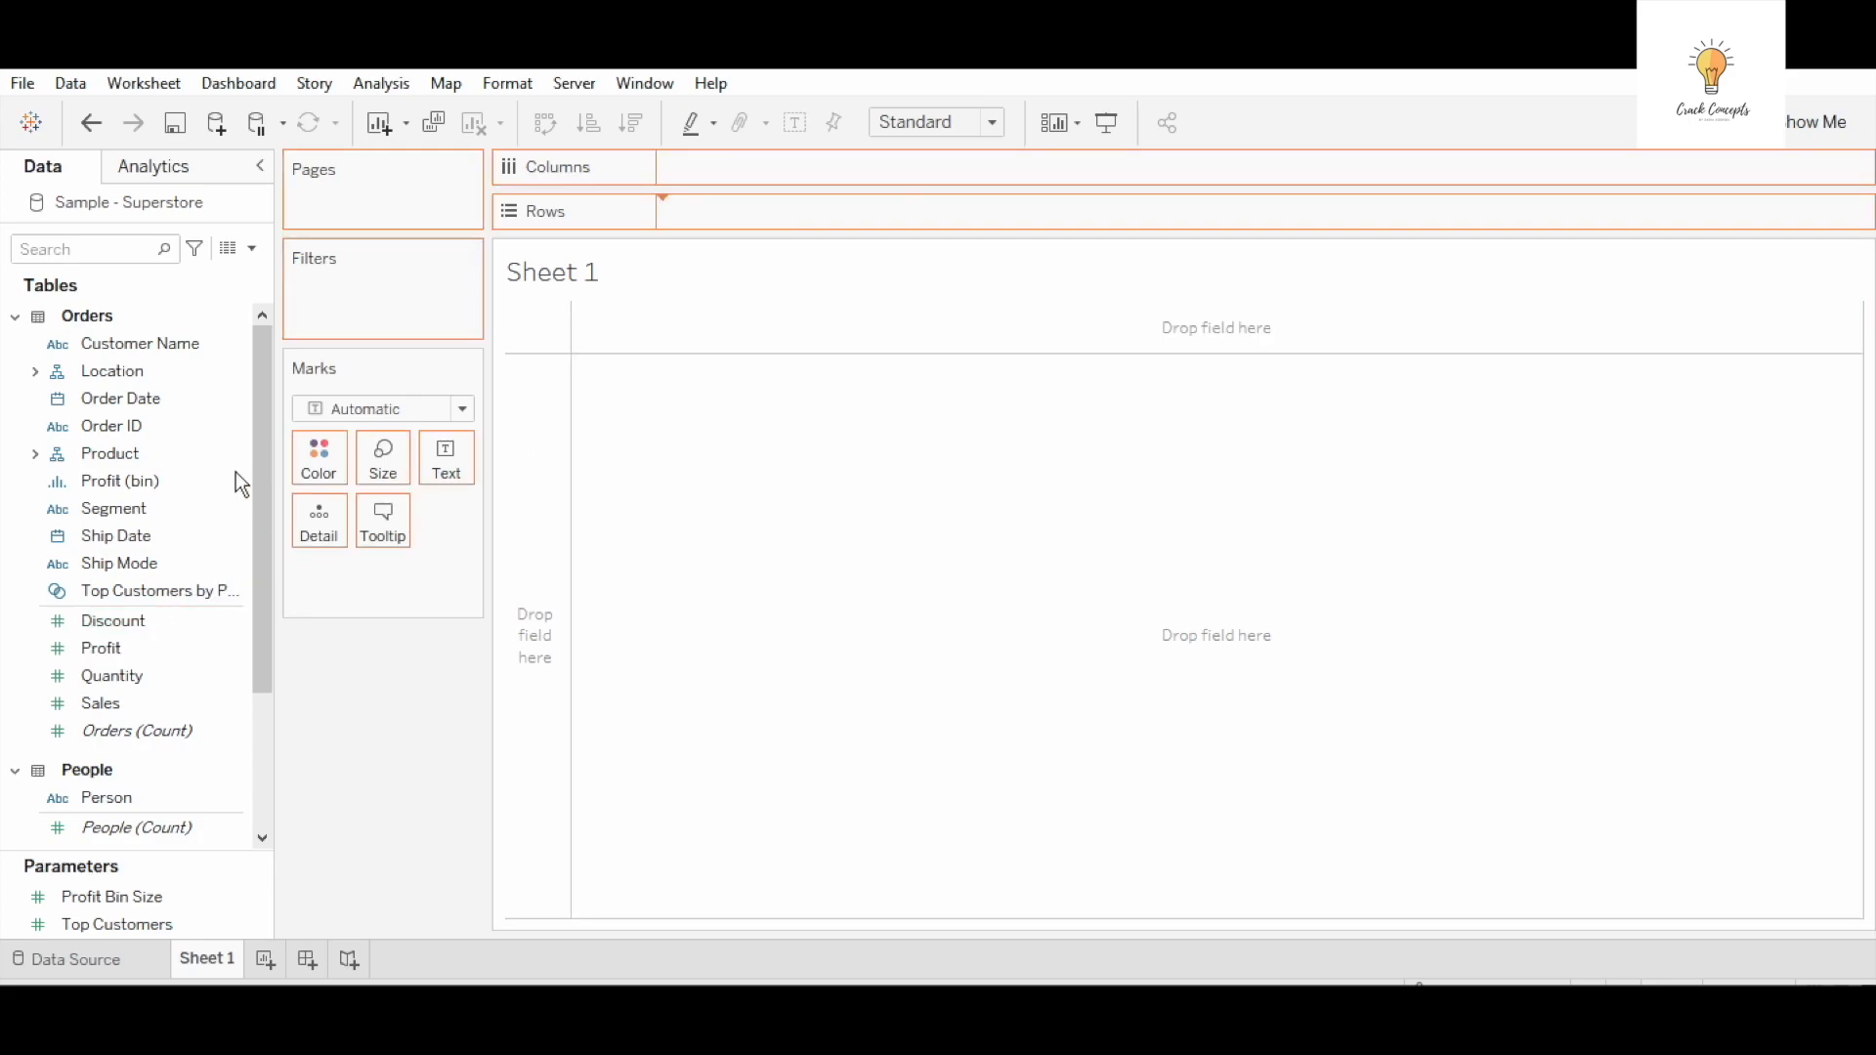
Build a bar chart of SUM(Profit) for Consumer, Corporate and Home Office segments
drag(99, 647, 754, 211)
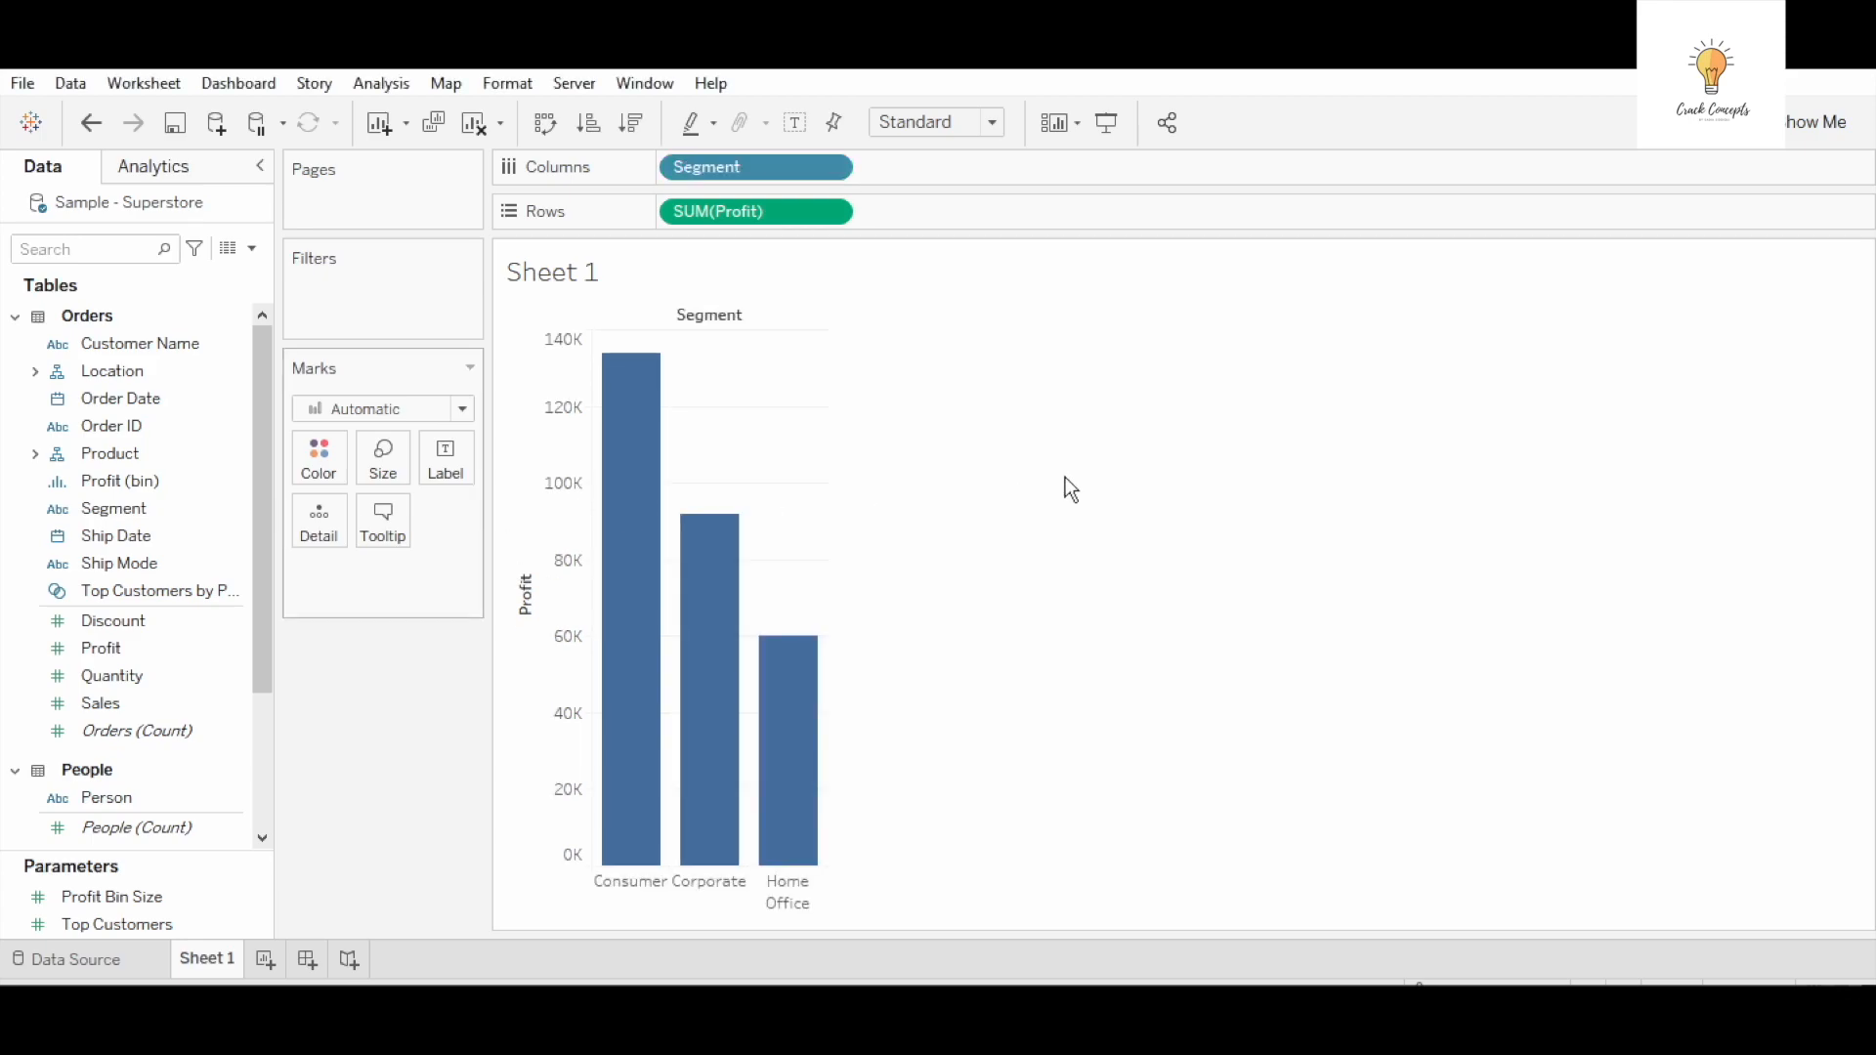
mouse_move(625, 758)
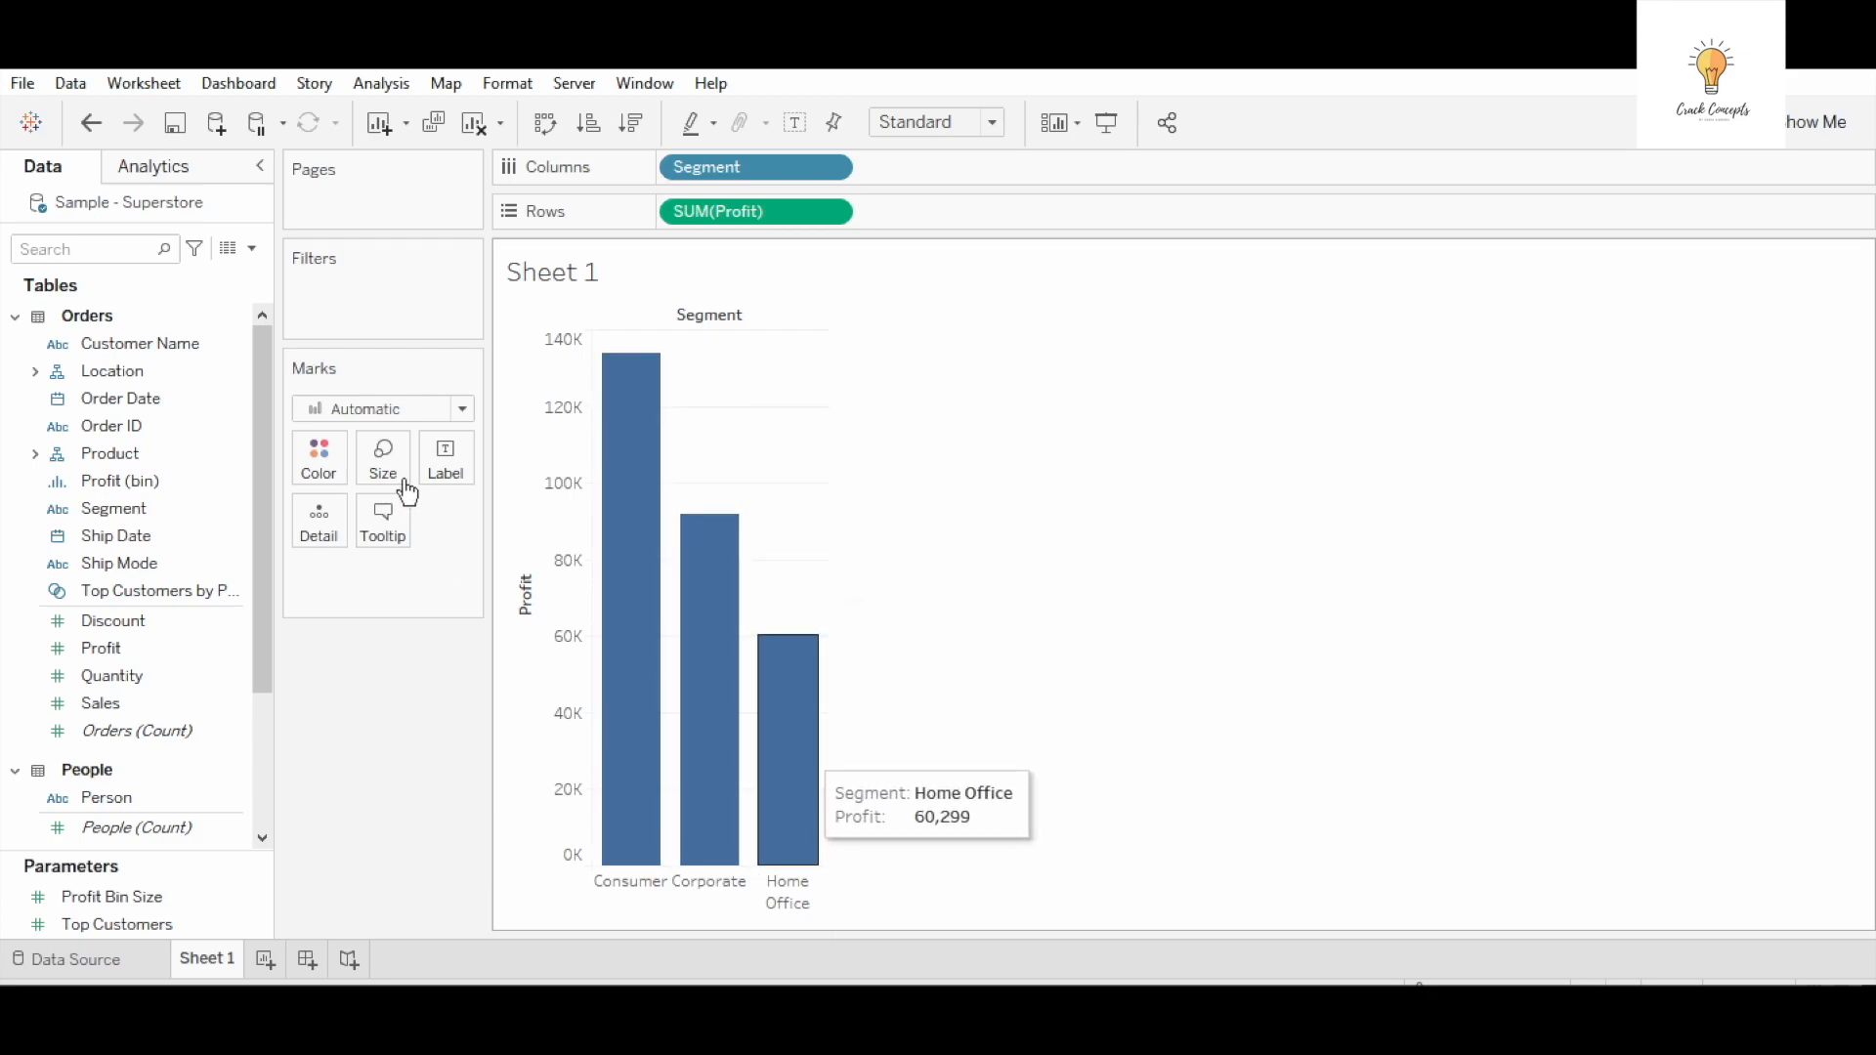
click(111, 426)
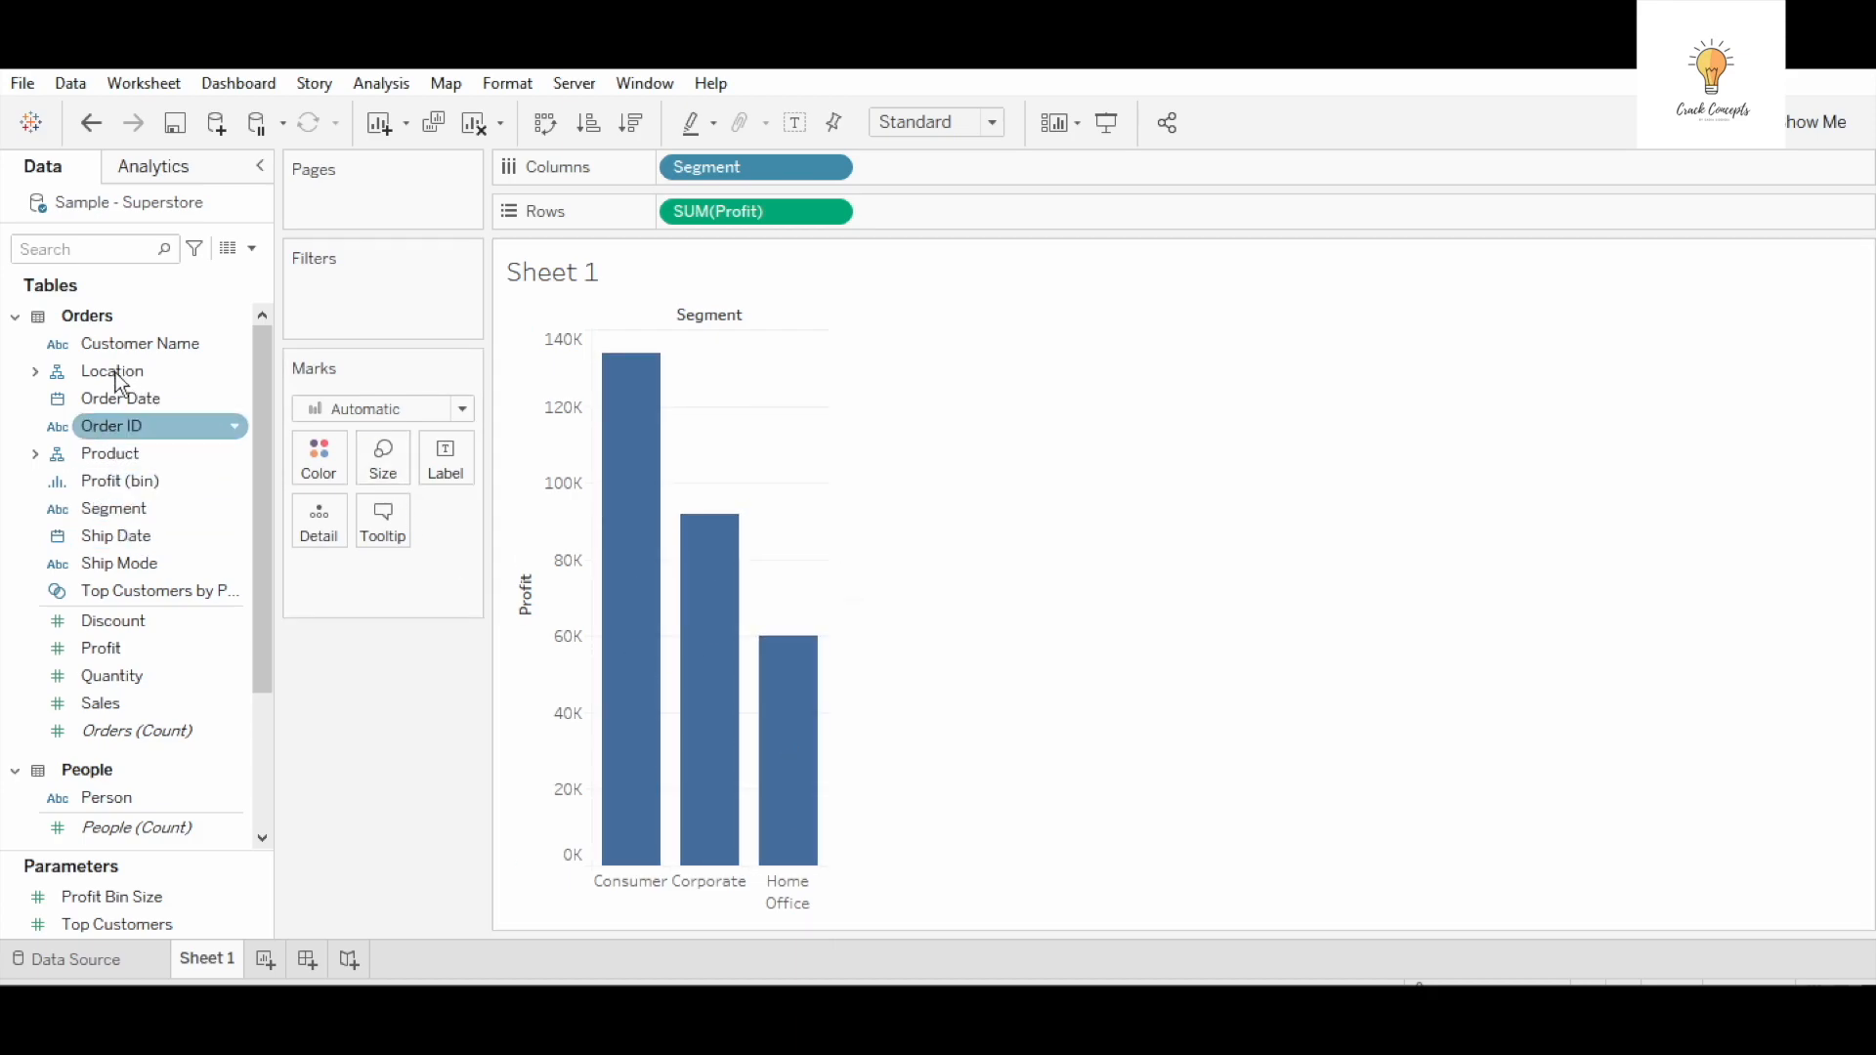
Add a City filter keeping all cities and show it beside the chart
click(35, 371)
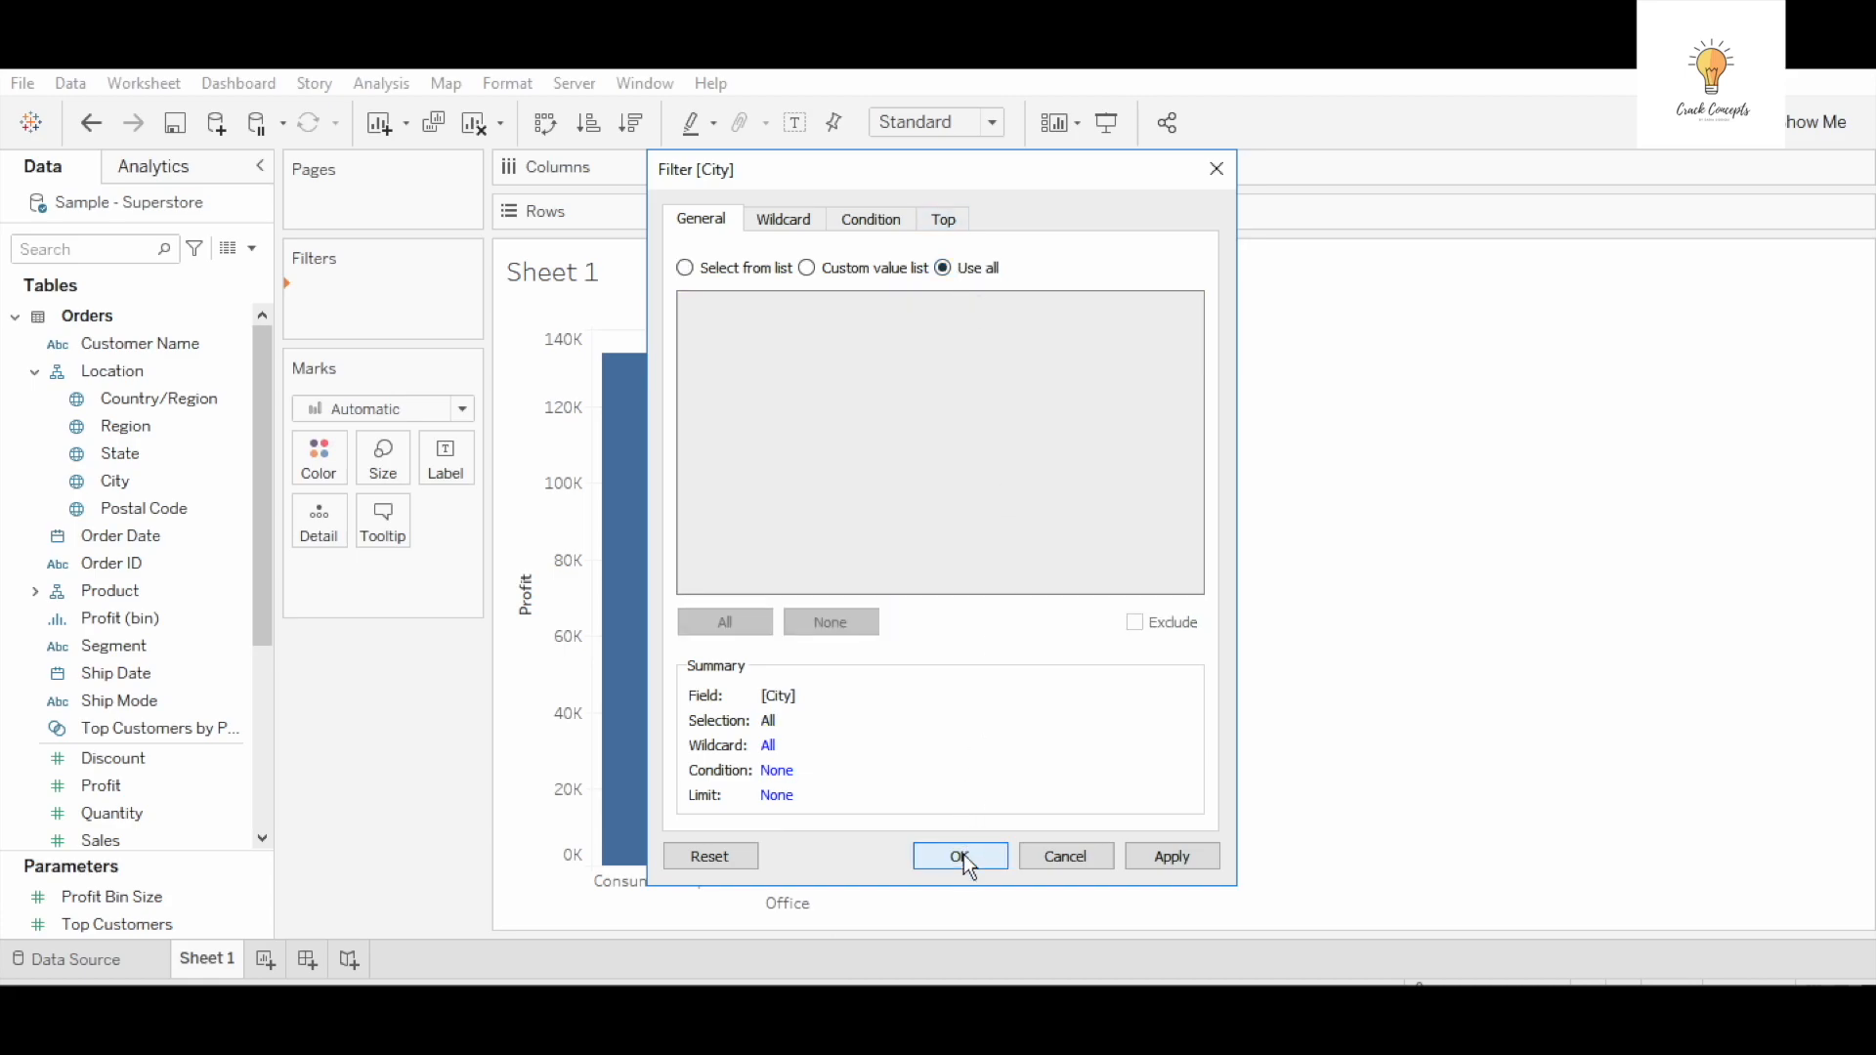
click(961, 856)
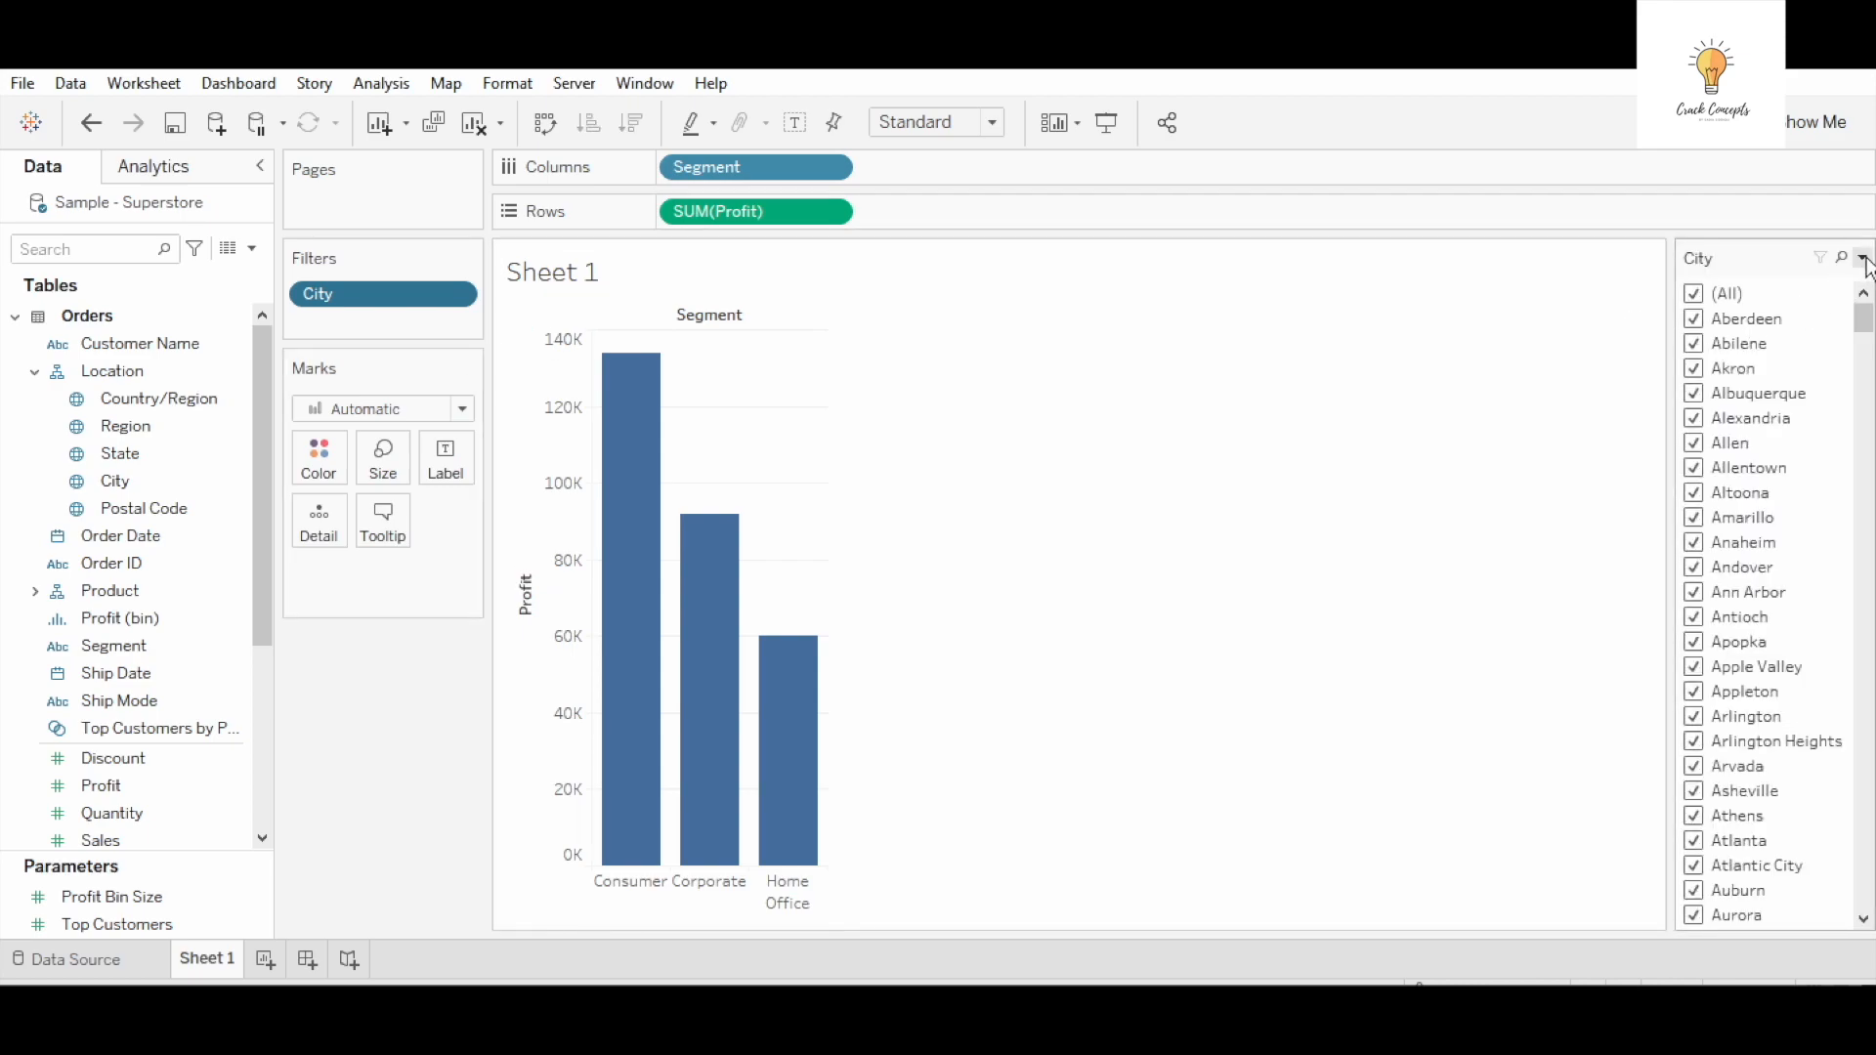
click(1866, 258)
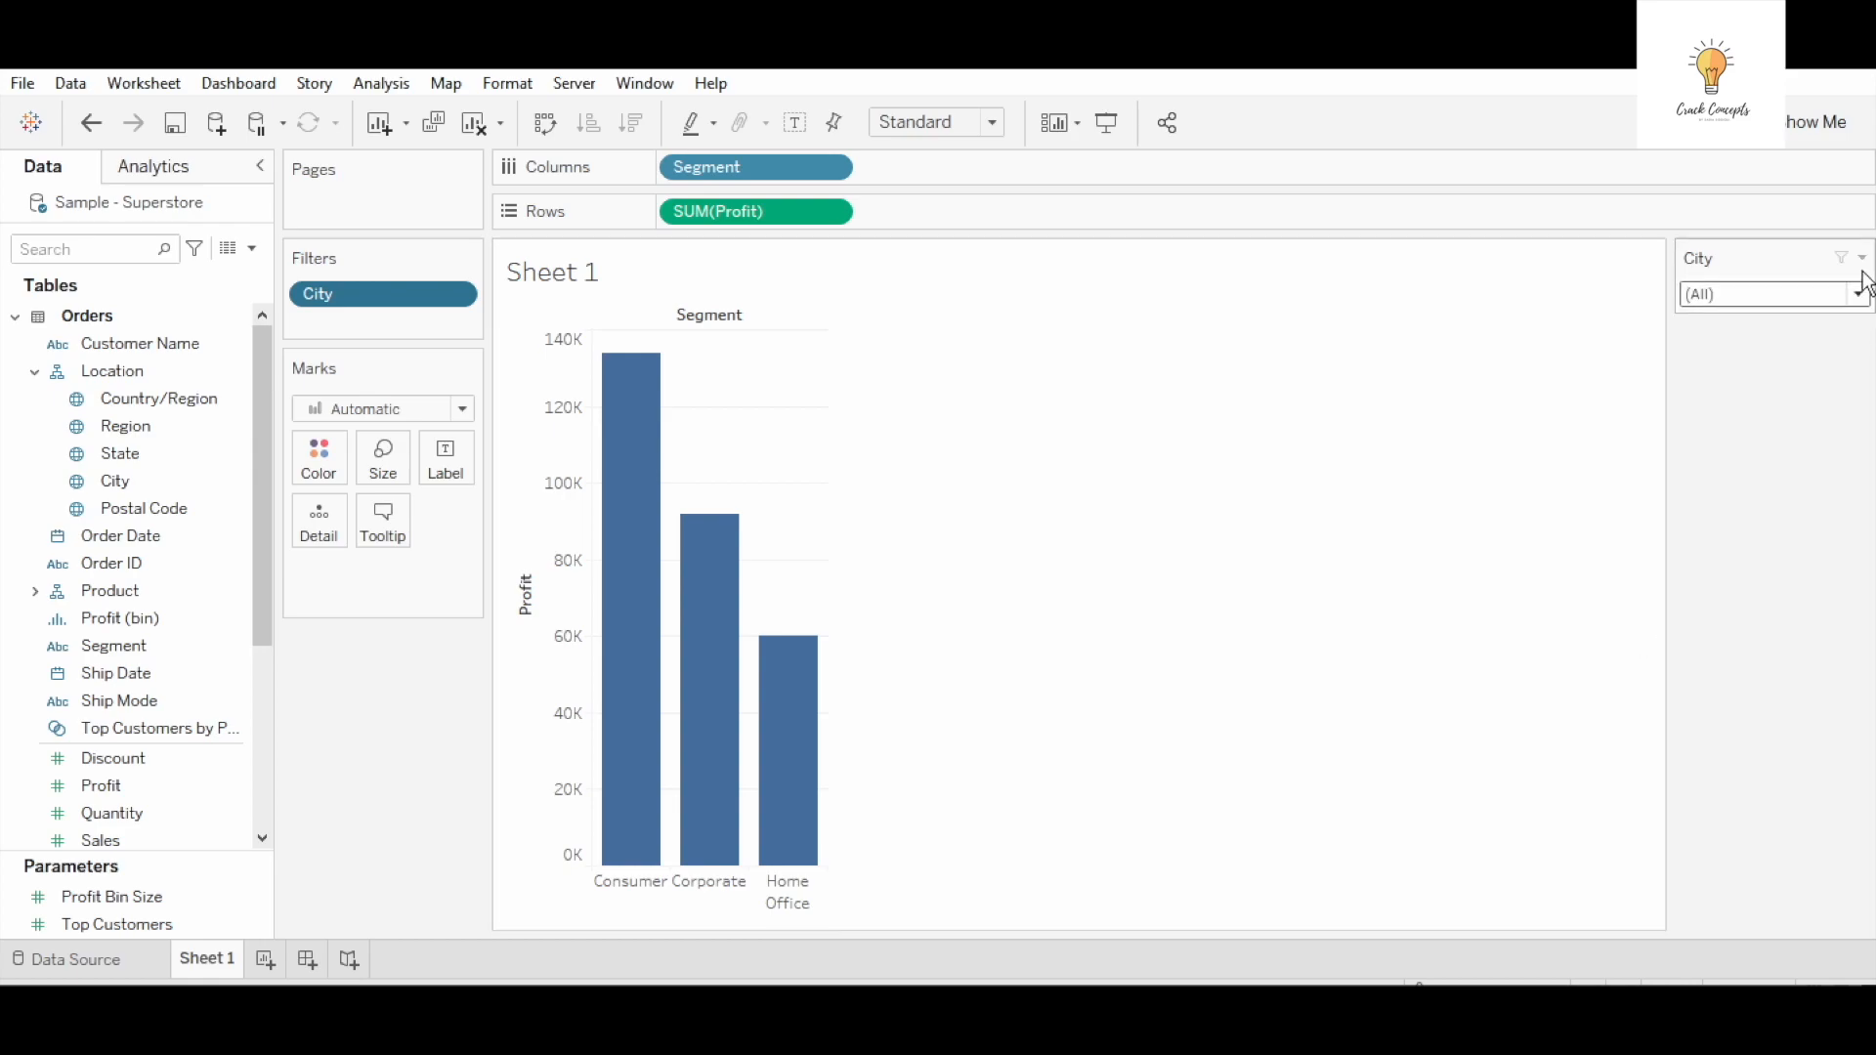
Switch the City filter card to a Single Value (dropdown) and check its list of cities
click(1864, 258)
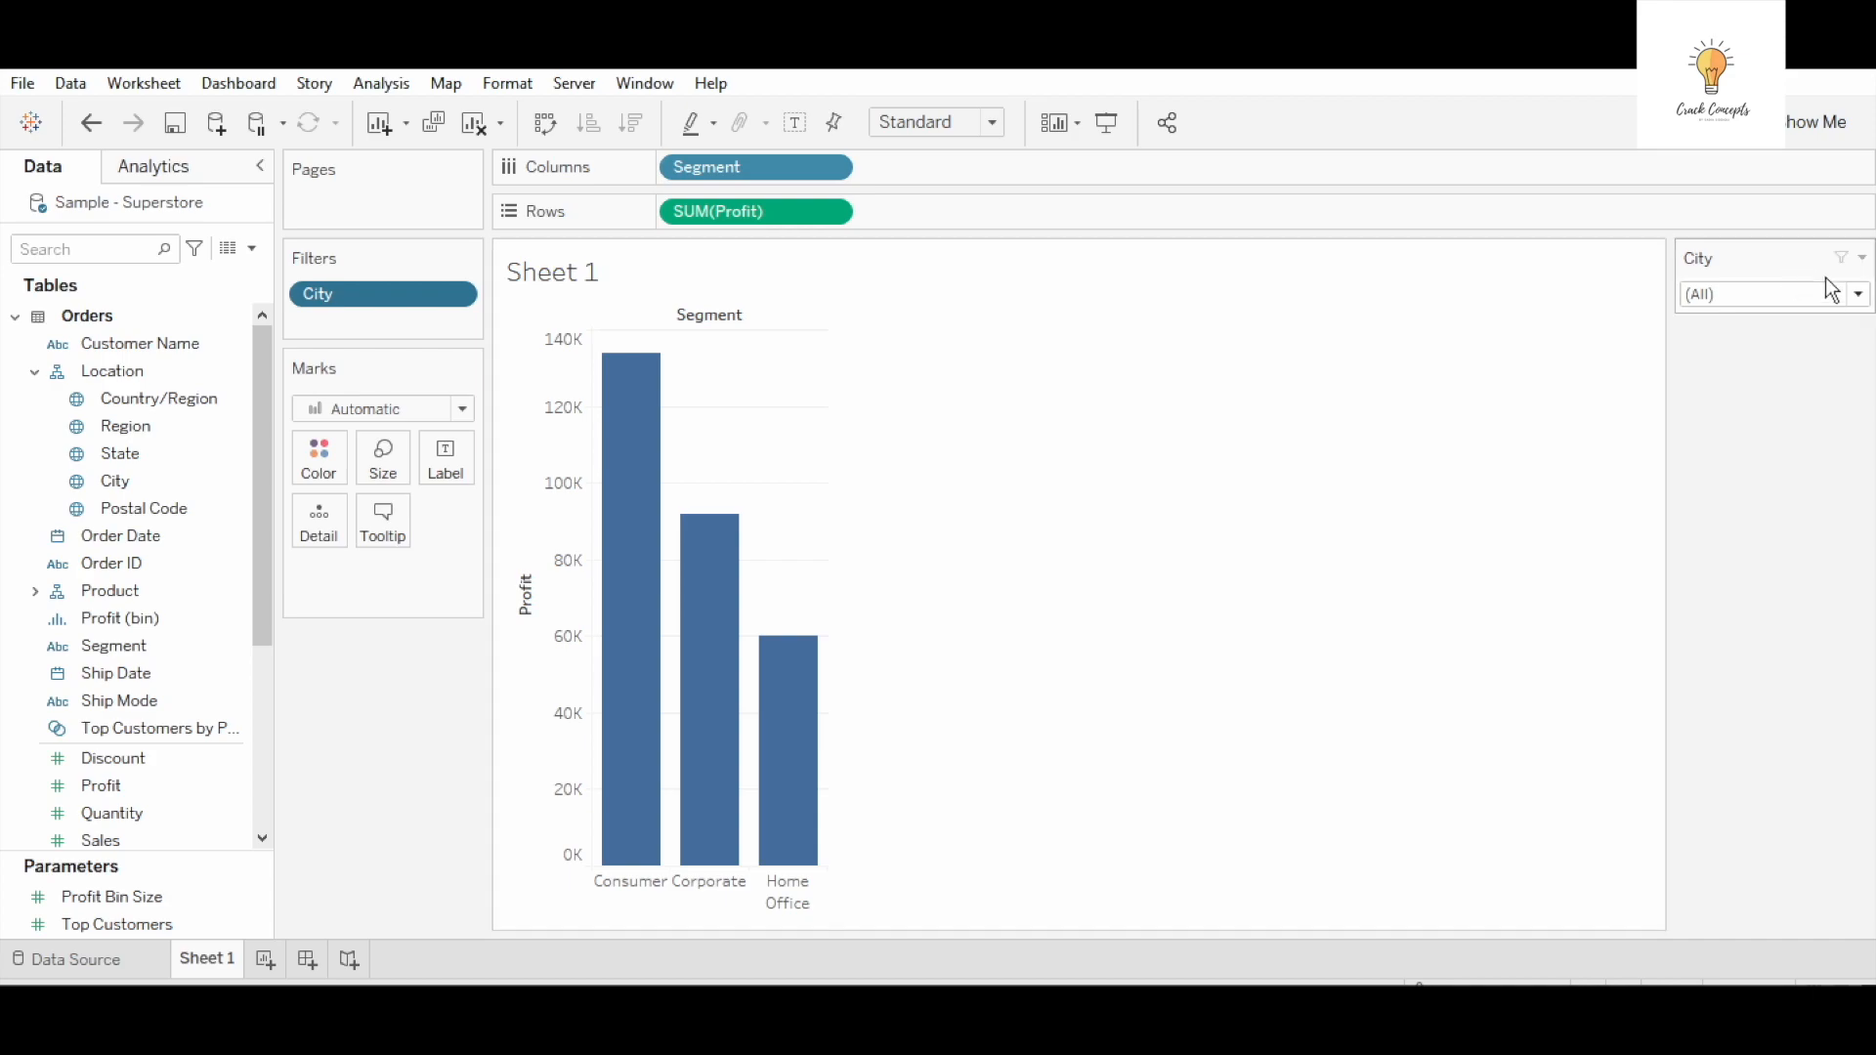
click(1856, 293)
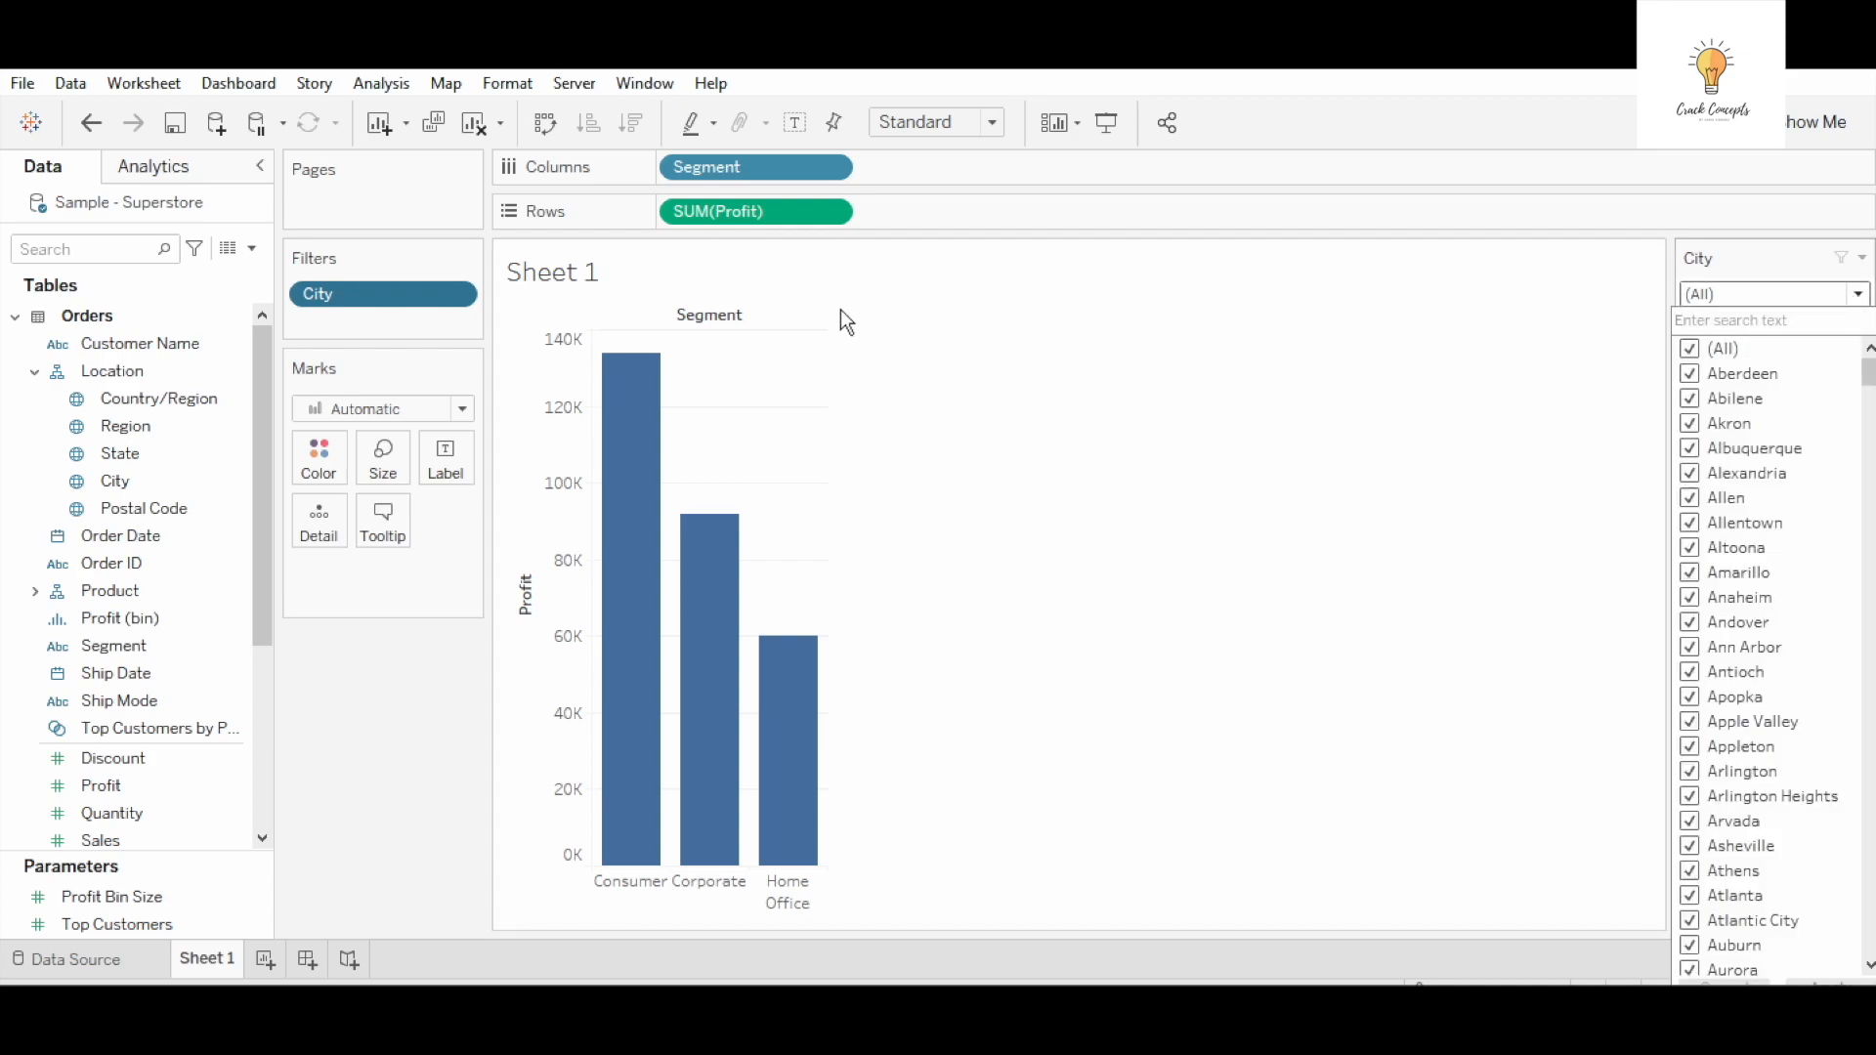
click(114, 481)
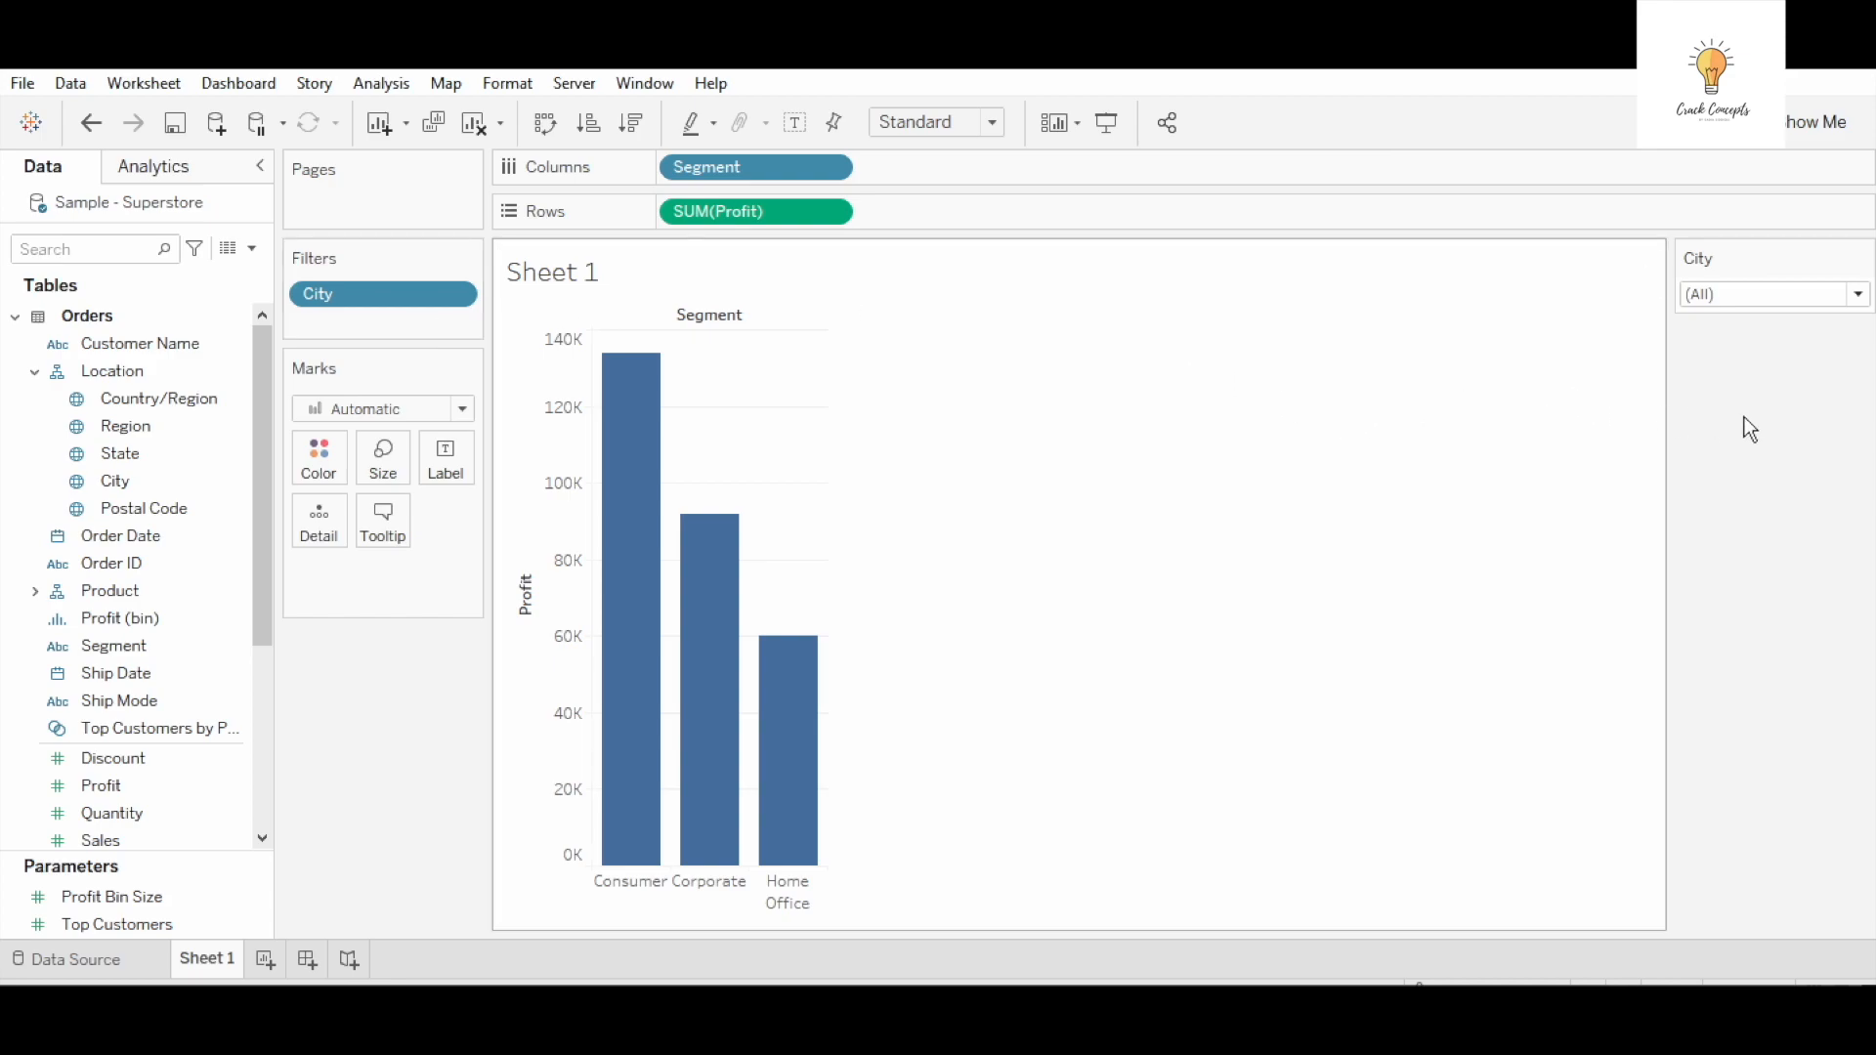
click(1856, 293)
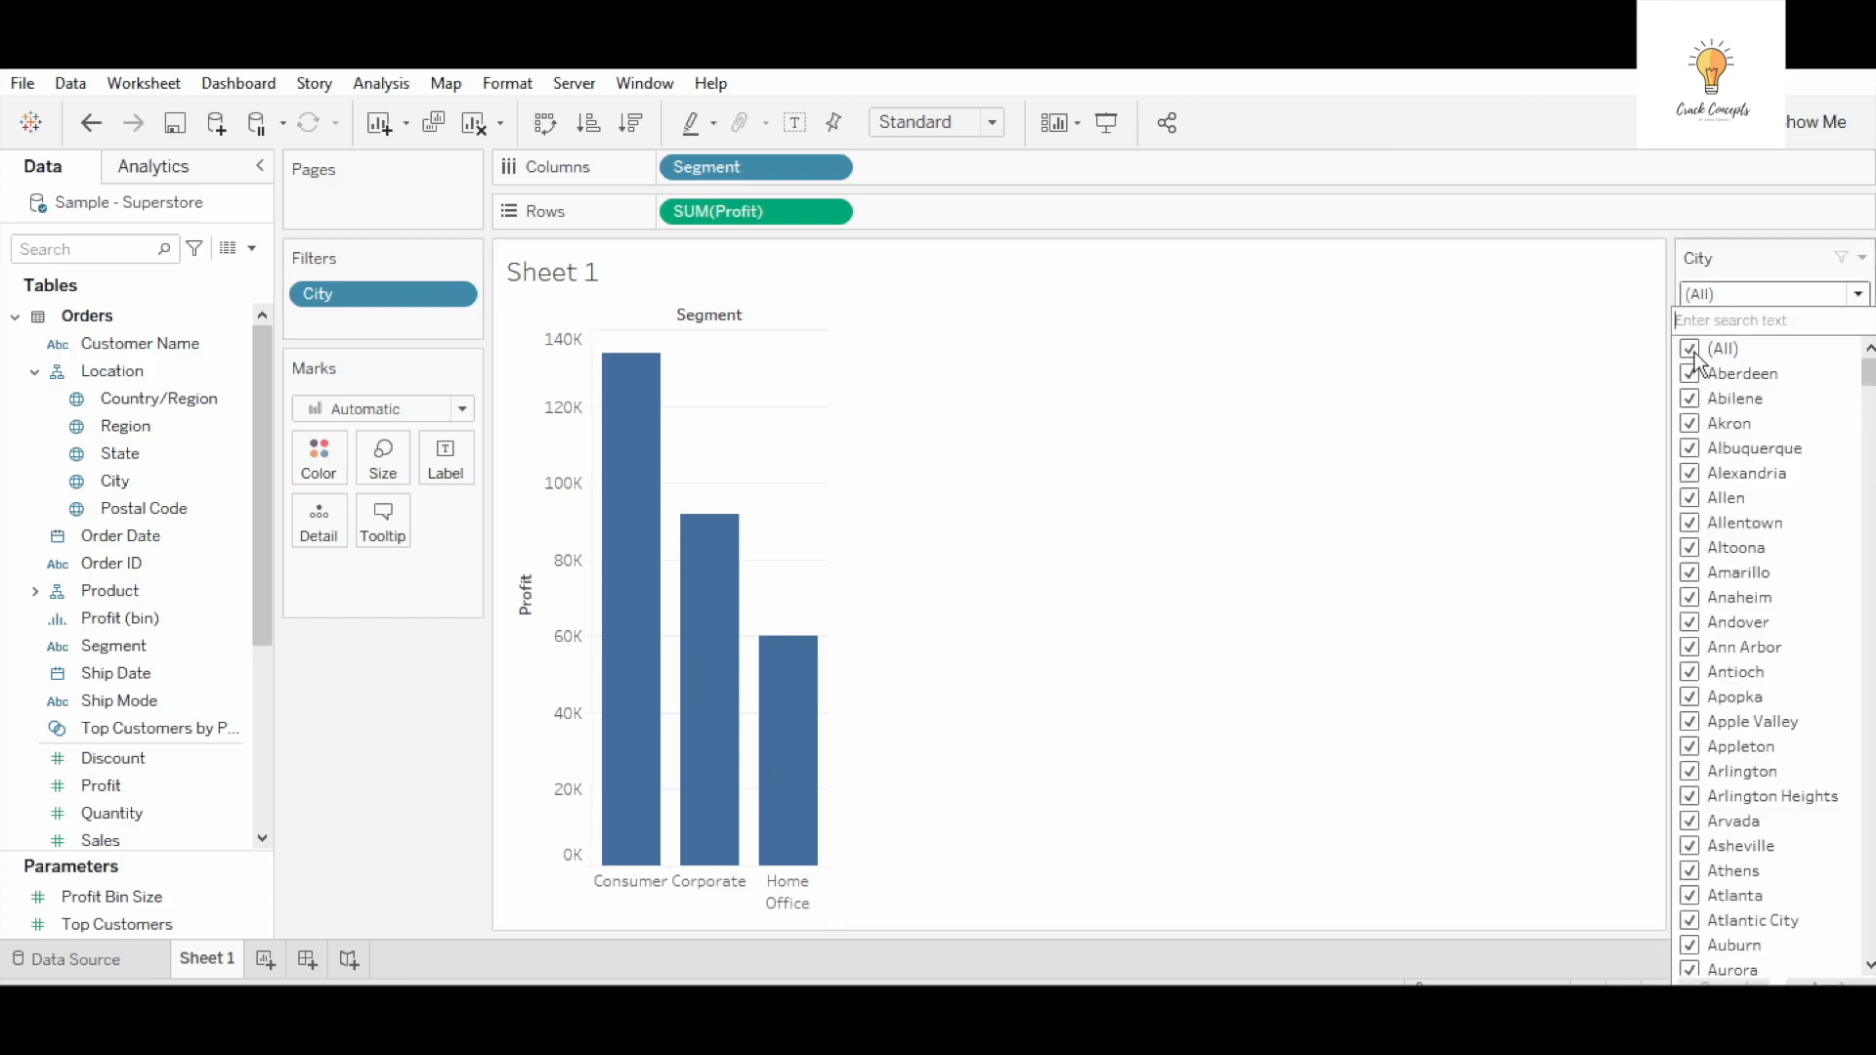
click(1688, 348)
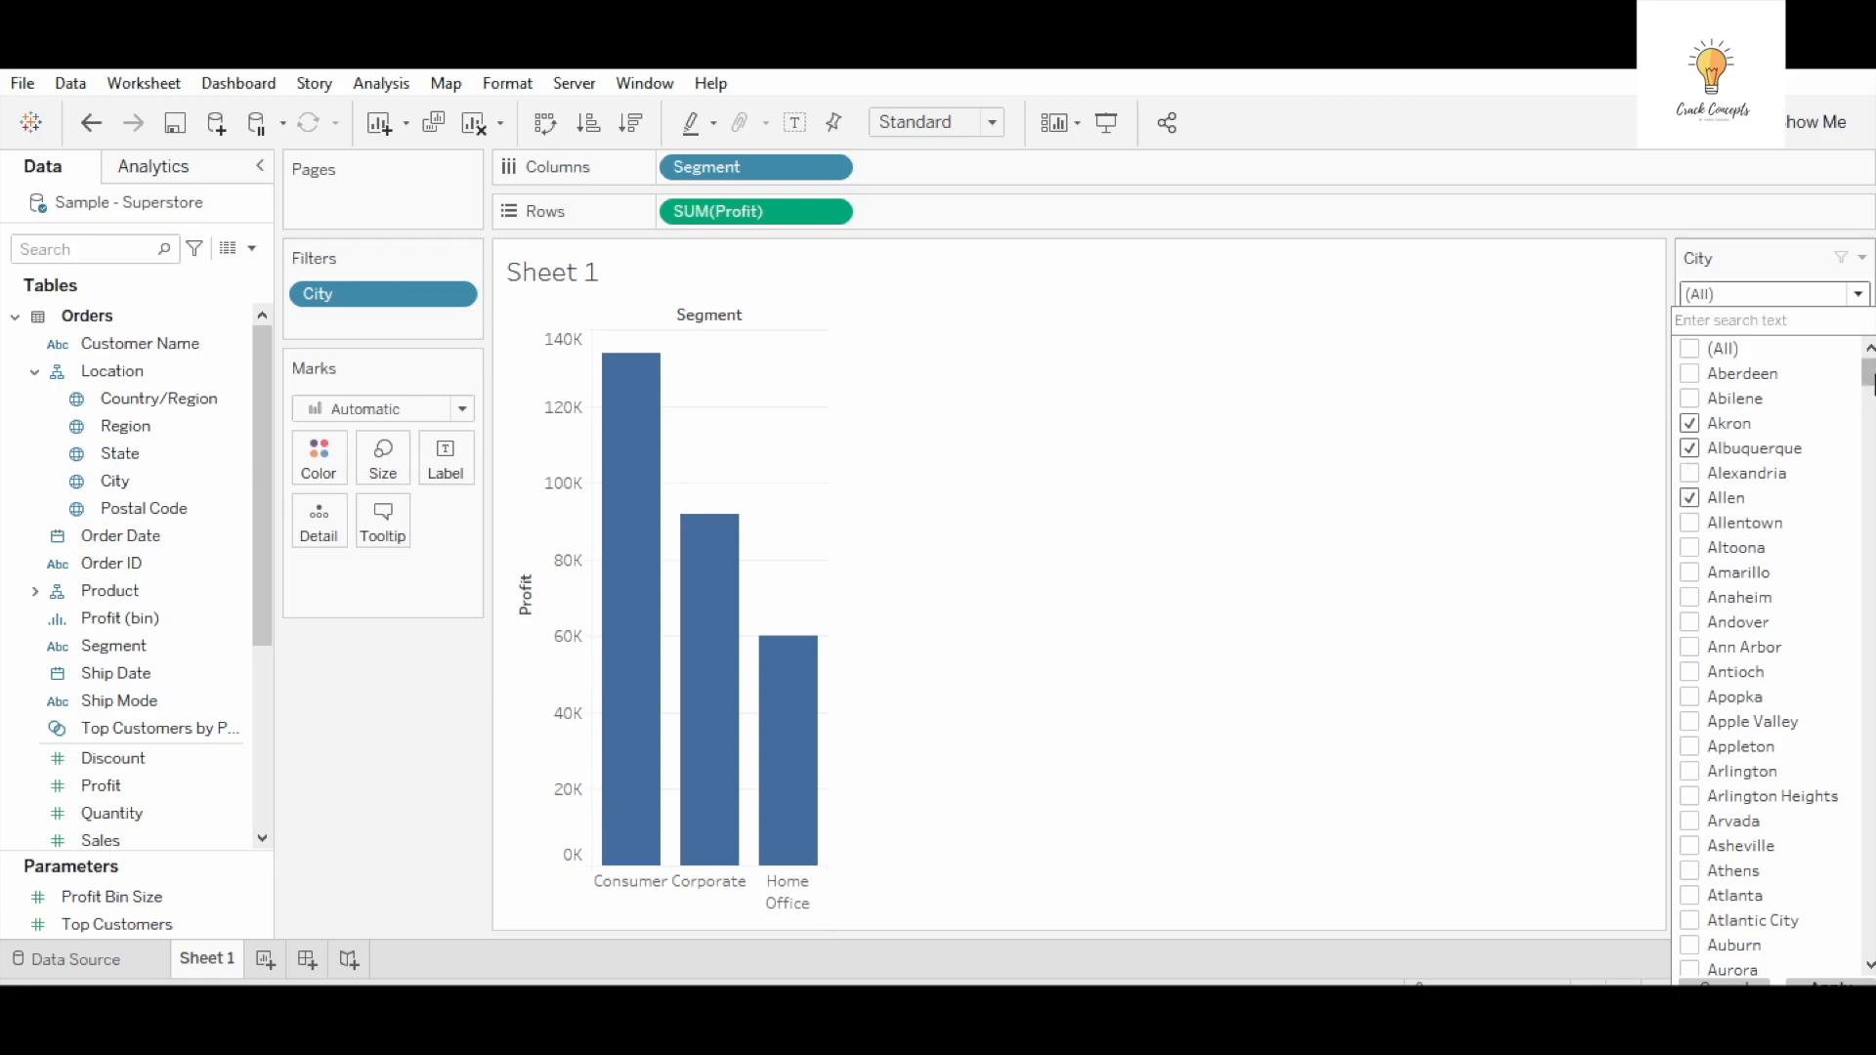
scroll(down, 3)
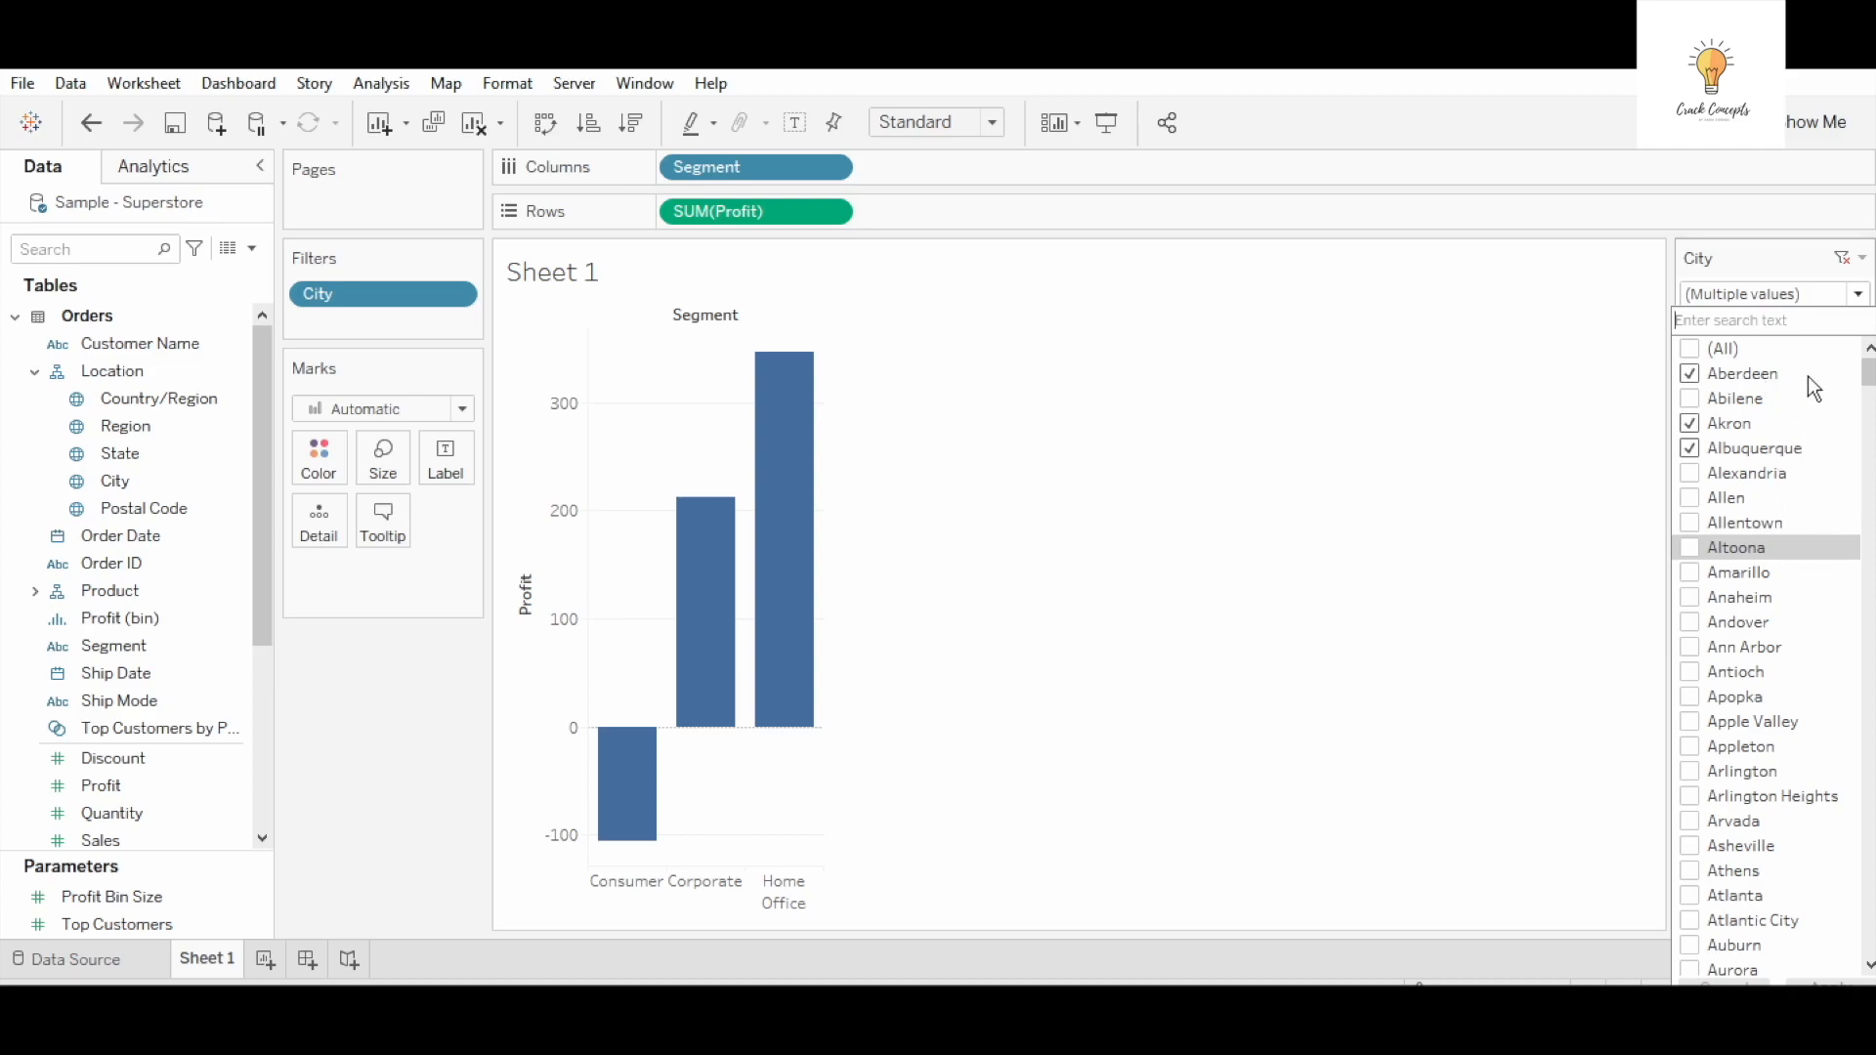
click(1688, 348)
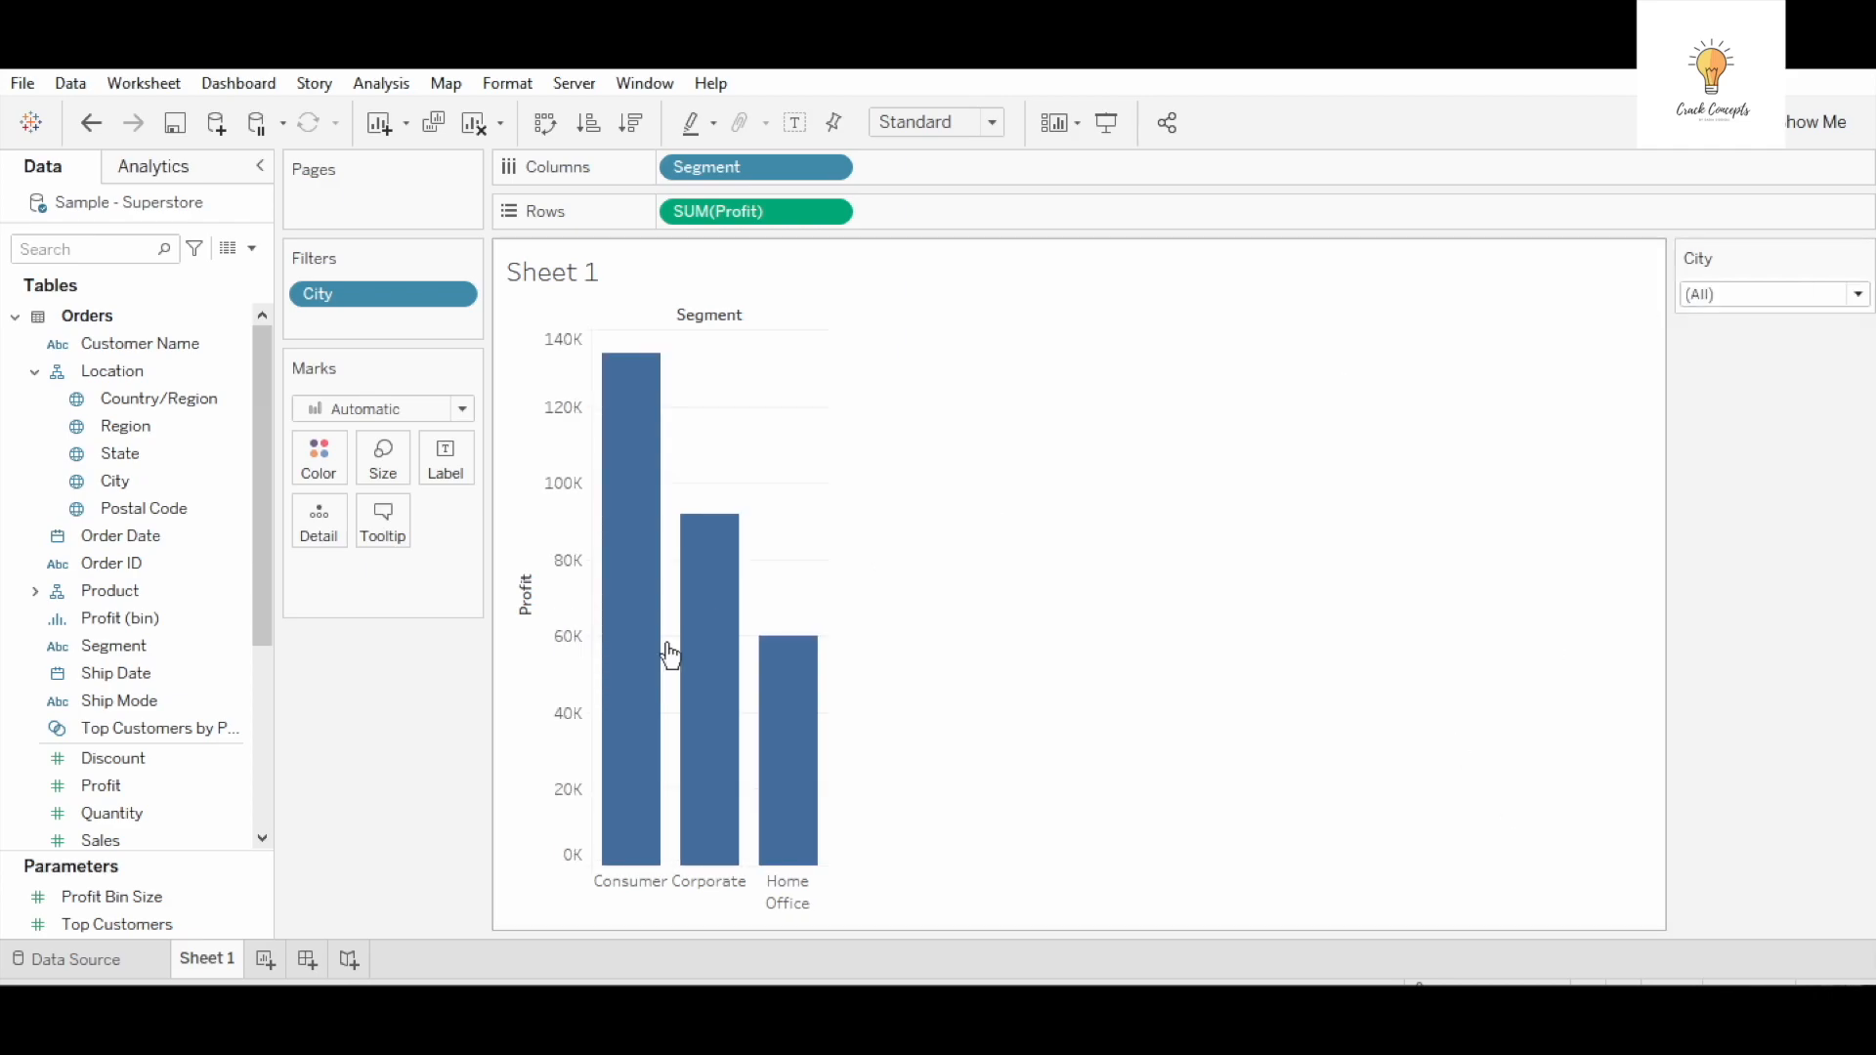
mouse_move(256, 252)
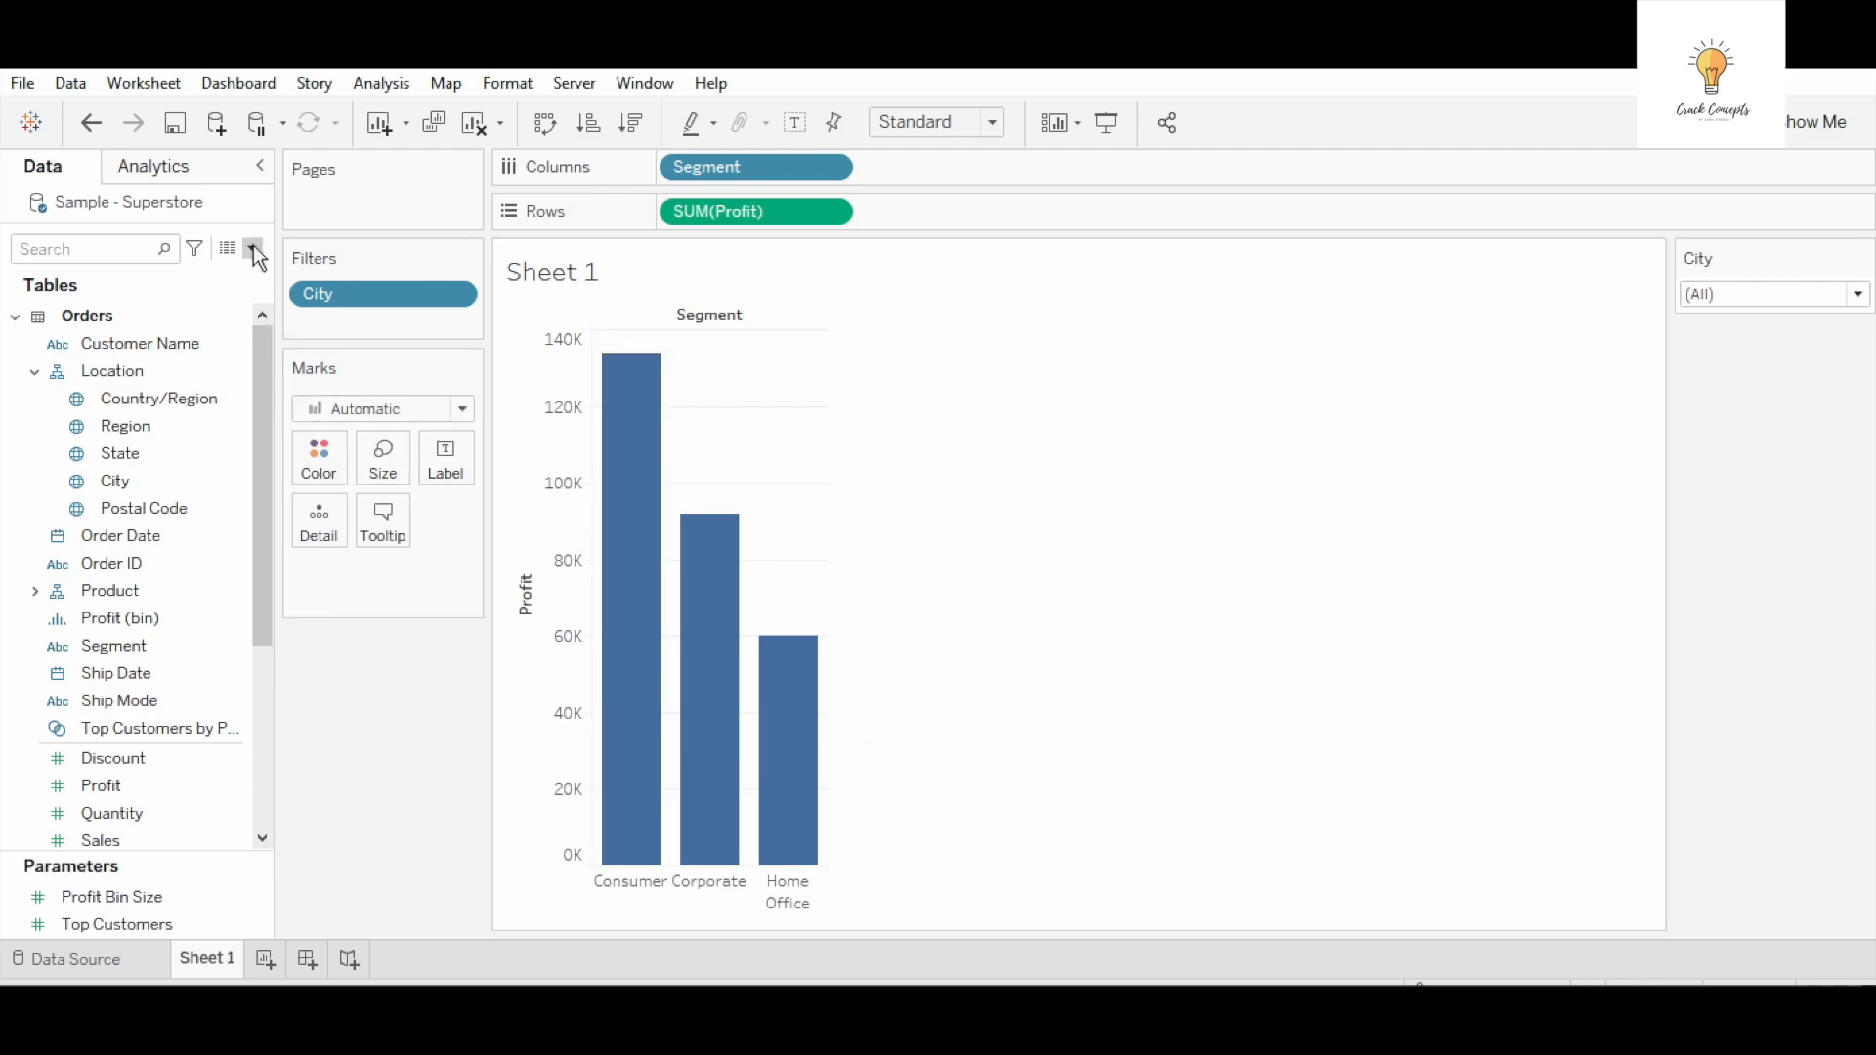
Start a new parameter and name it TMP_PARAMETER
click(255, 251)
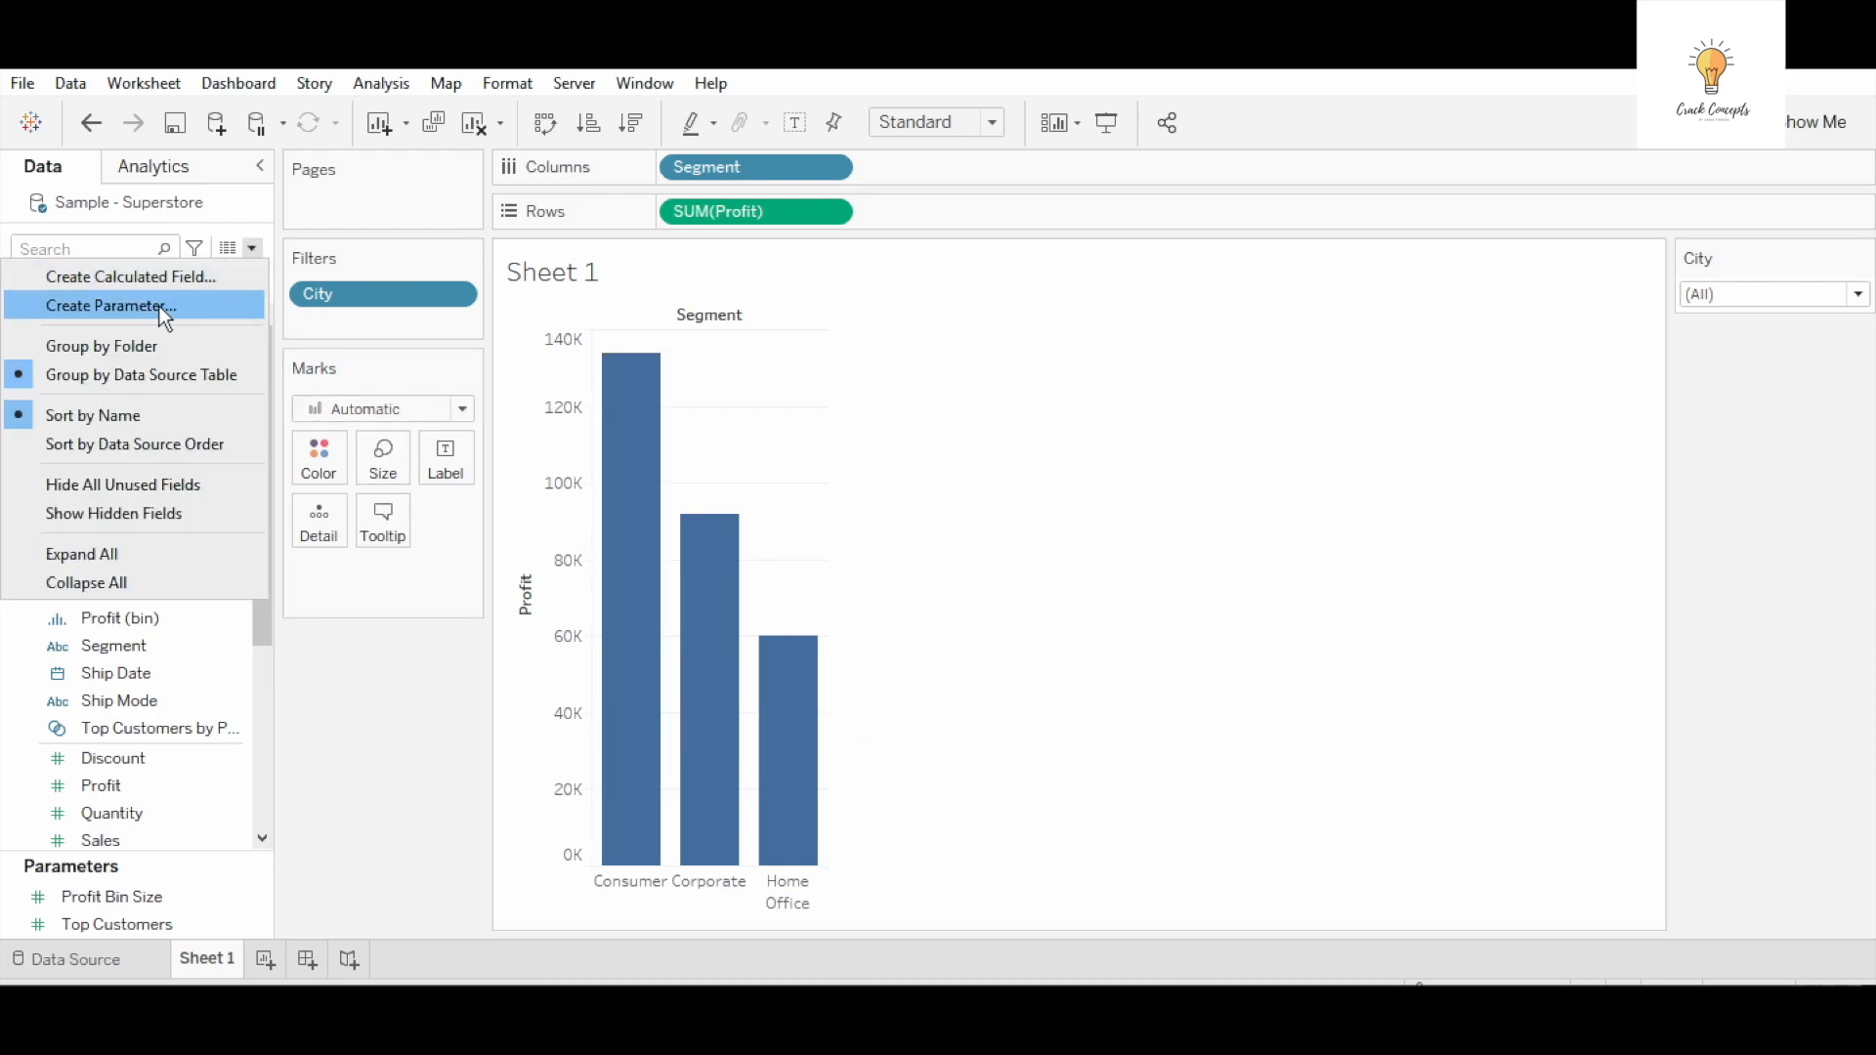
click(109, 305)
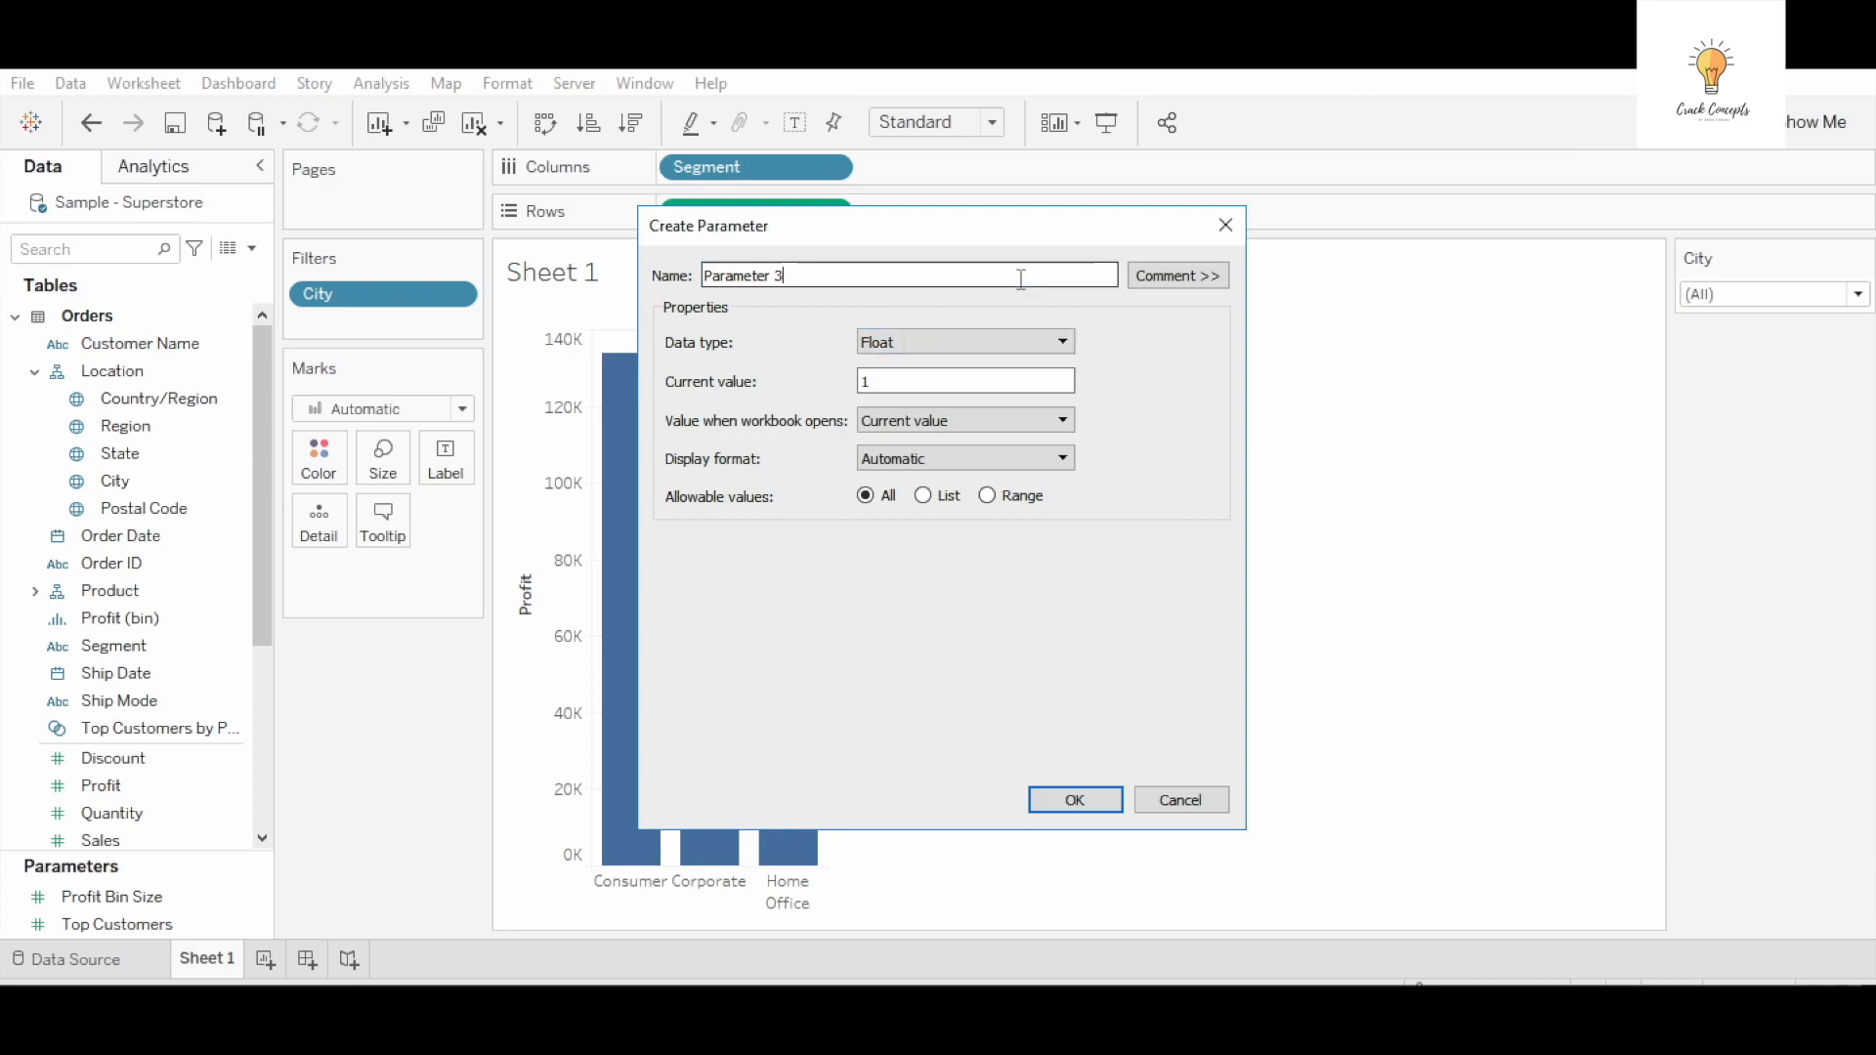
text(Para)
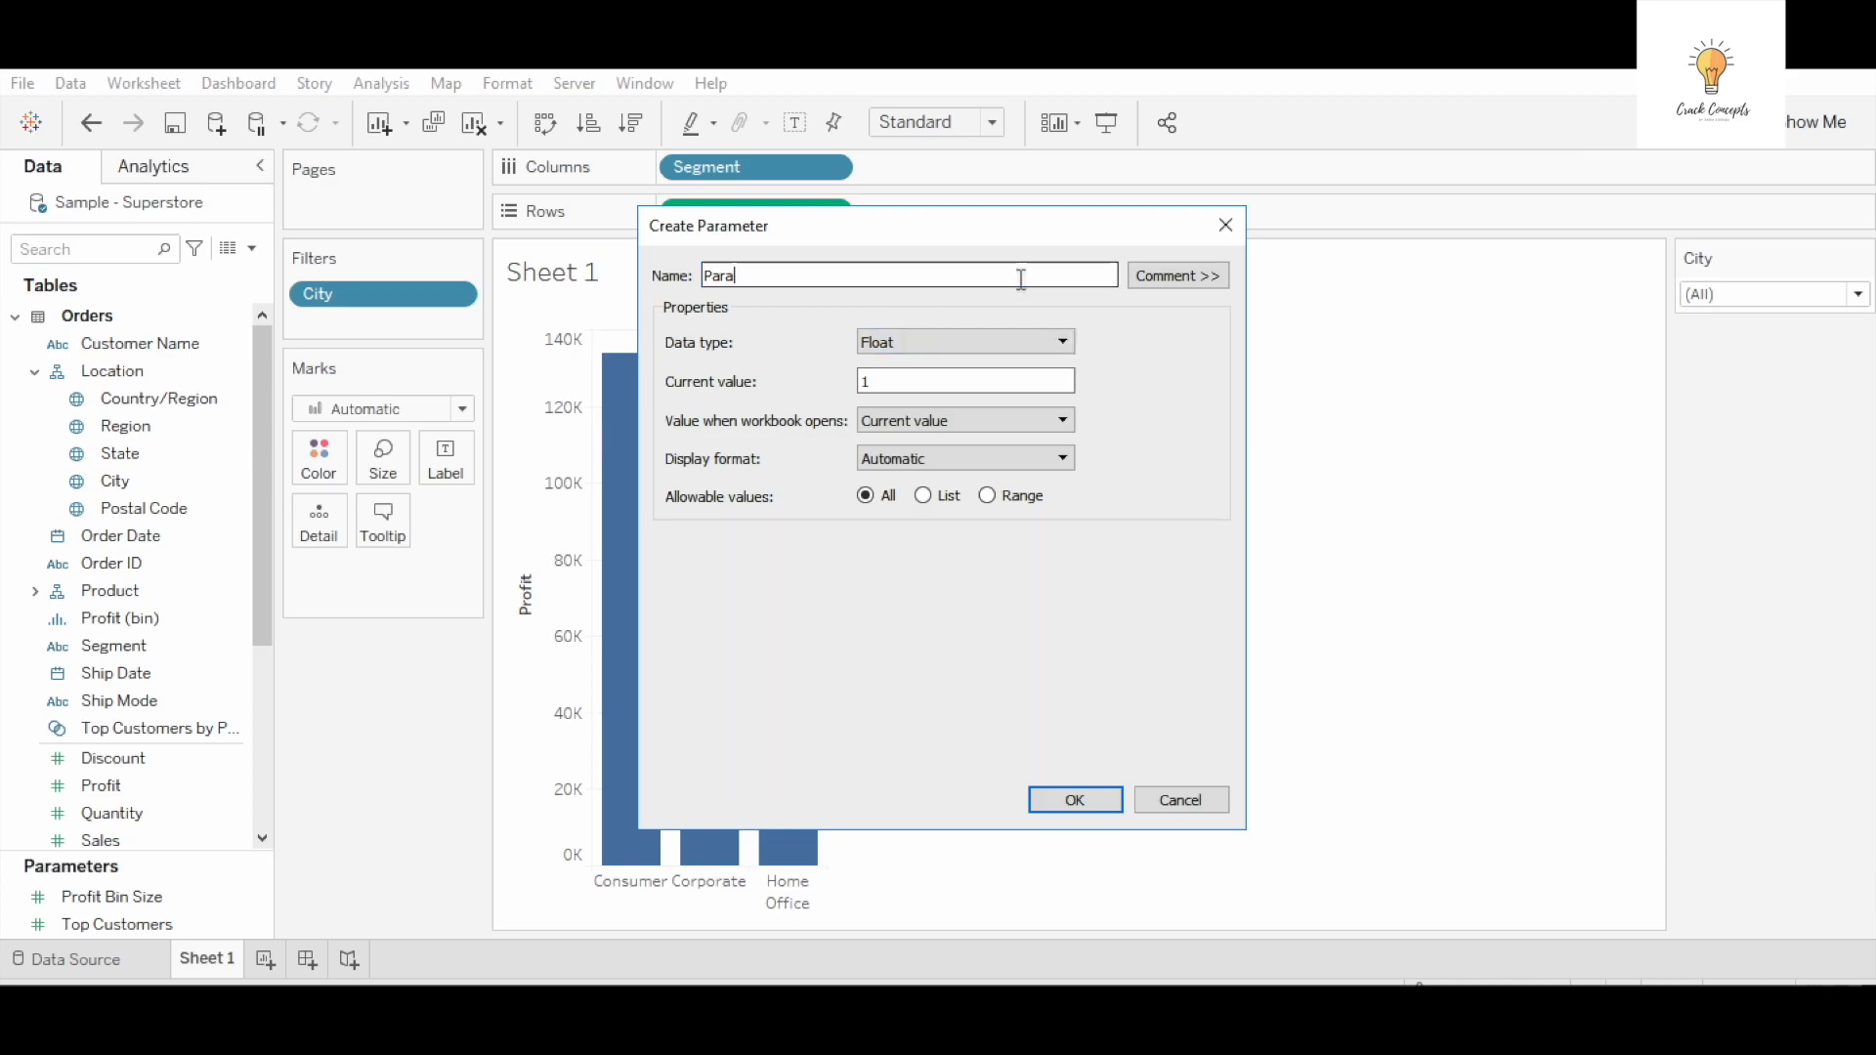
key(Ctrl+a)
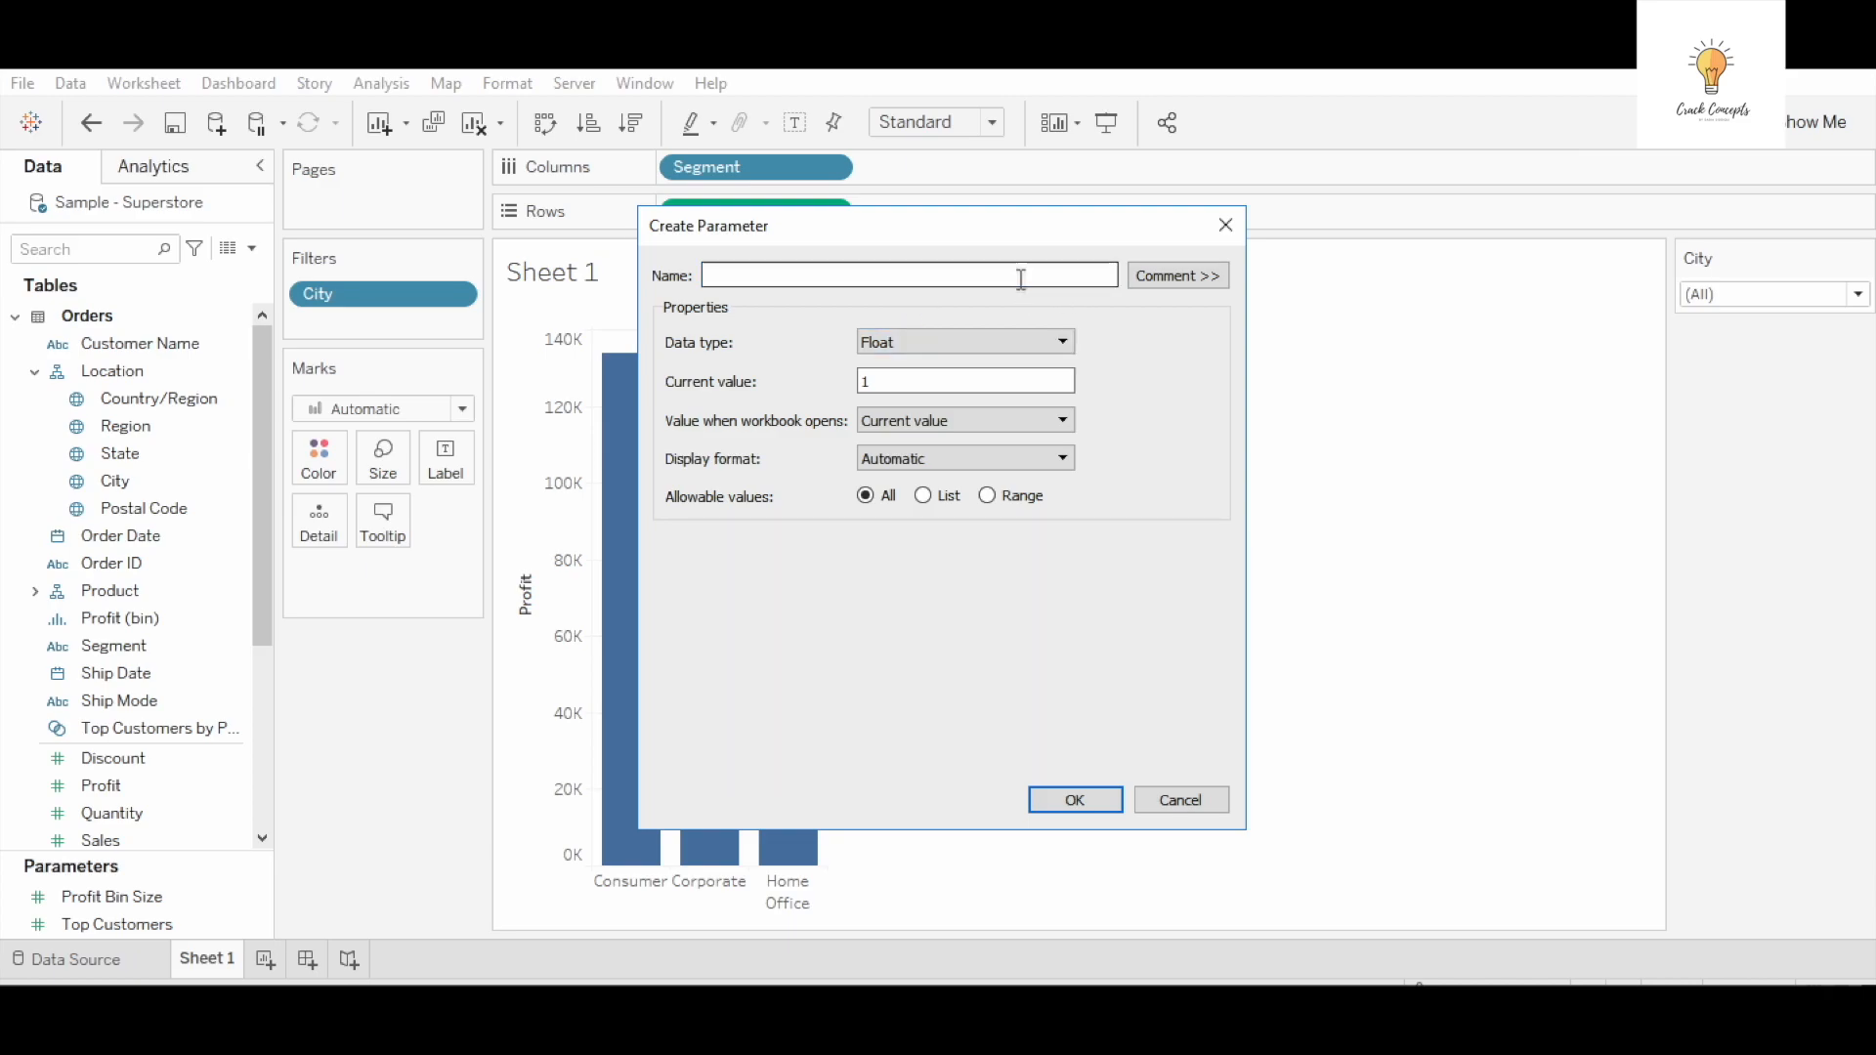
text(TMP_PAR)
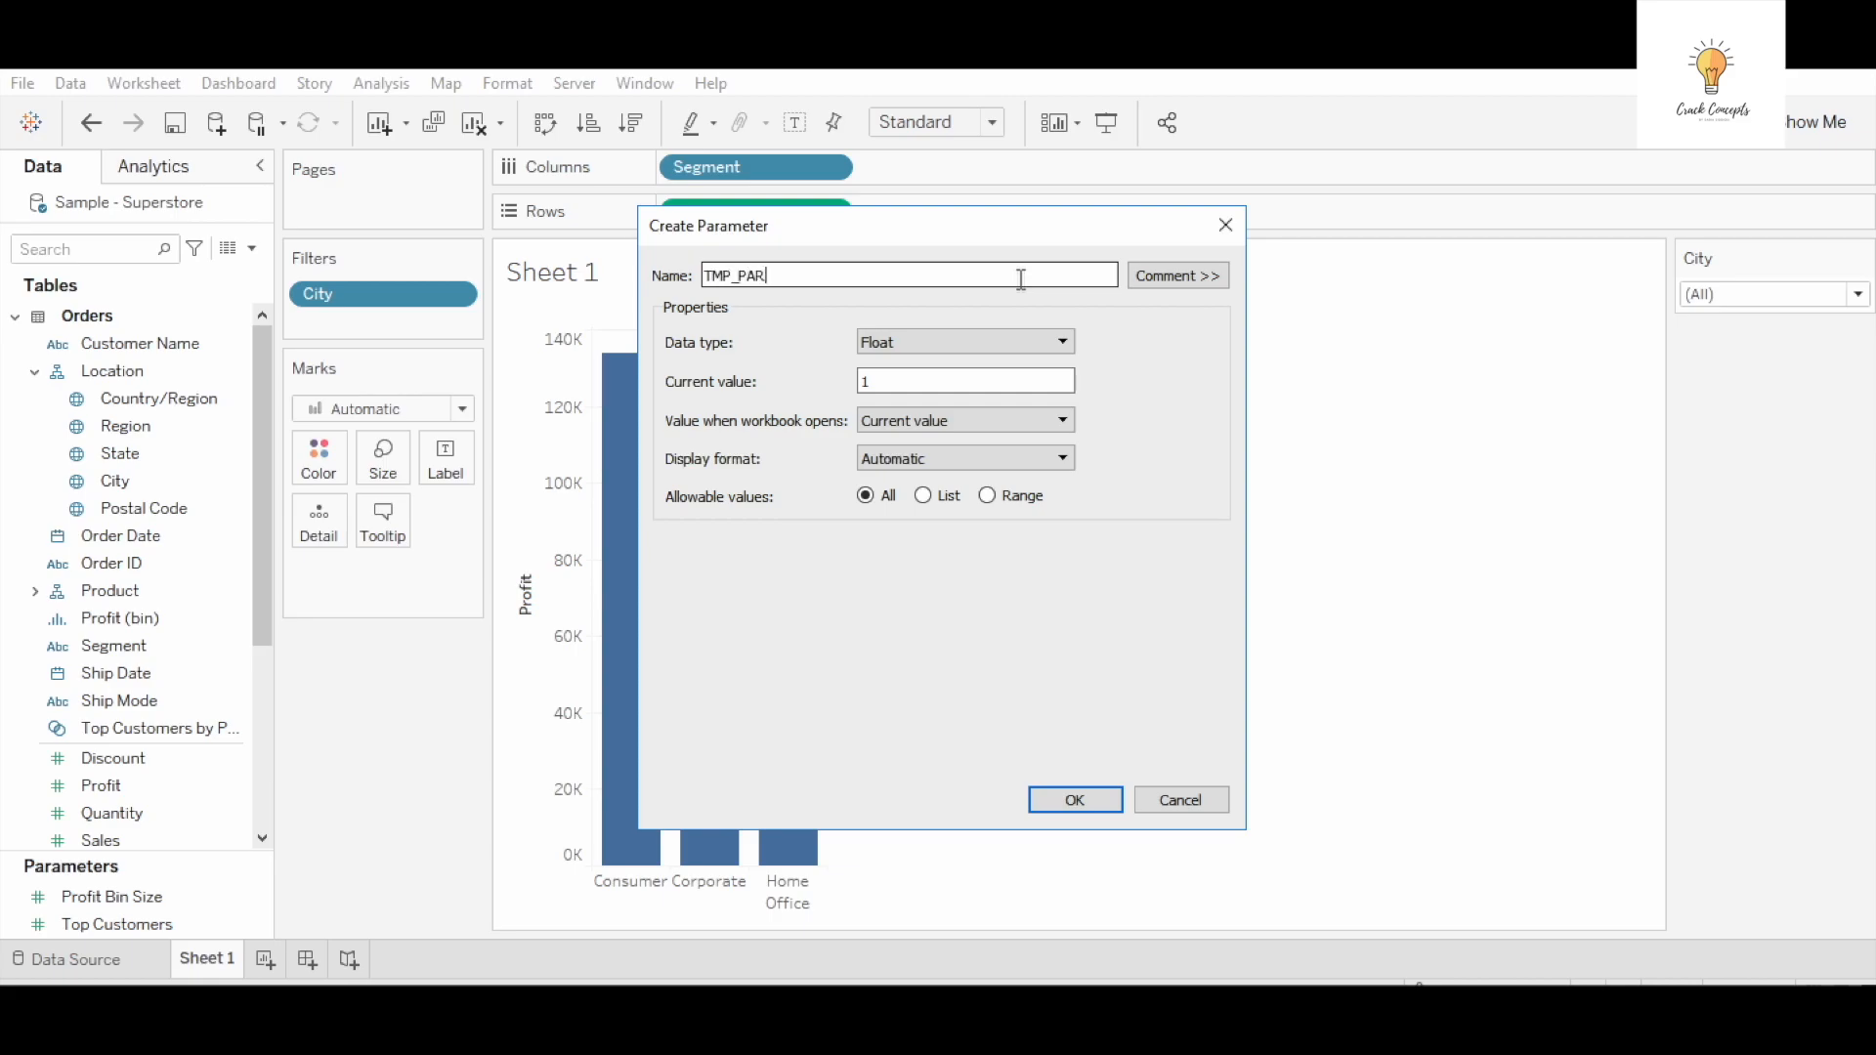
text(AMETER)
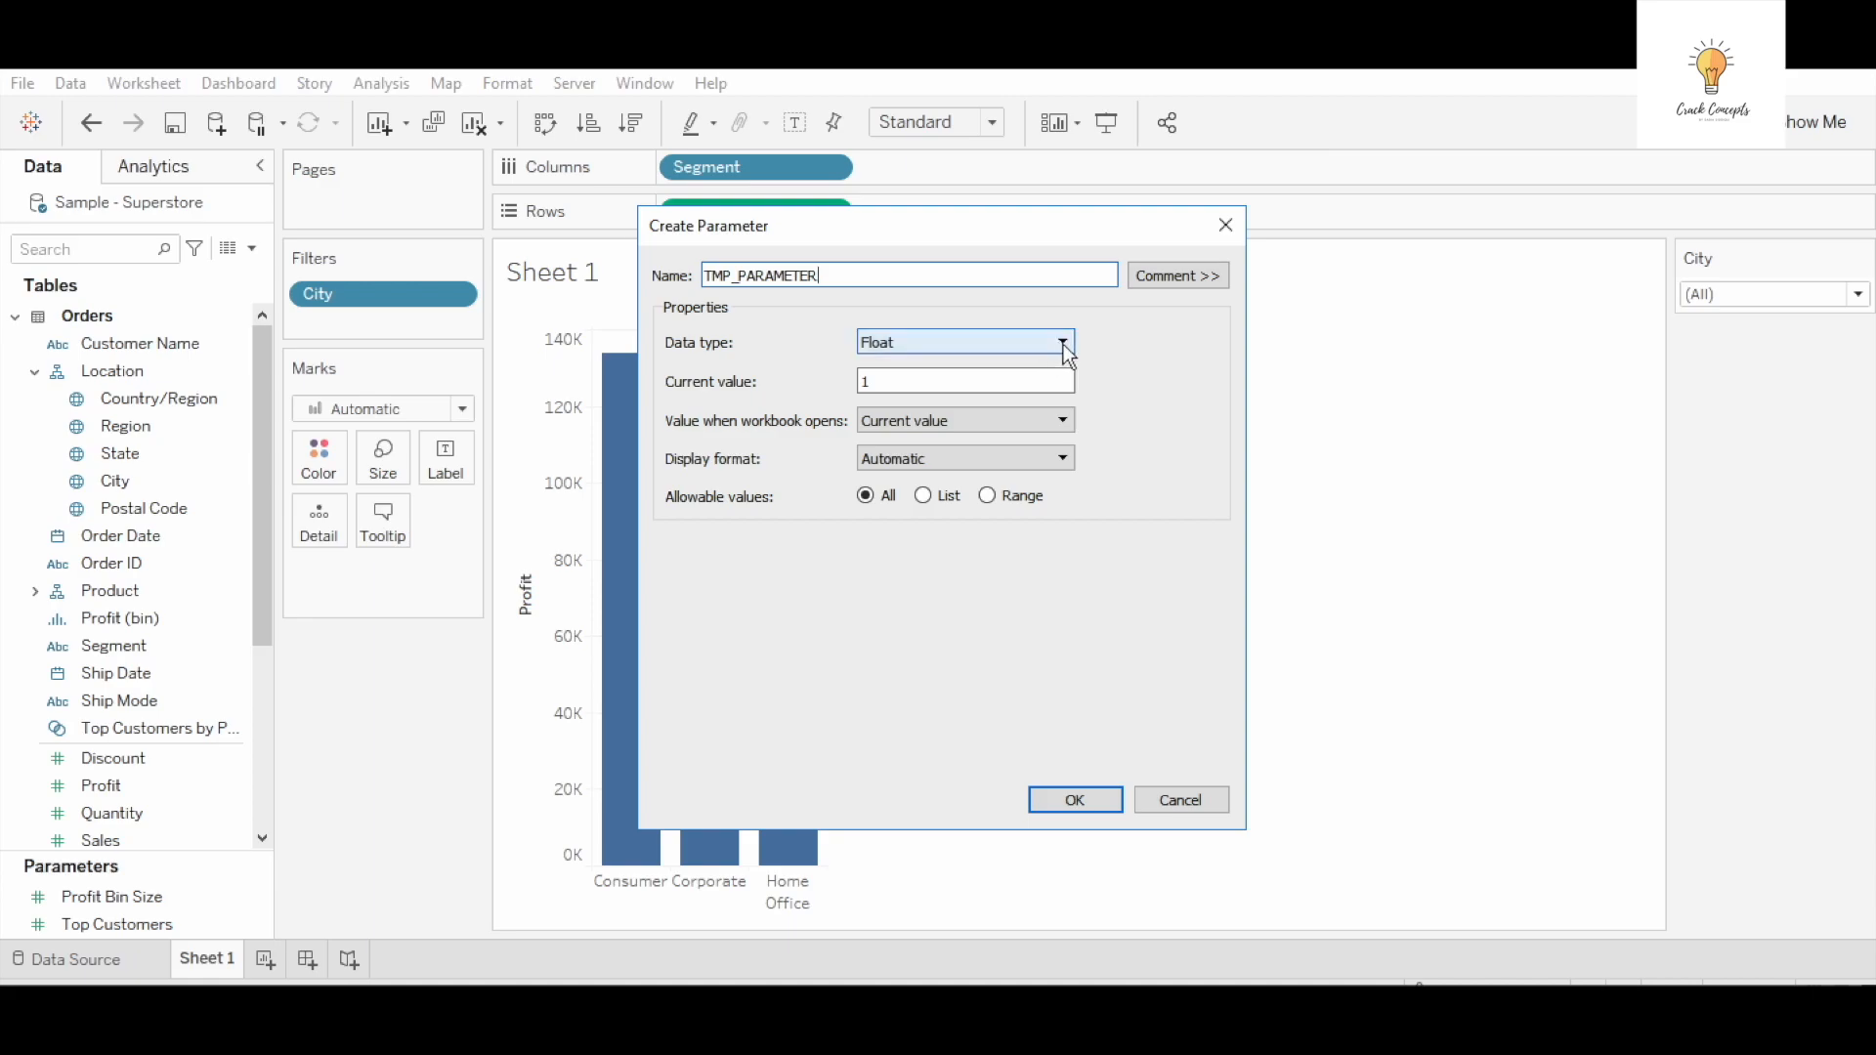
Make TMP_PARAMETER an Integer with a fixed Range of 1 to 3 and create it
click(1059, 342)
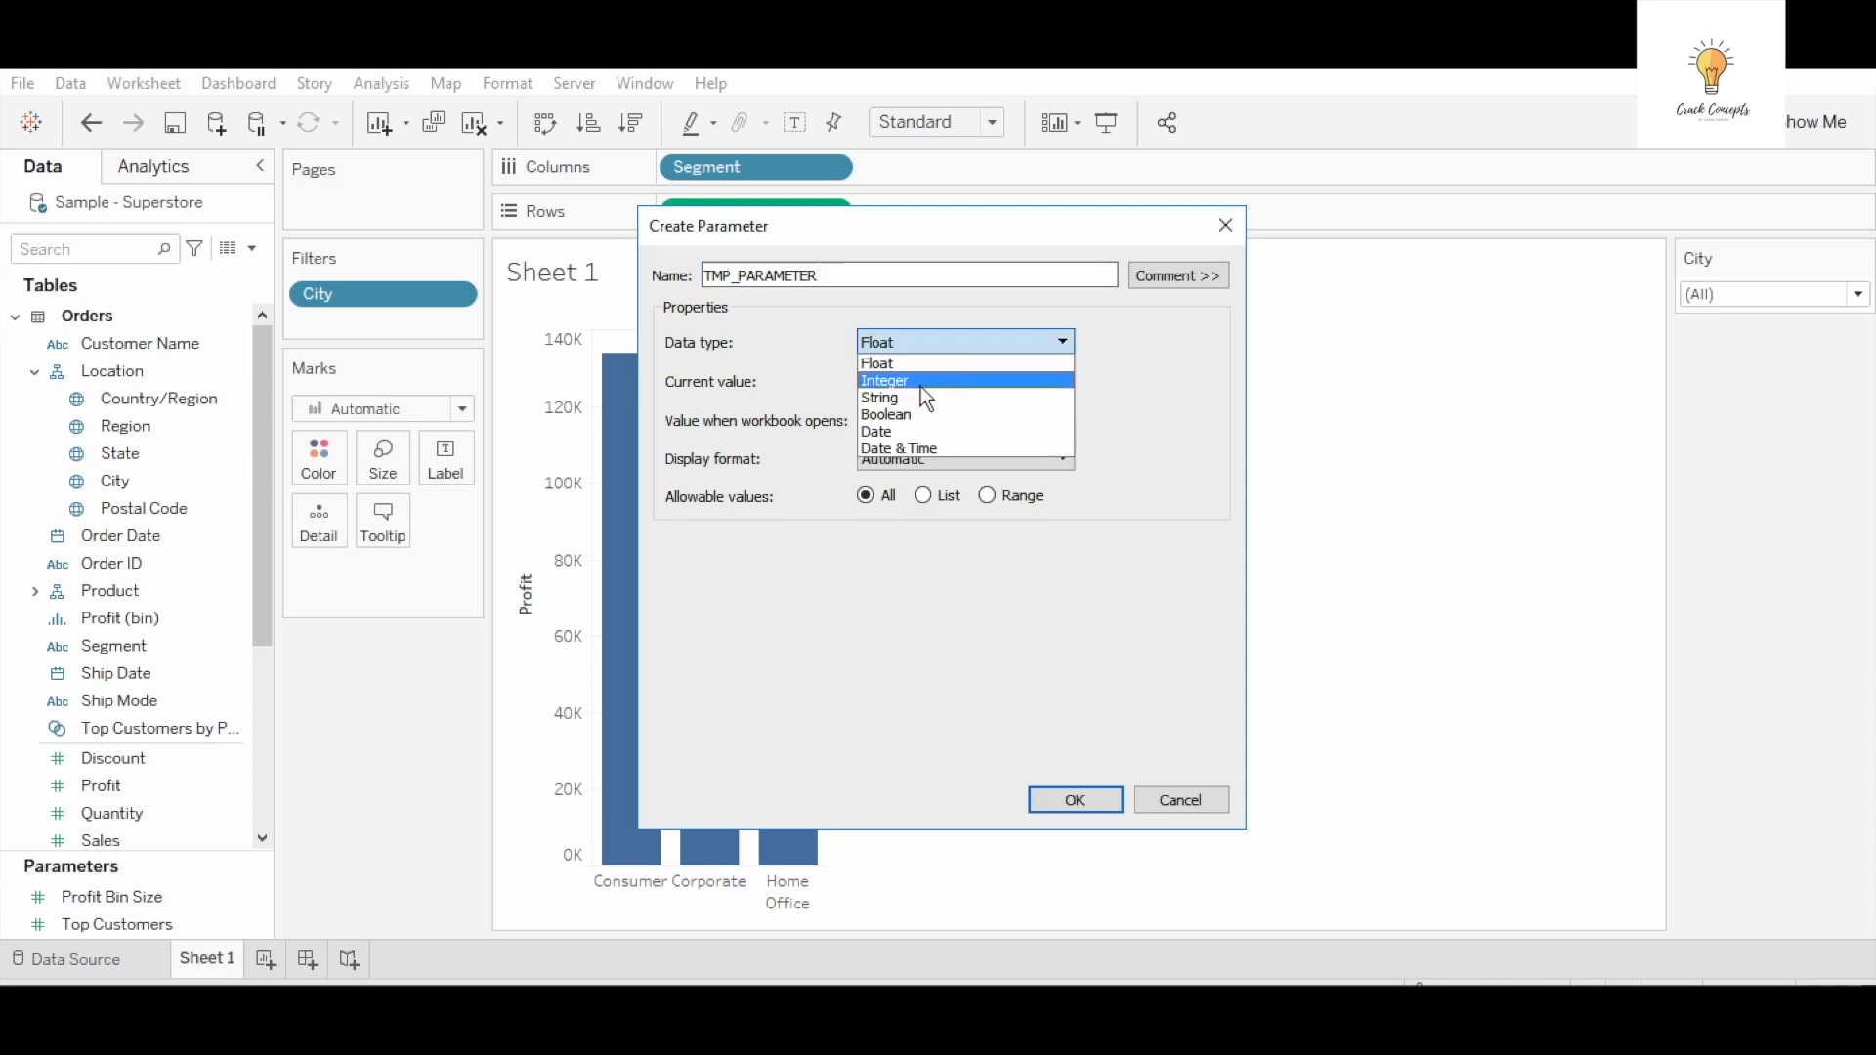
click(883, 379)
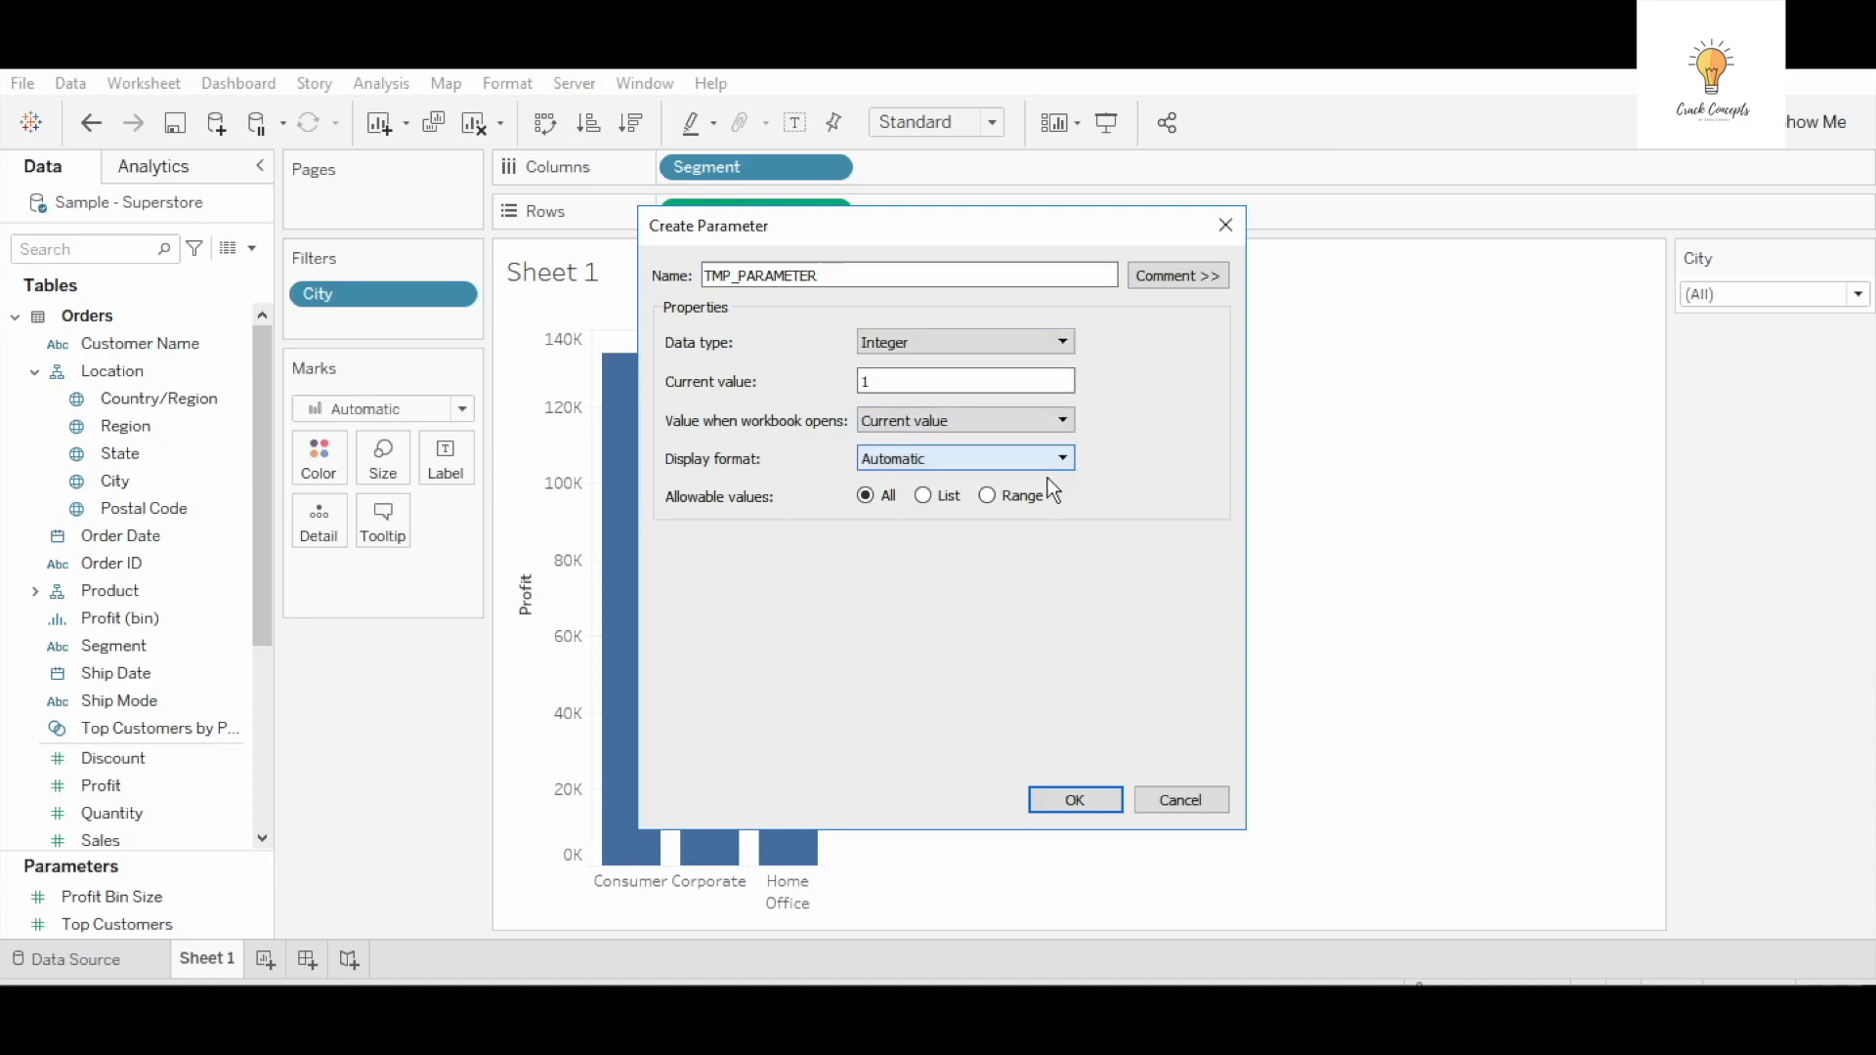
click(984, 496)
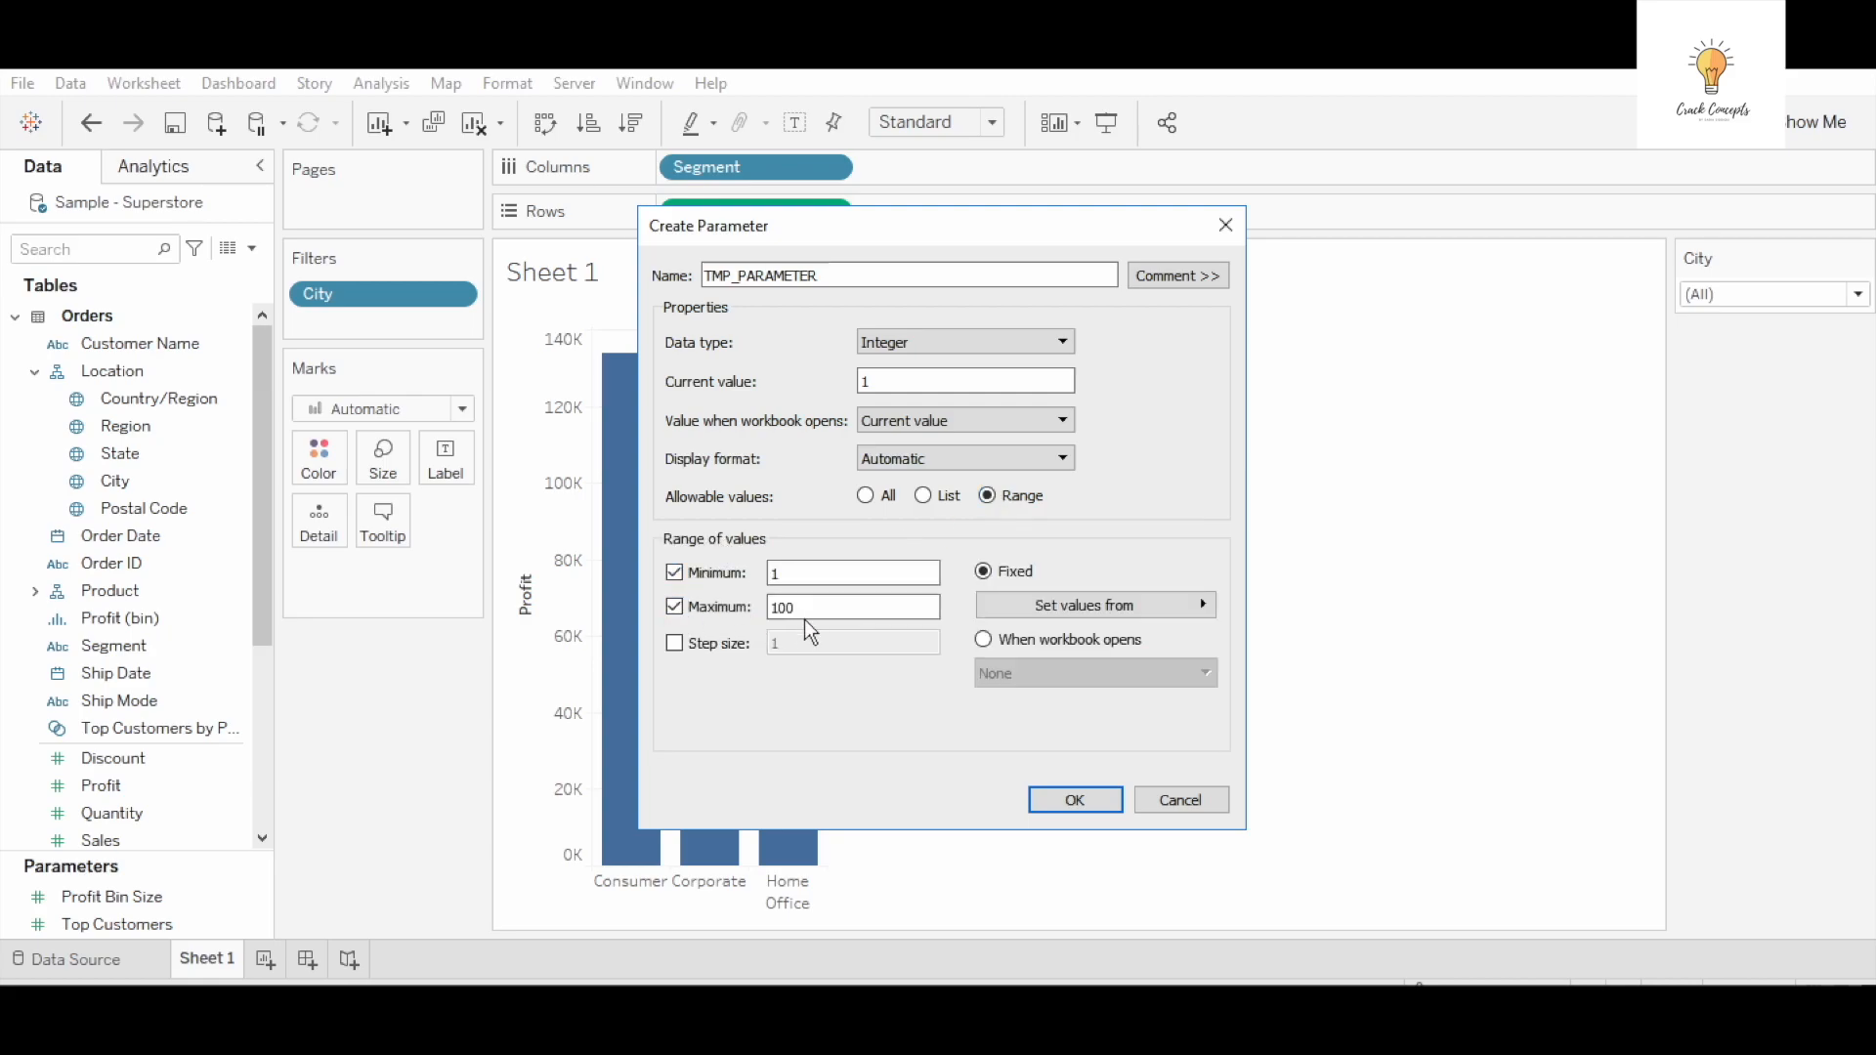
click(852, 606)
text(3)
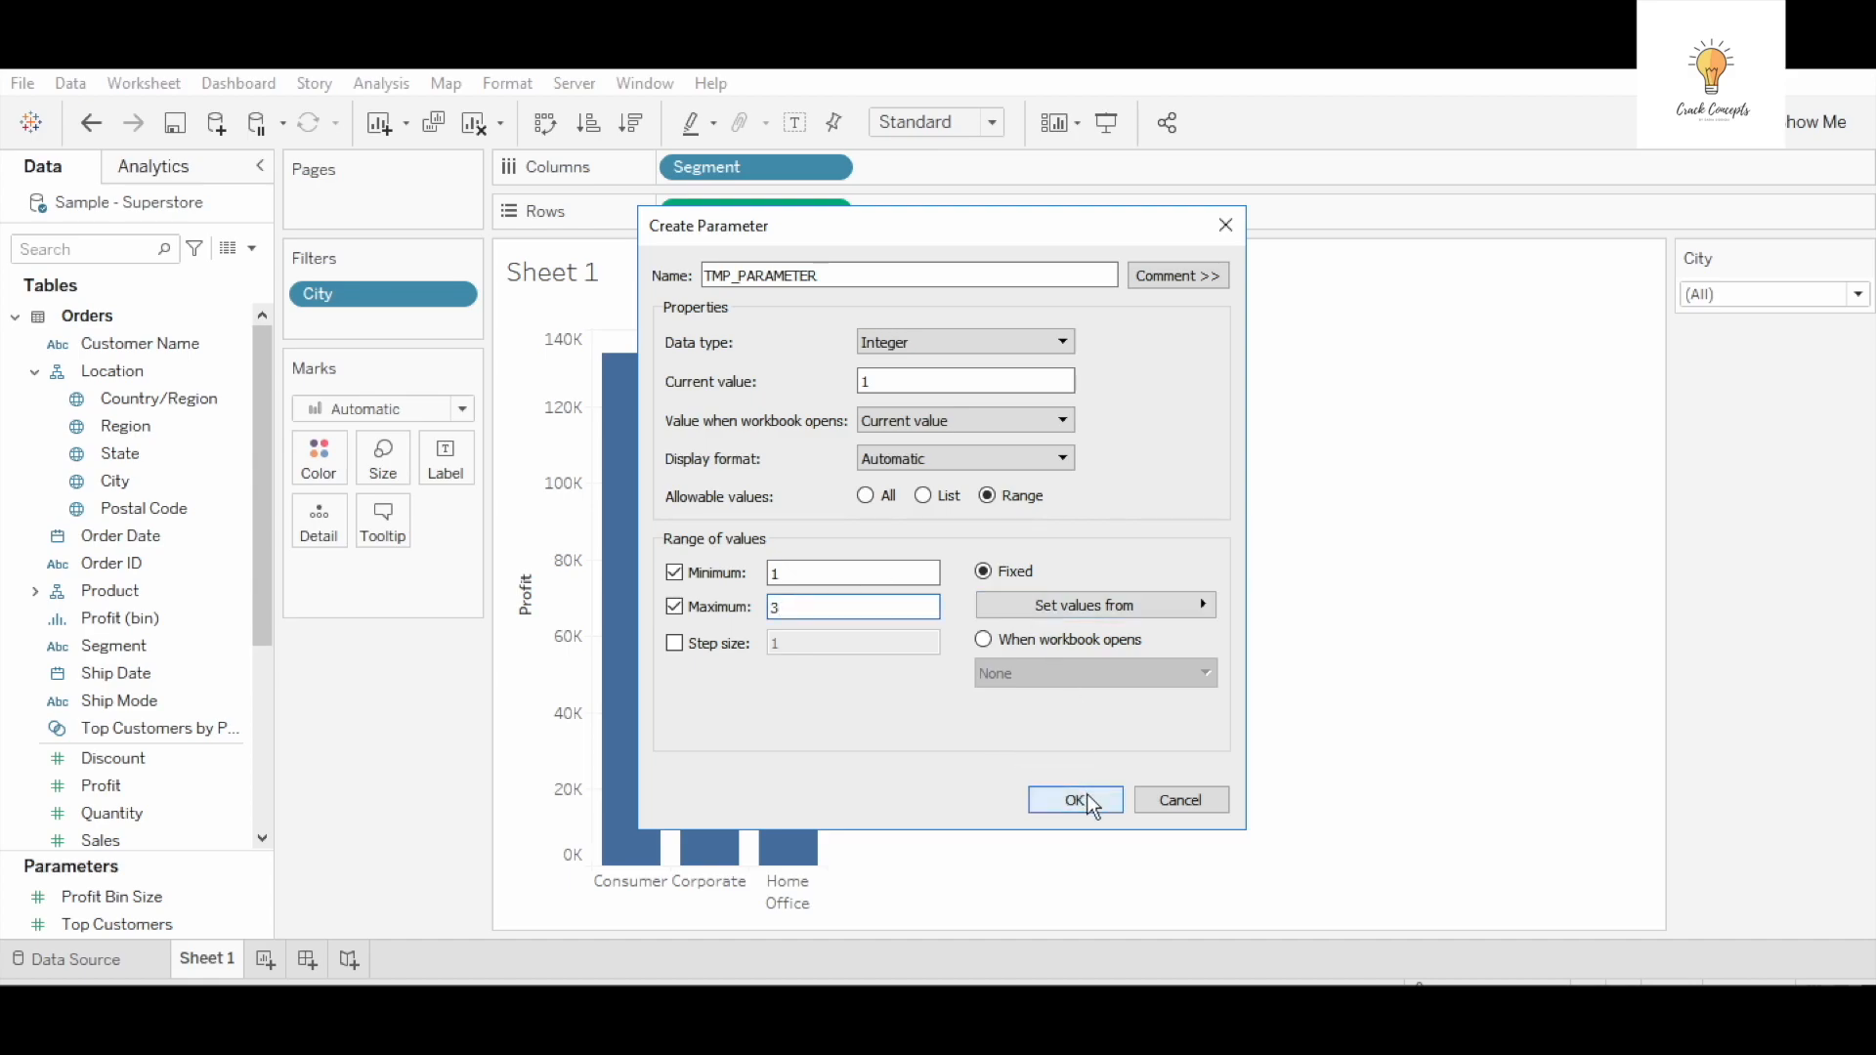
click(1075, 799)
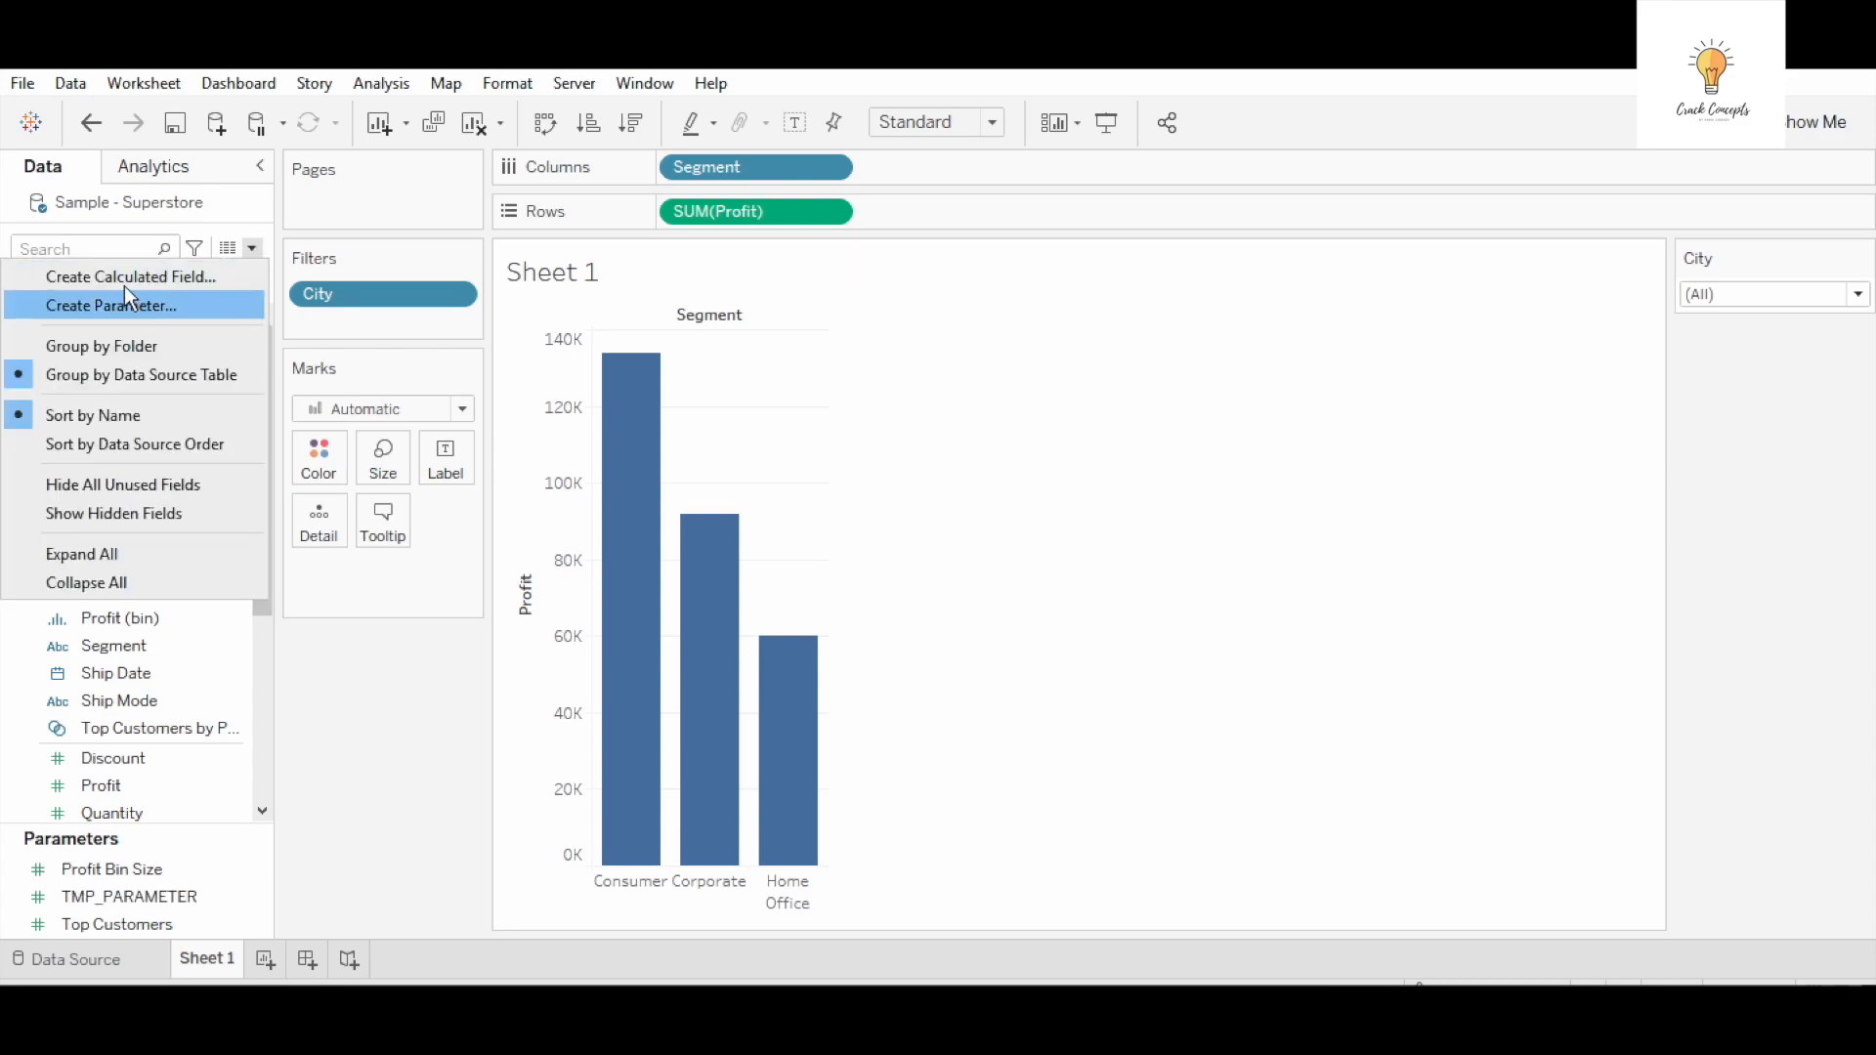
mouse_move(181, 287)
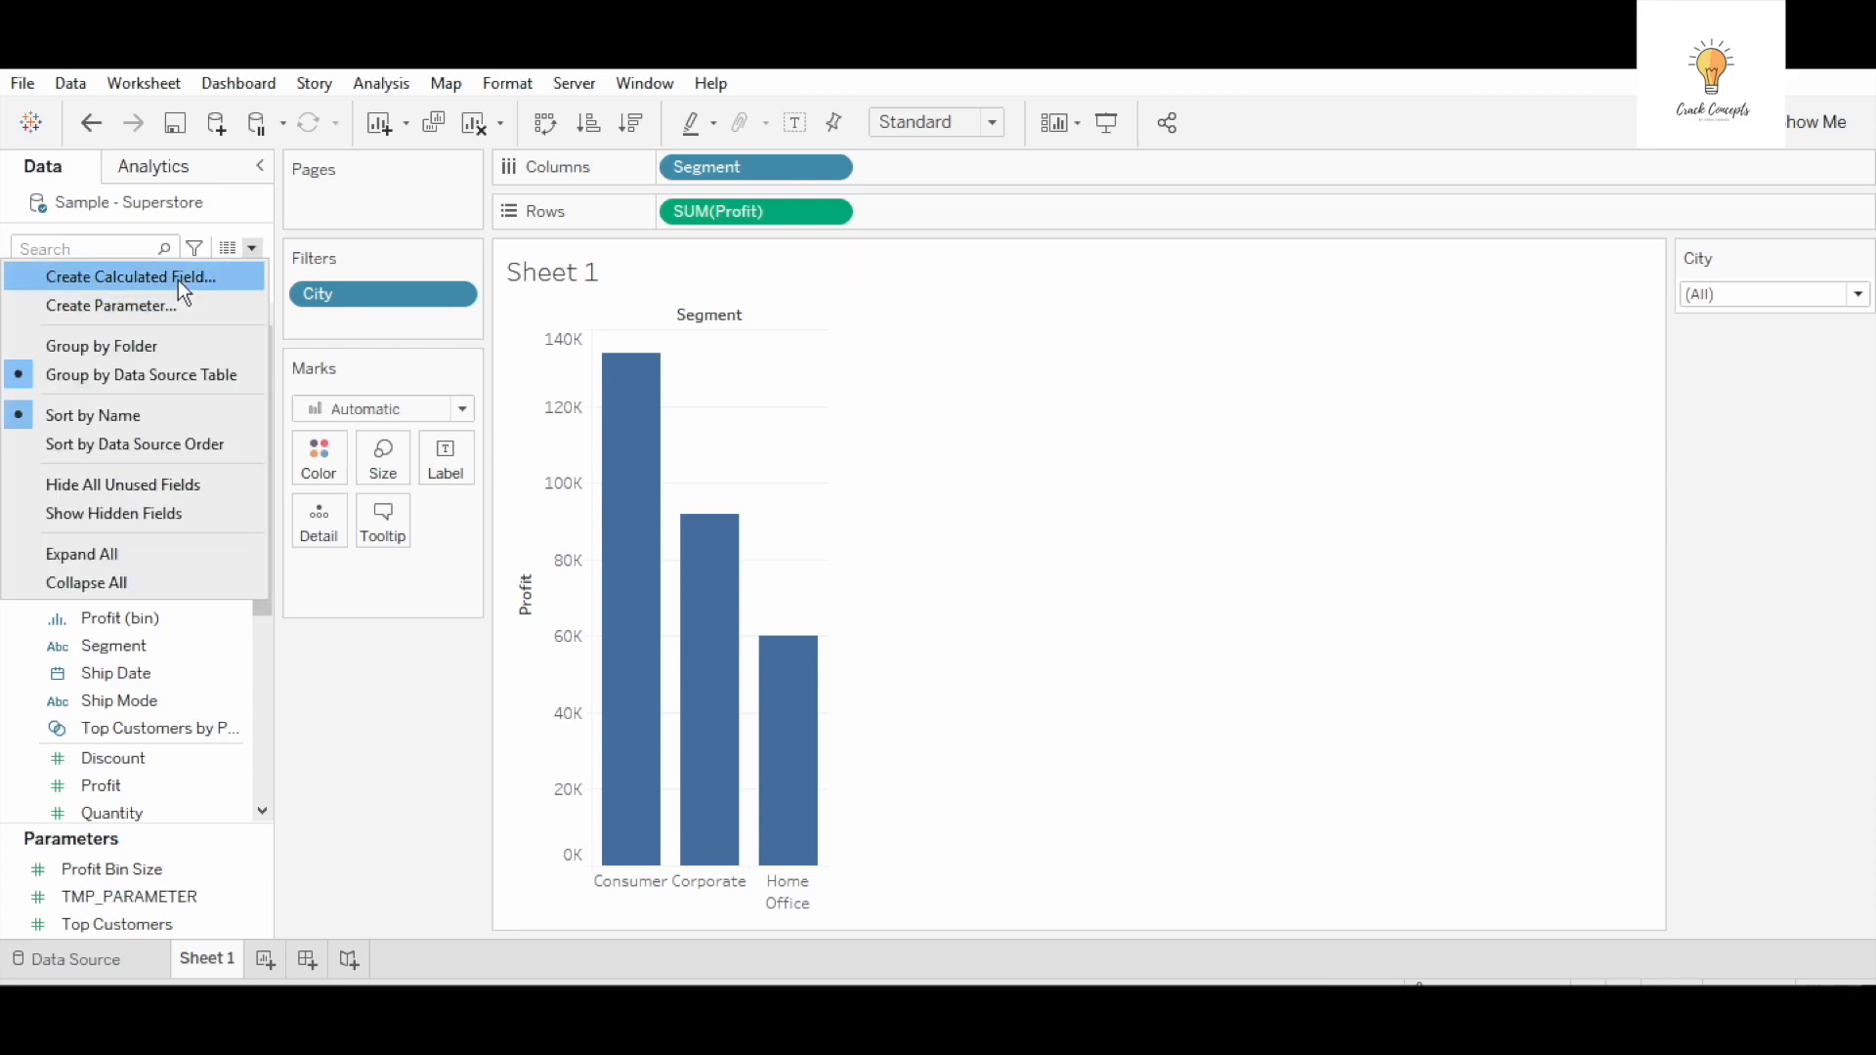
Start a calculated field with IF [TMP_PARAMETER]=1 then 1*[Profit]
click(127, 277)
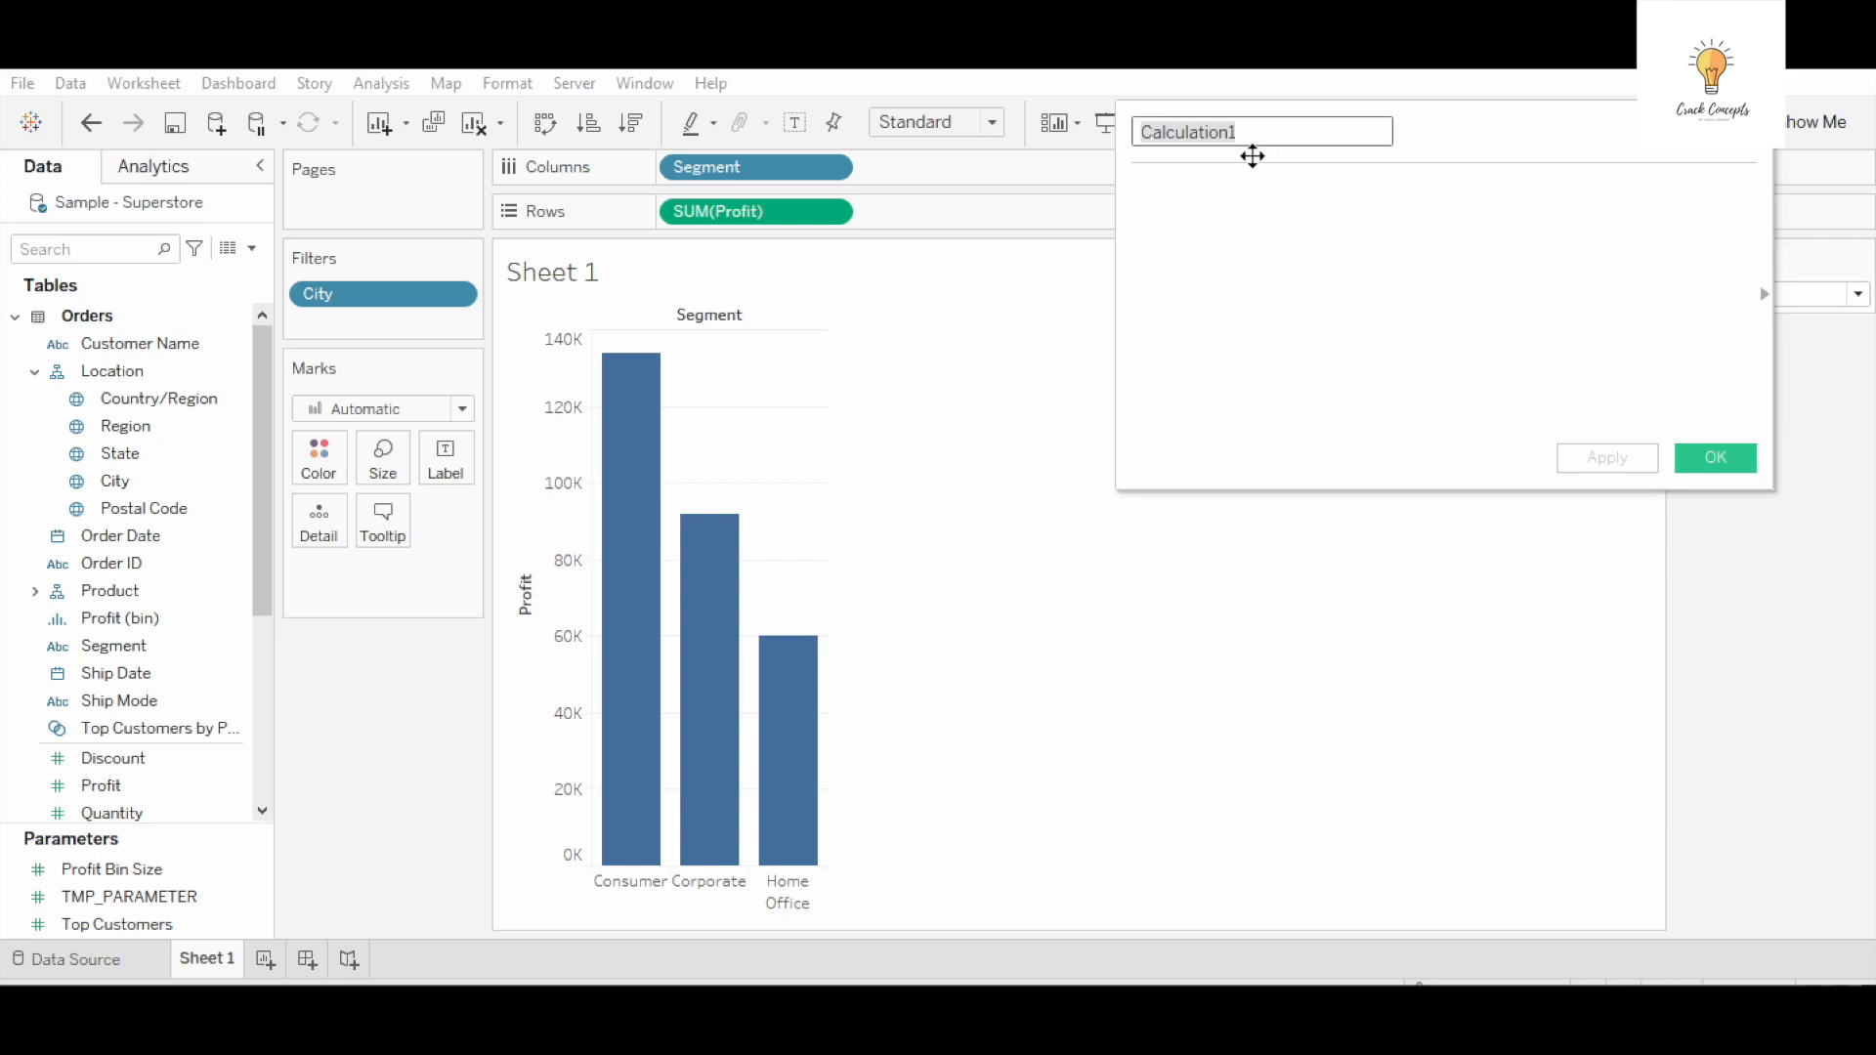
text(Profit)
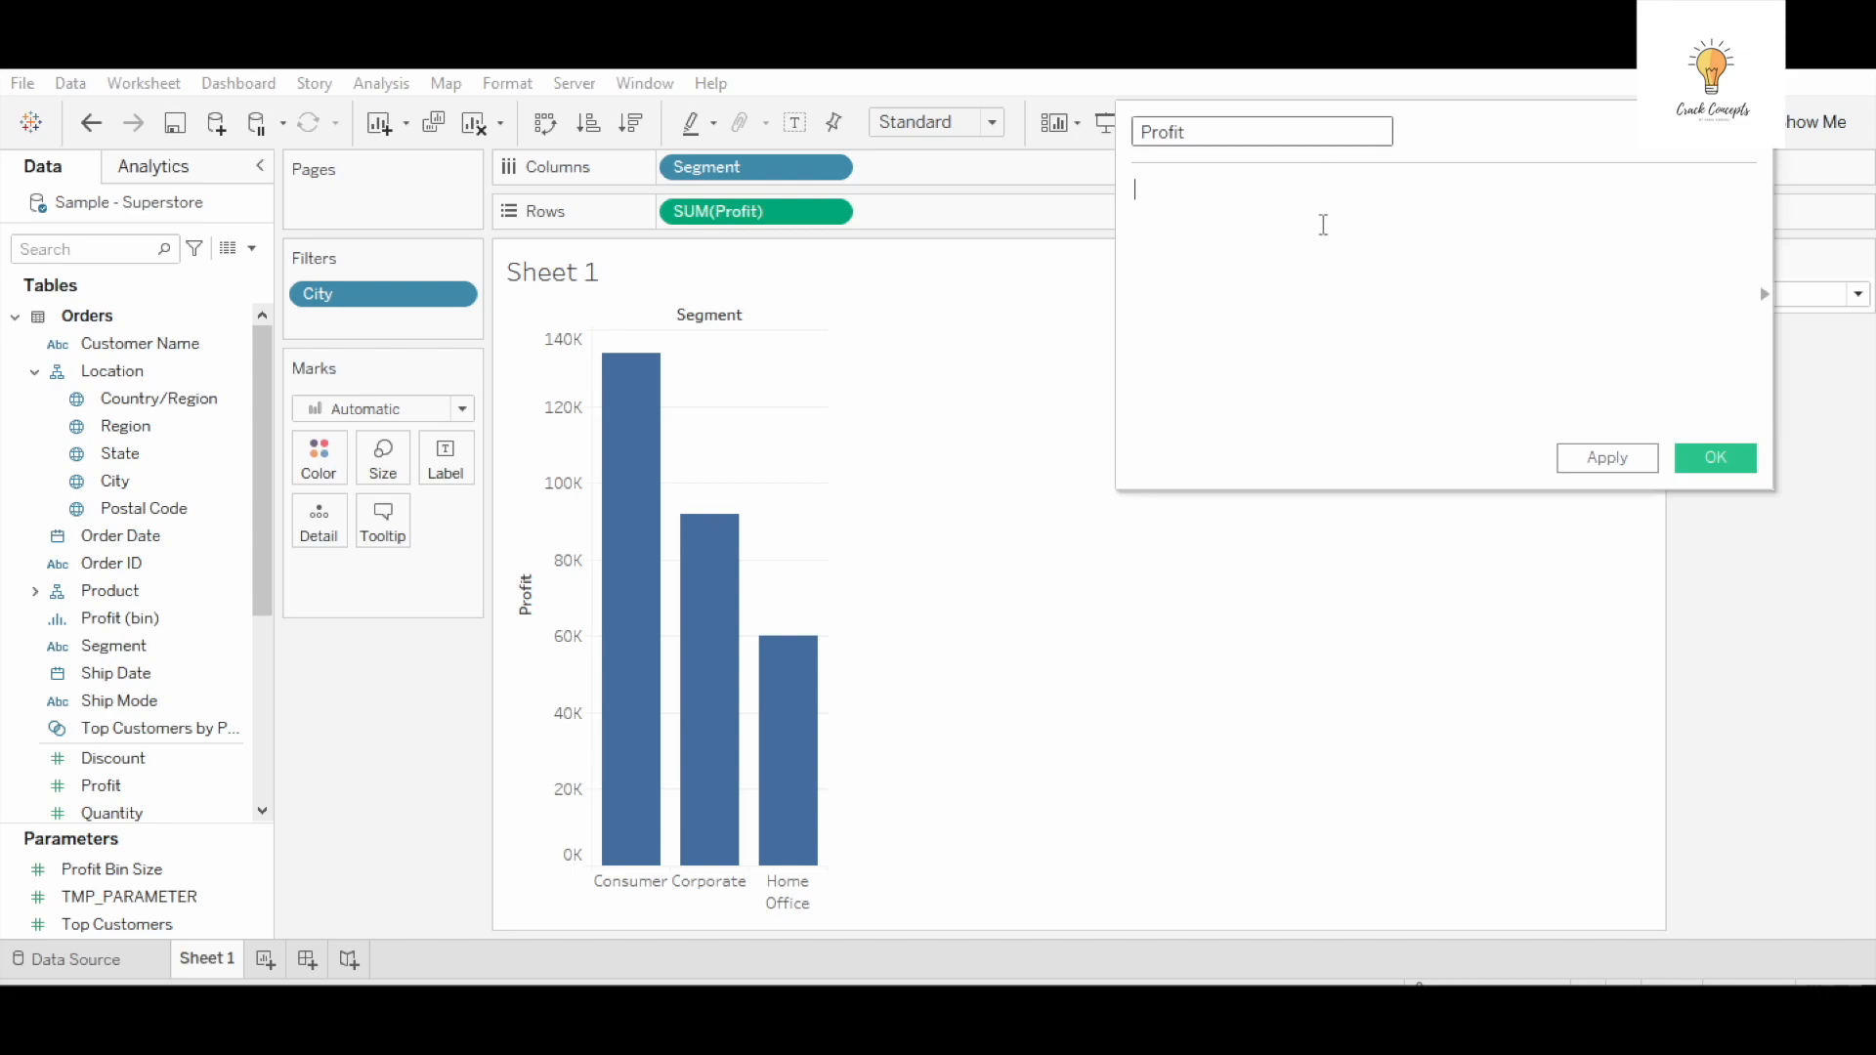
text(if)
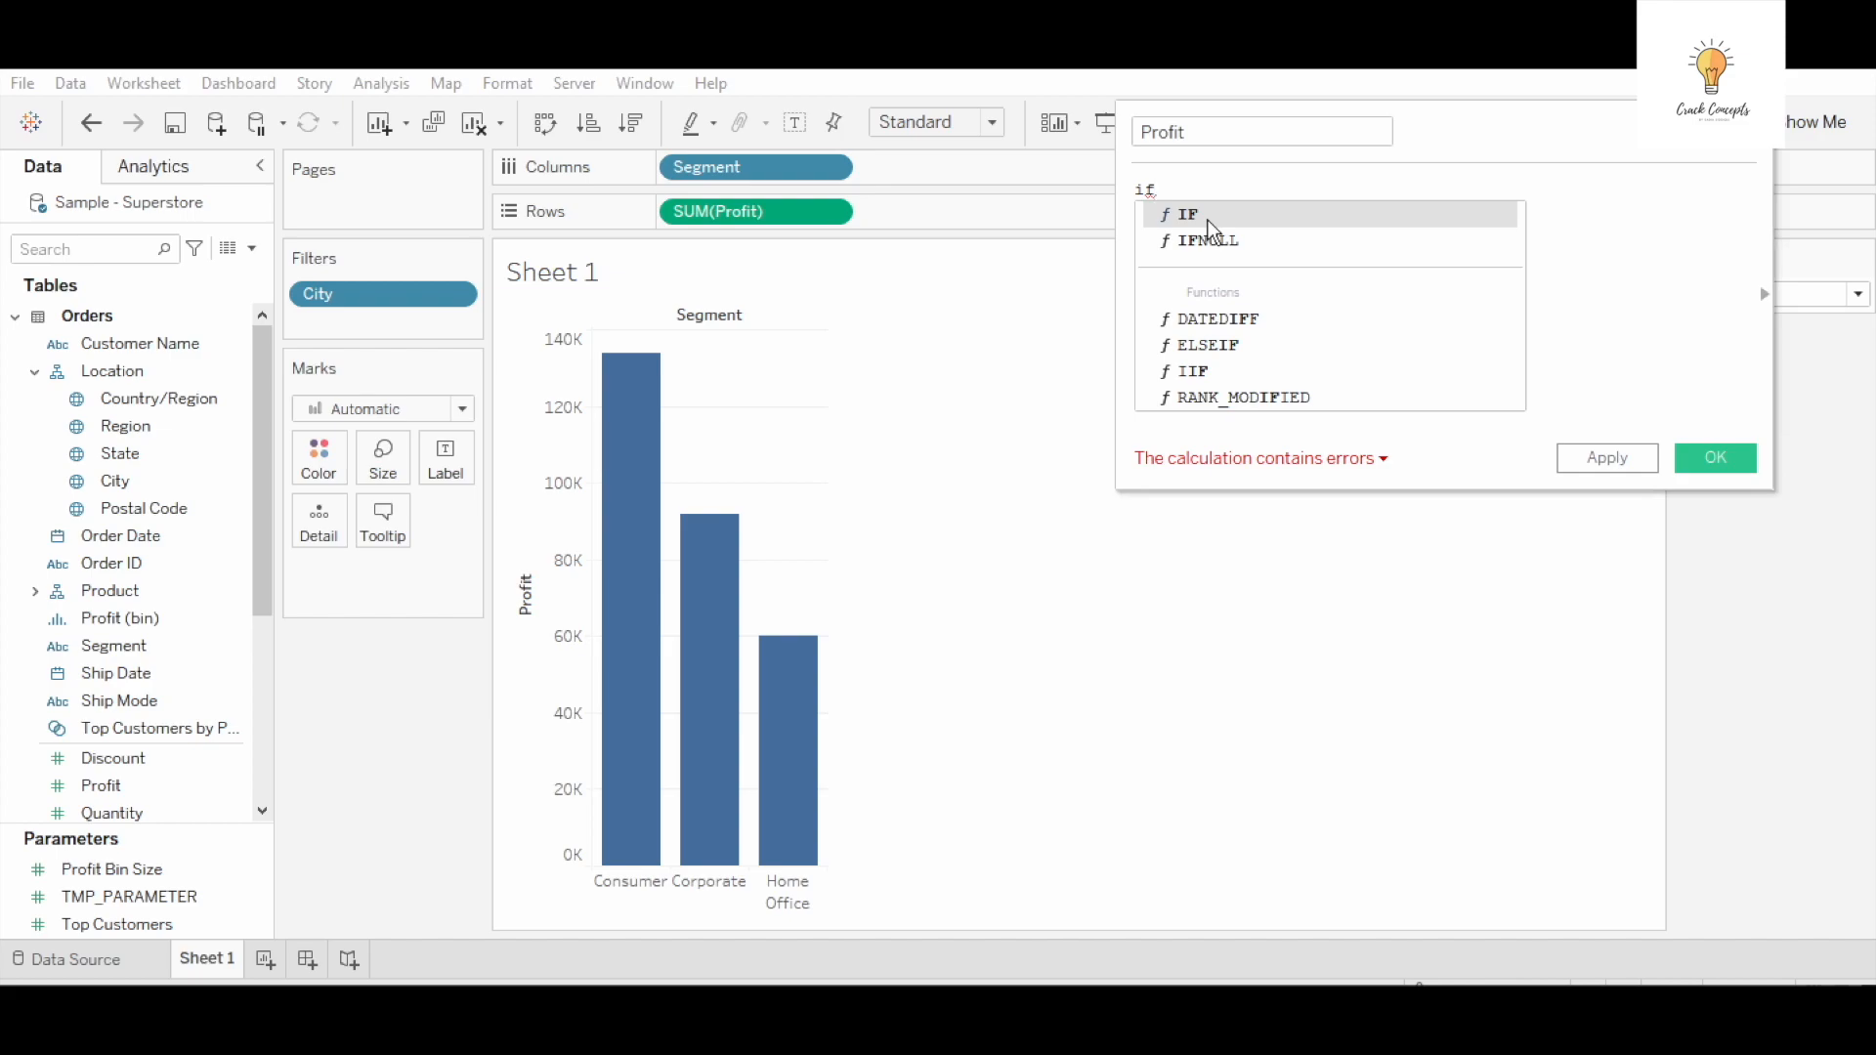
click(1184, 213)
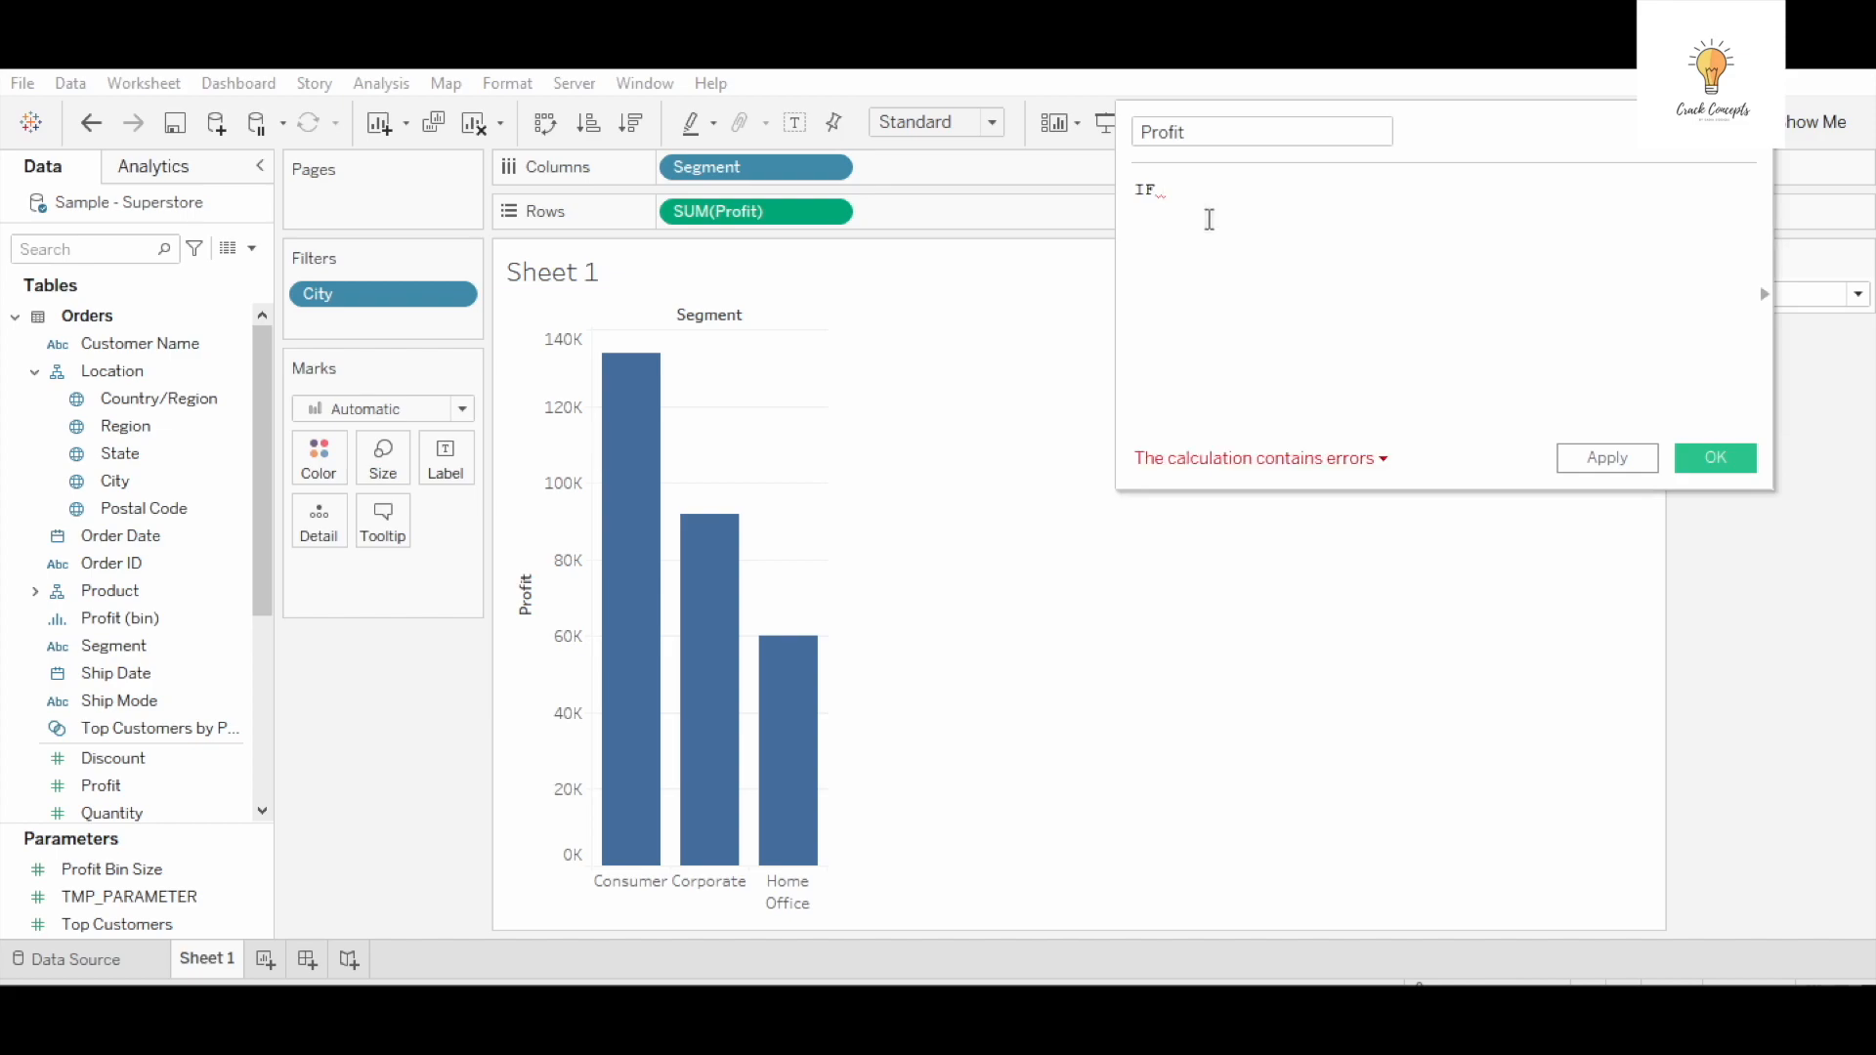
text(tmp)
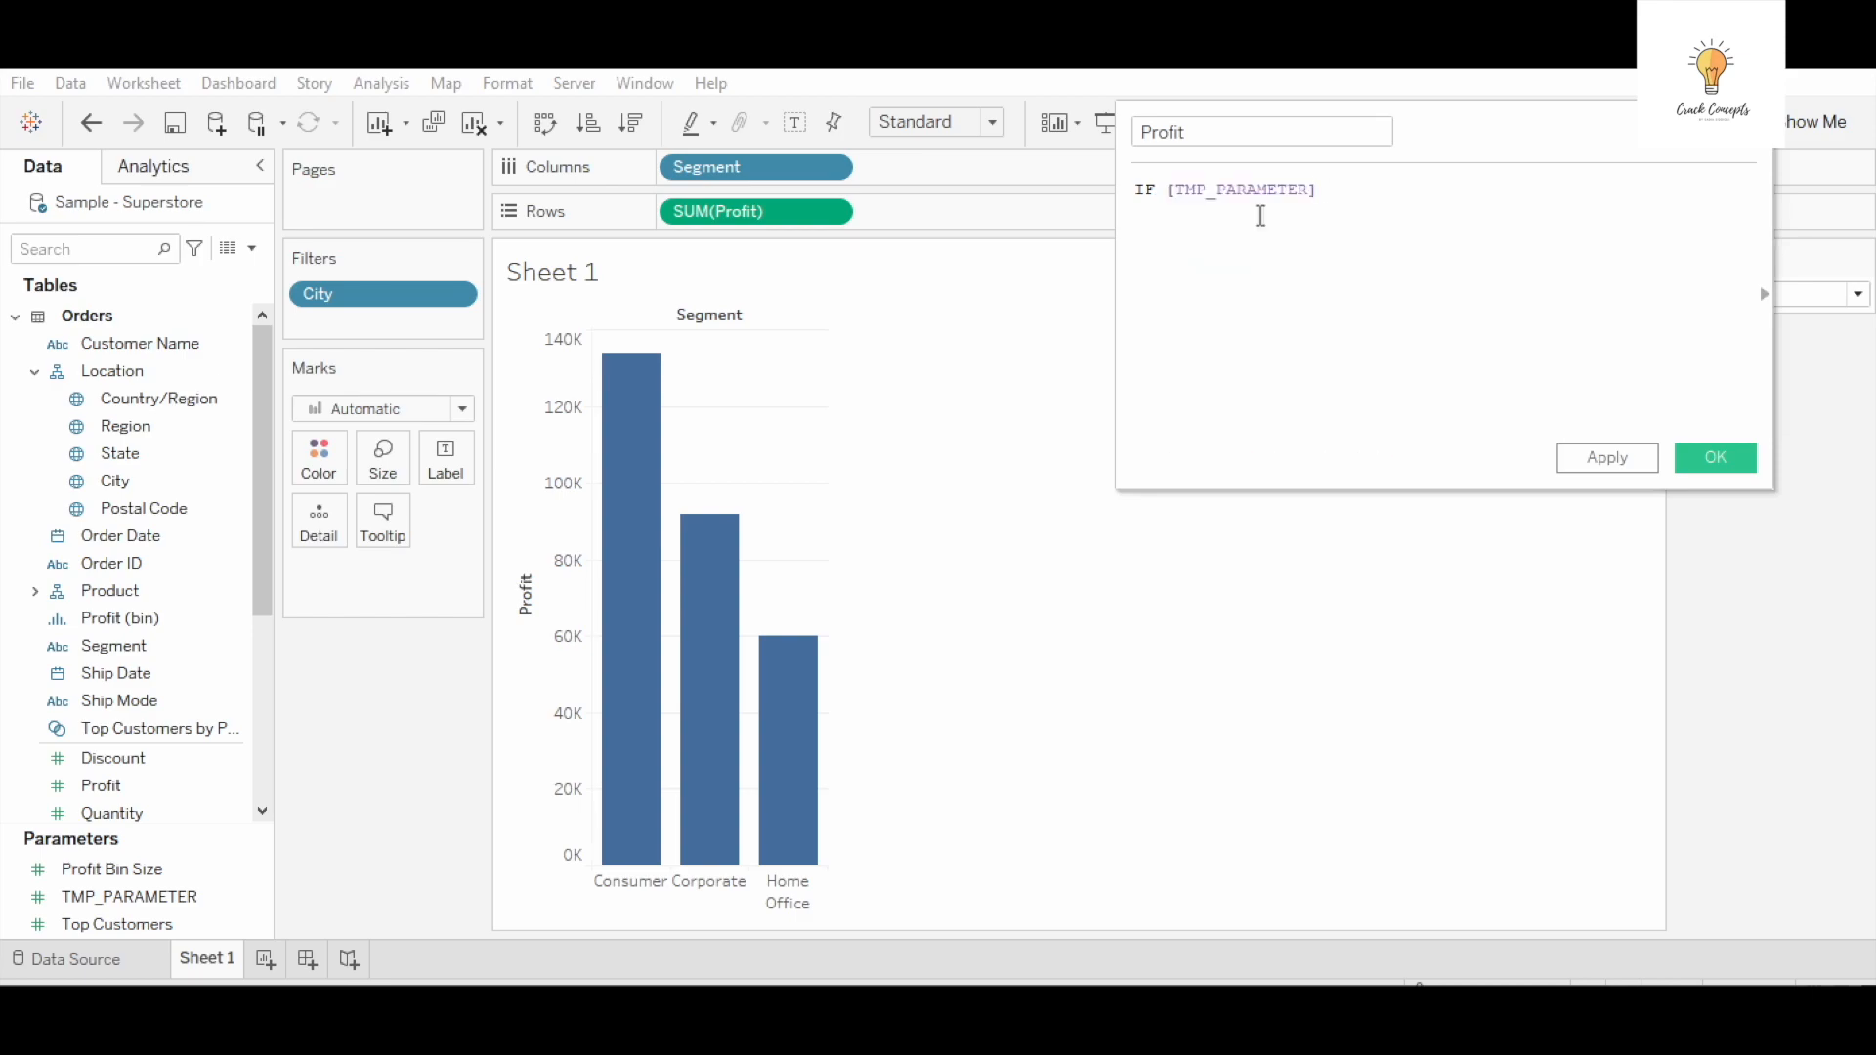
text(=1 then)
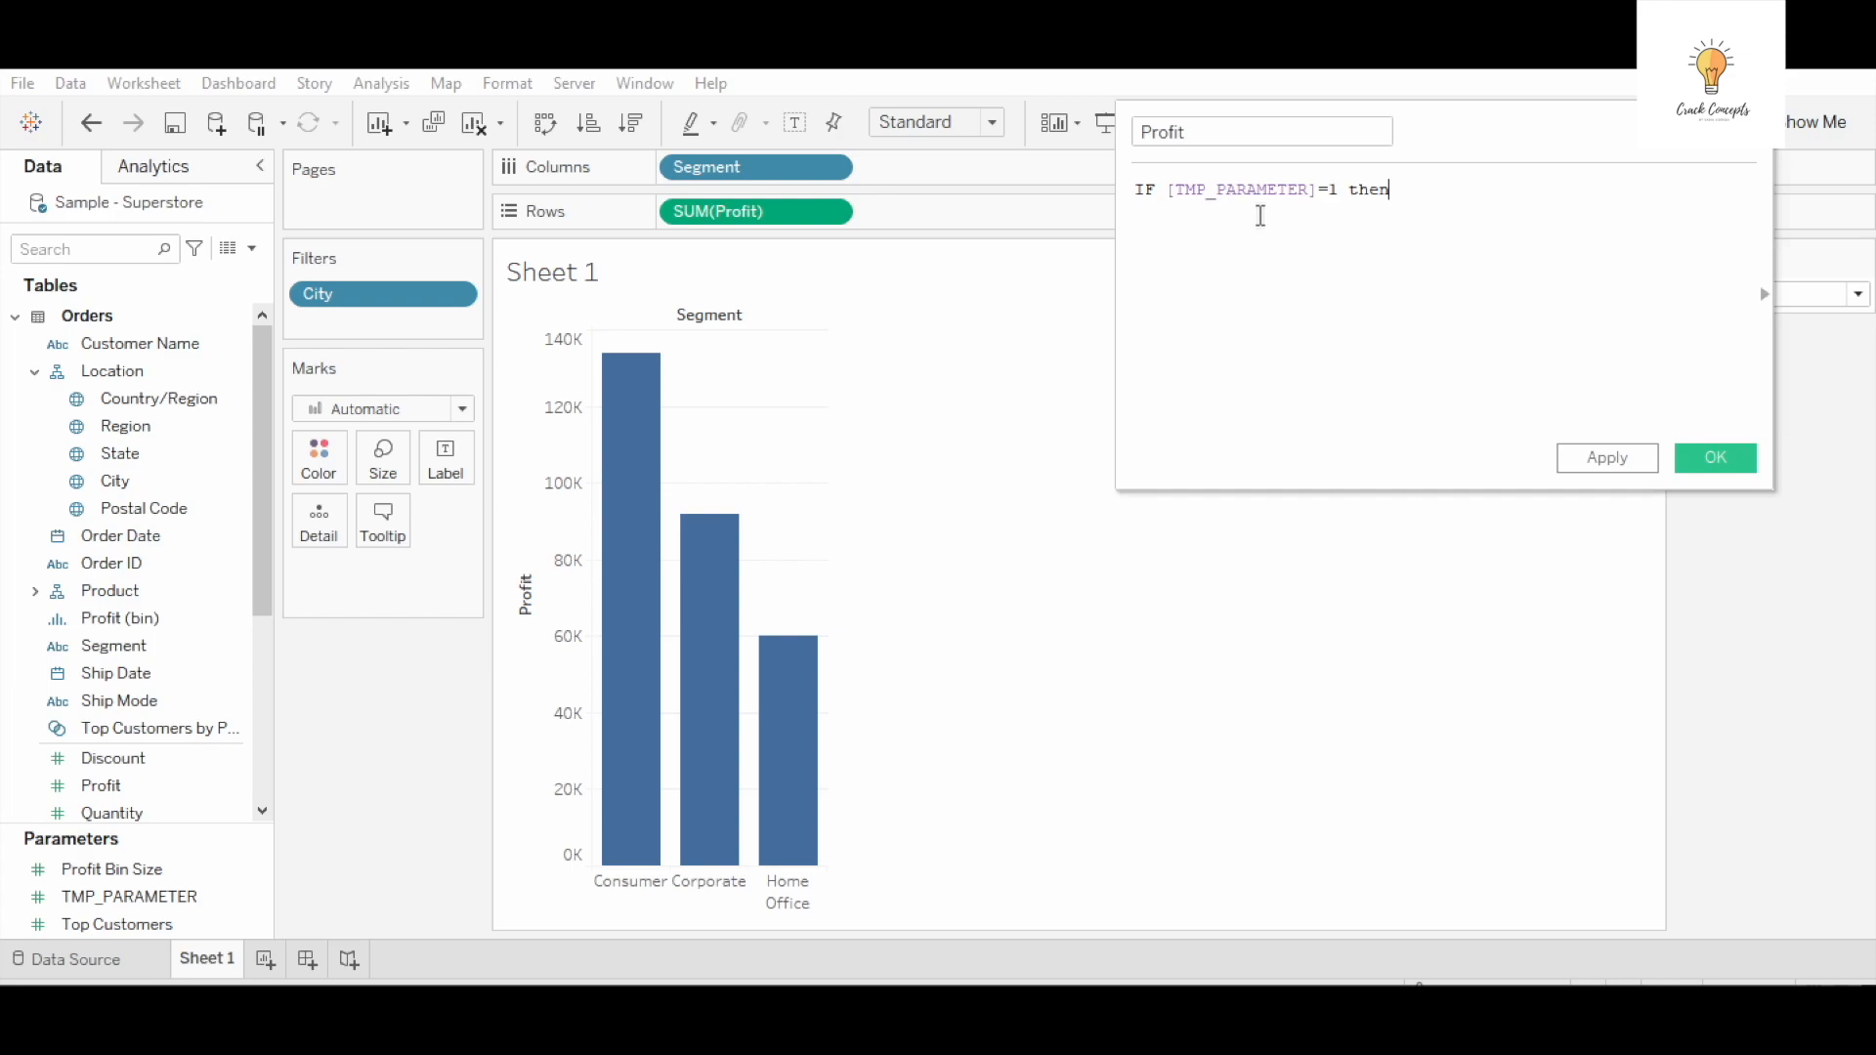
text(1*)
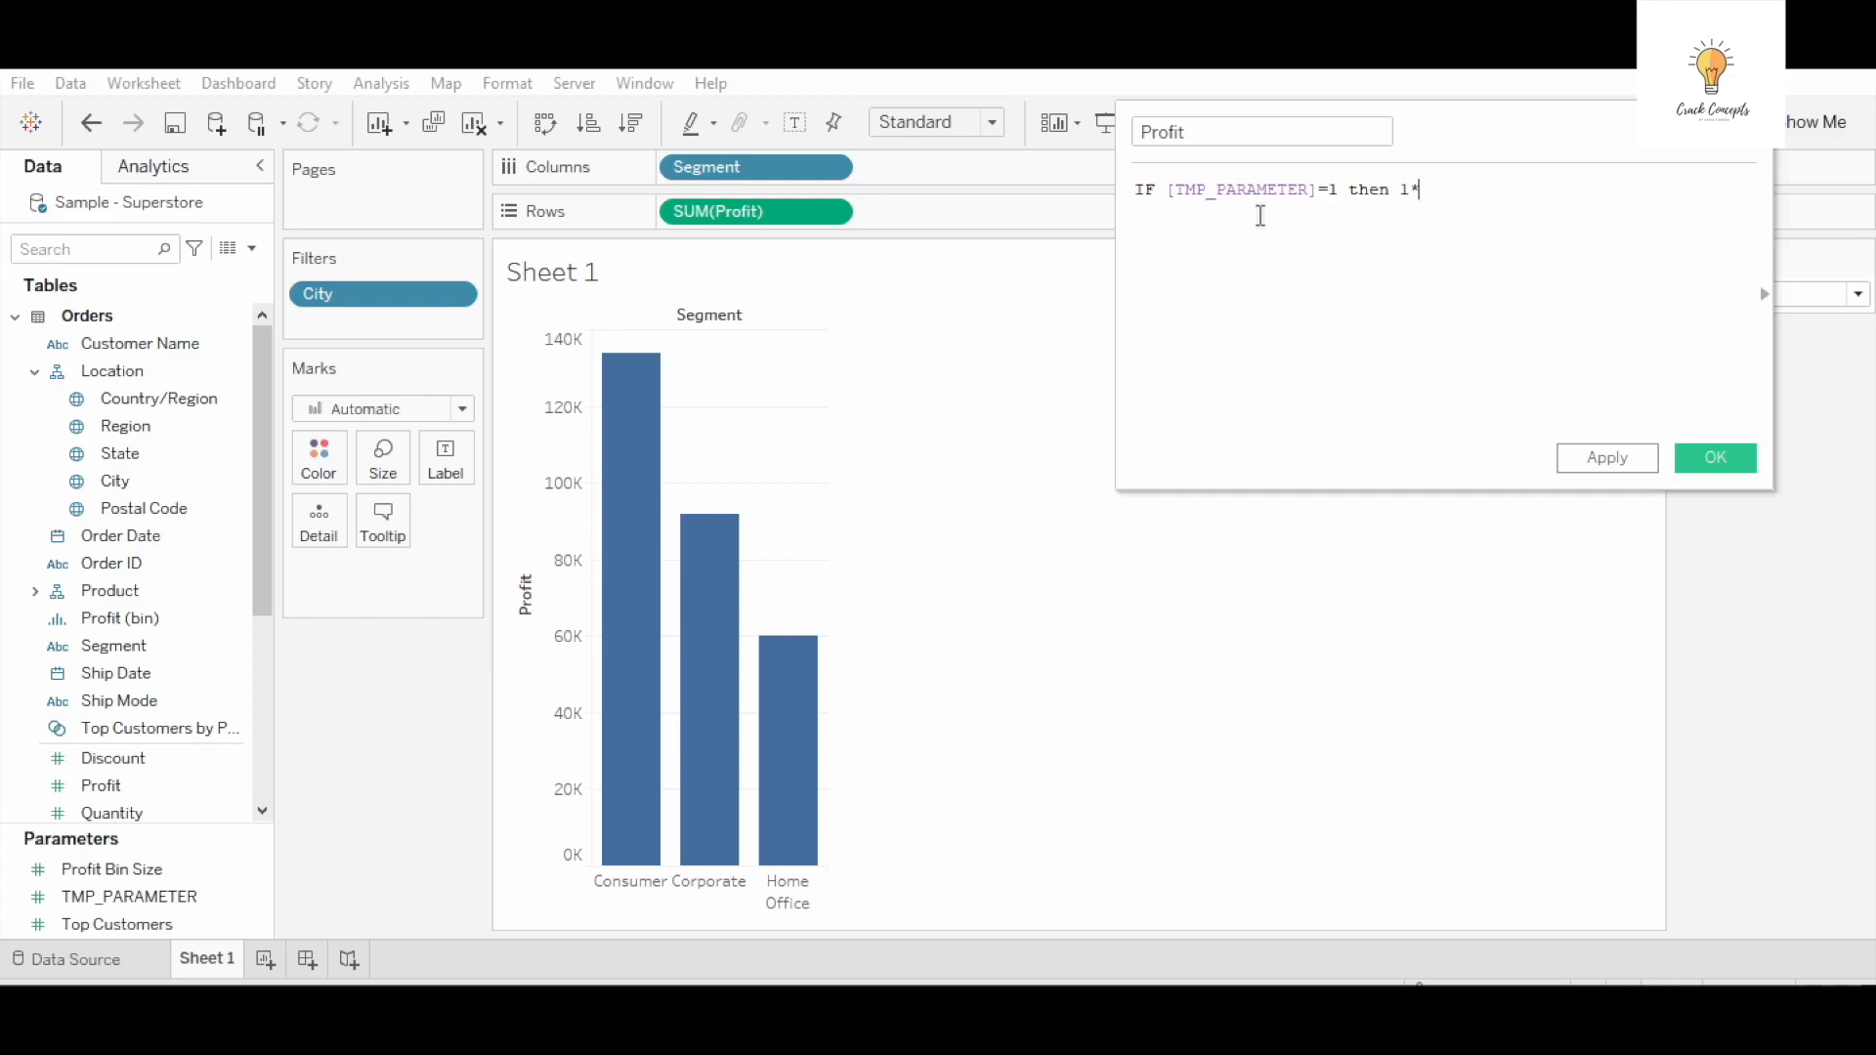
text(pr)
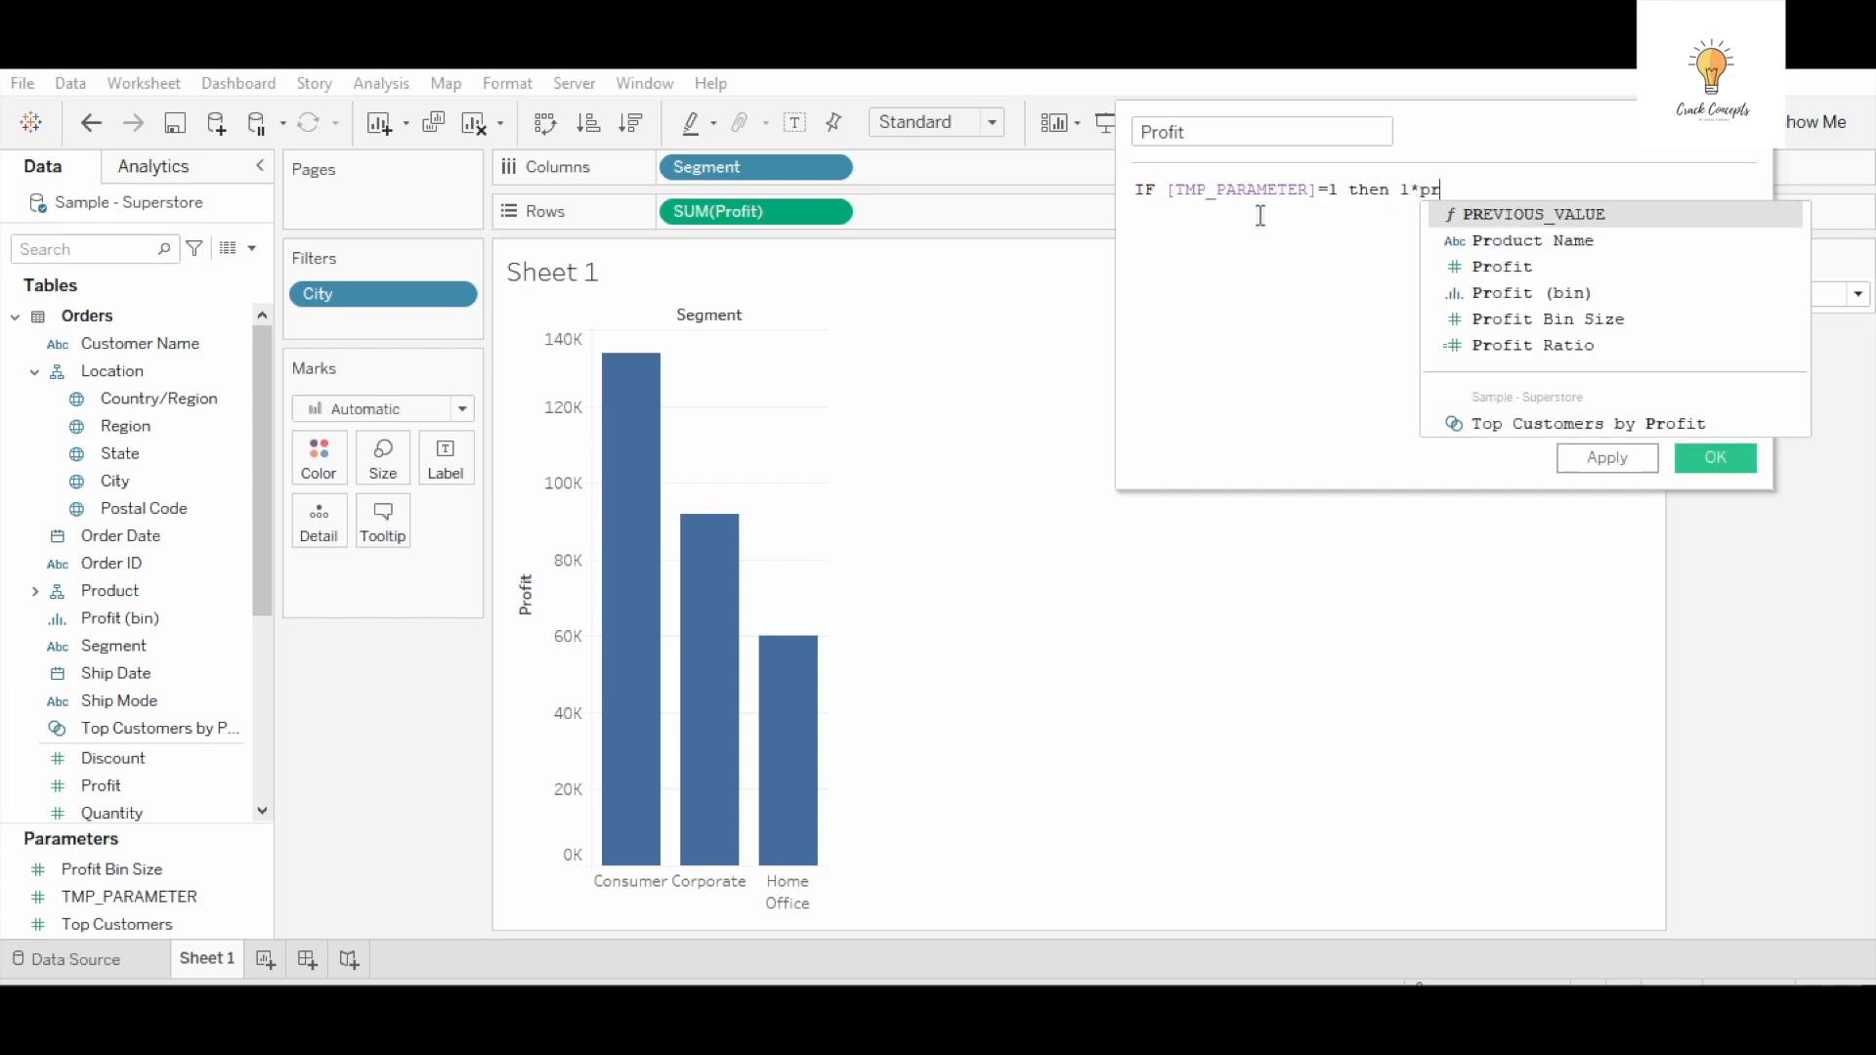
text(ofit)
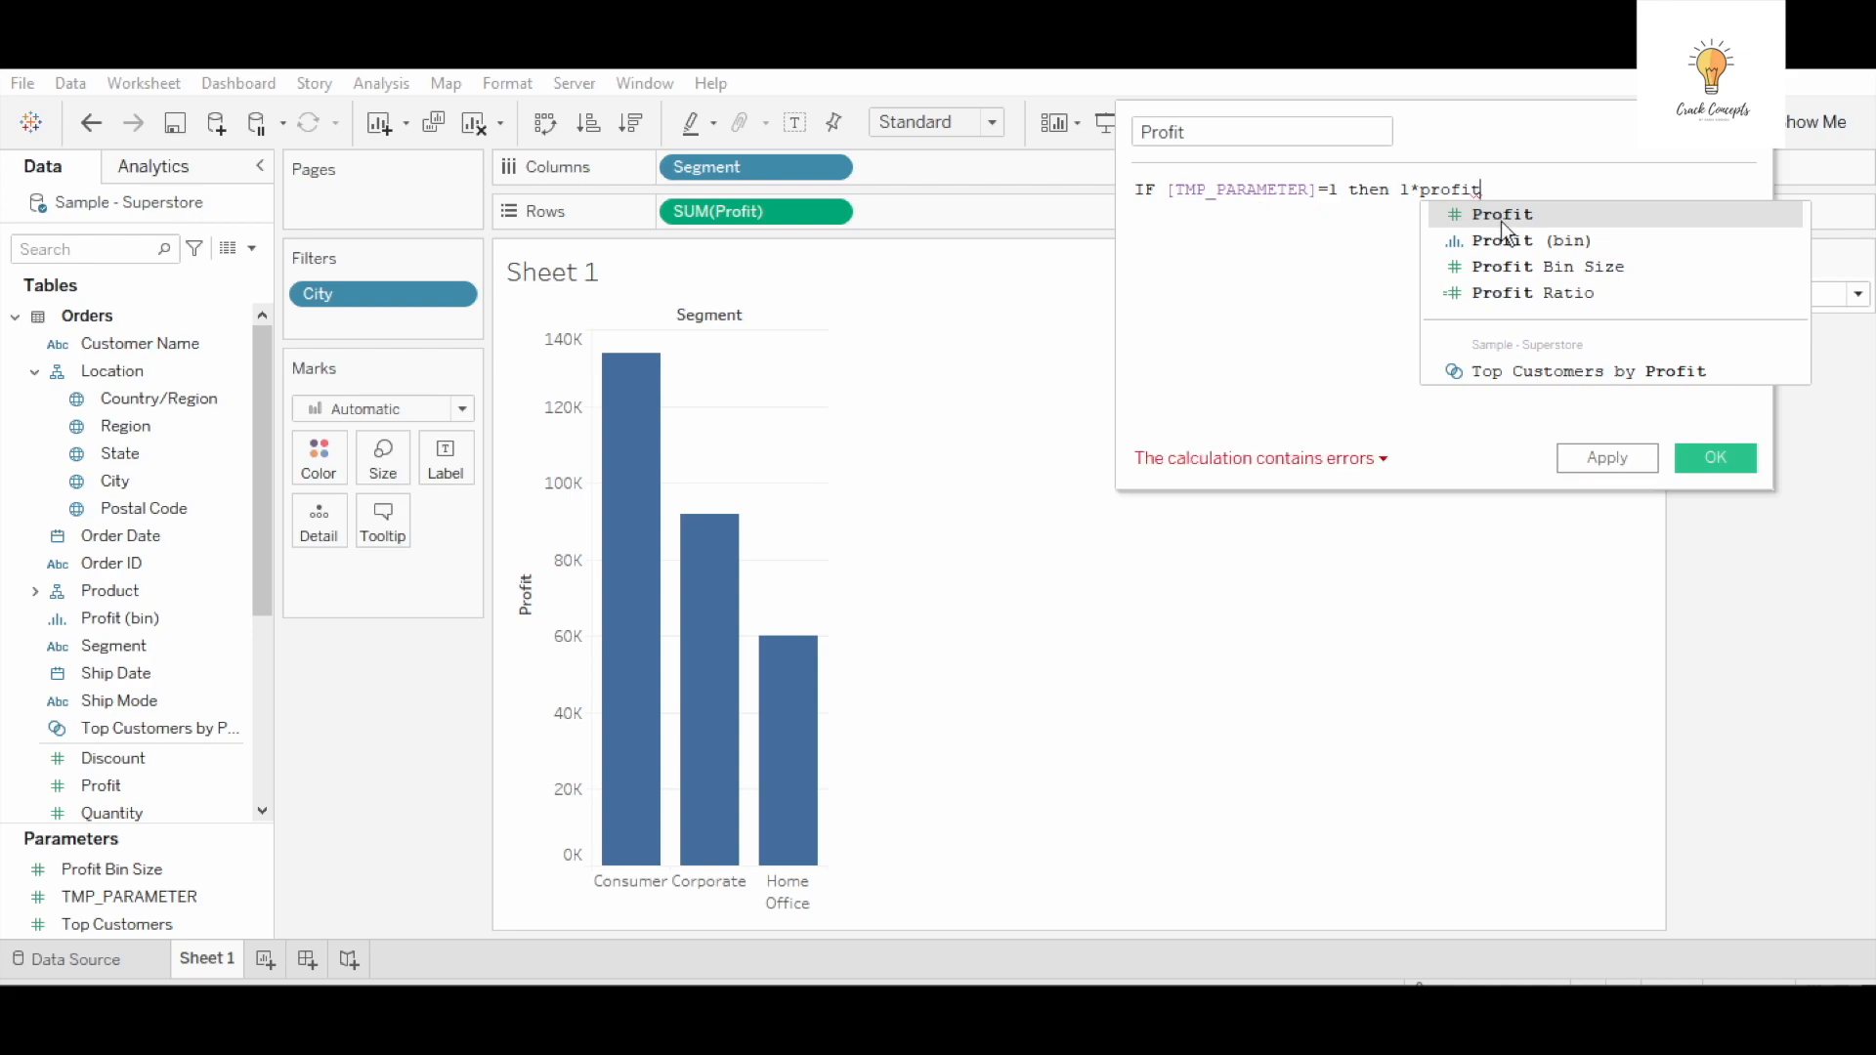
click(1501, 215)
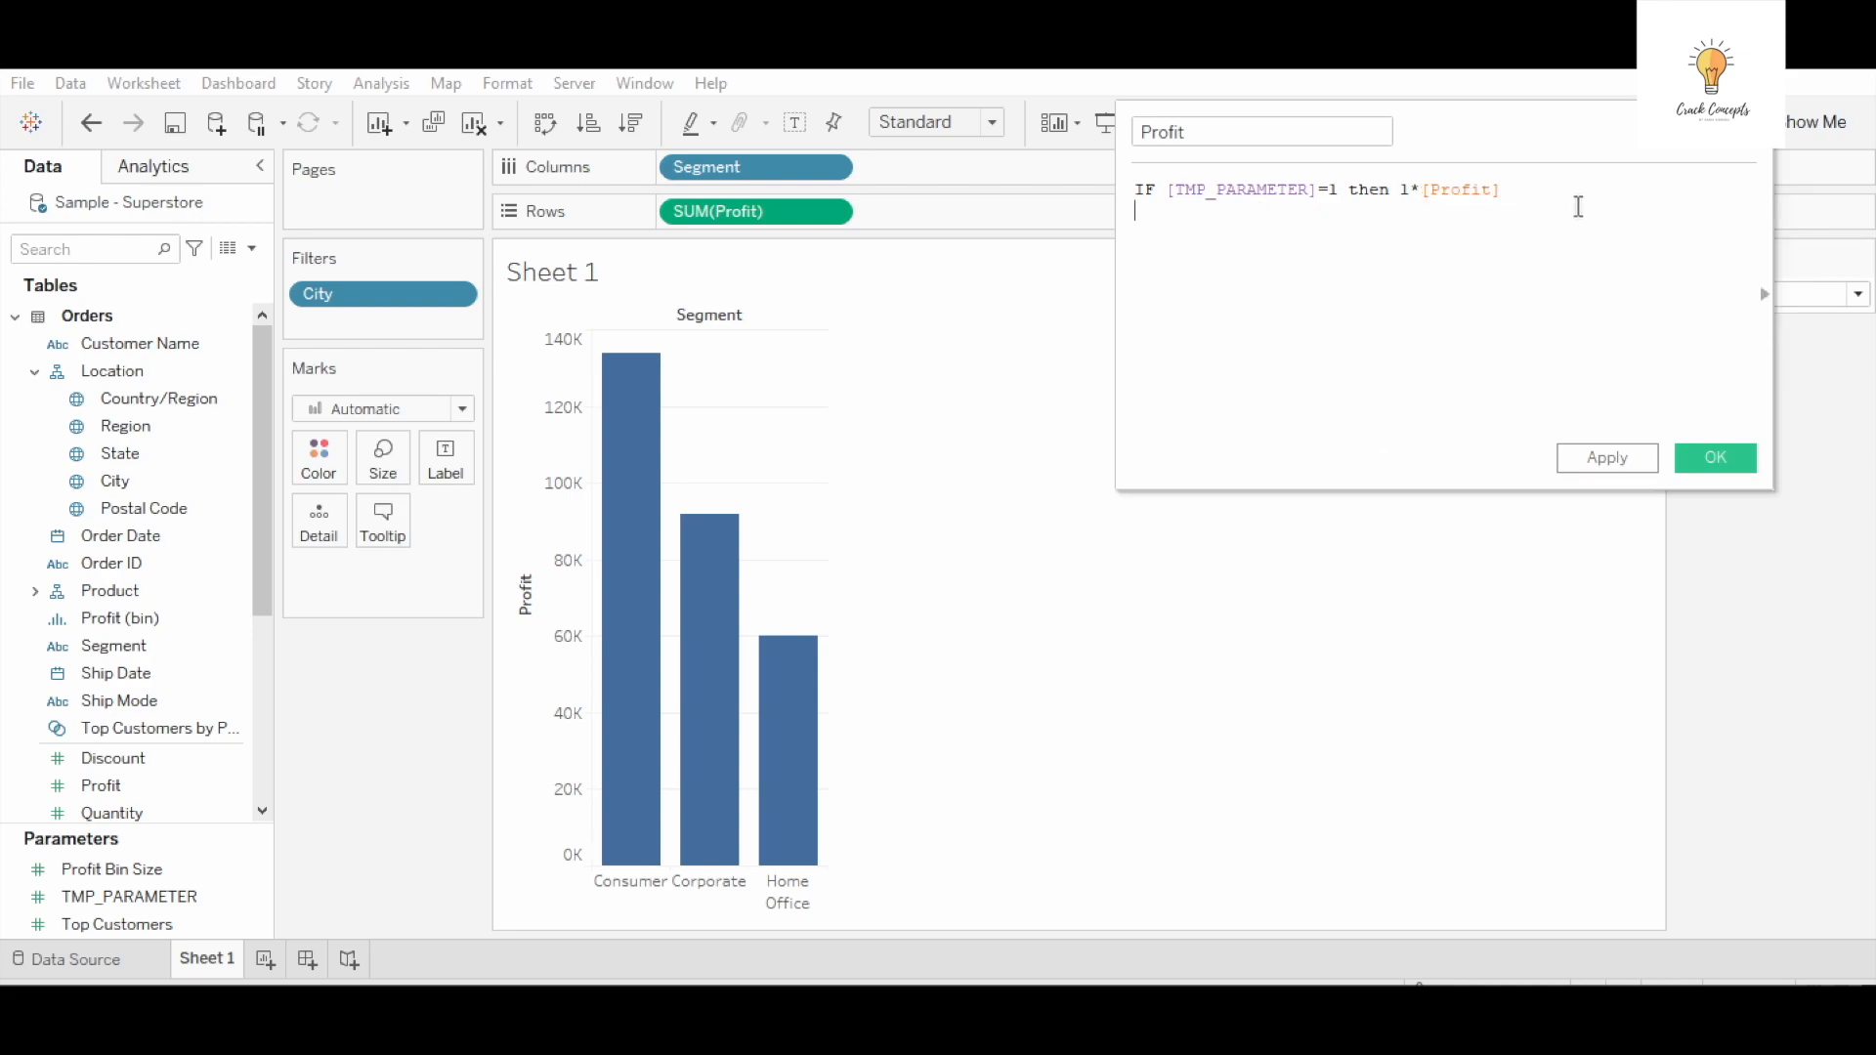
Add ELSEIF branches returning 2*[Profit] at value 2 and 3*[Profit] at value 3, then END
text(ELSEIF [)
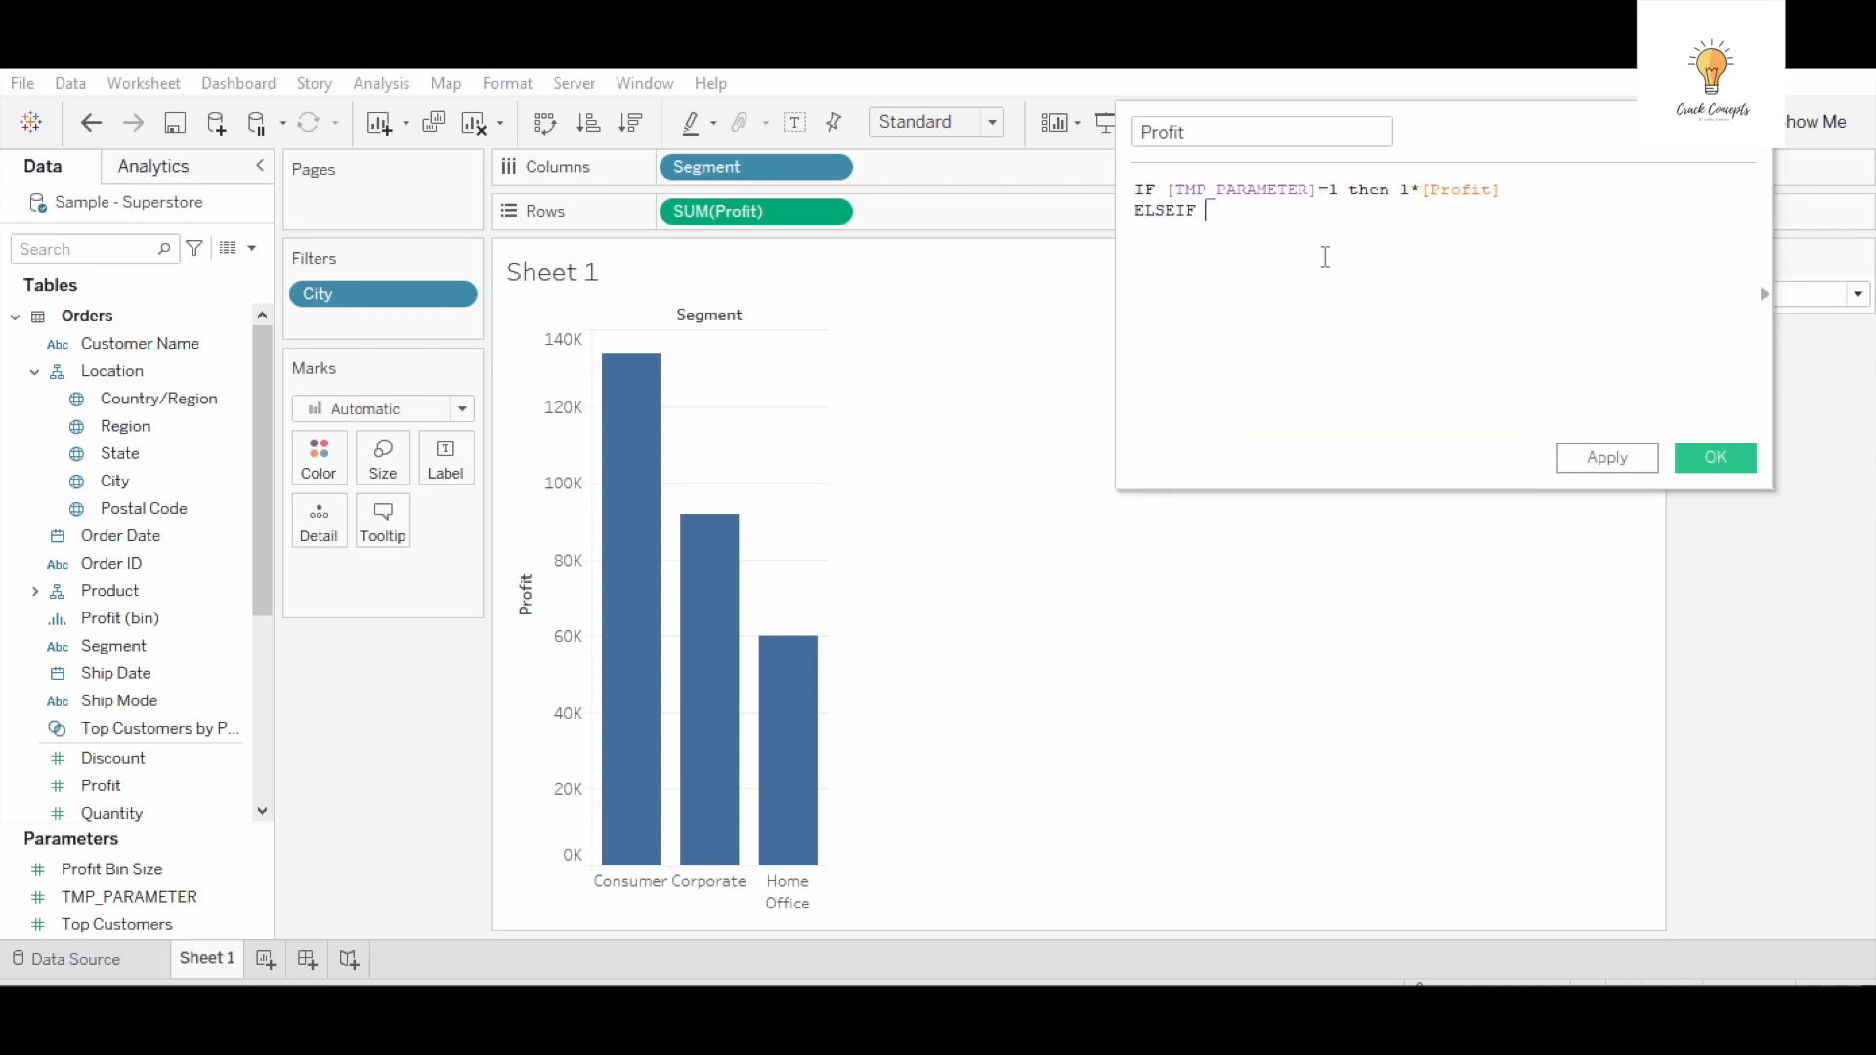
text(tmp)
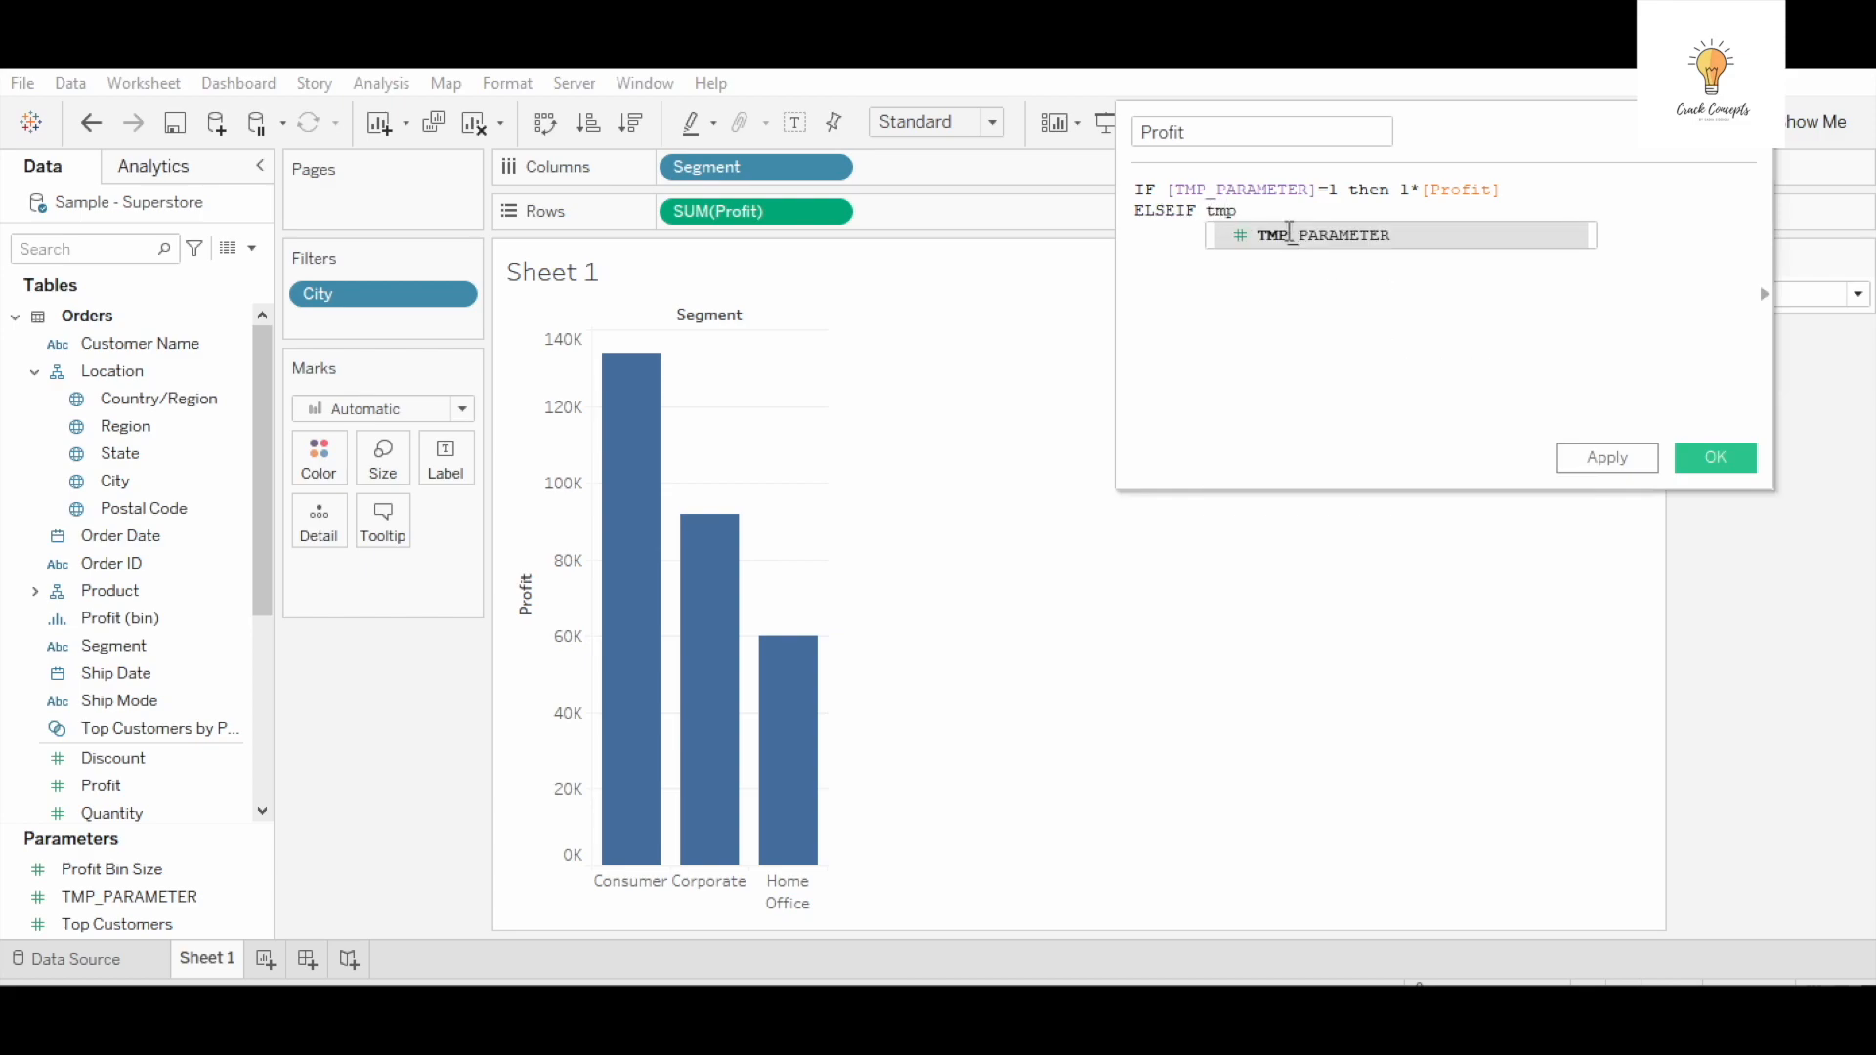
text([TMP_PARAMETER]=2 t)
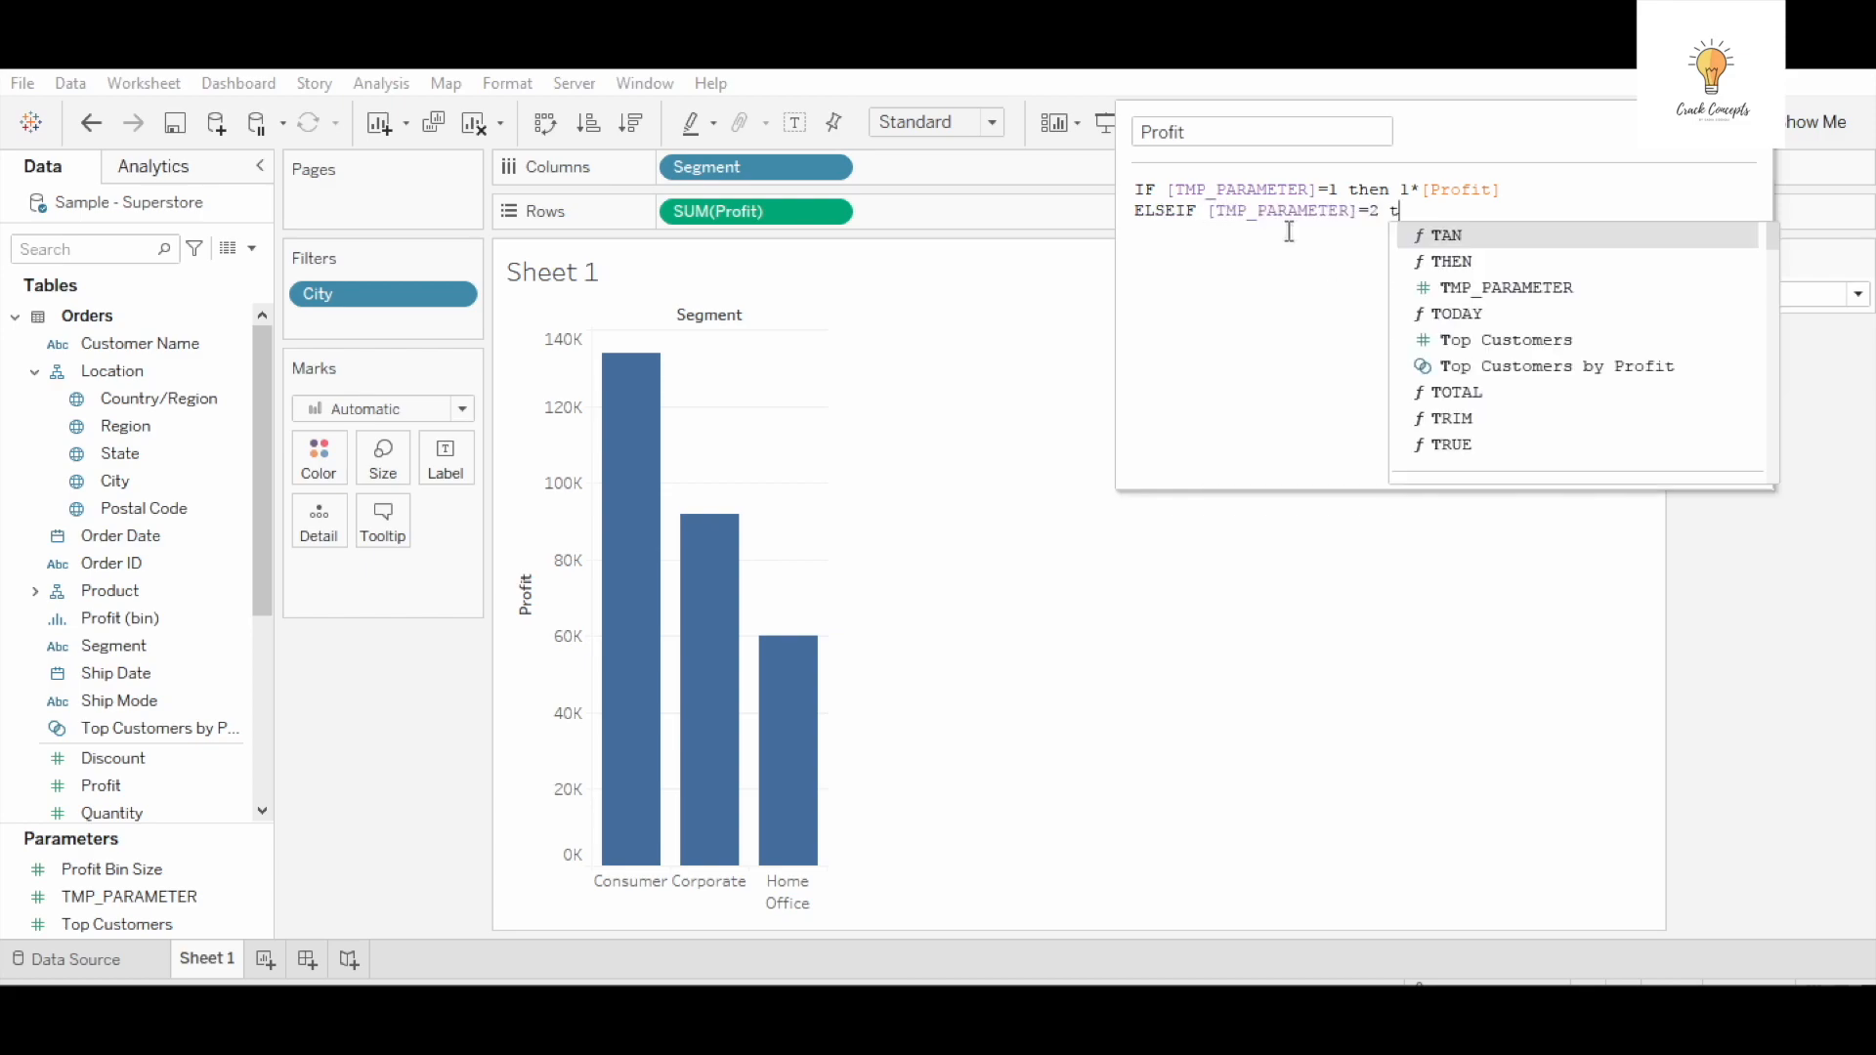
text(hen 2)
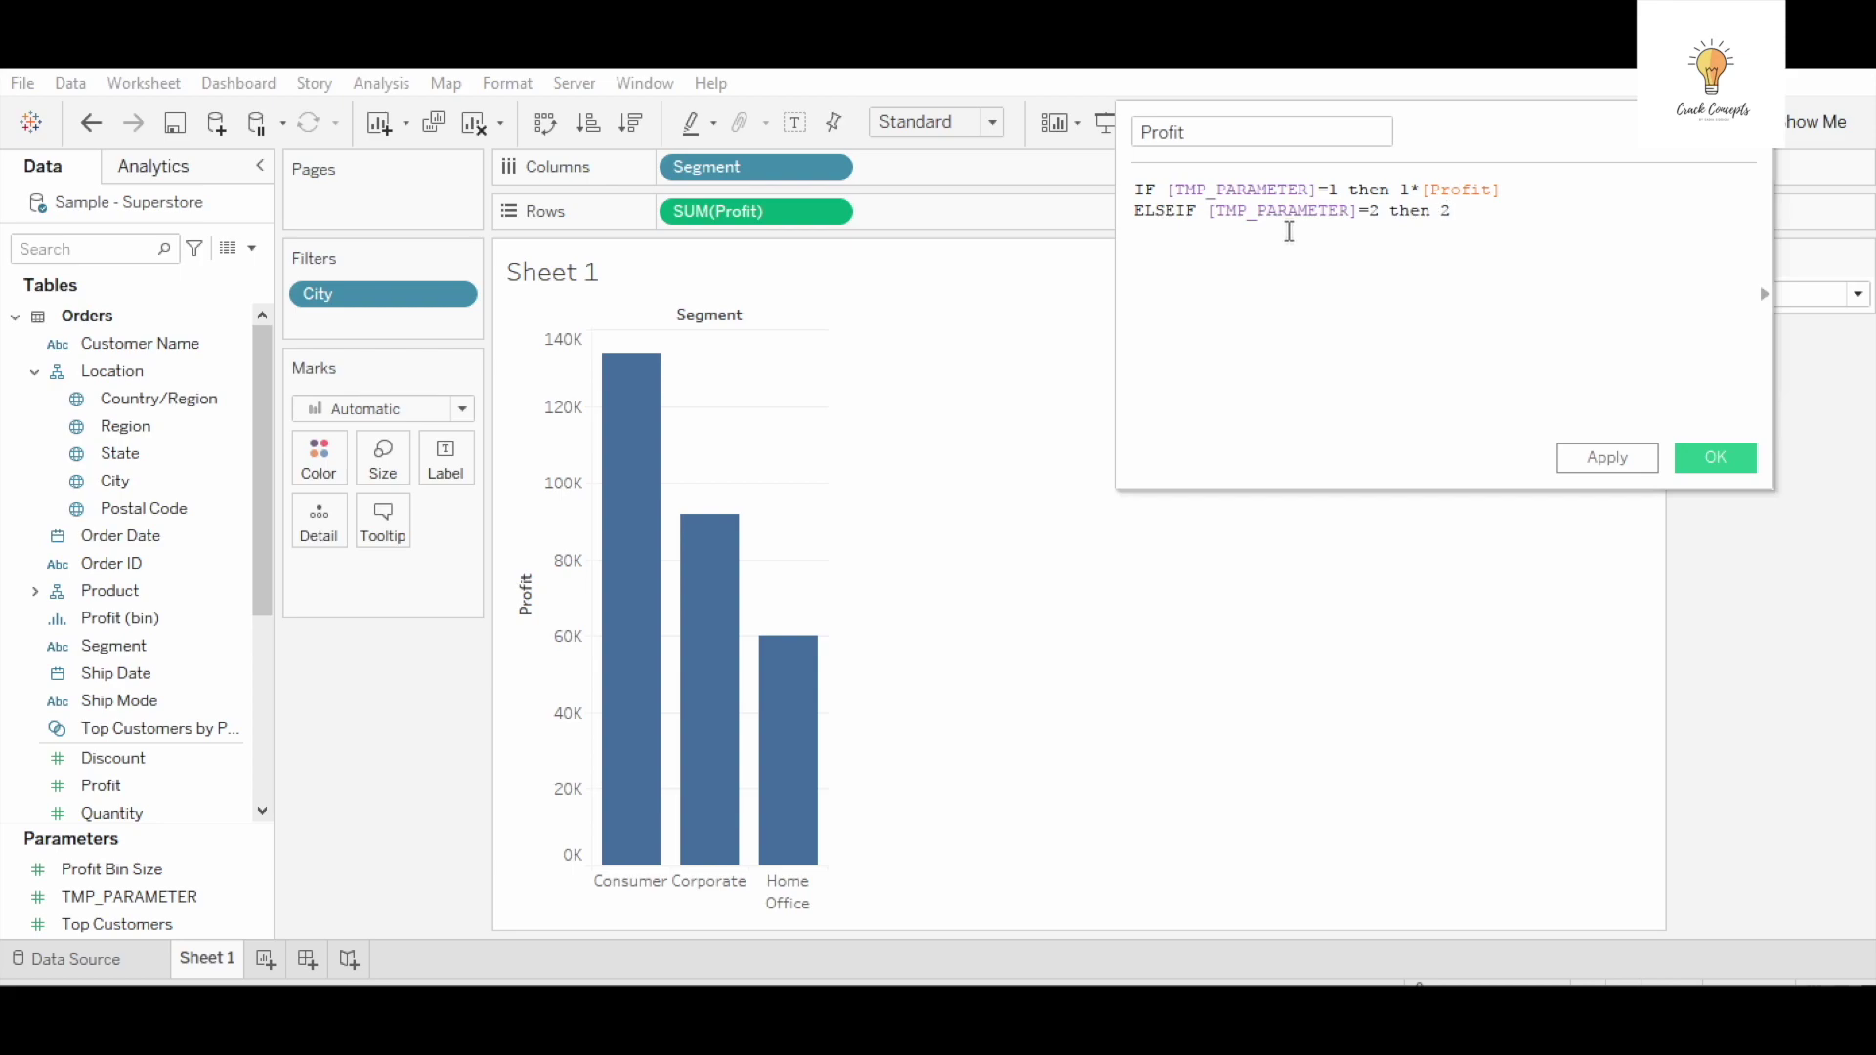
text(*pro)
text(elseif)
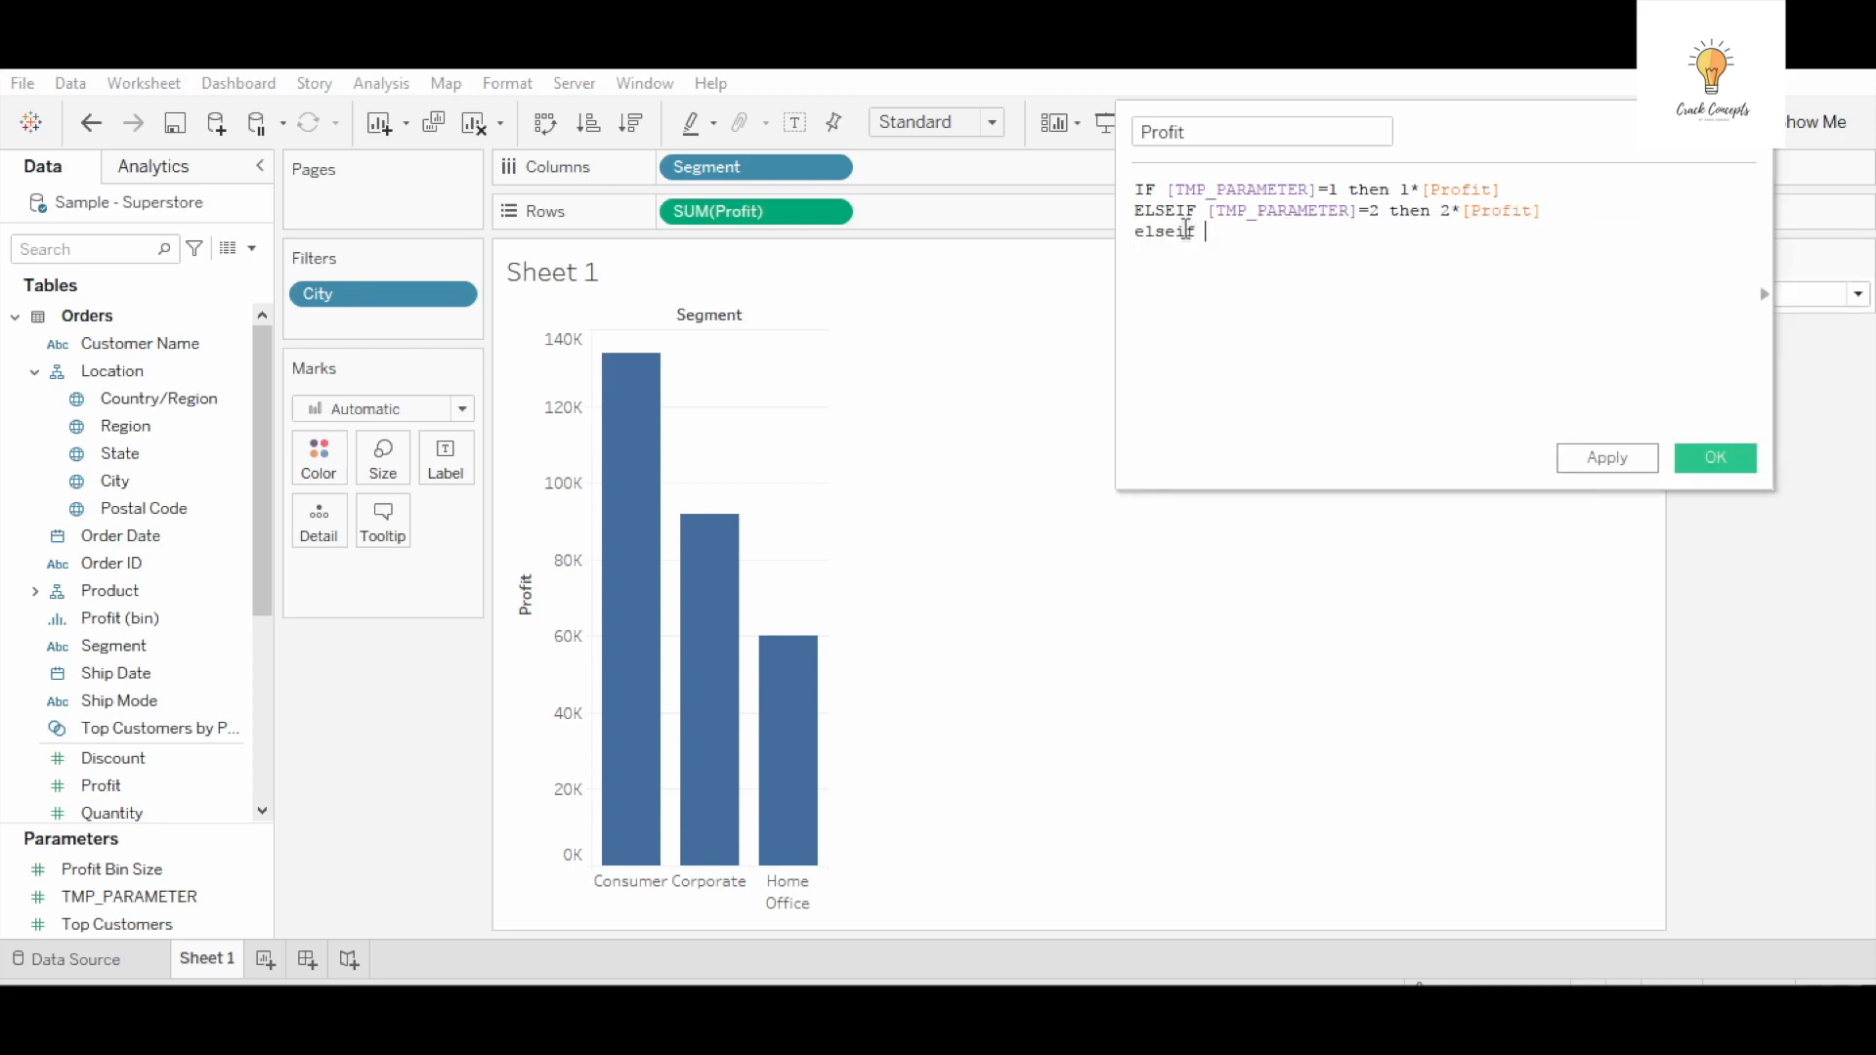
text(tmp)
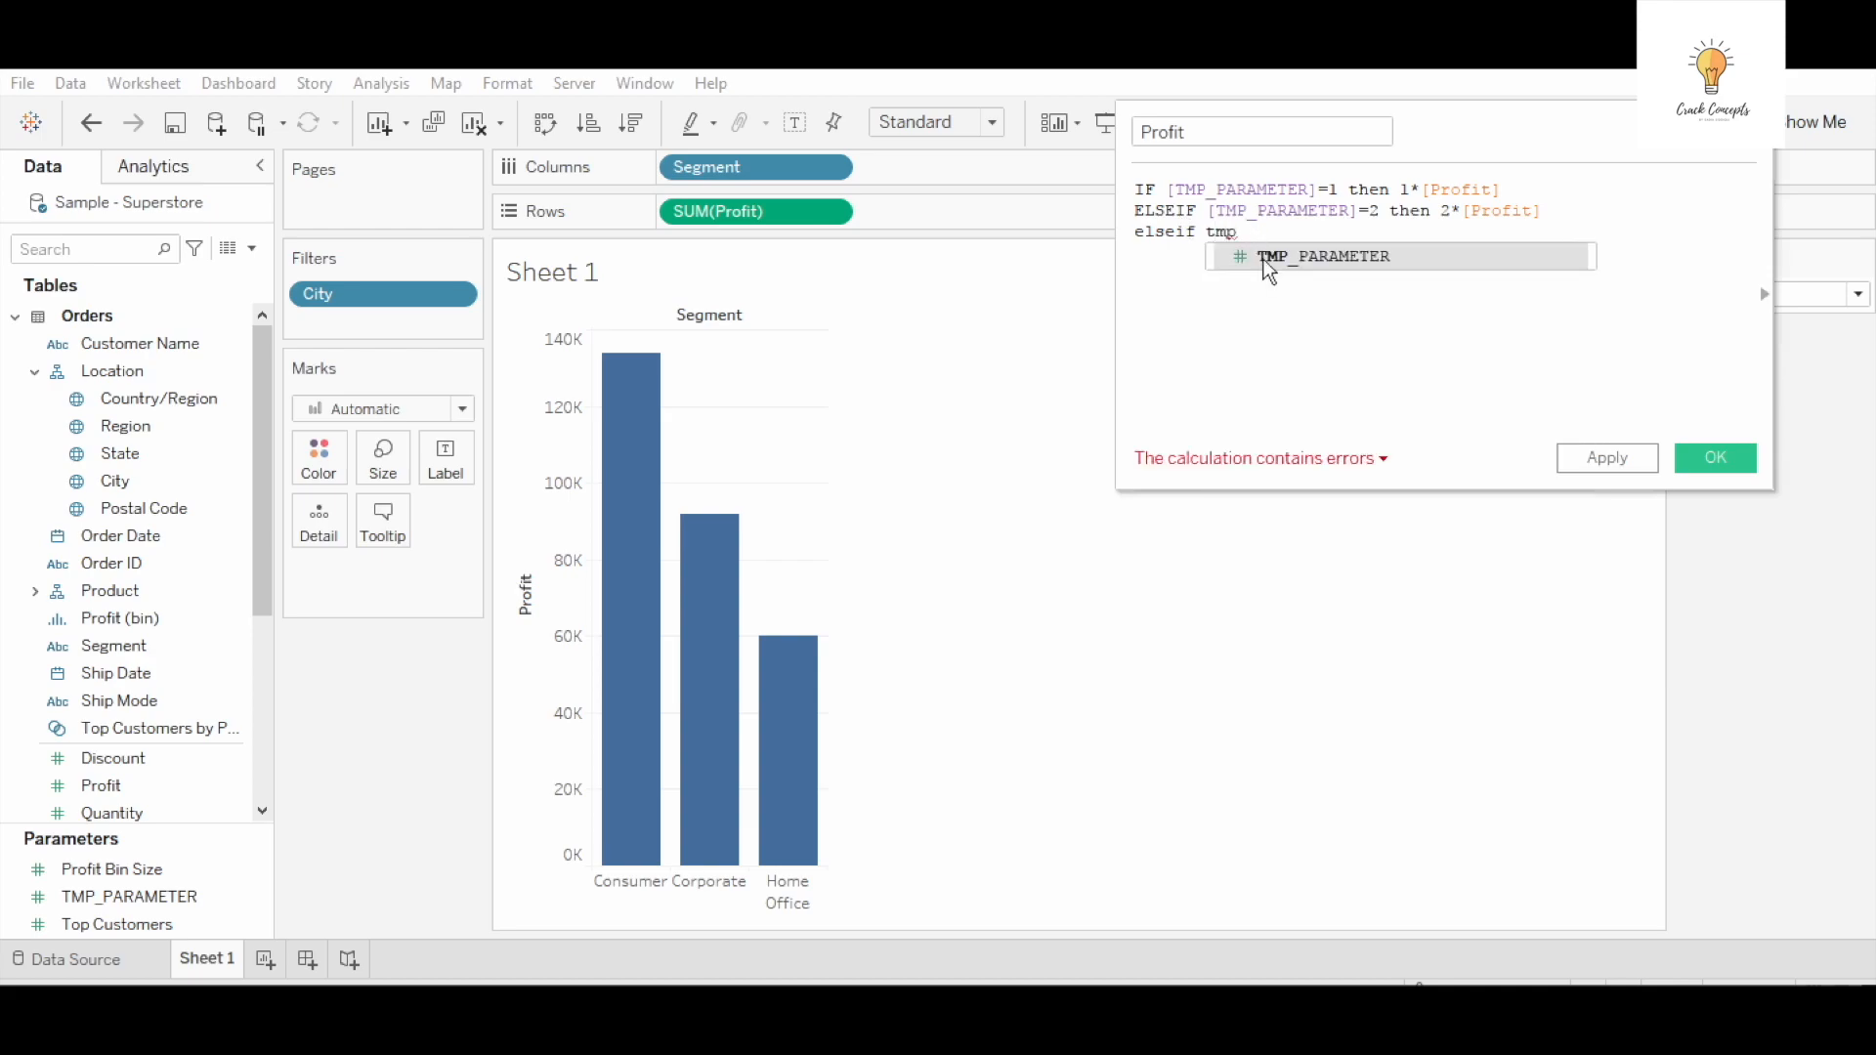
text([TMP_PARAMETER]=3 then 3*)
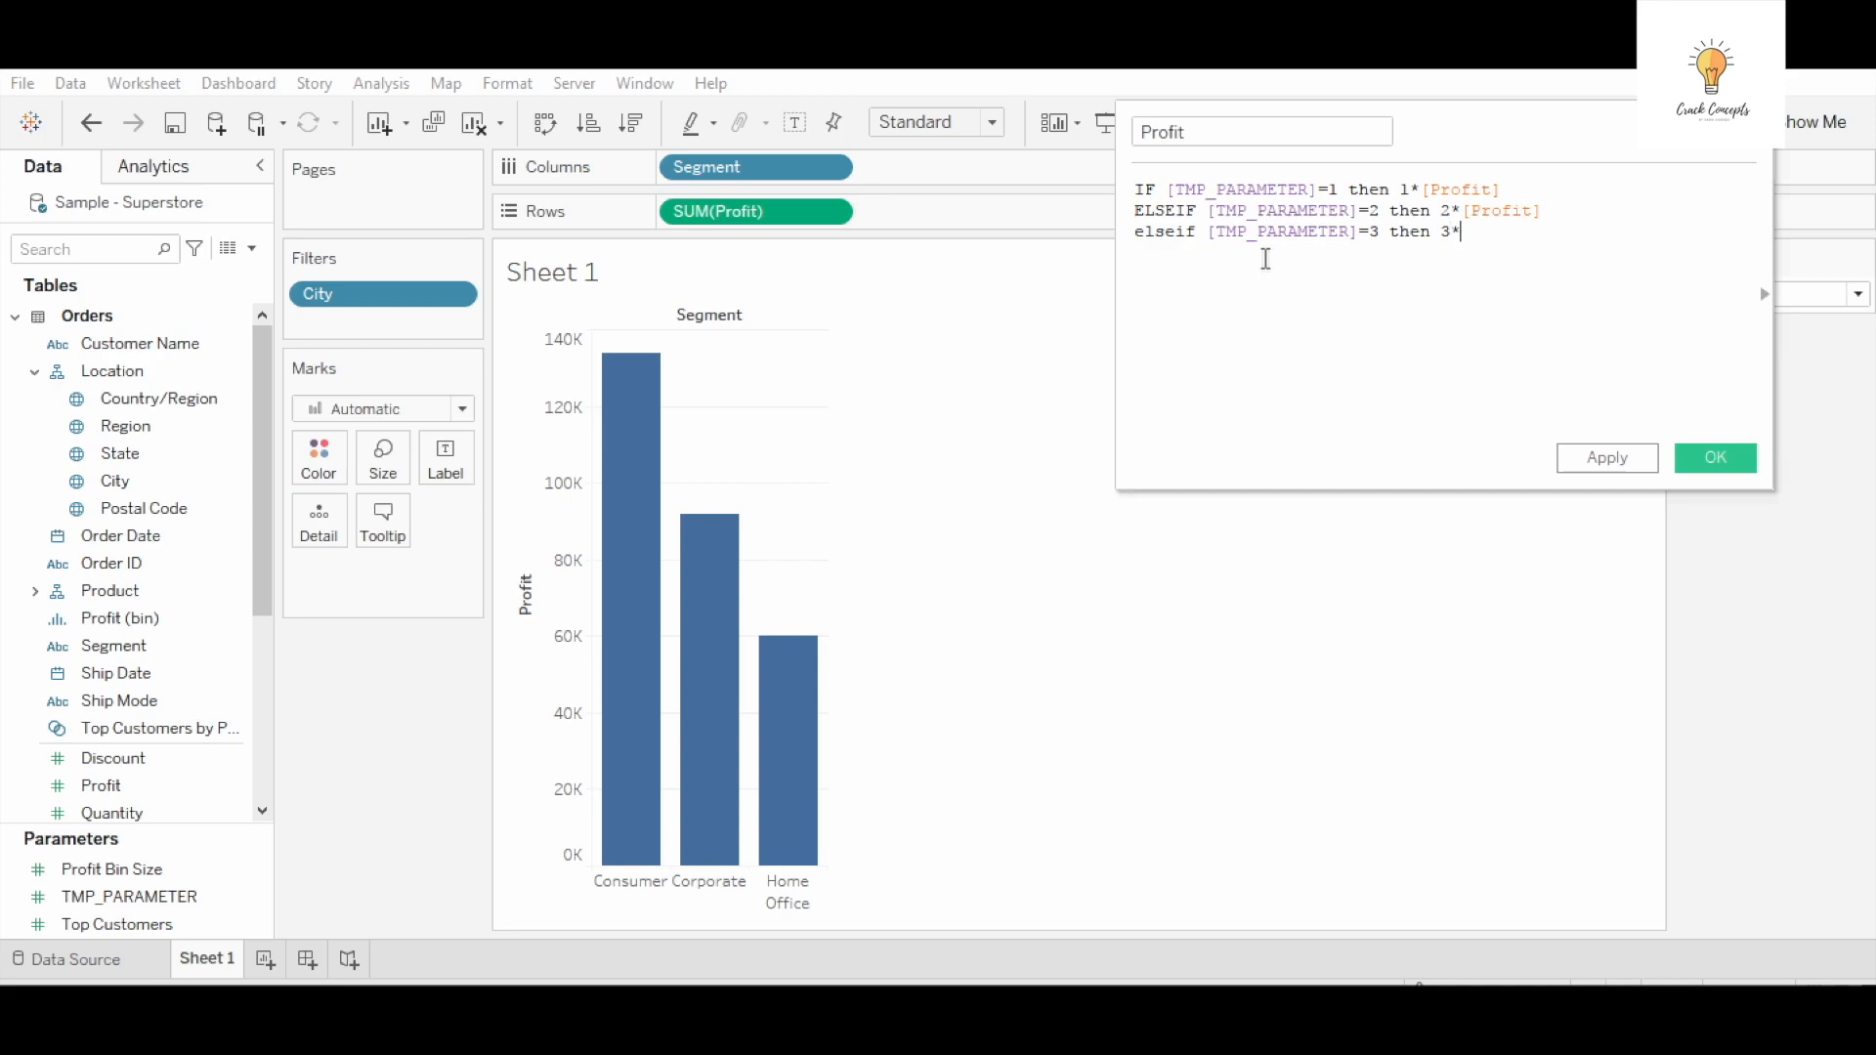
text(pro)
text(END)
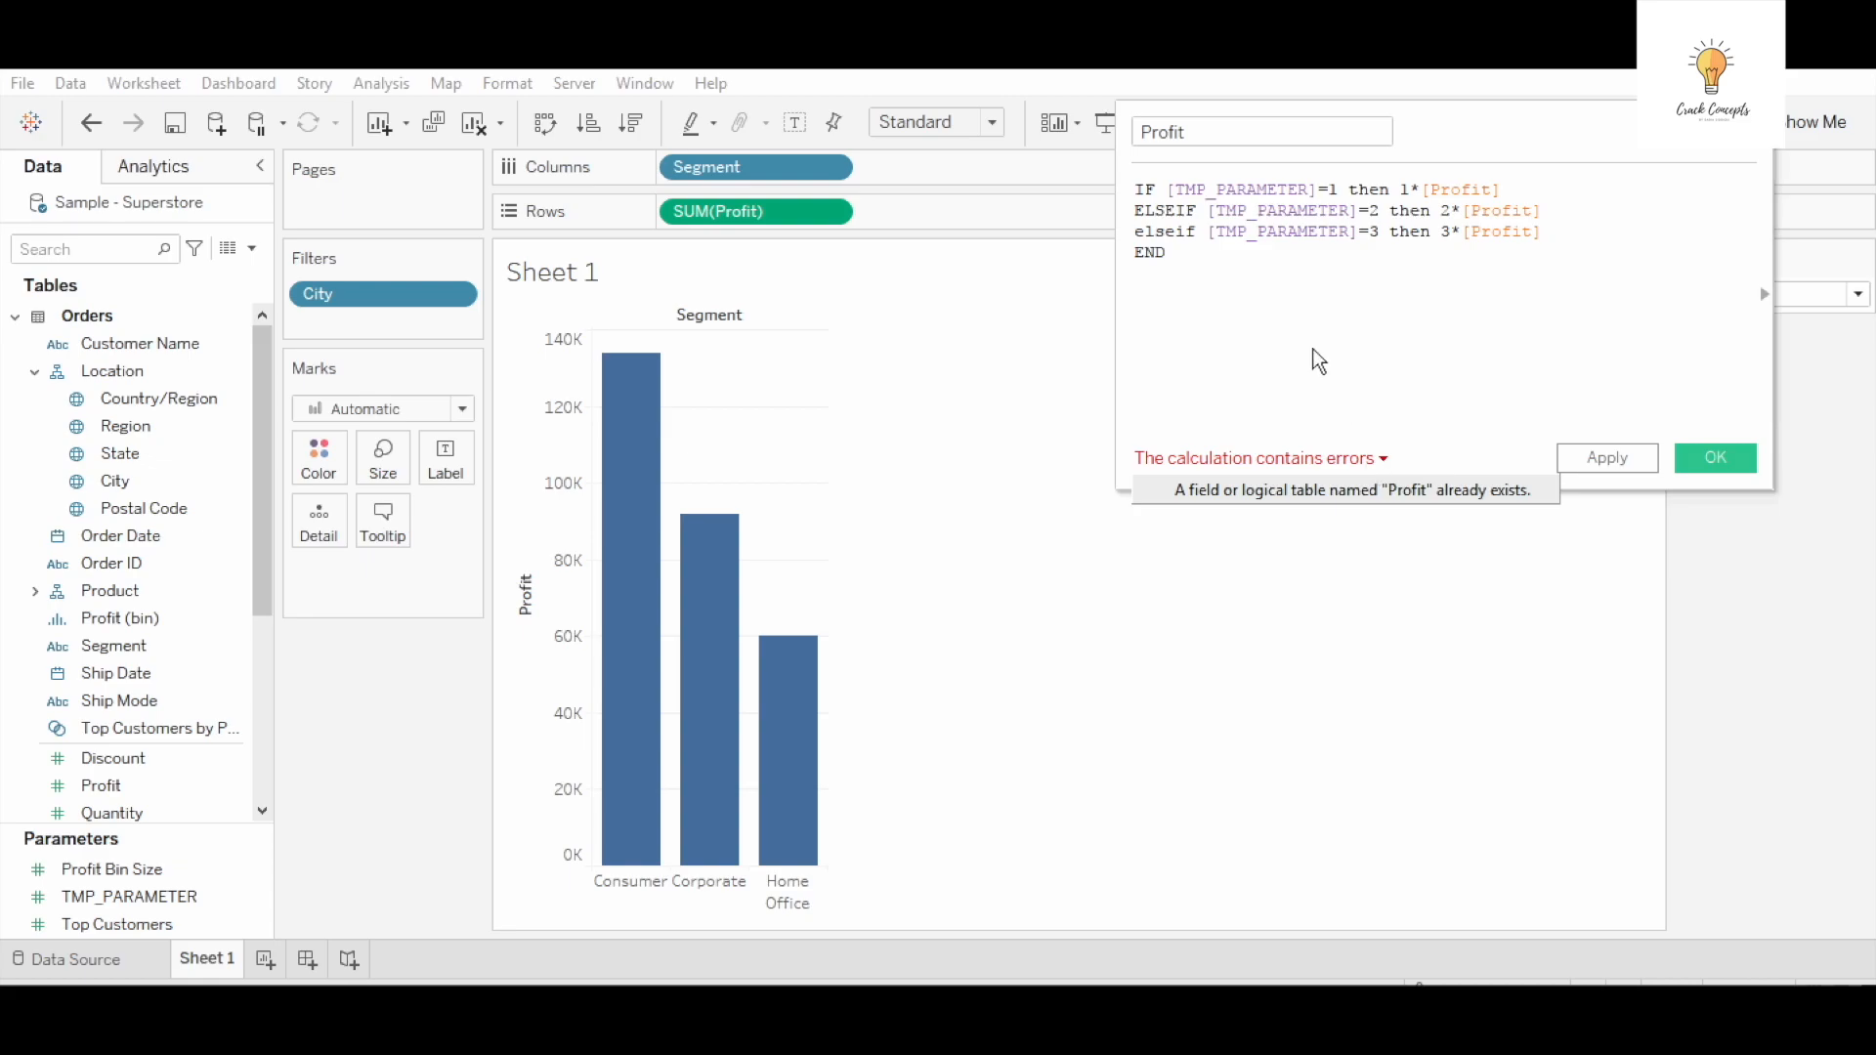
Resolve the duplicate name by calling the field Profit2 and save it
click(1211, 133)
text(2)
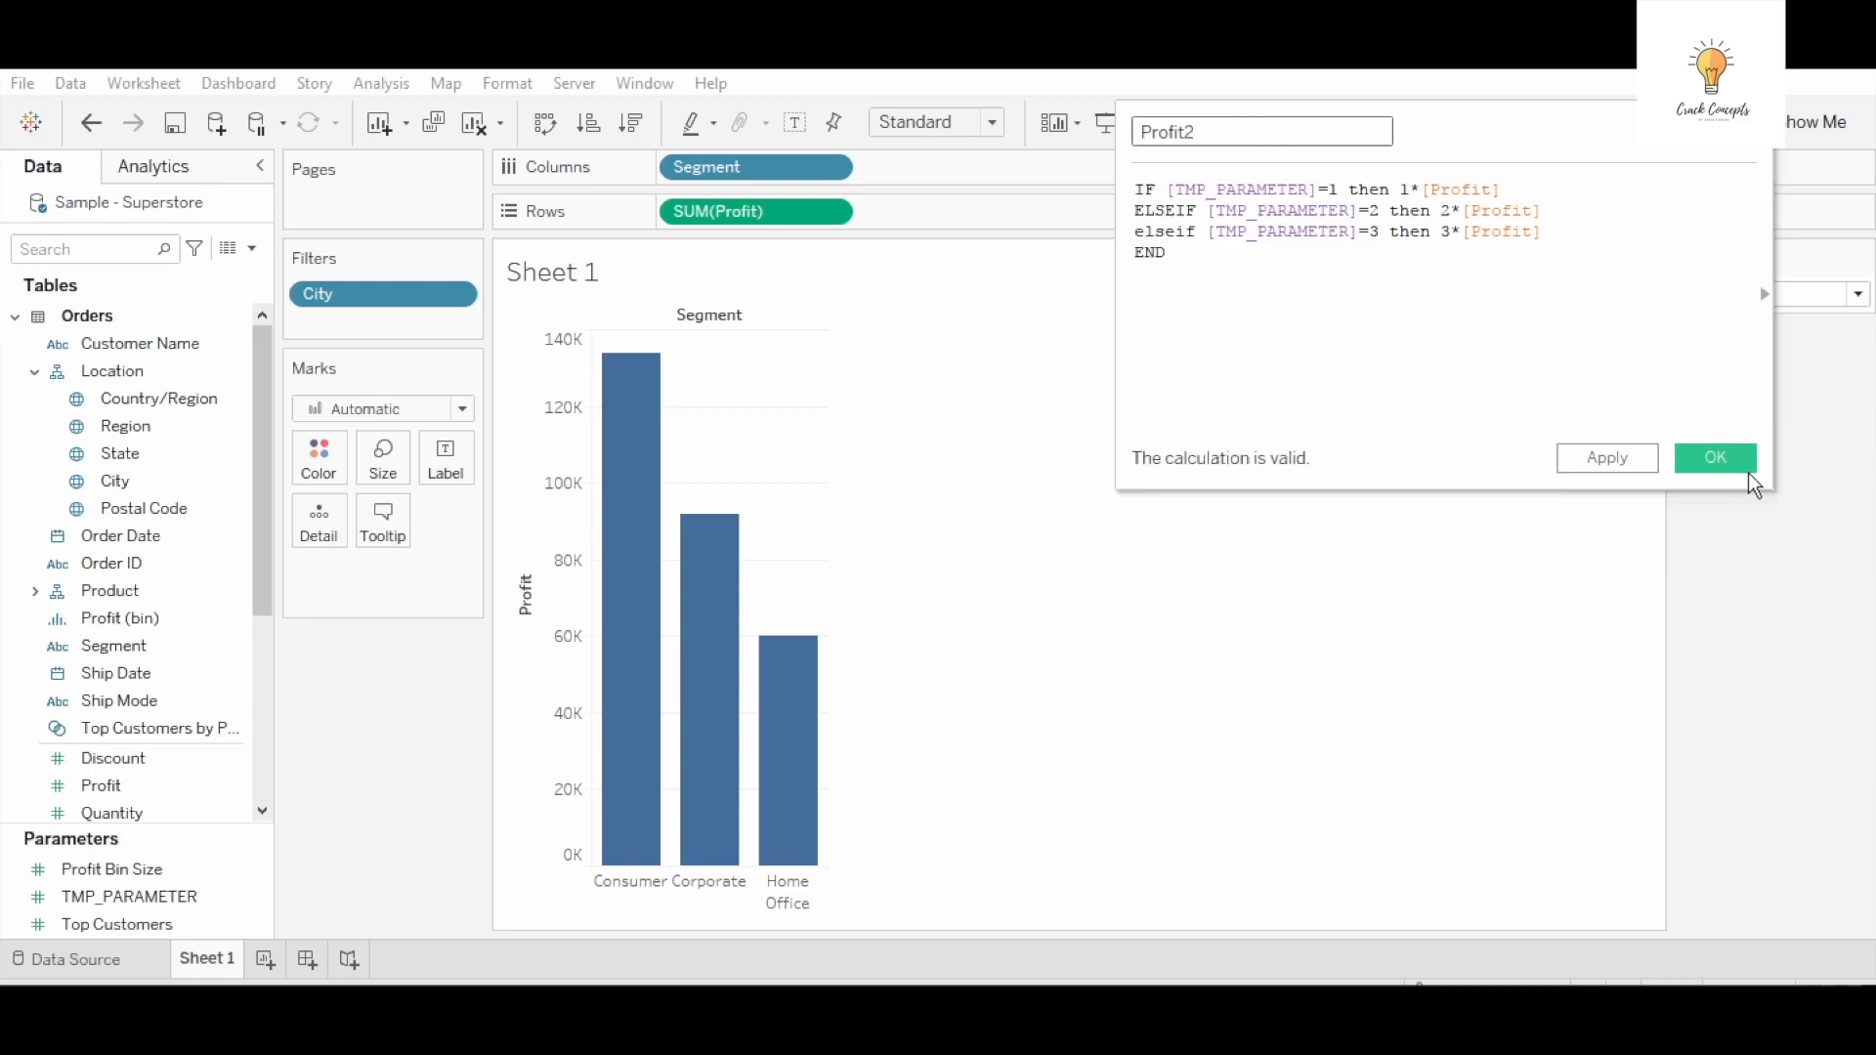
click(1716, 457)
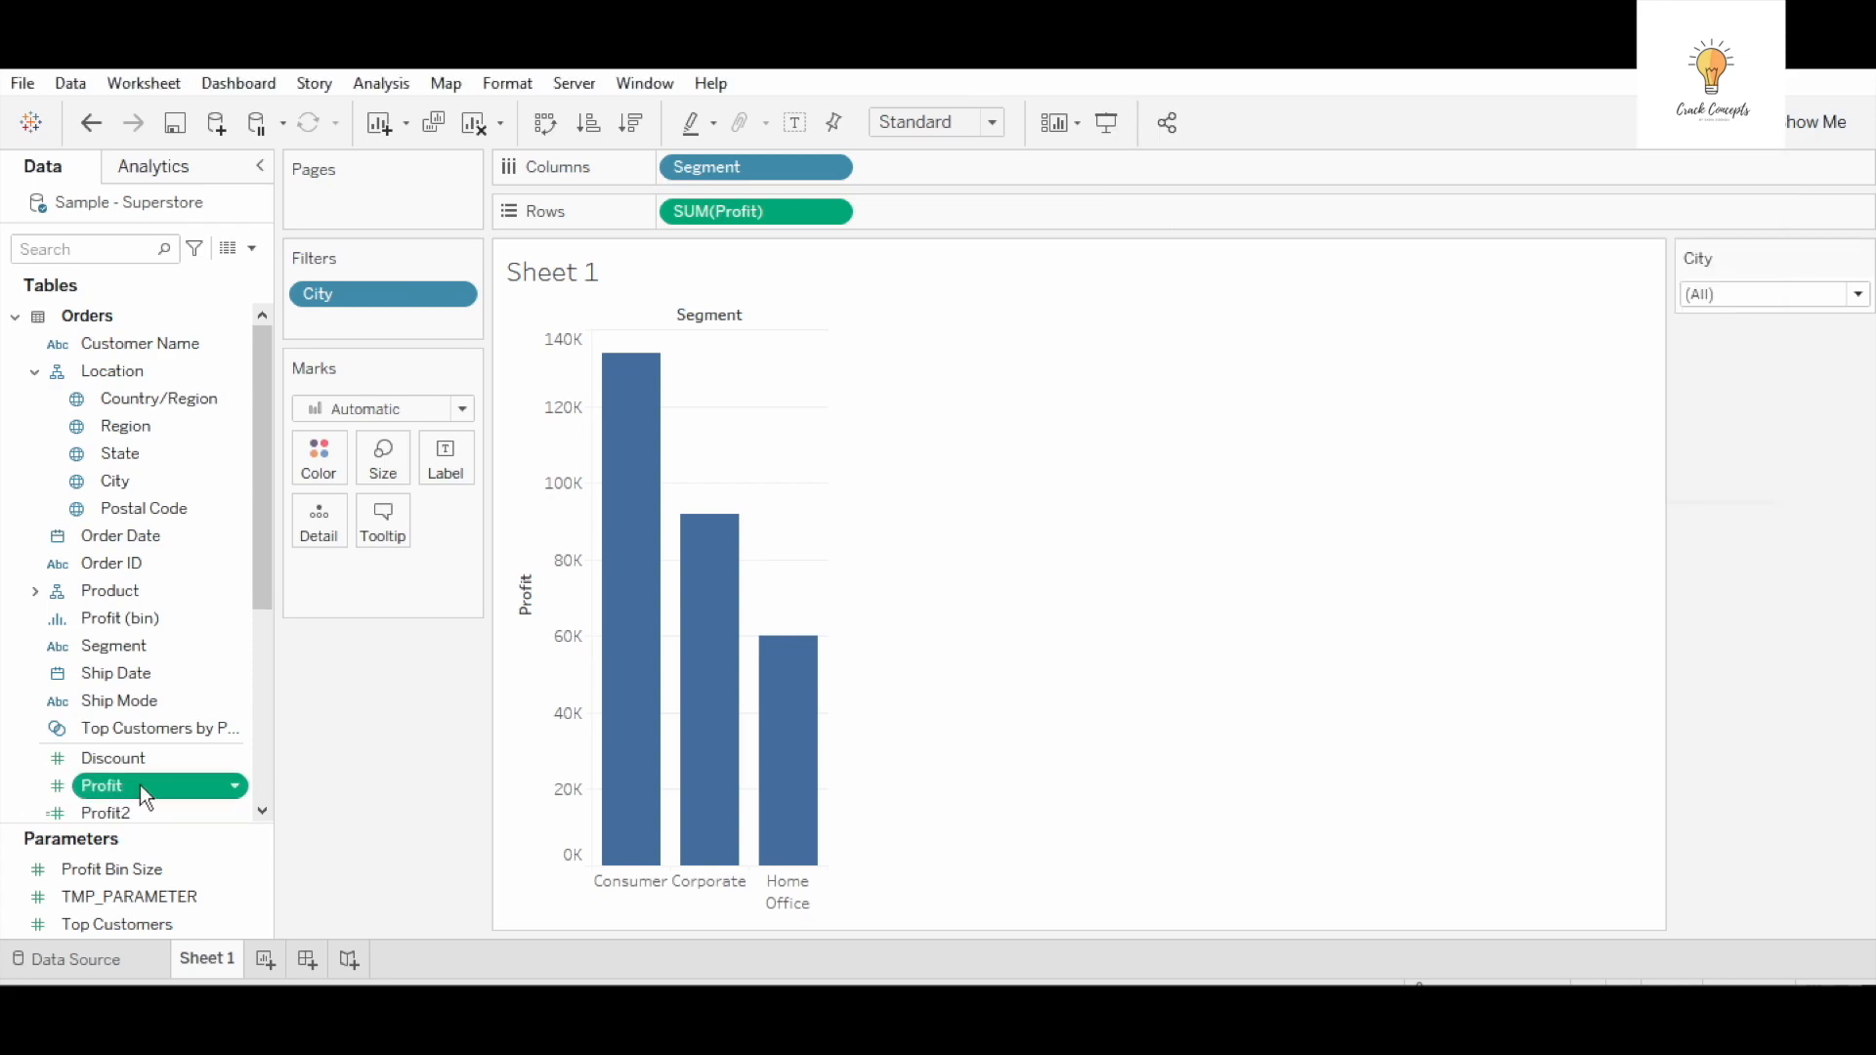
Add Profit2 as a second row of segment bars and show the TMP_PARAMETER control on the sheet
click(105, 813)
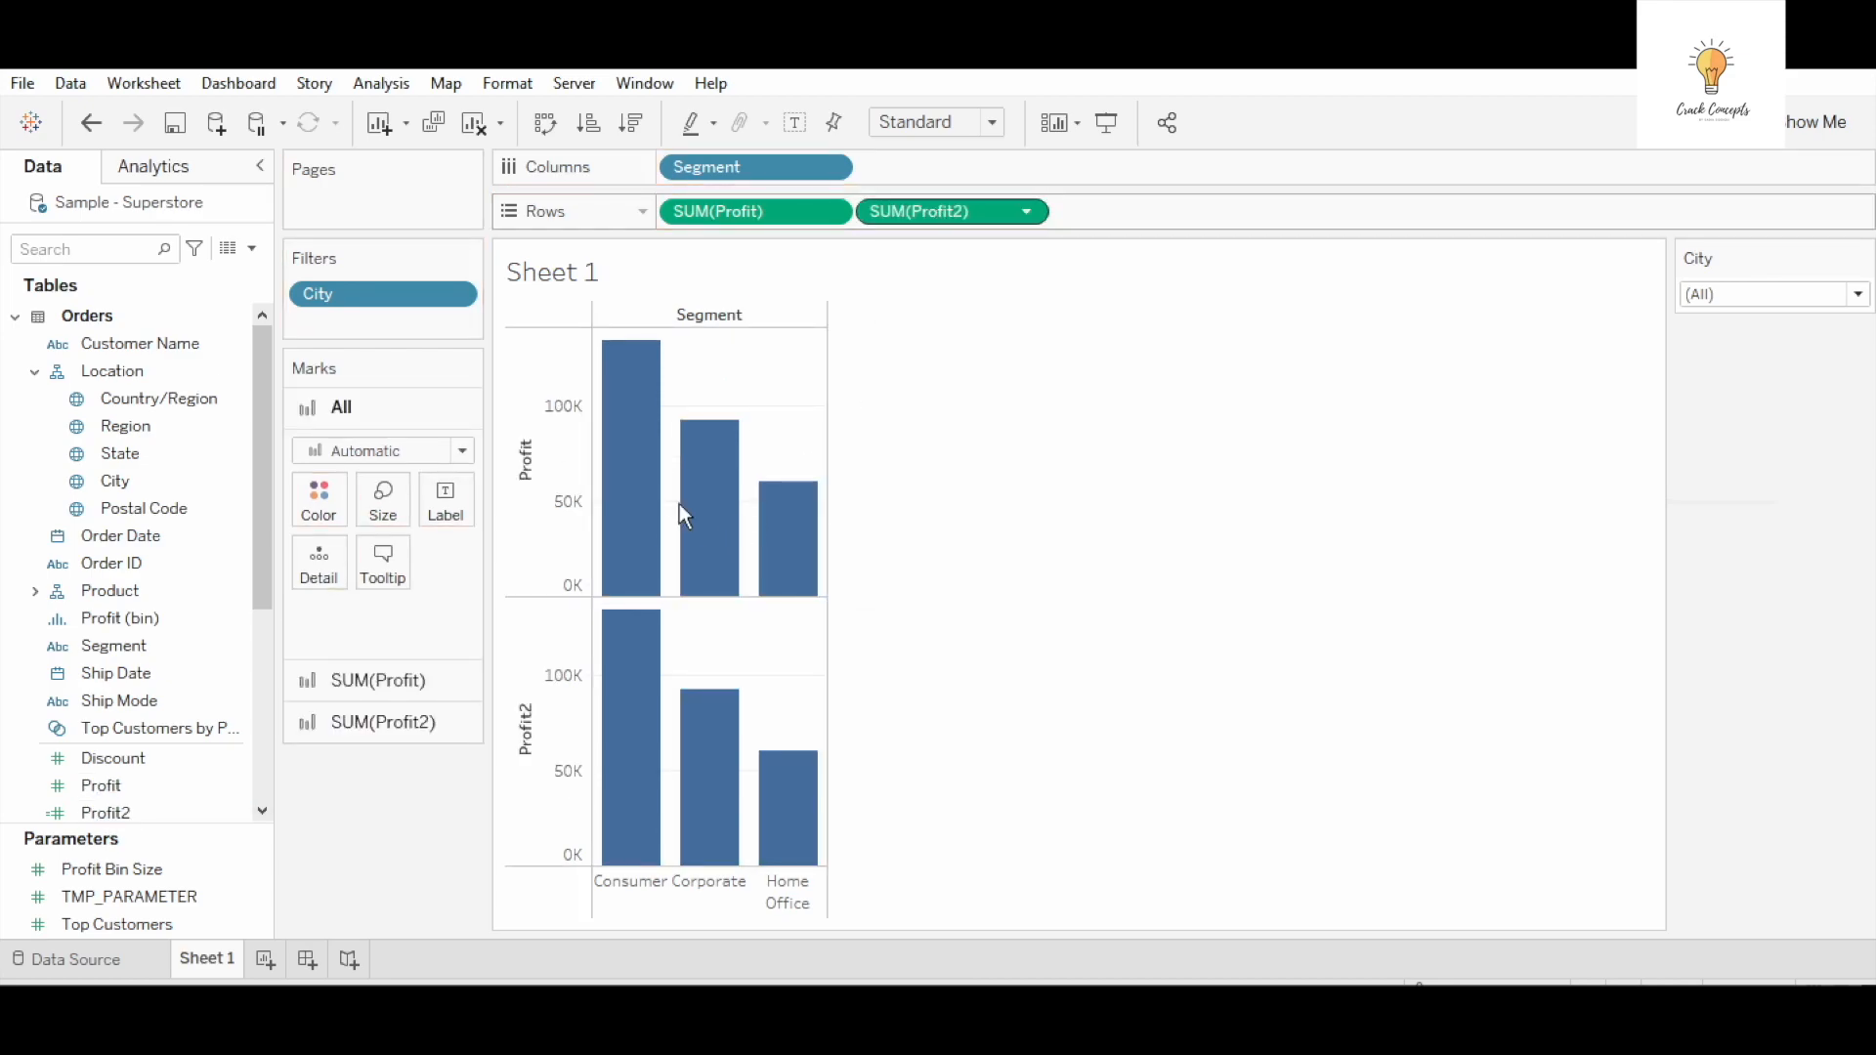
click(110, 868)
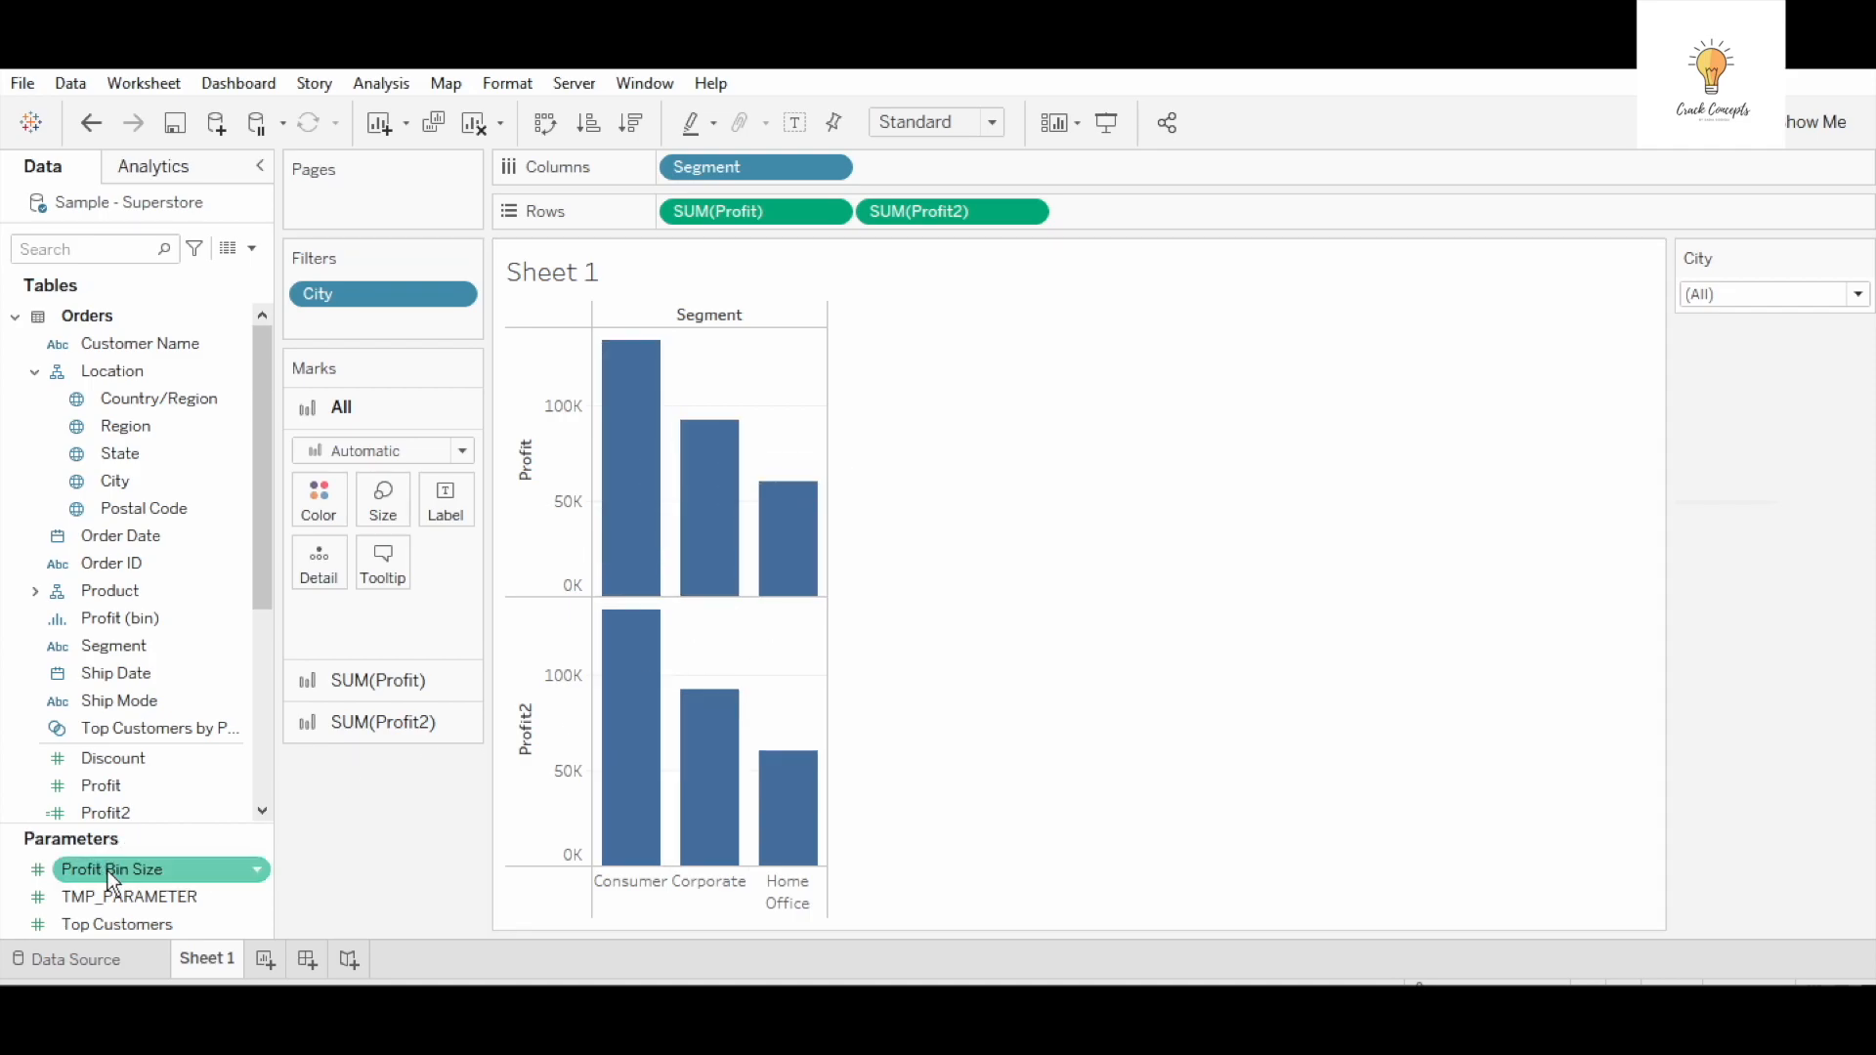
right_click(127, 897)
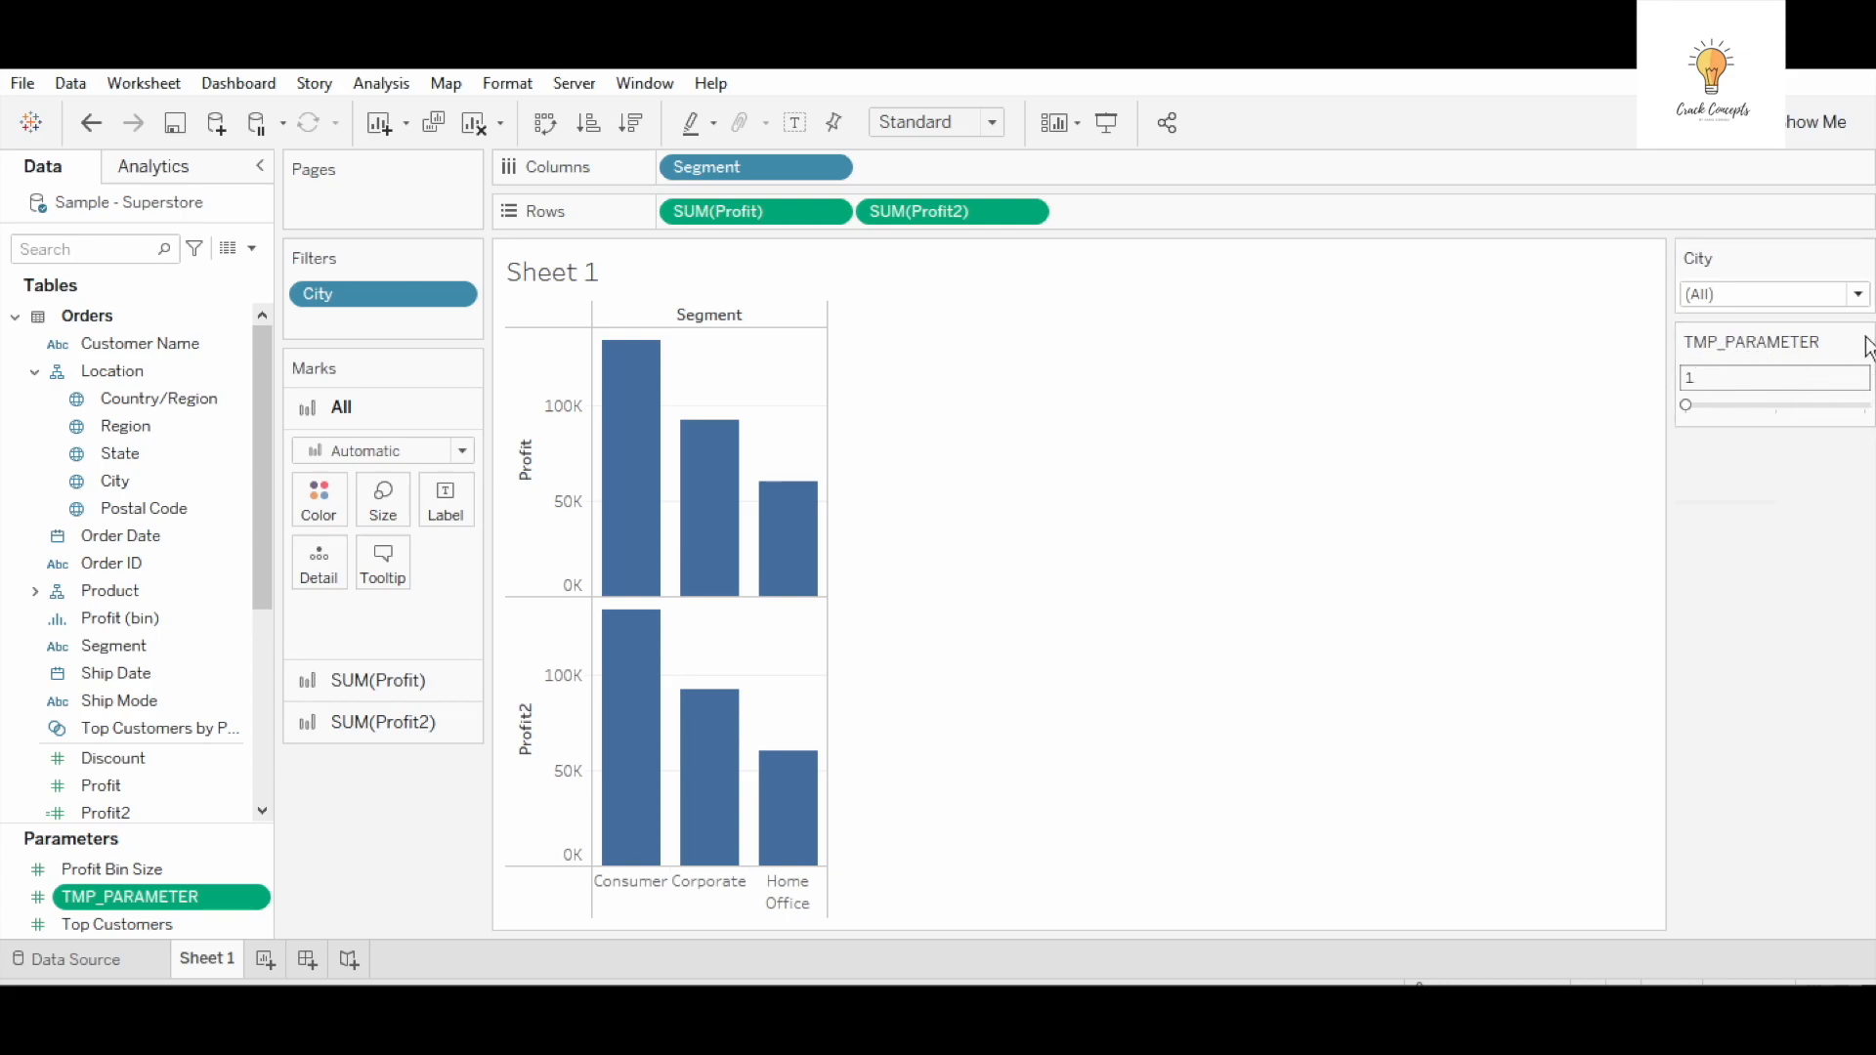
click(1861, 340)
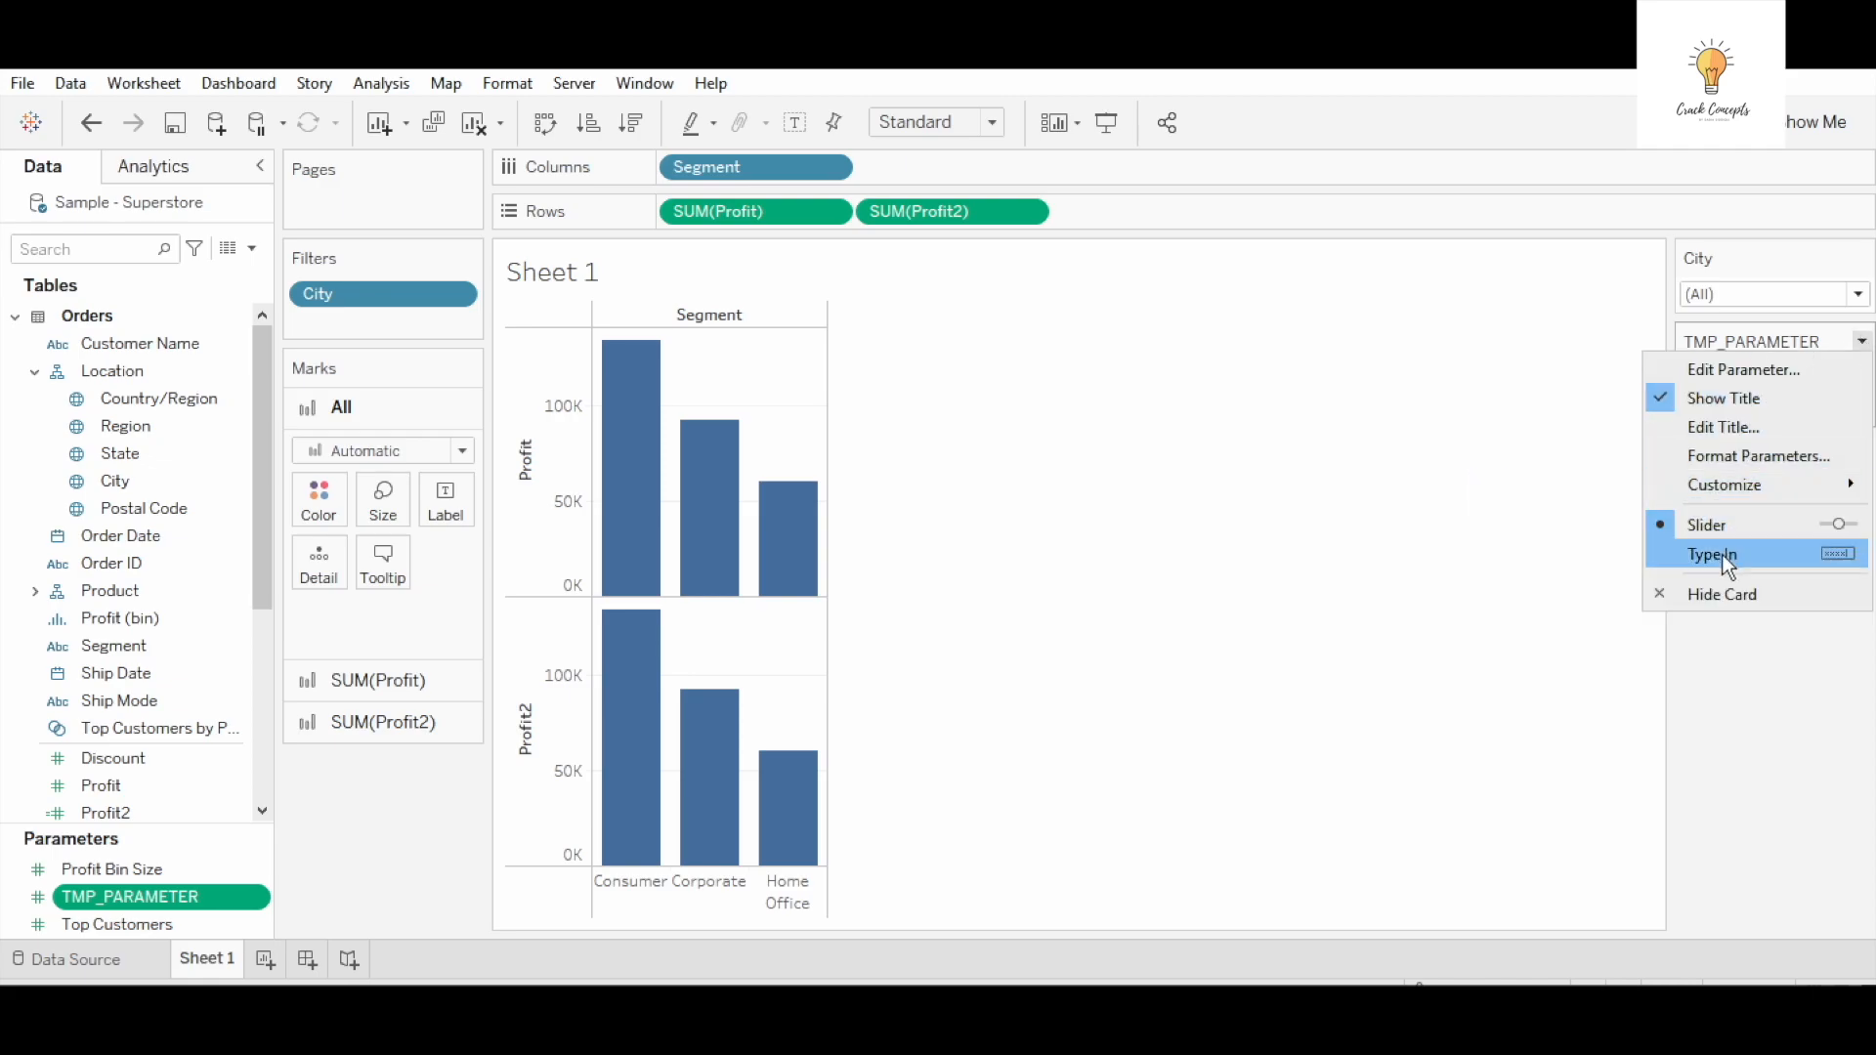
Give TMP_PARAMETER a Step size of 1 and raise it so the Profit2 bars scale up
click(1742, 369)
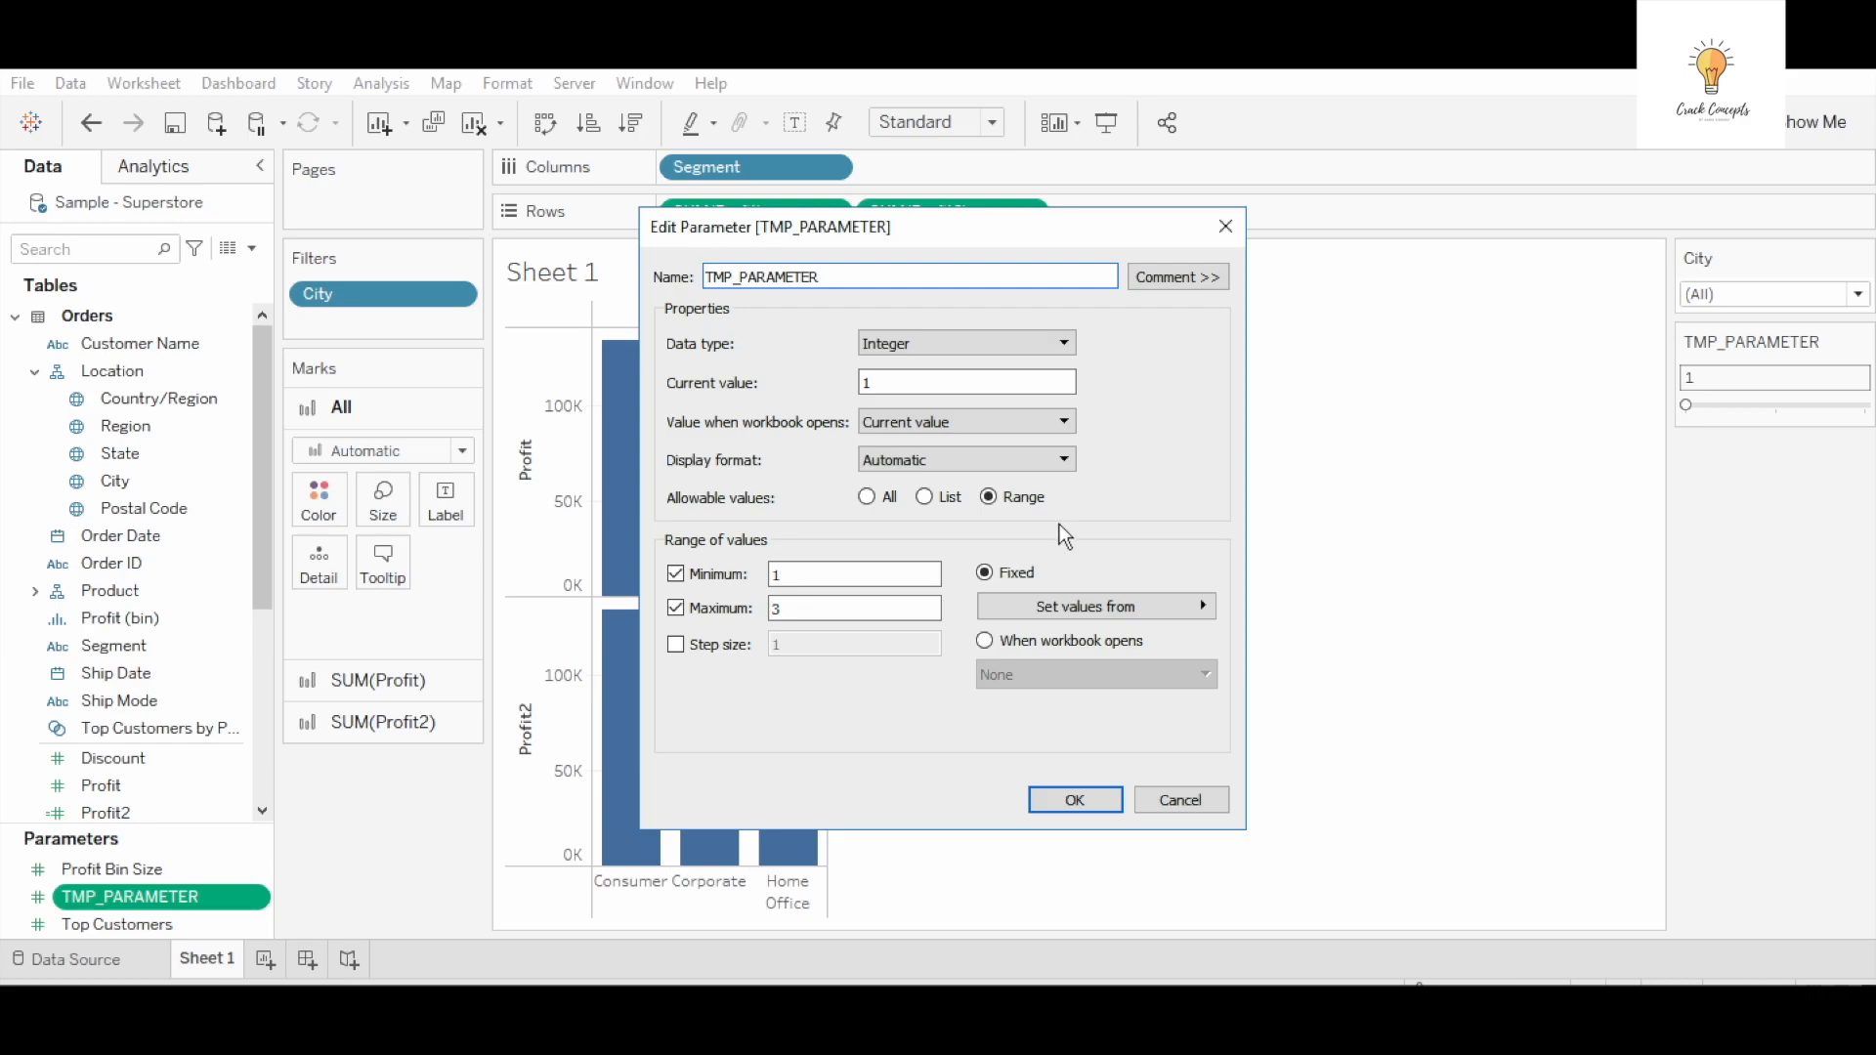
mouse_move(948, 674)
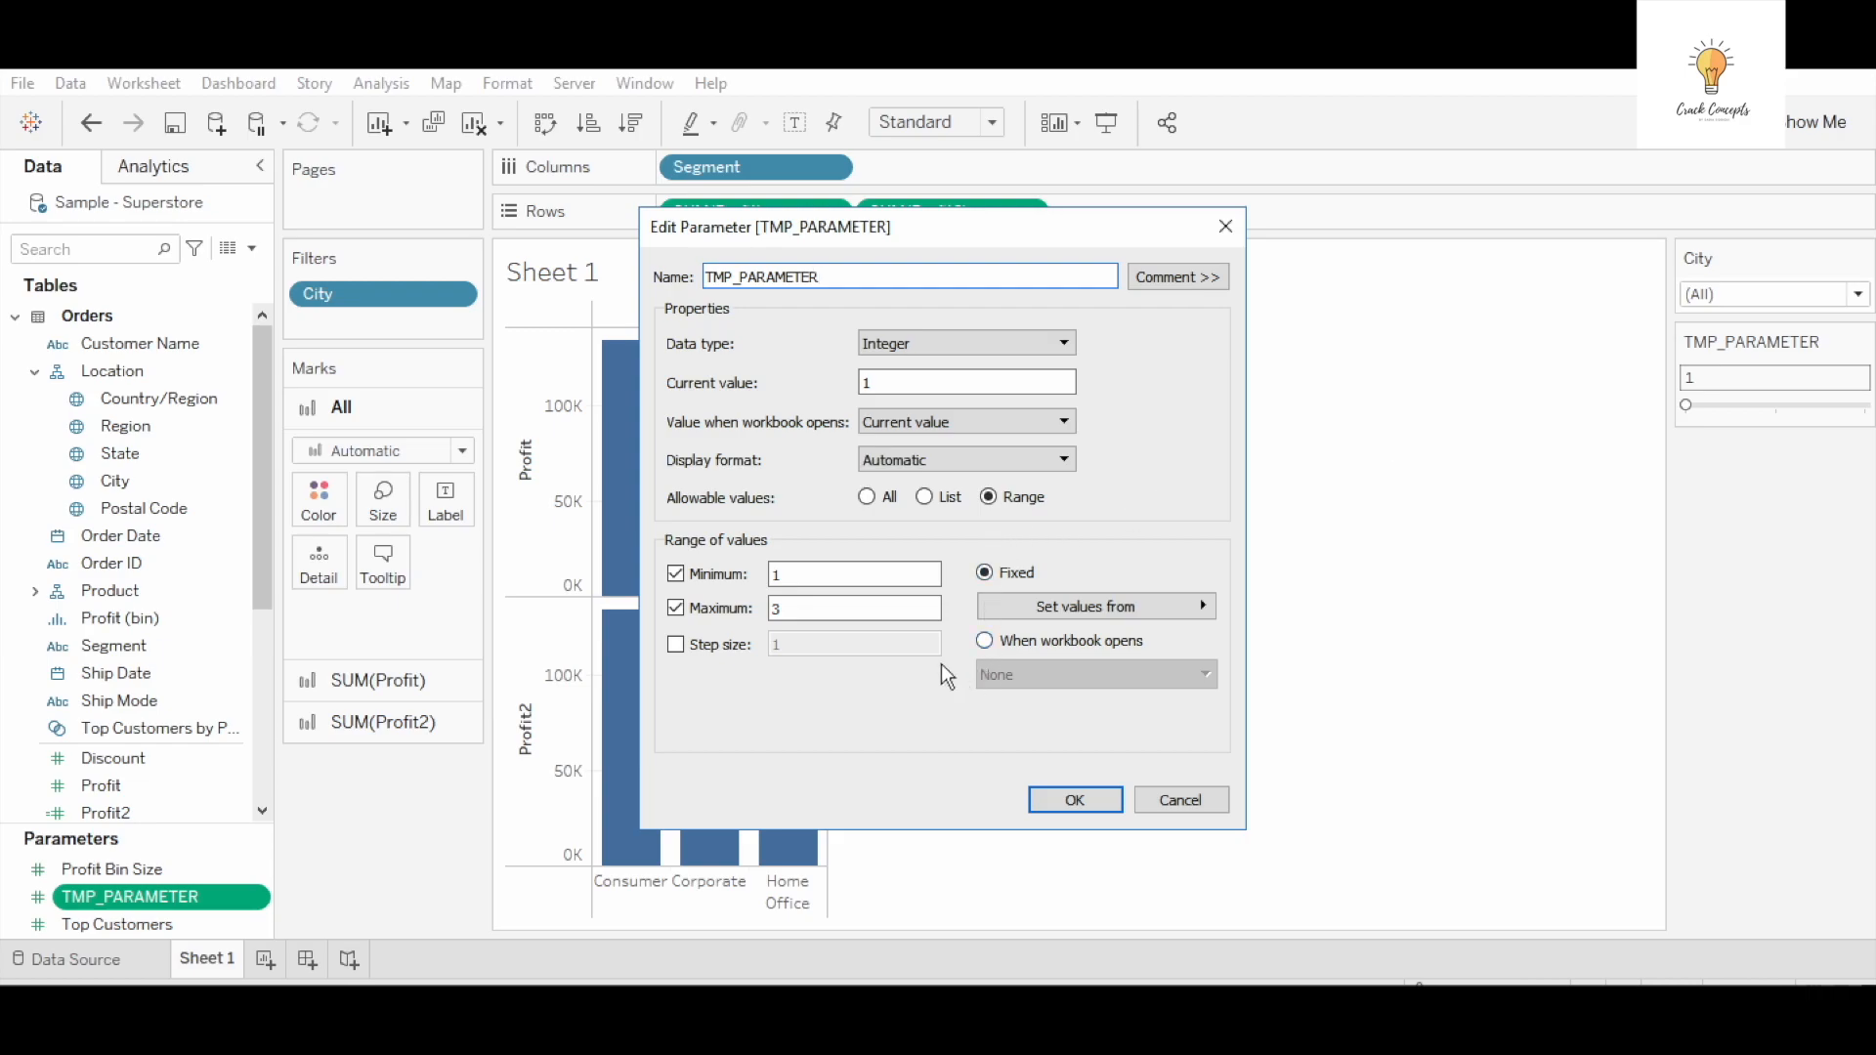
click(676, 644)
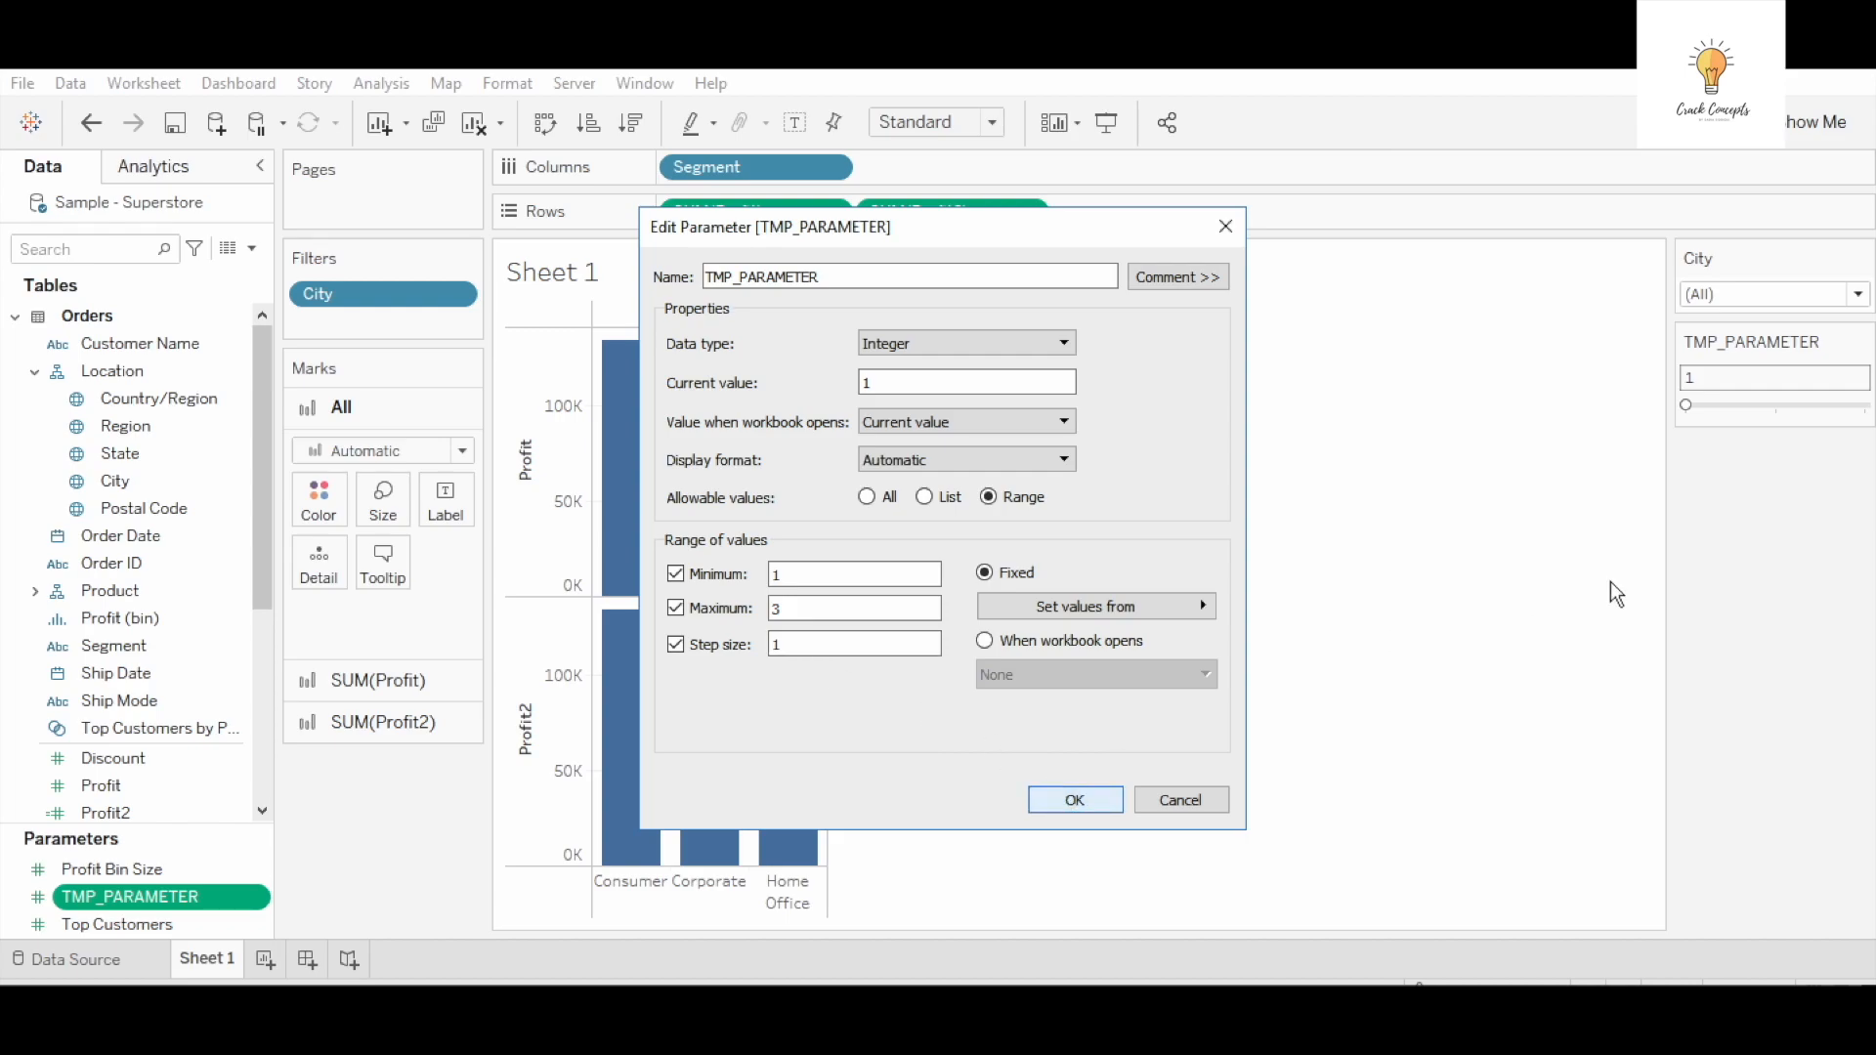
click(1075, 800)
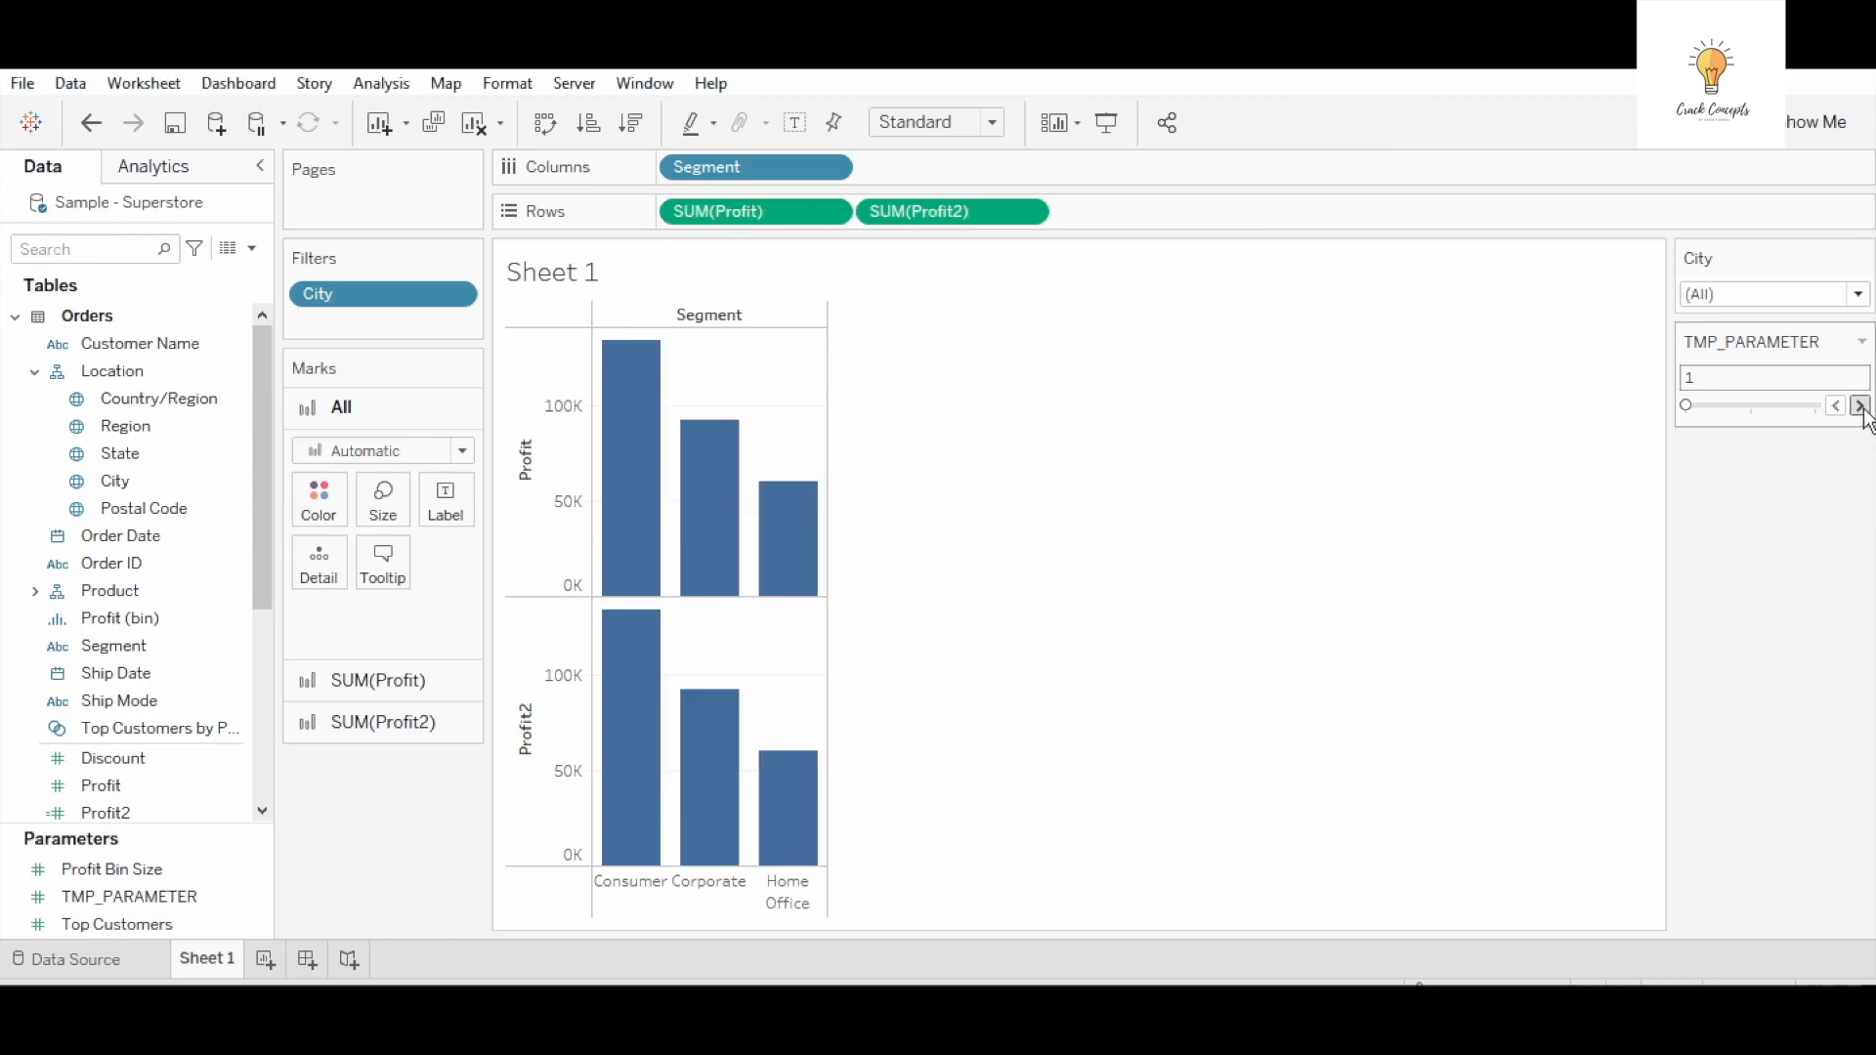
click(1866, 402)
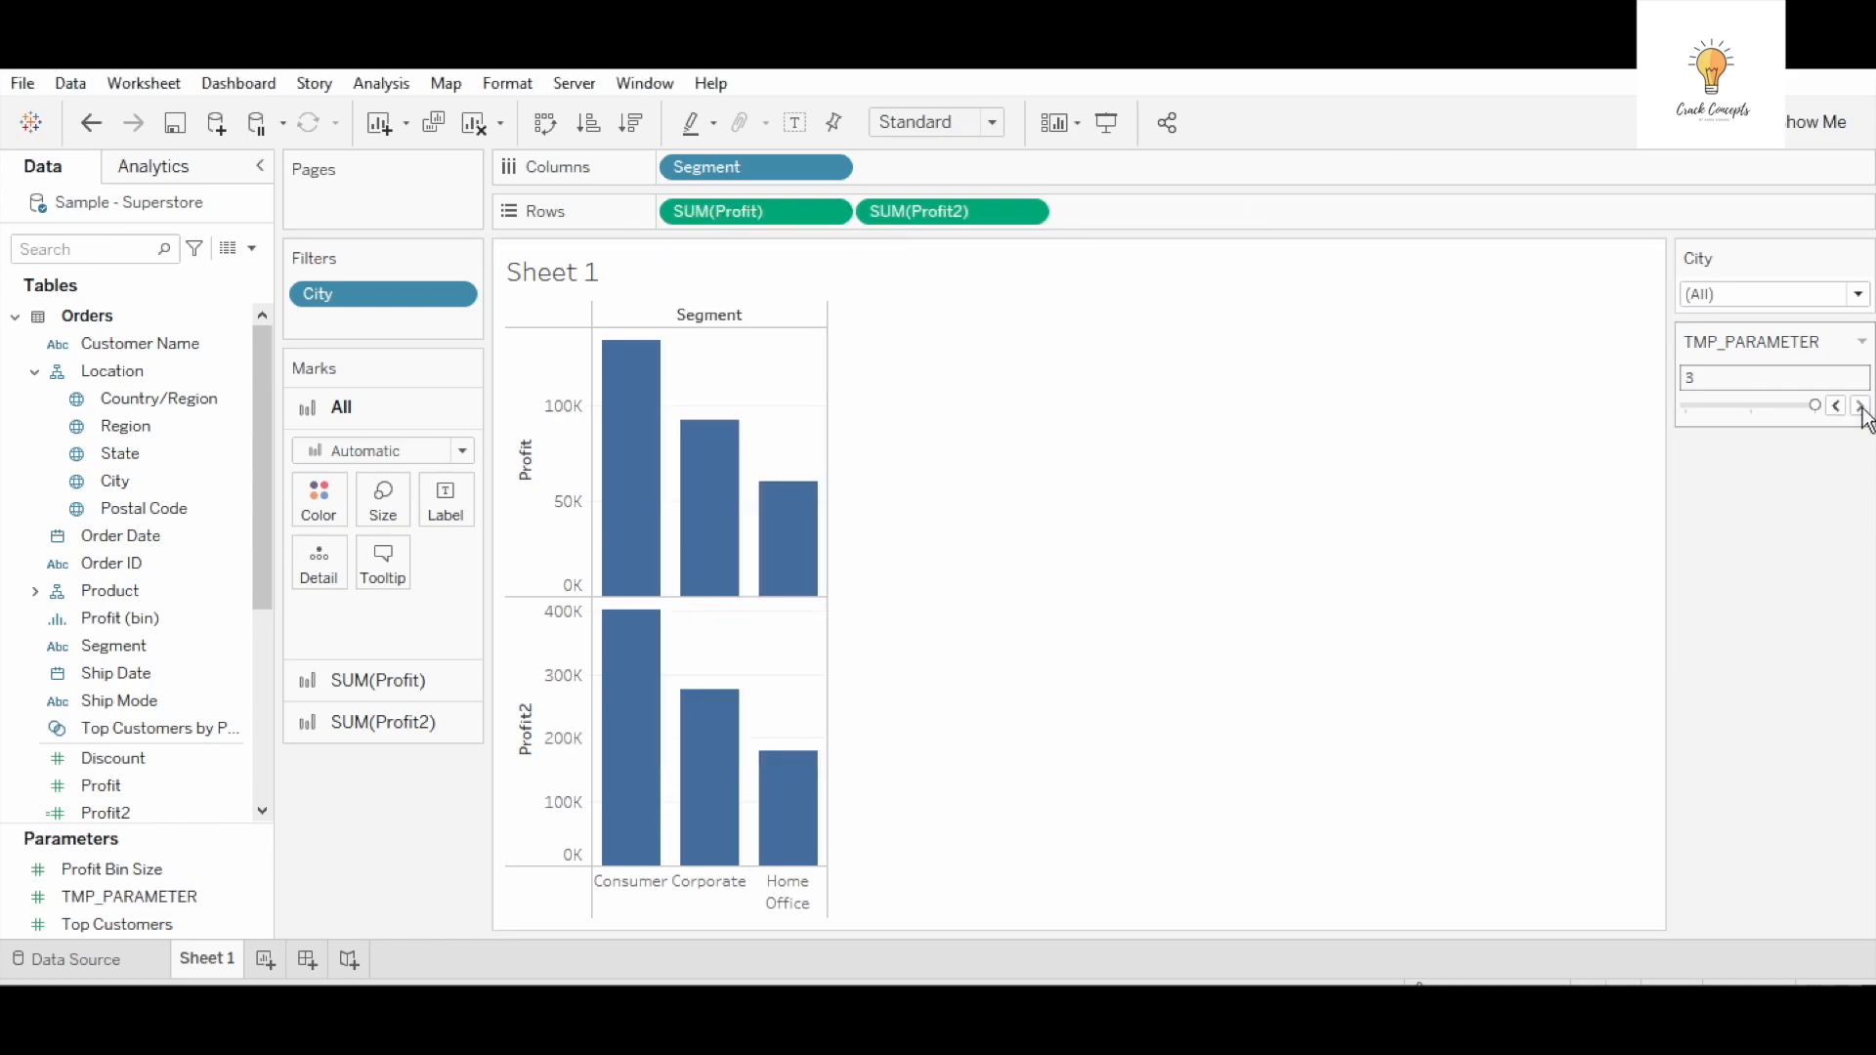
Step TMP_PARAMETER back to 1, then up to 2 and 3, watching Profit2 triple the Profit bars
click(1837, 406)
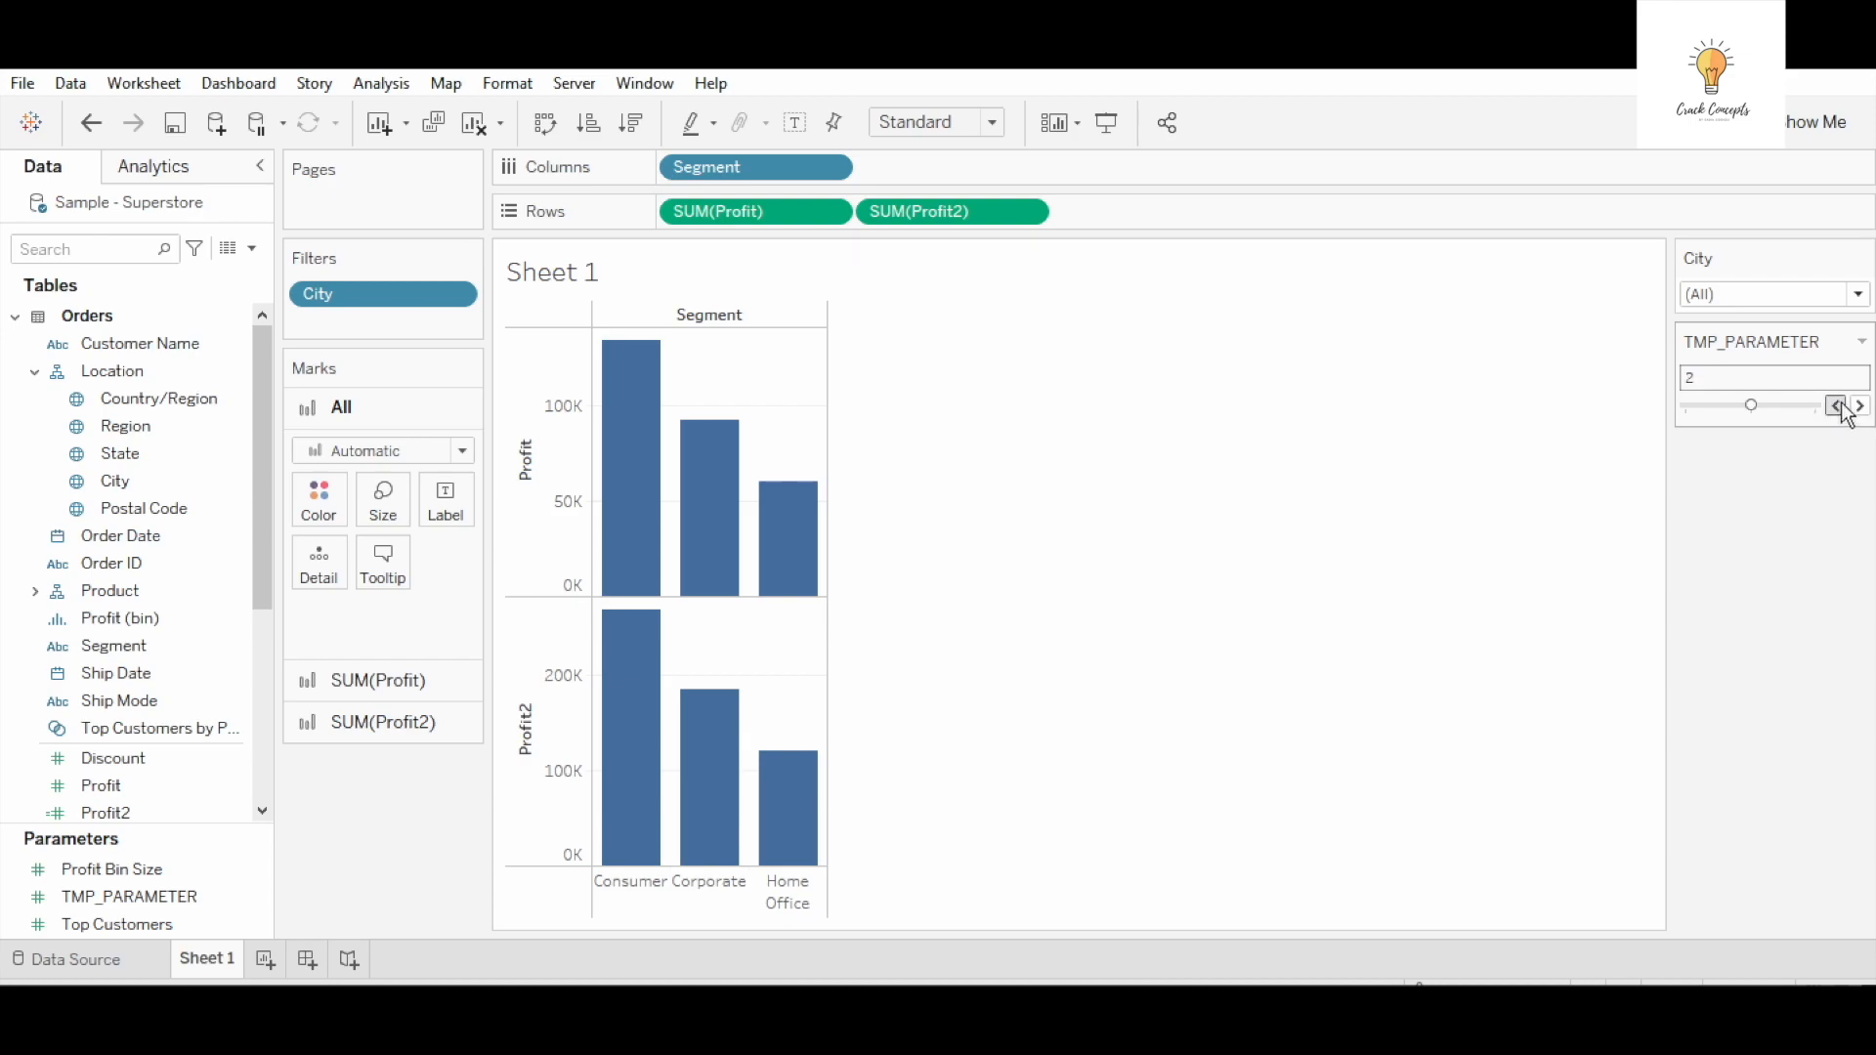
click(1836, 406)
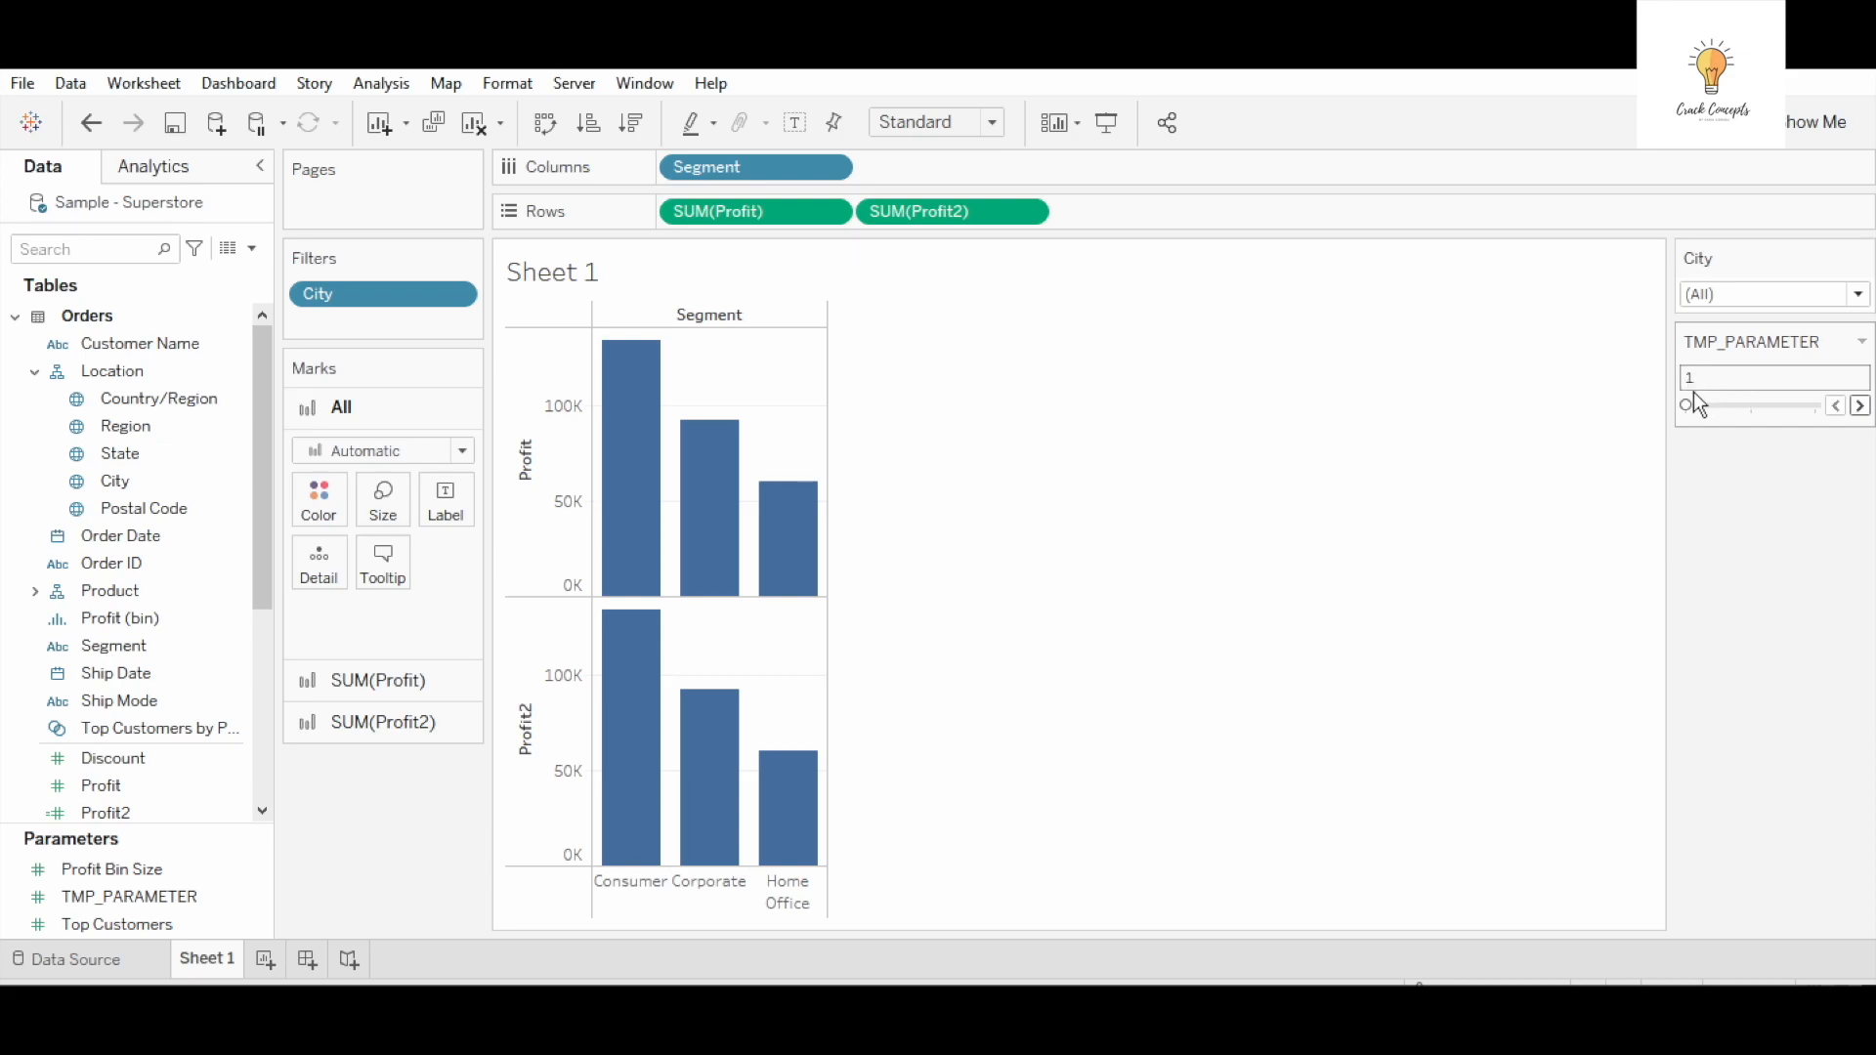
mouse_move(629, 717)
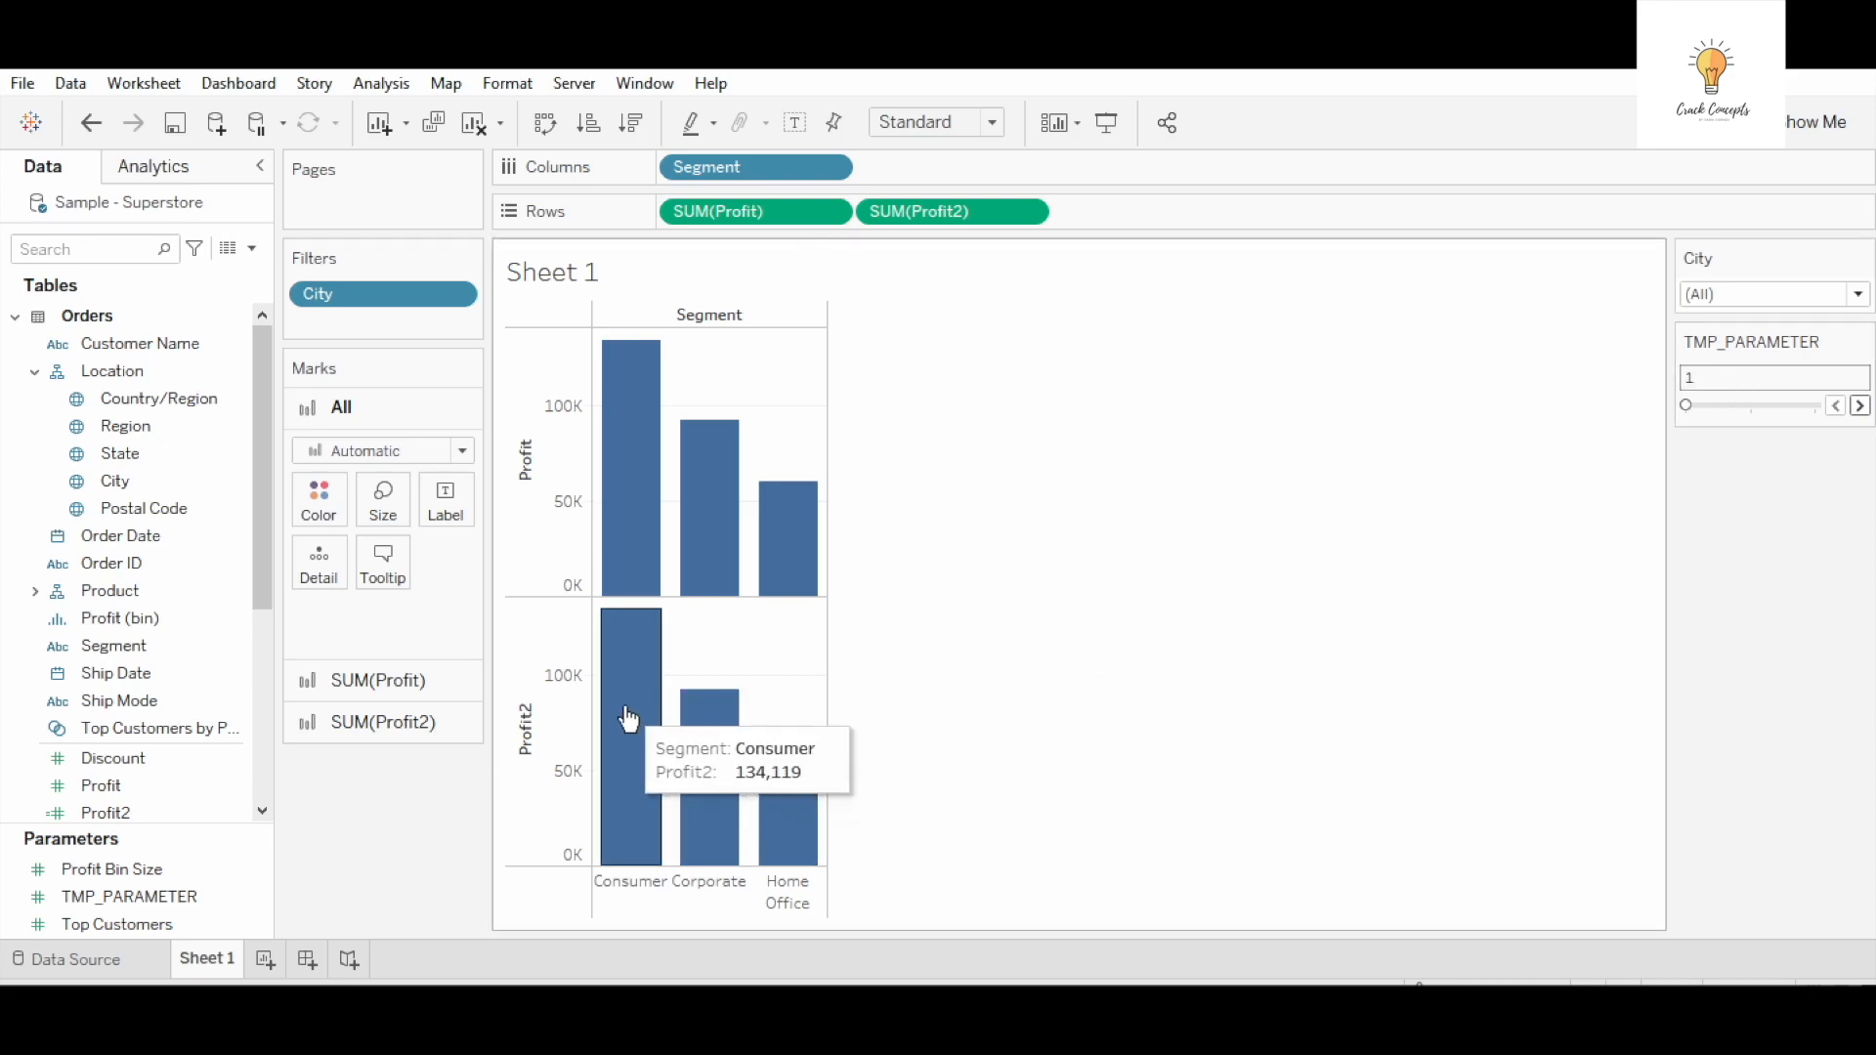
mouse_move(713, 726)
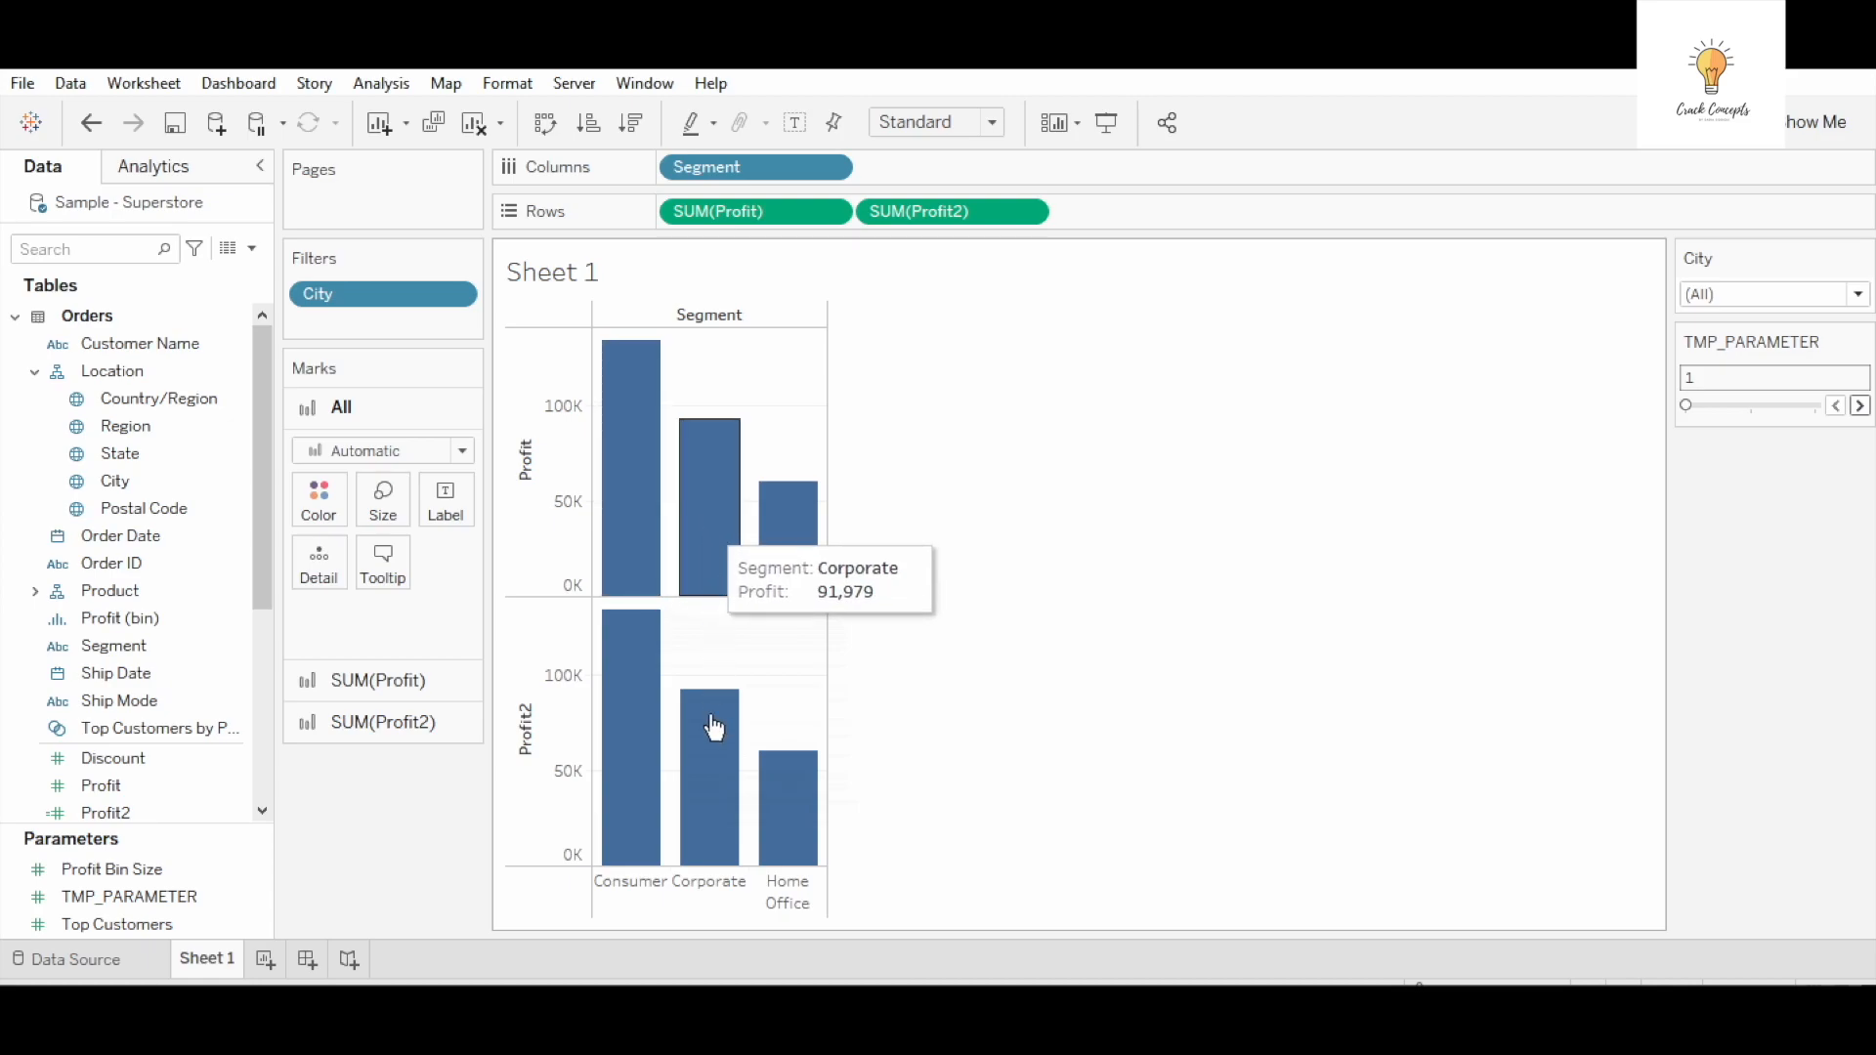
mouse_move(785, 799)
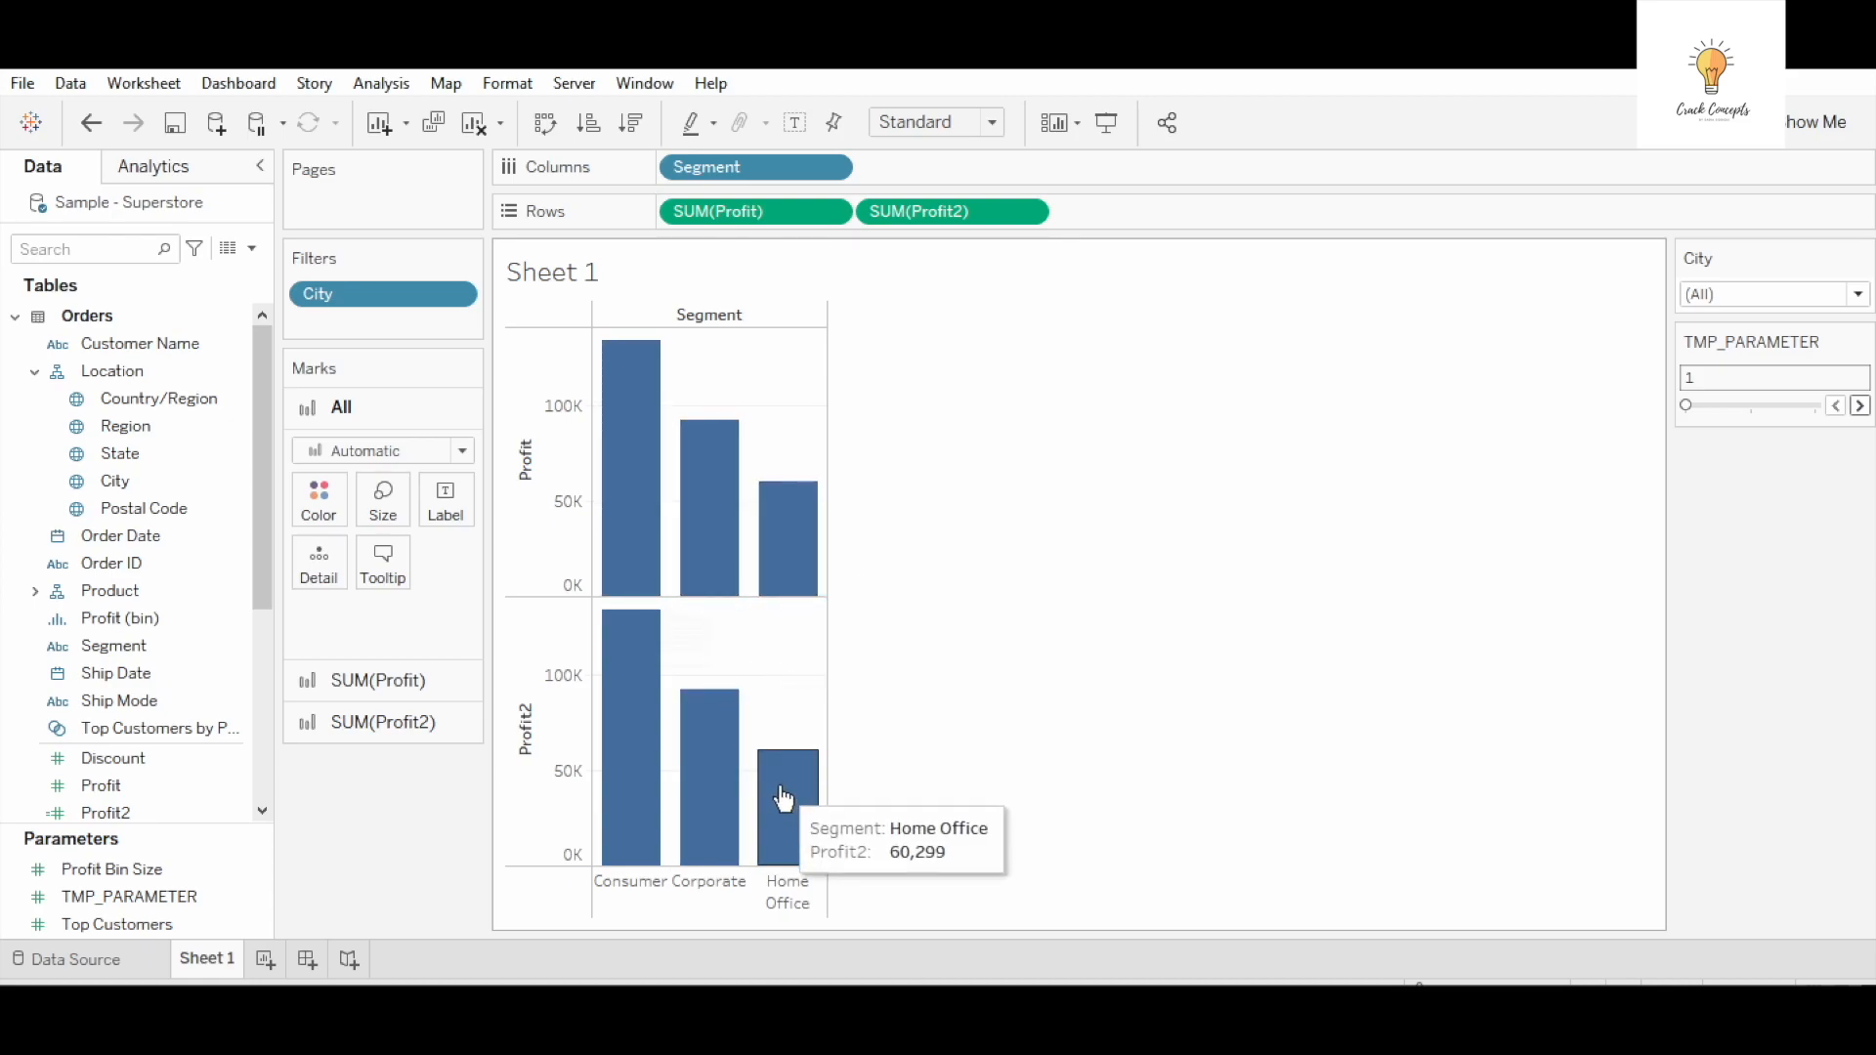
mouse_move(802, 809)
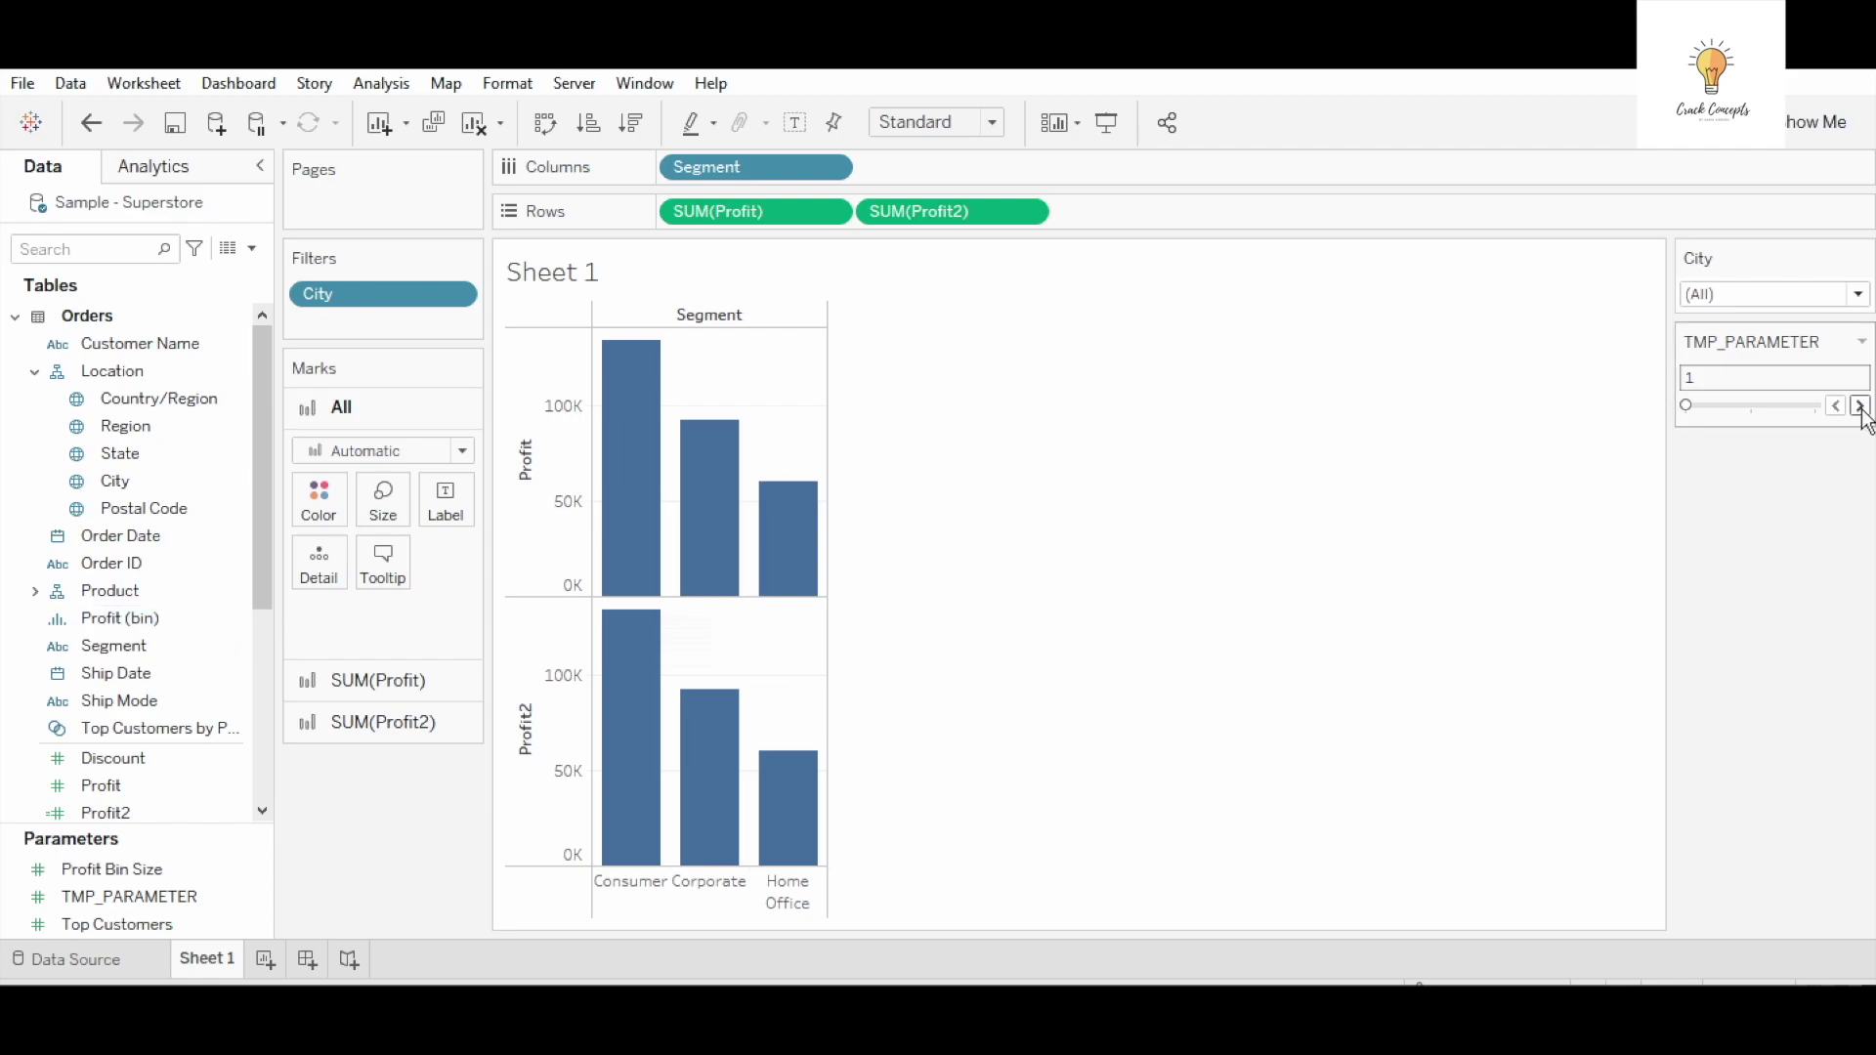
click(1858, 404)
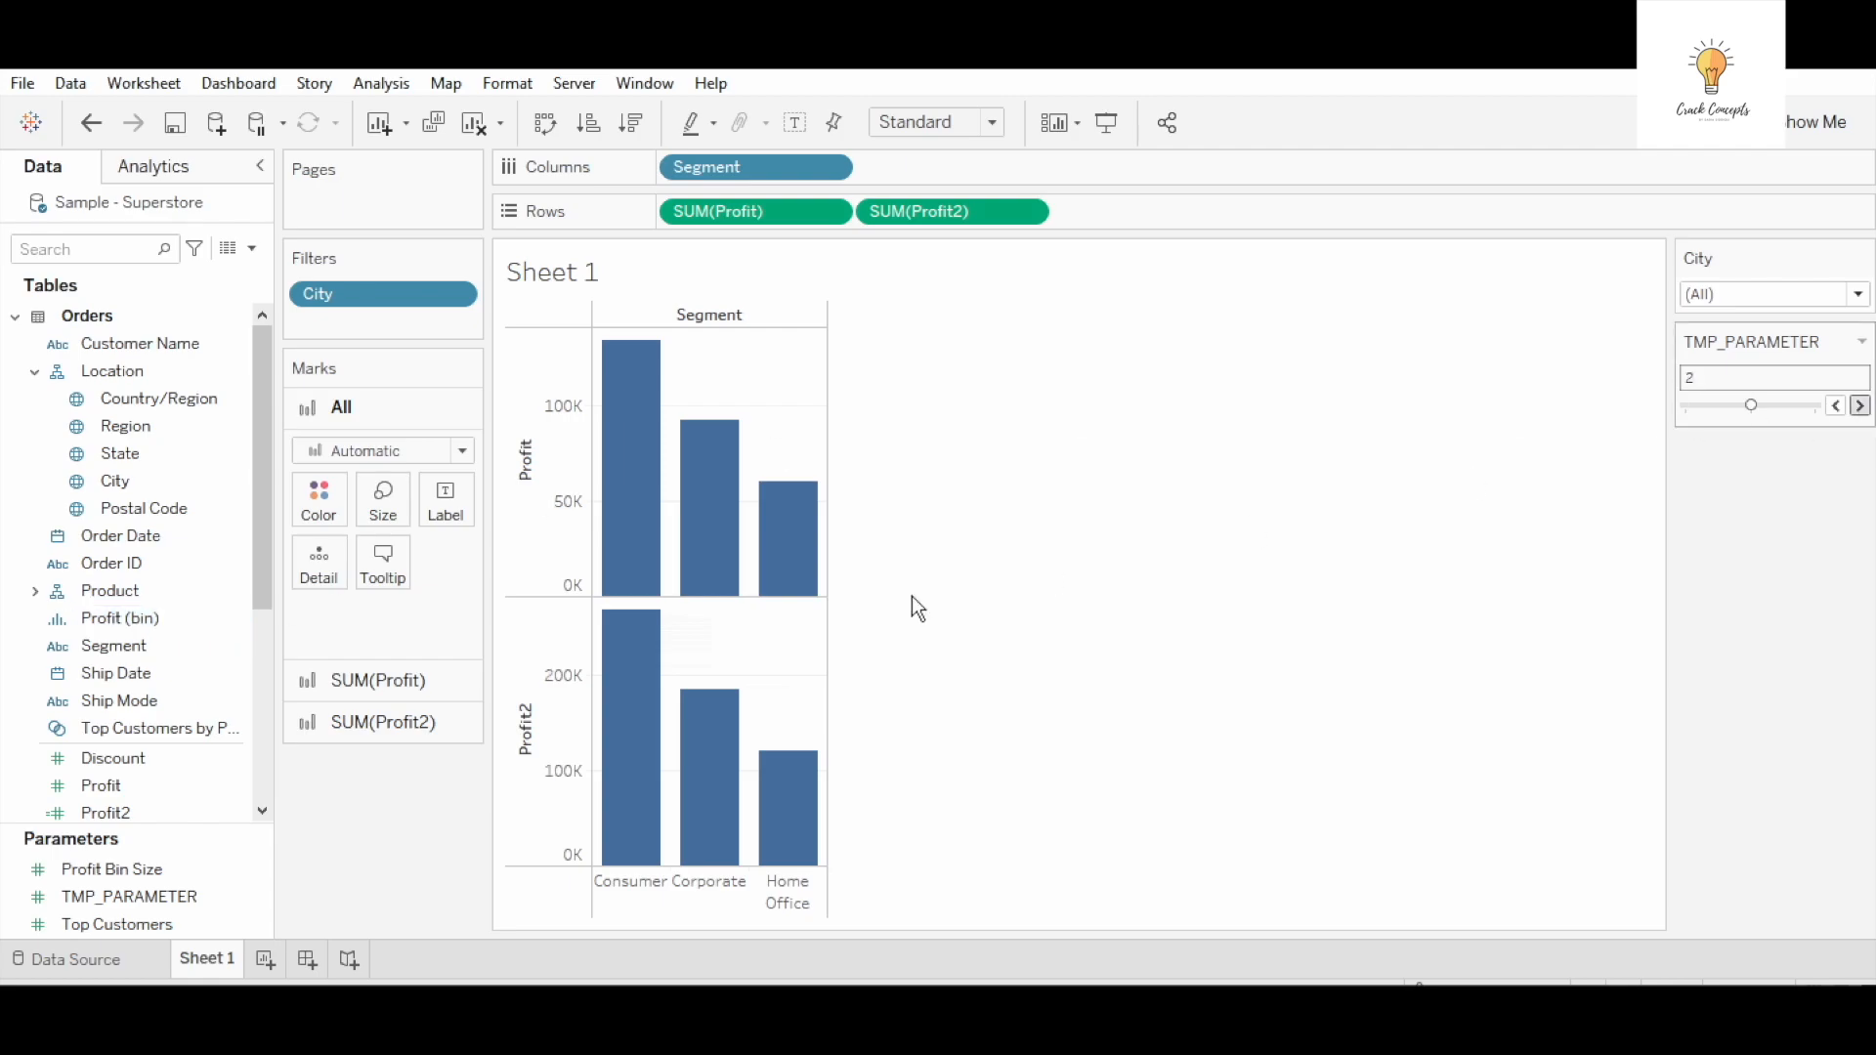
mouse_move(777, 545)
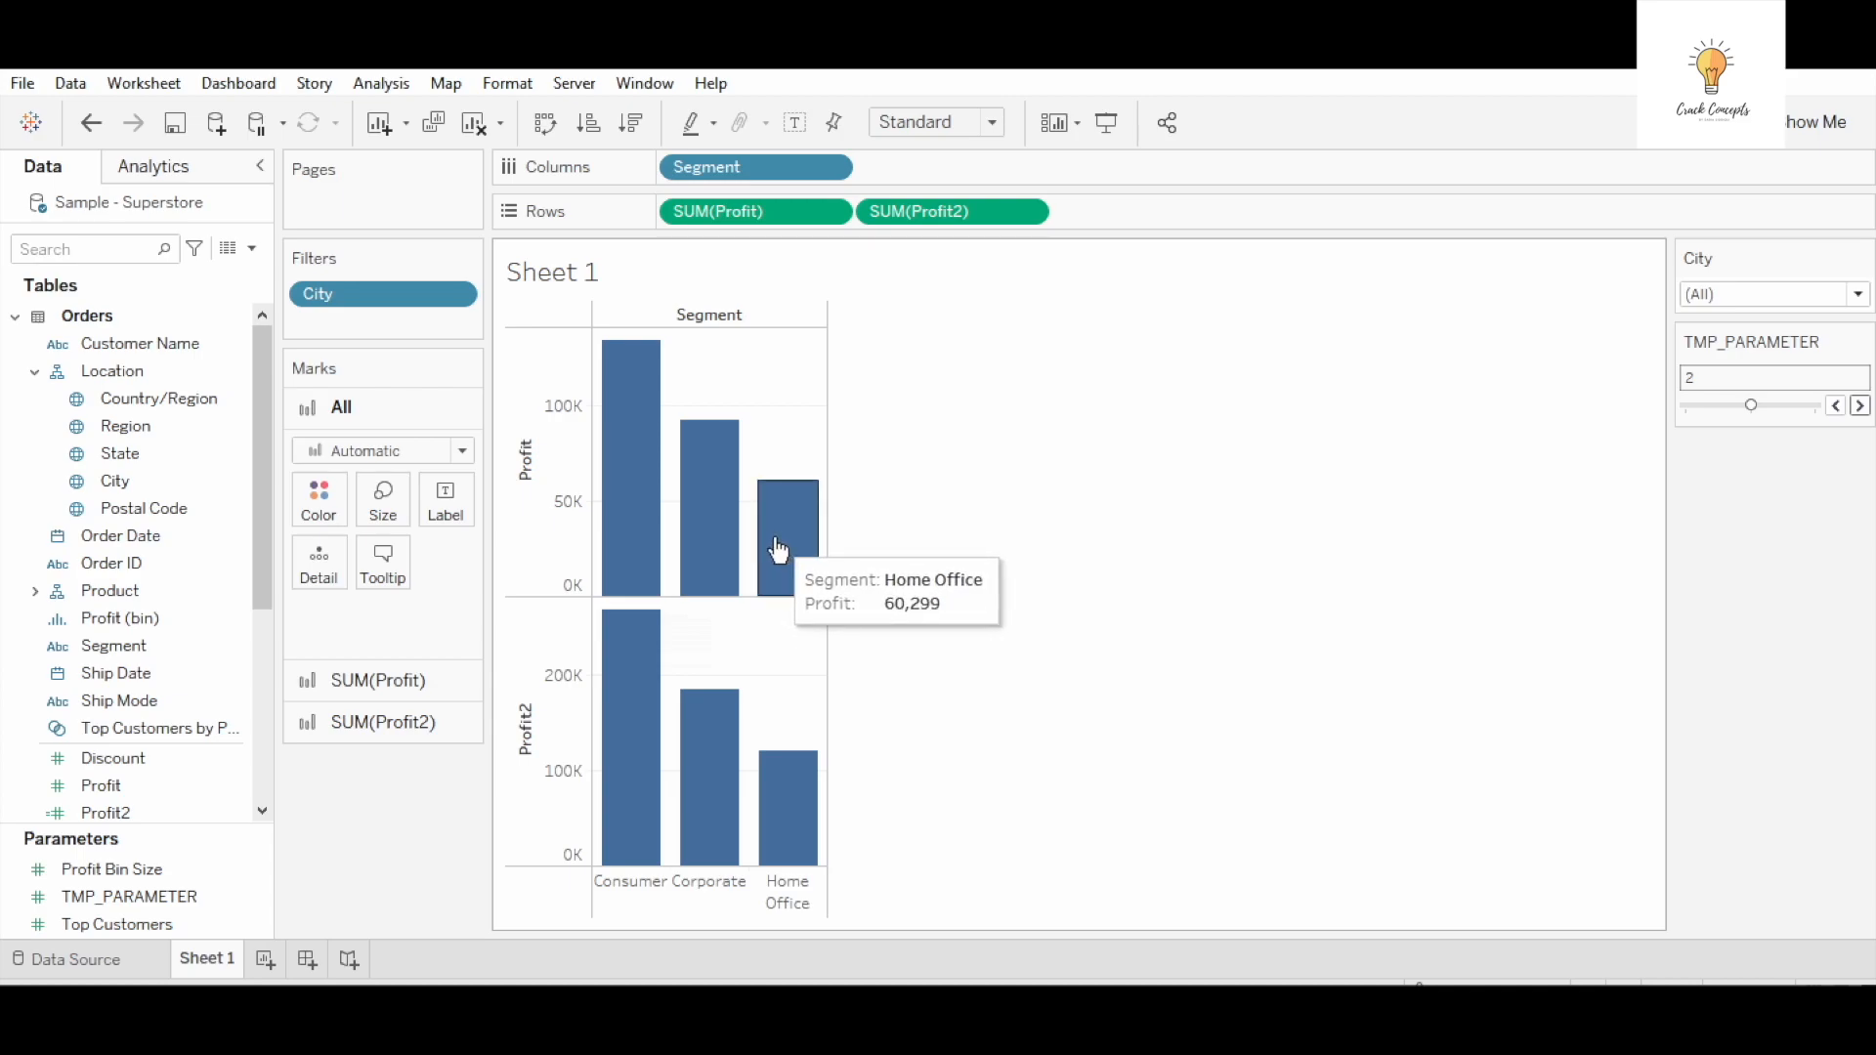
mouse_move(789, 822)
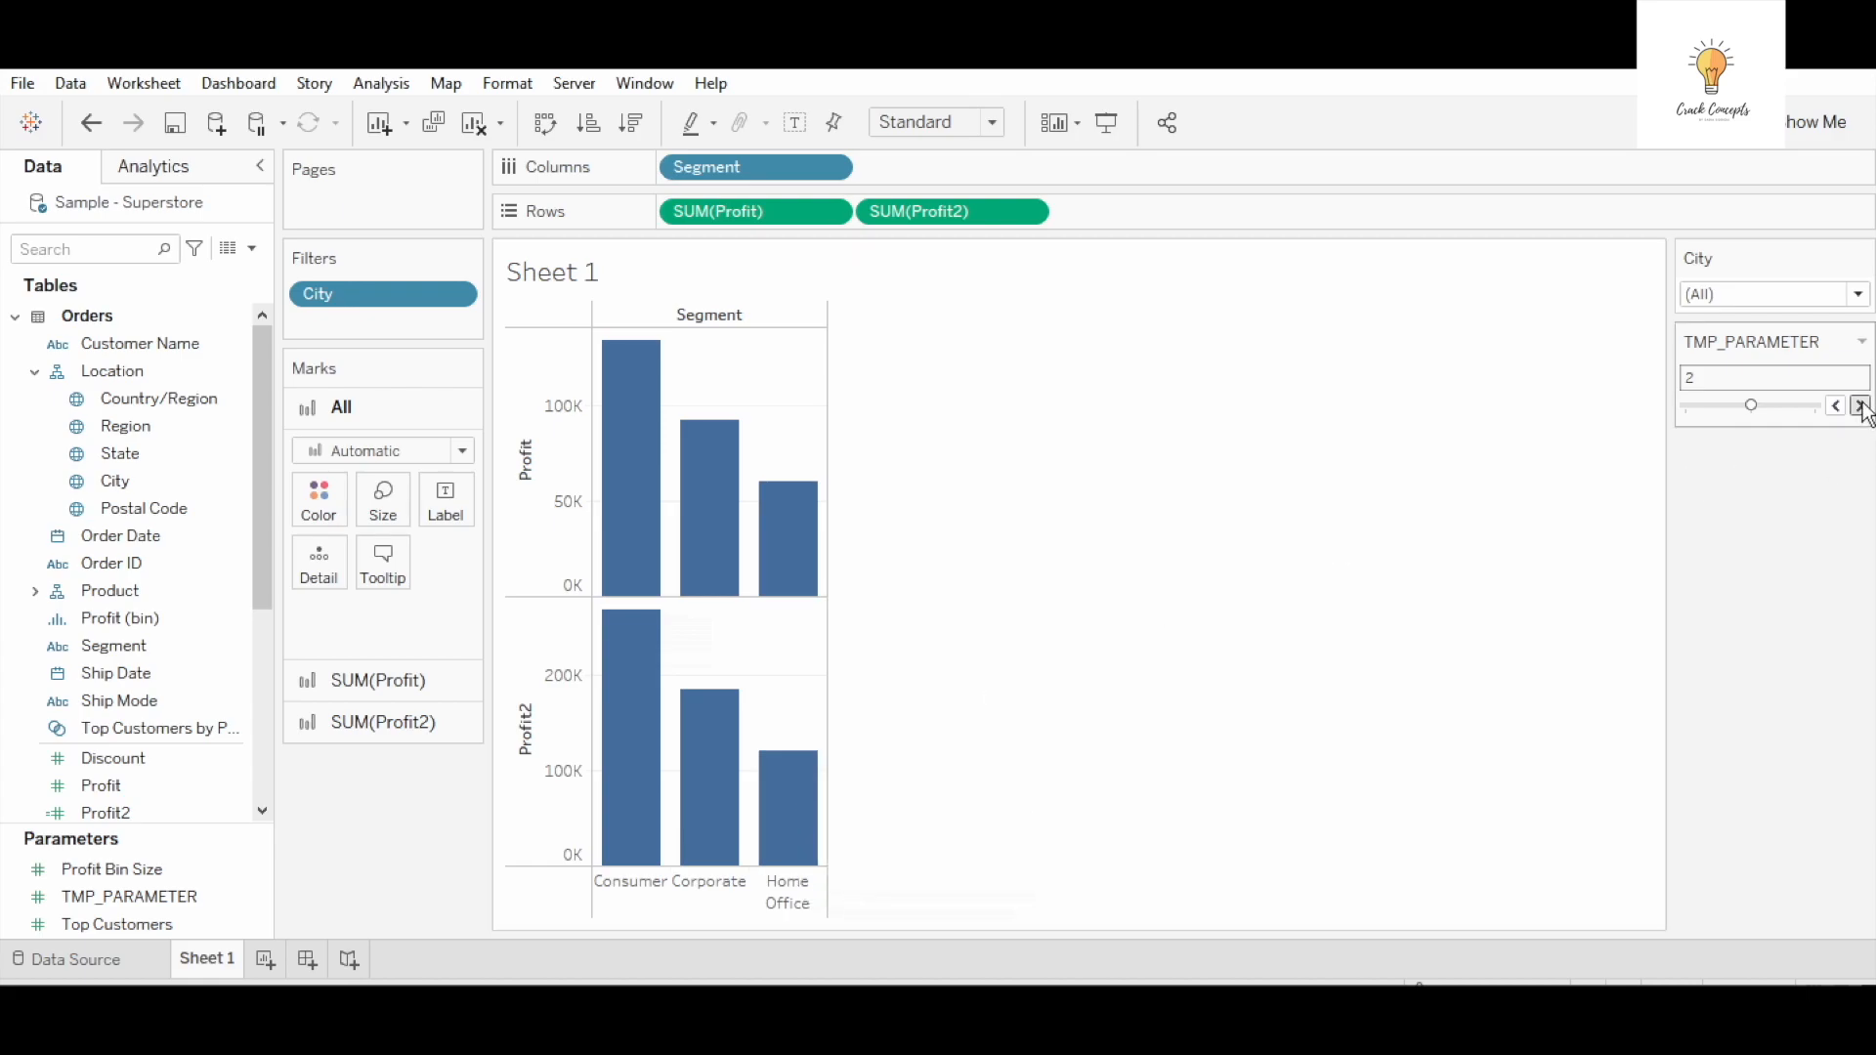
click(1863, 405)
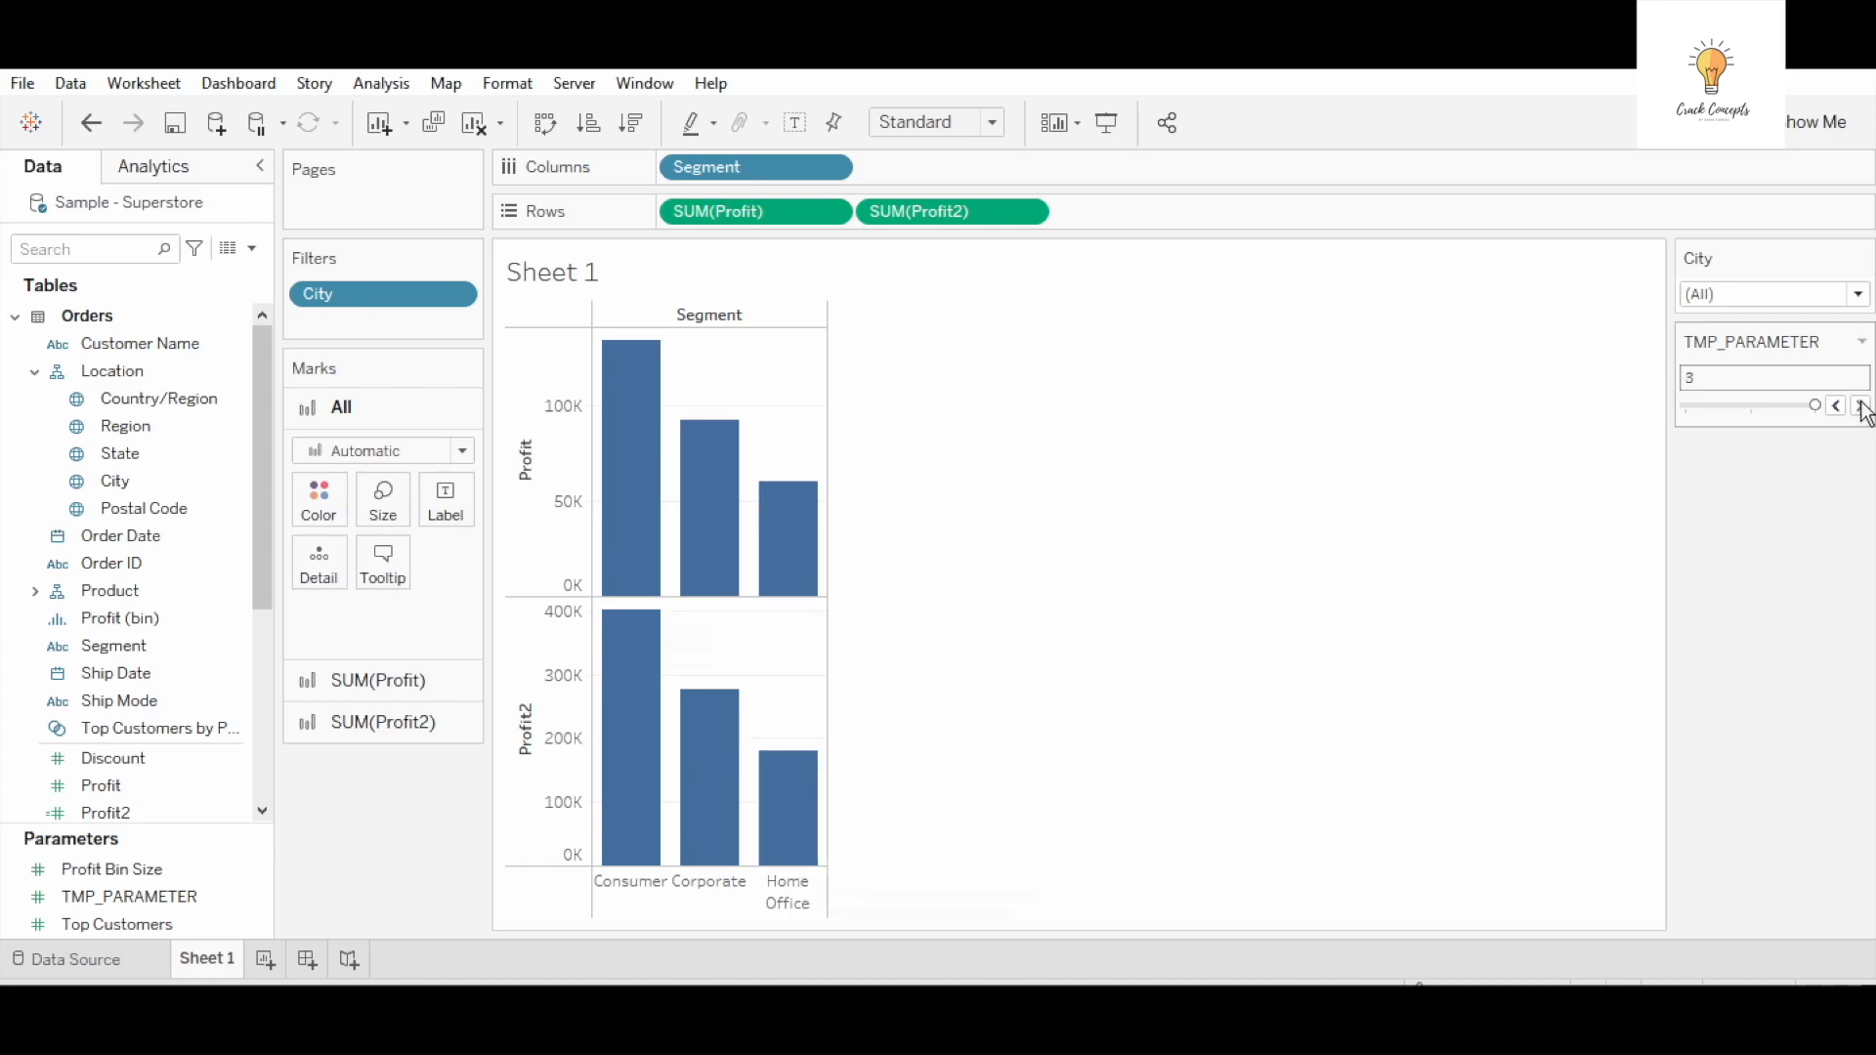
mouse_move(795, 801)
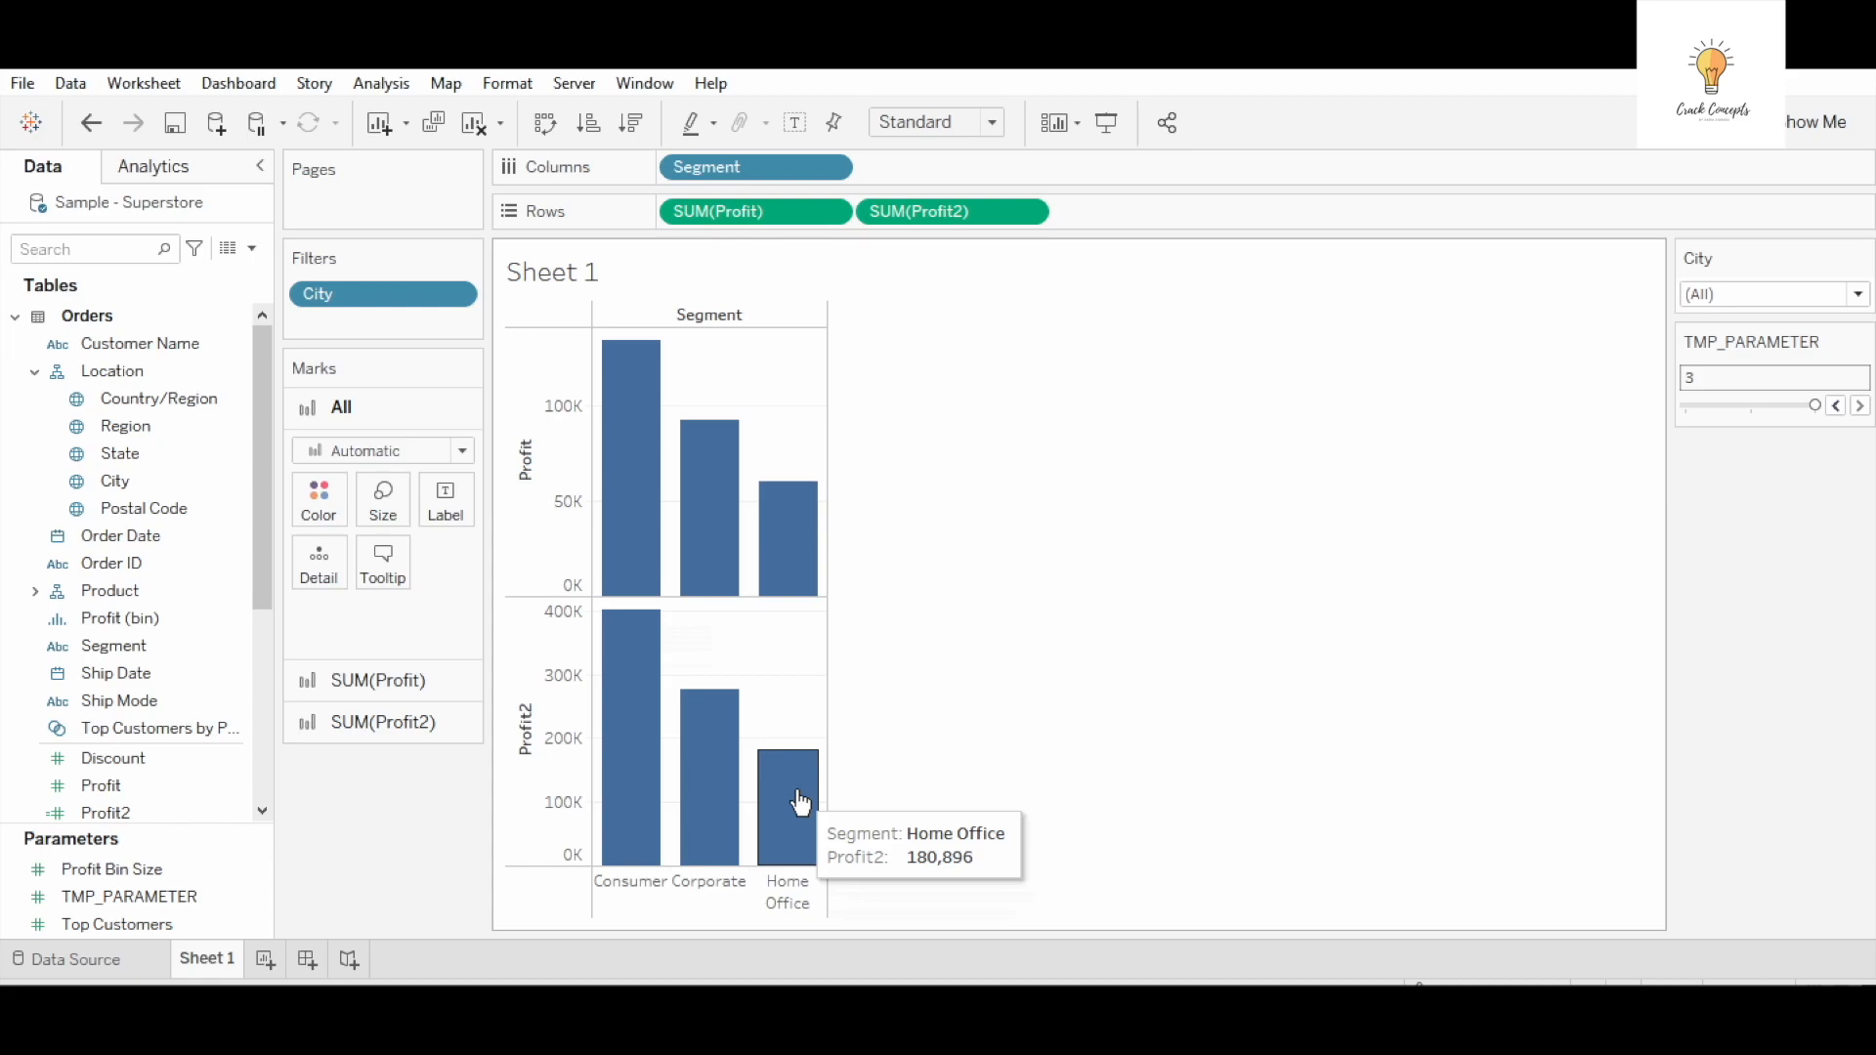
mouse_move(688, 481)
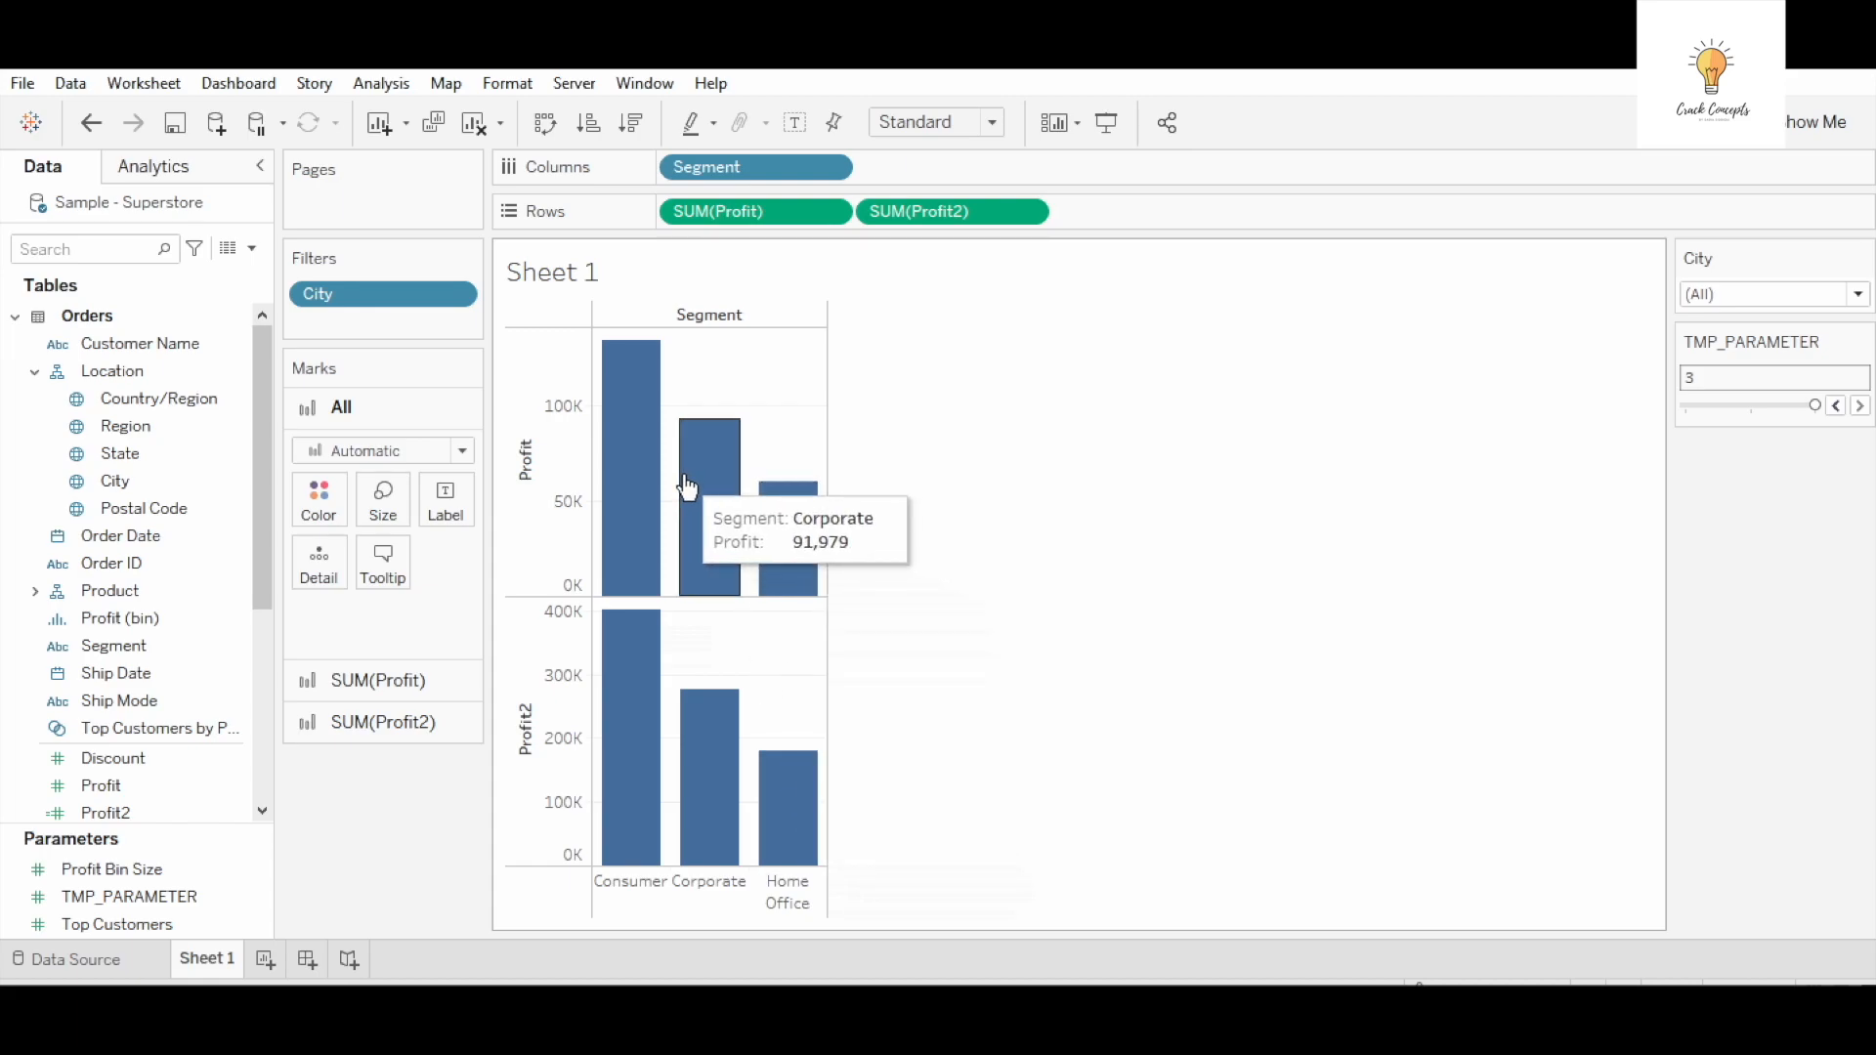
mouse_move(1335, 512)
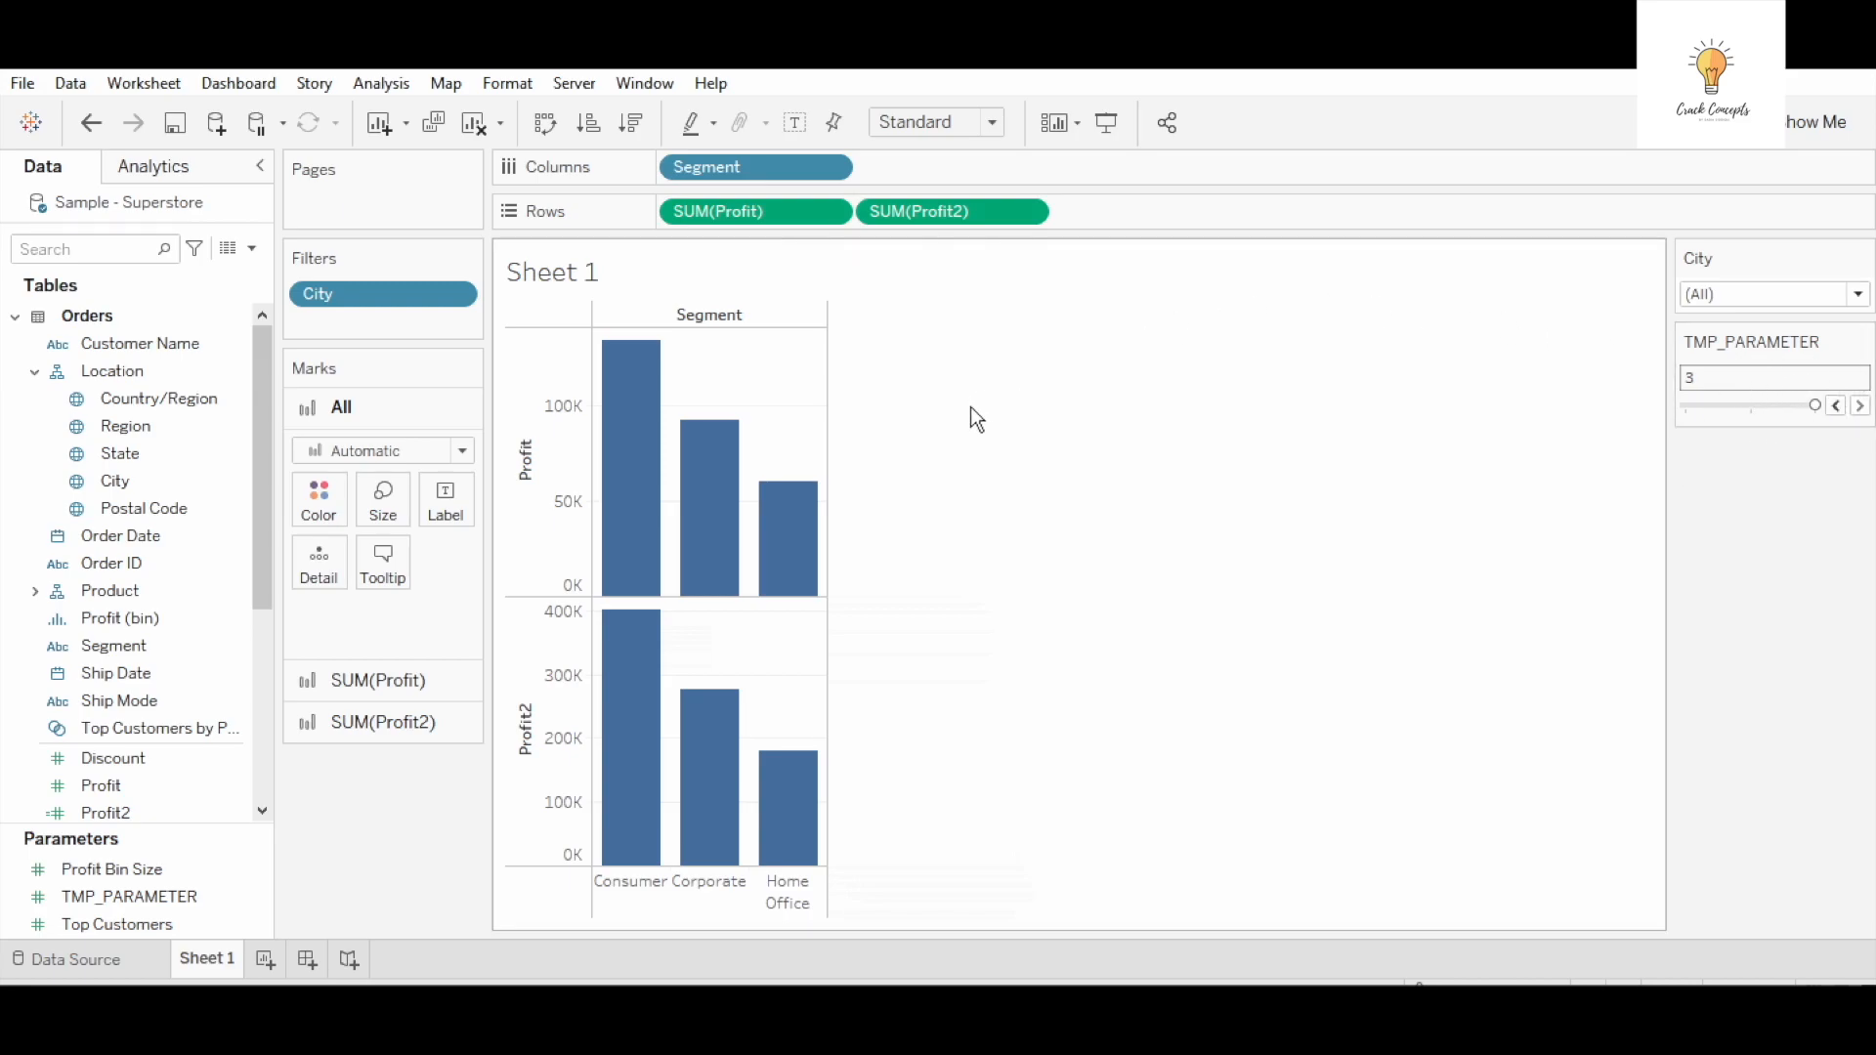
mouse_move(717, 449)
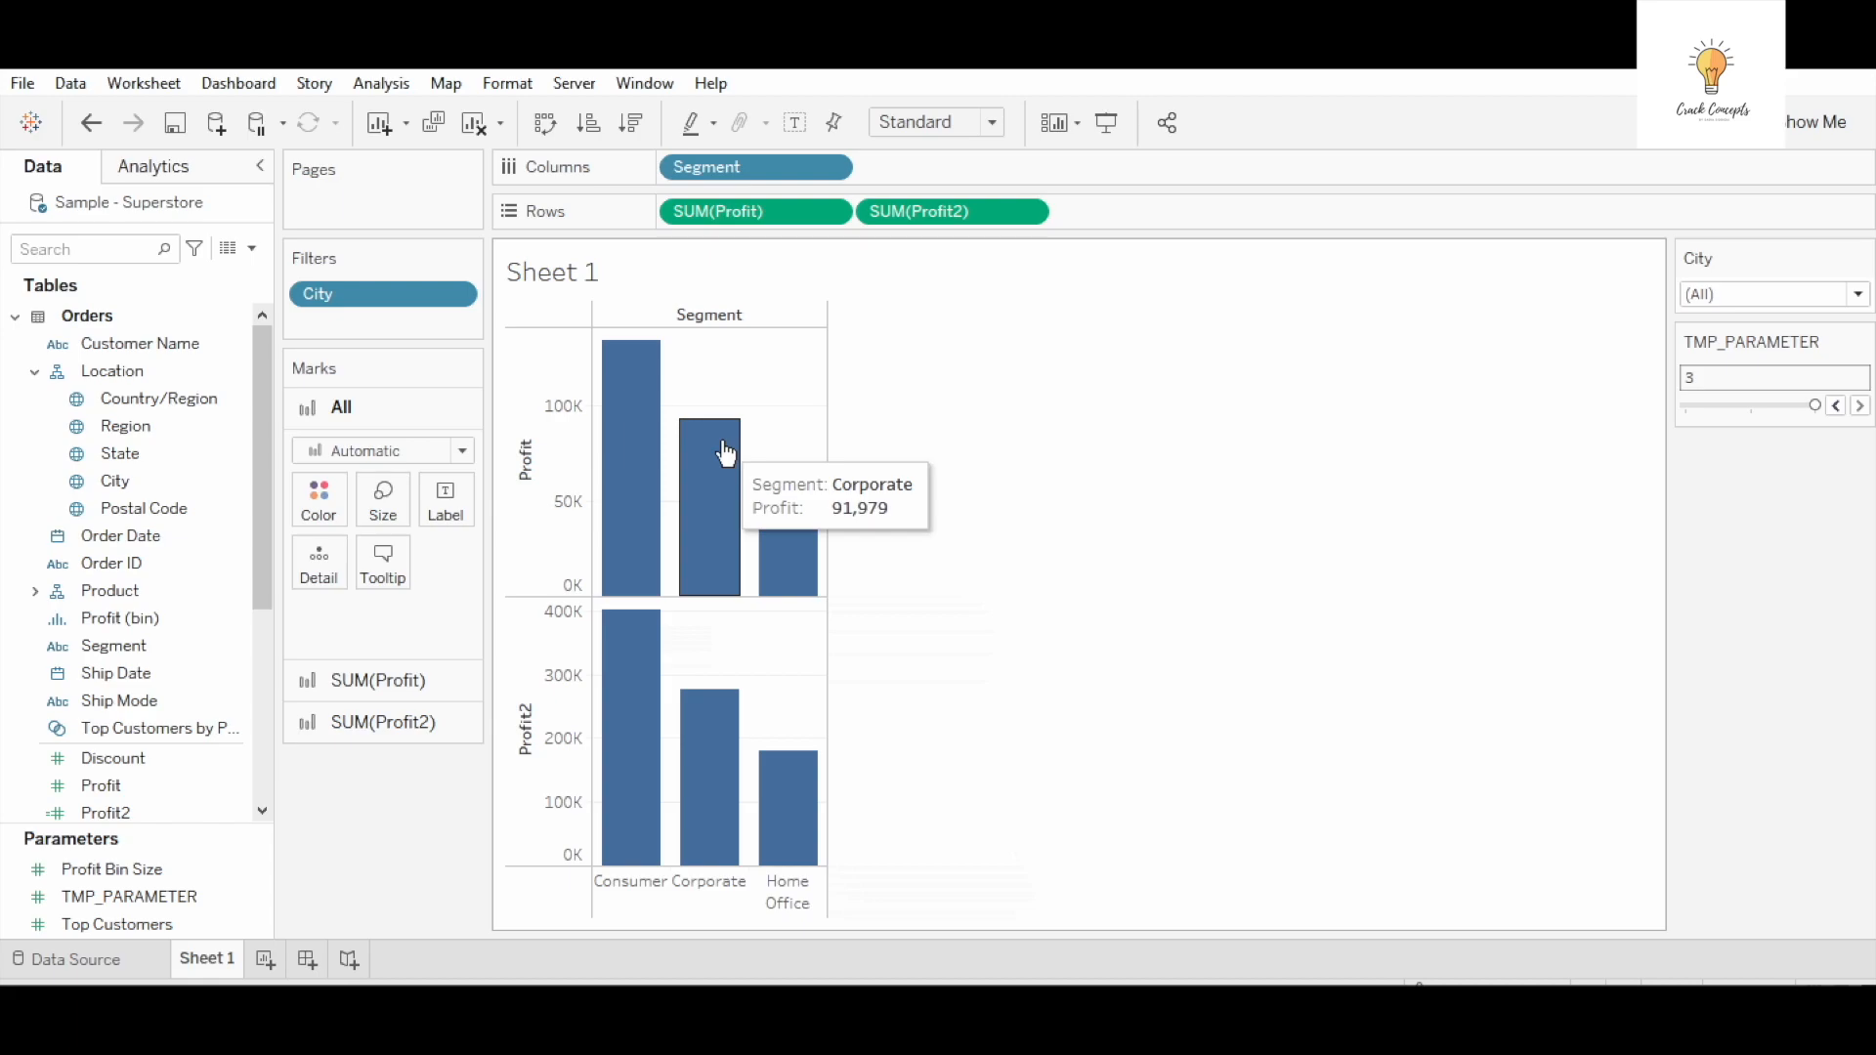
mouse_move(1817, 405)
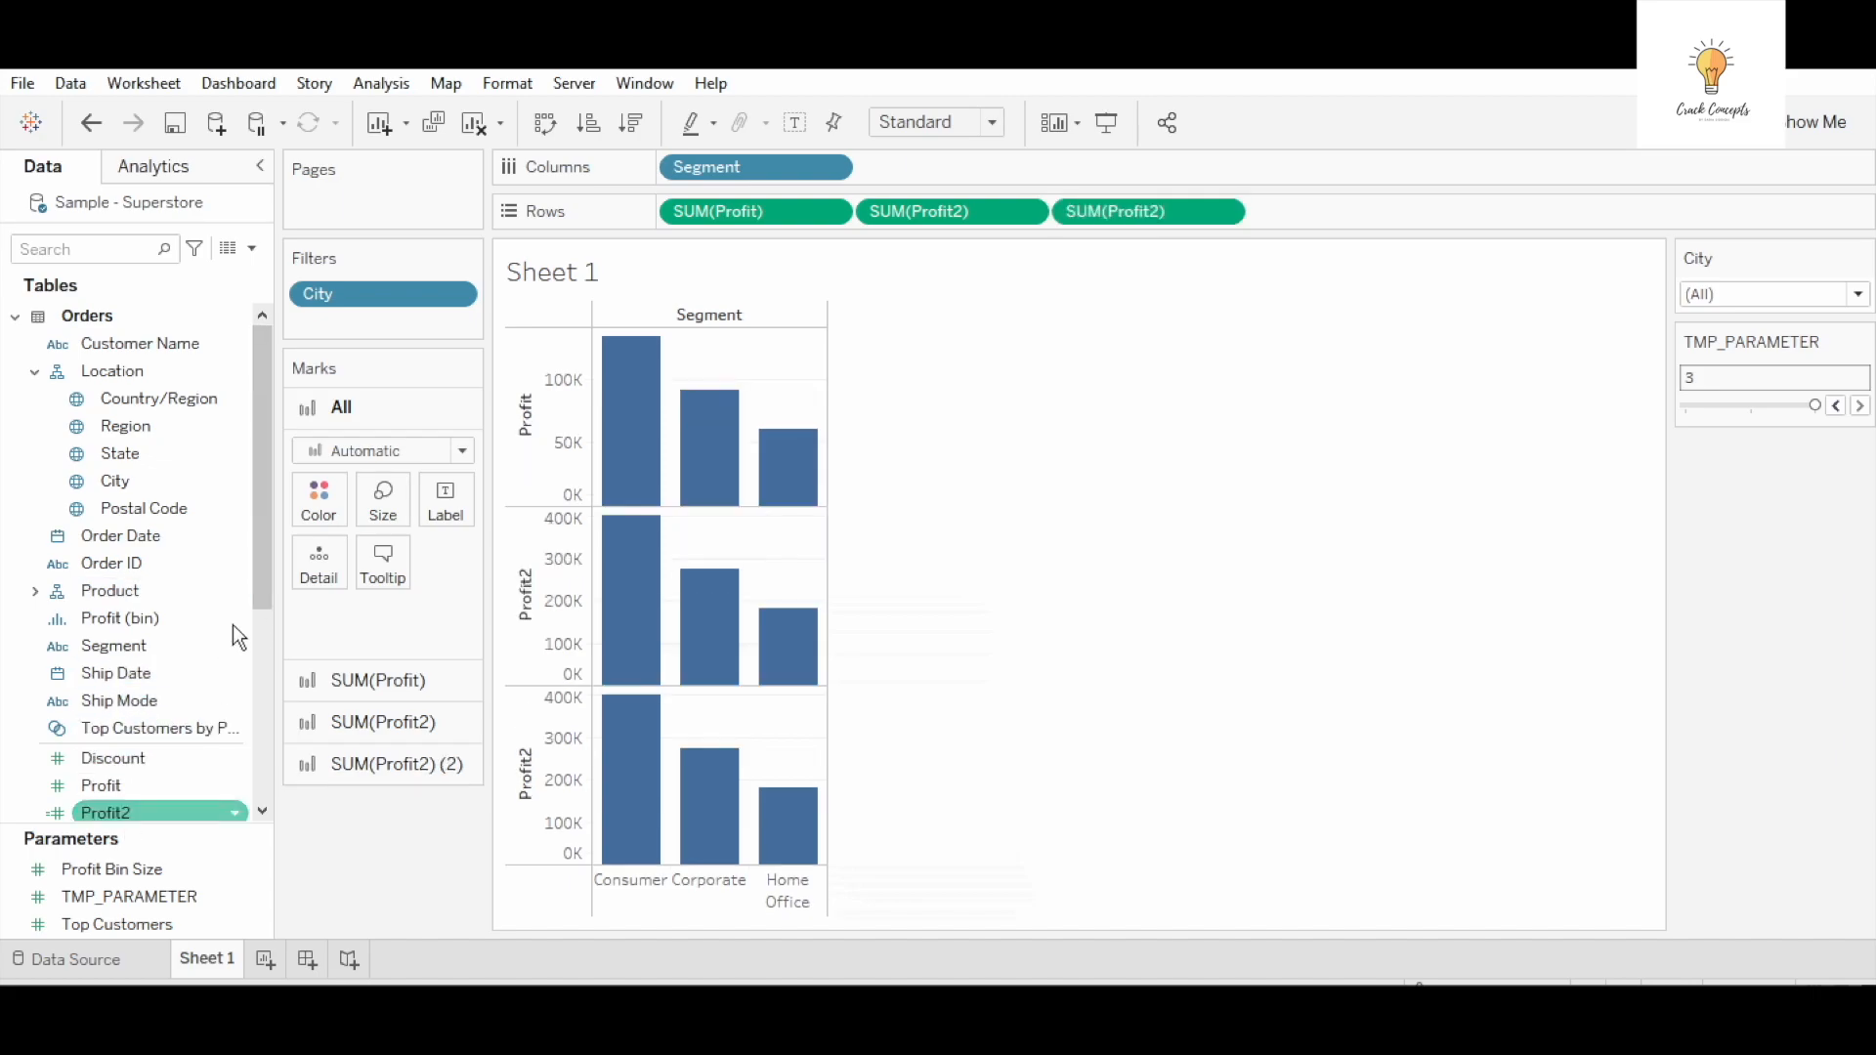
right_click(106, 813)
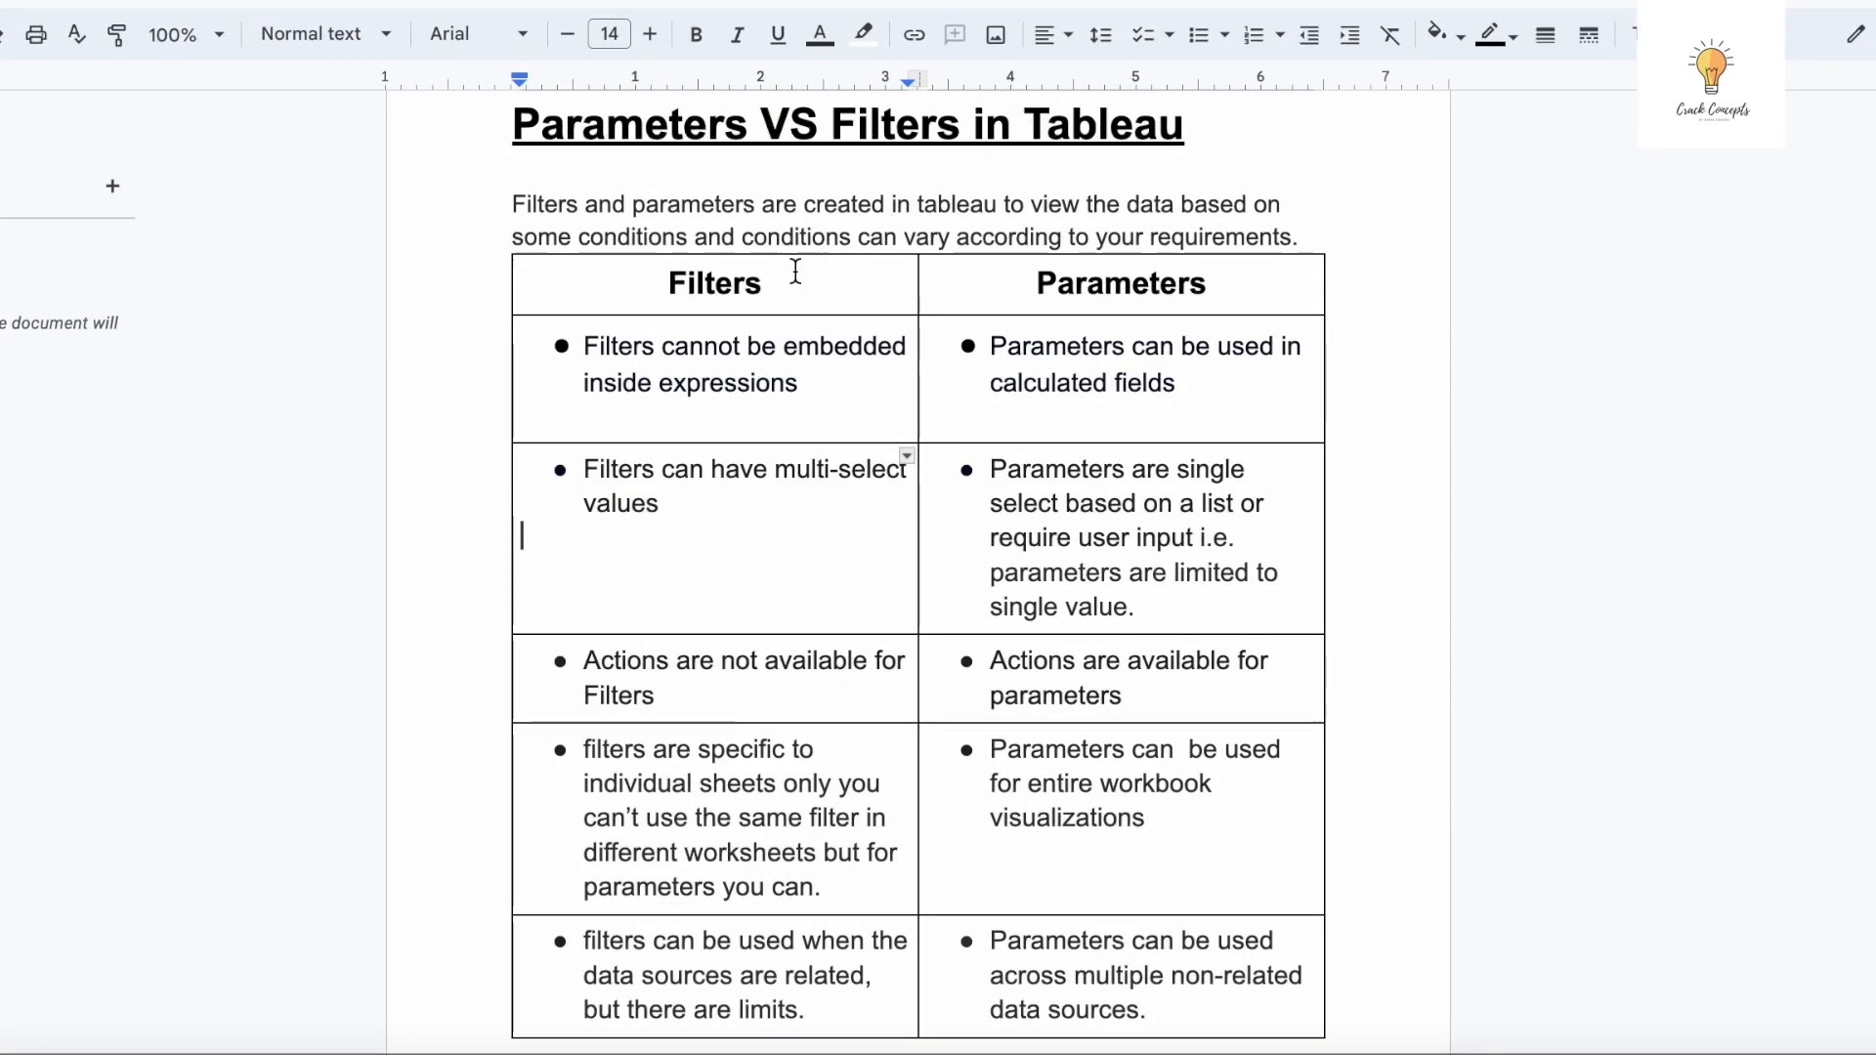
mouse_move(678, 723)
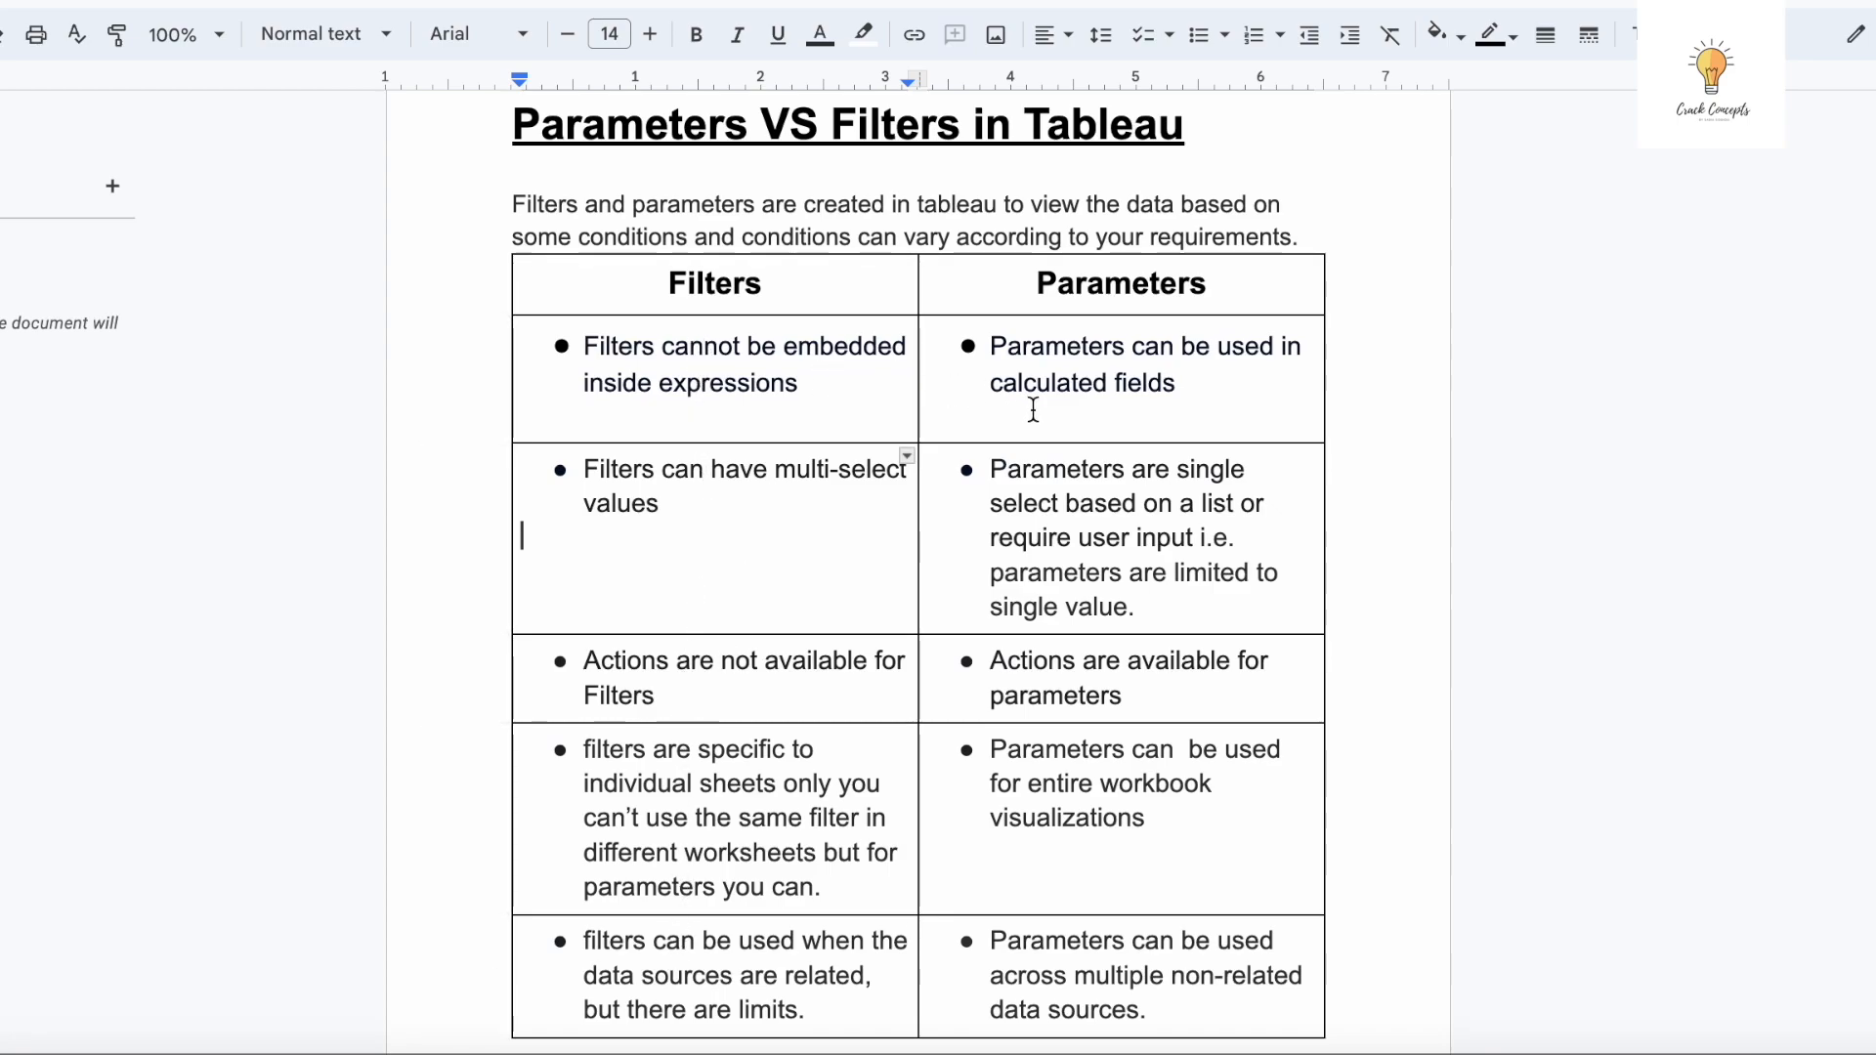
mouse_move(778, 363)
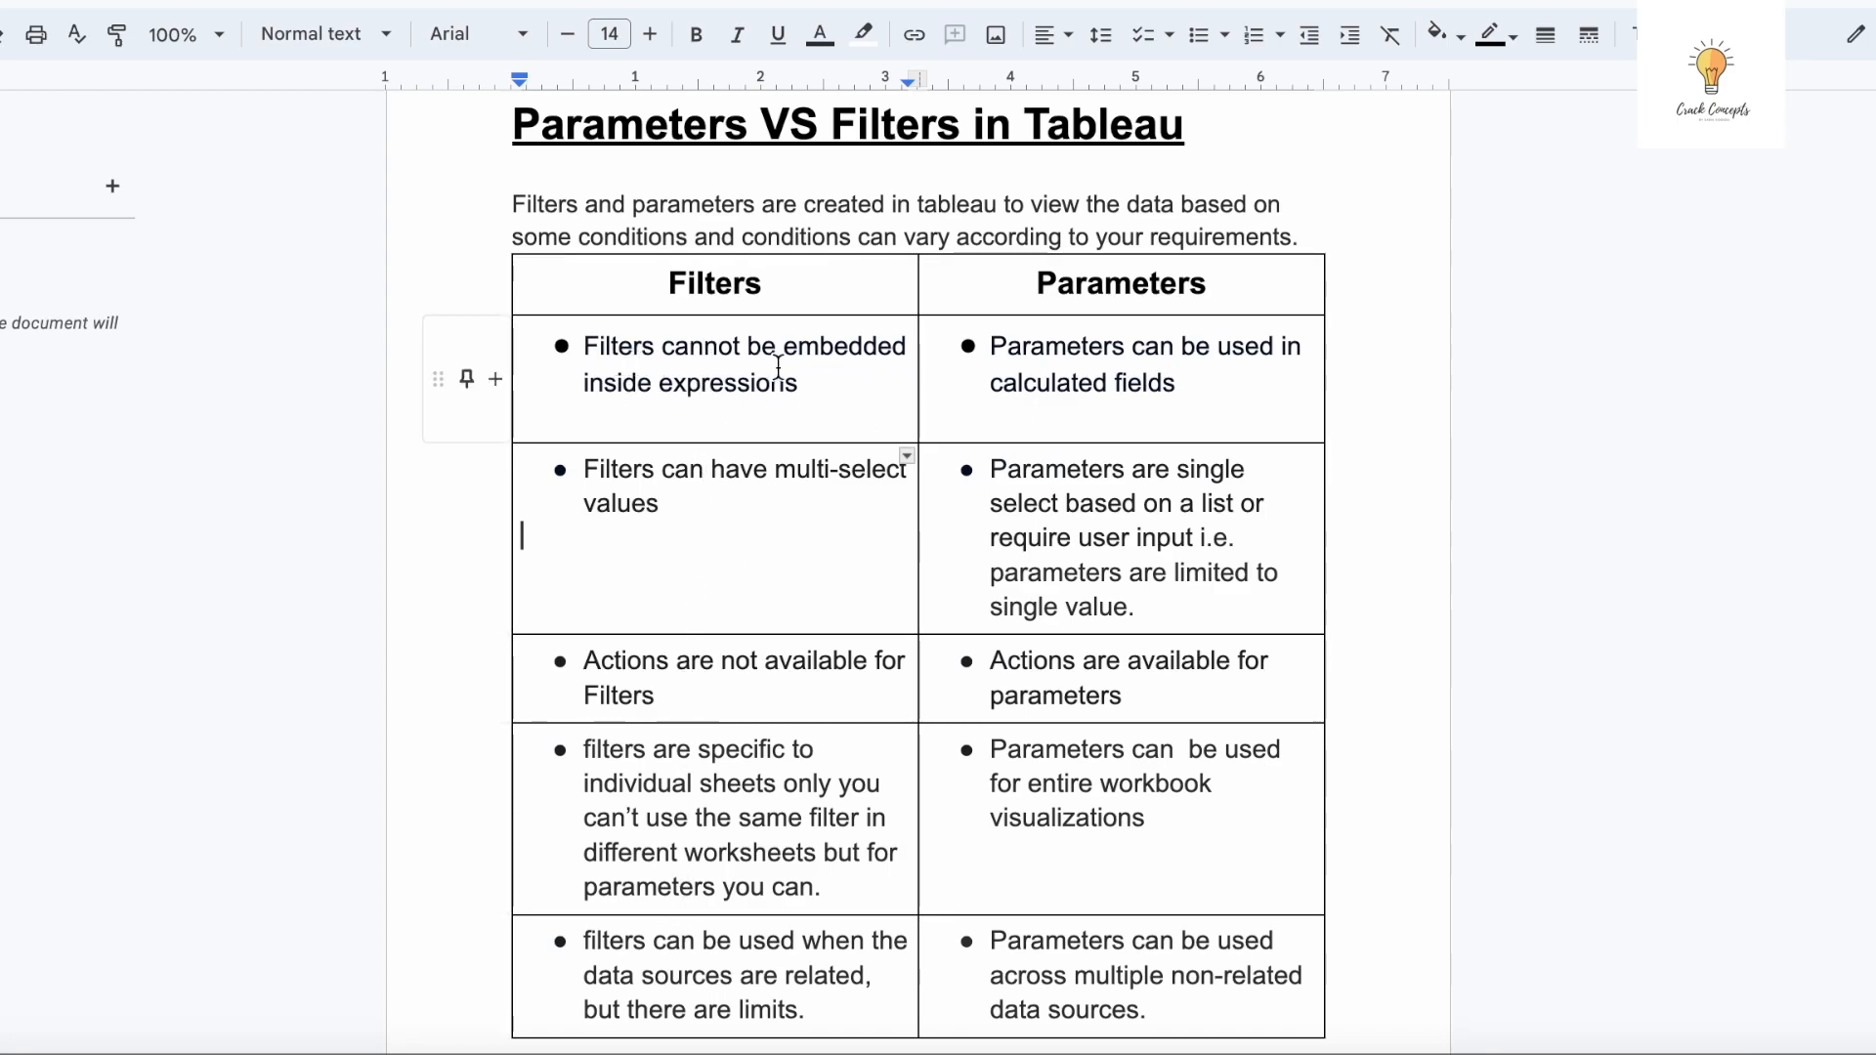
mouse_move(738, 422)
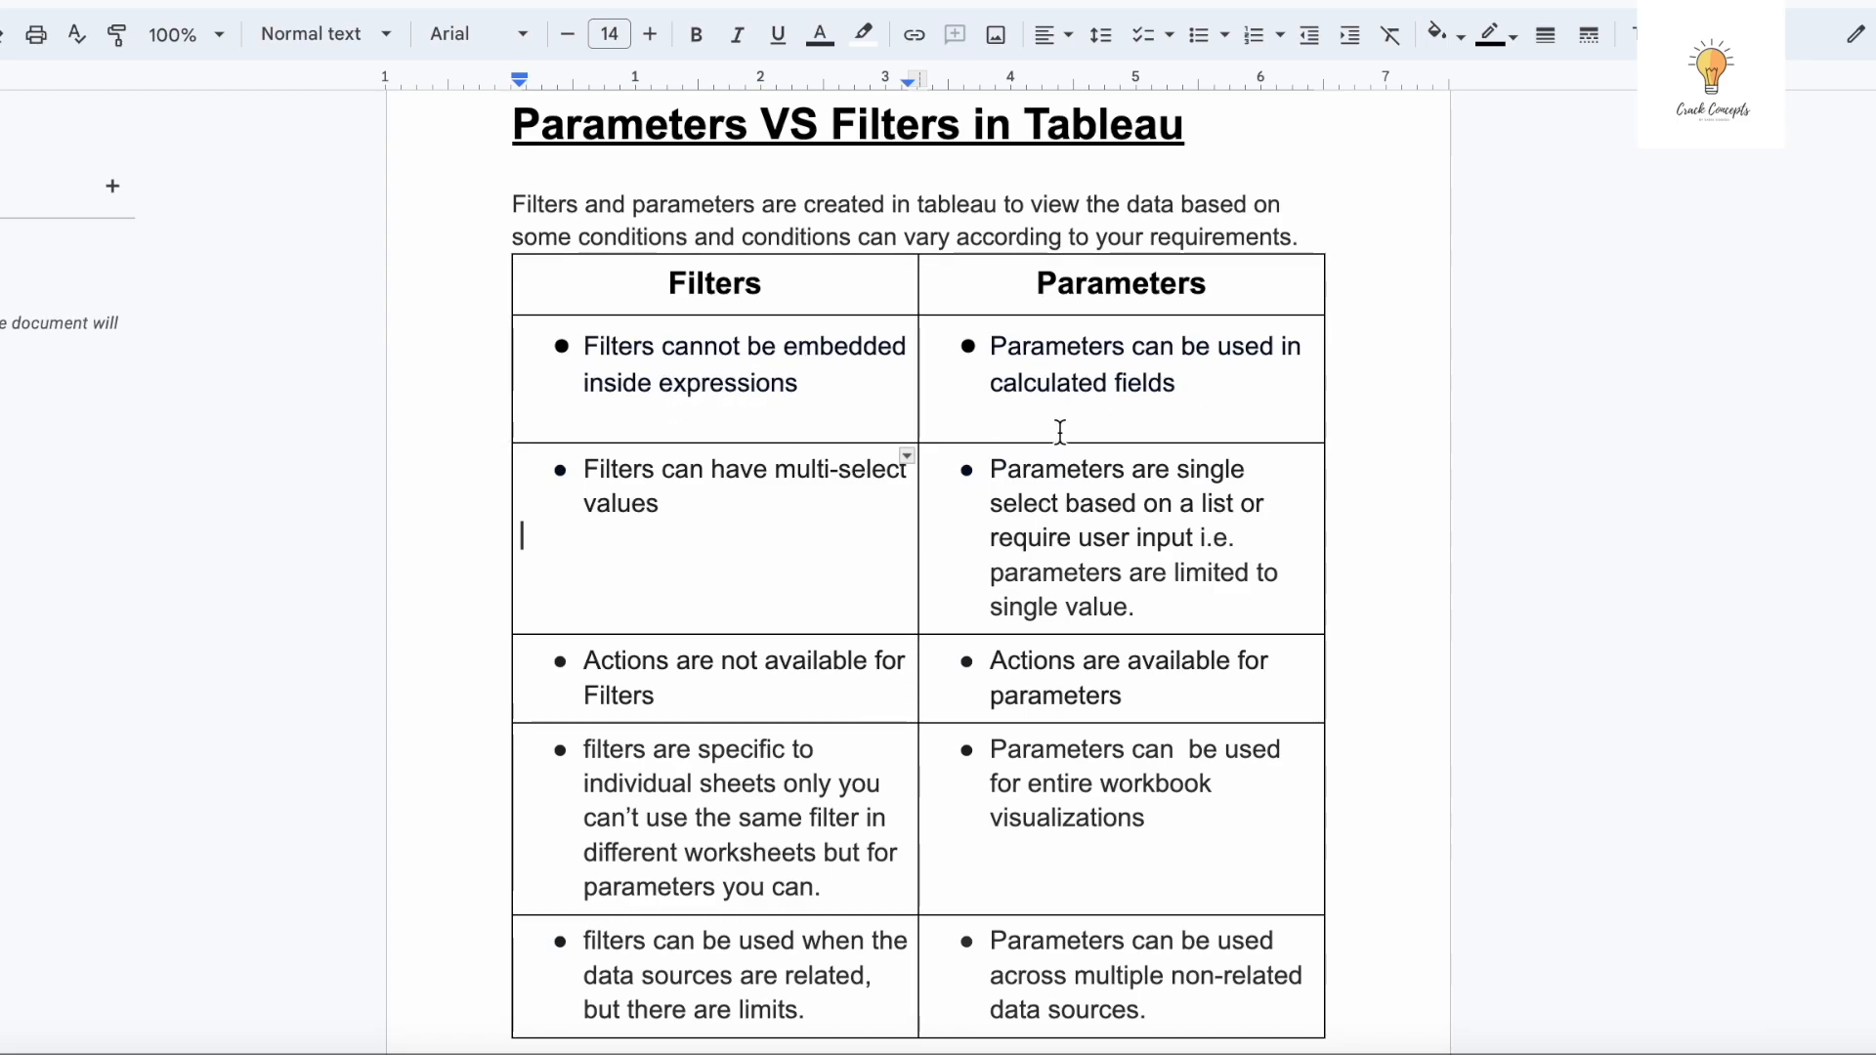
mouse_move(1182, 426)
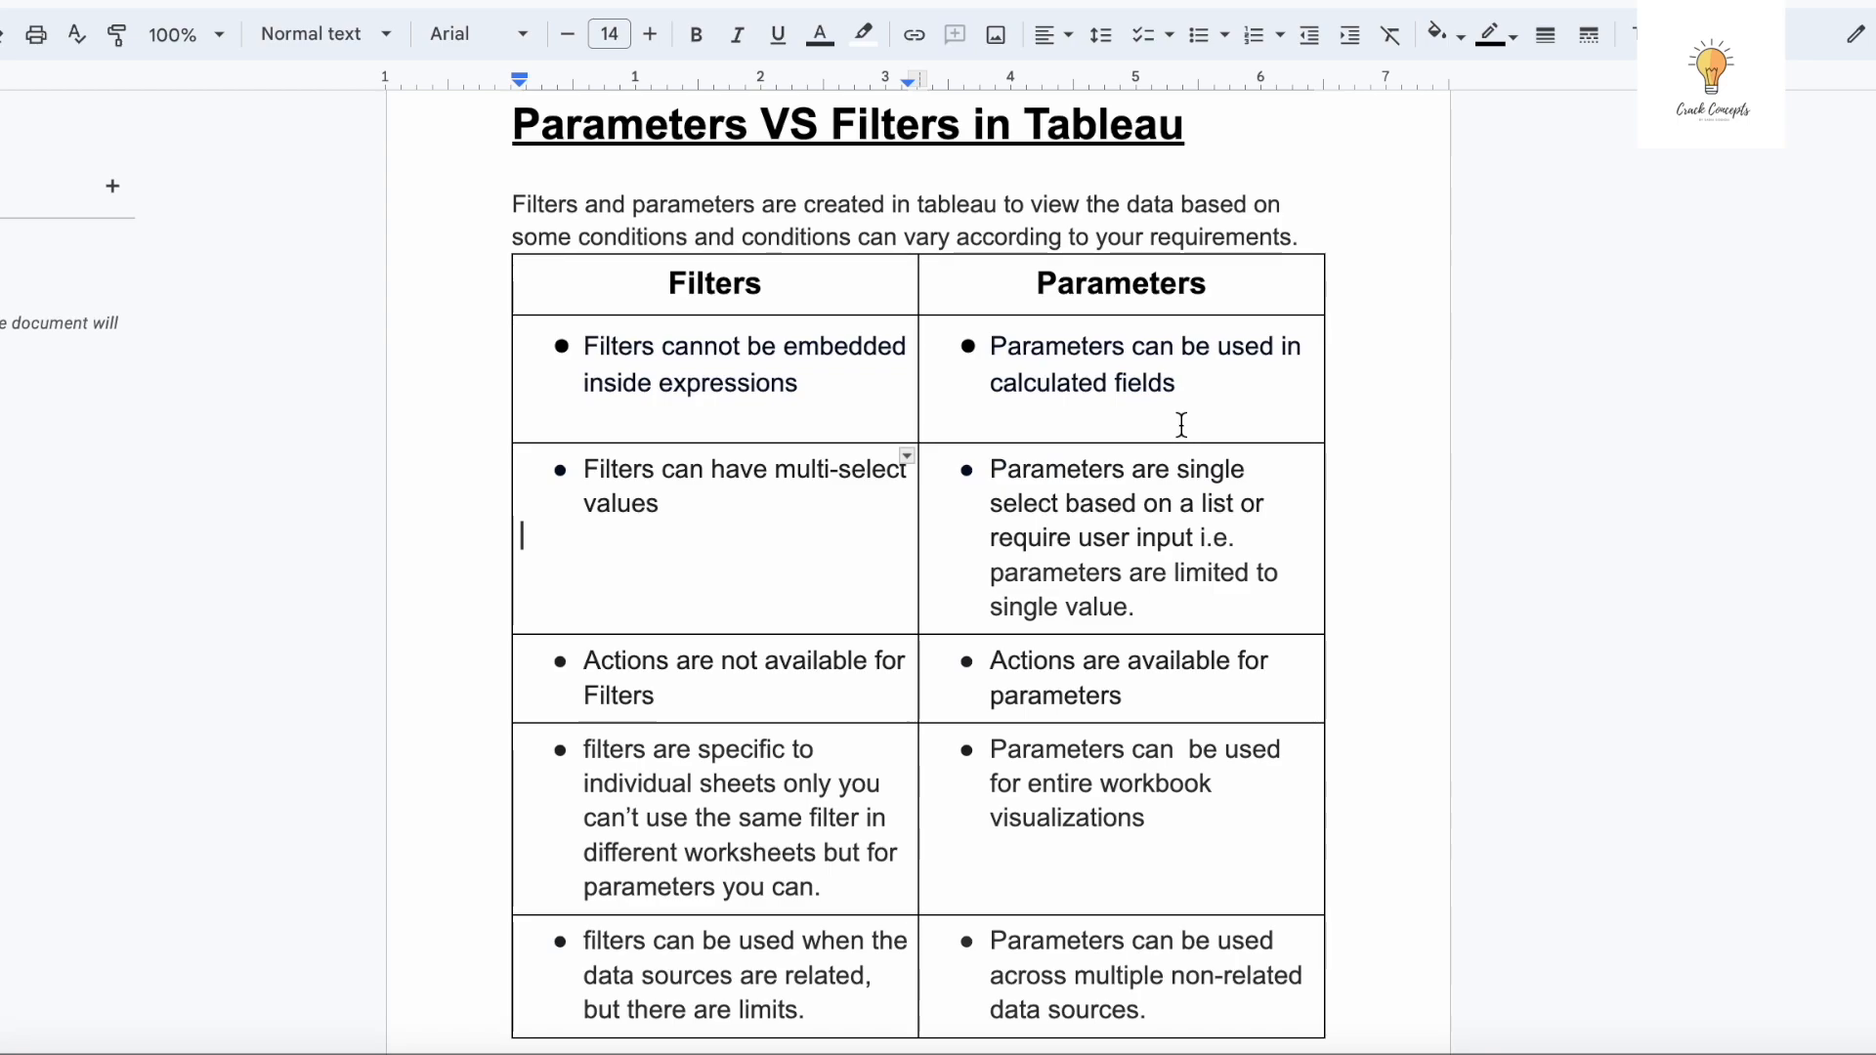
mouse_move(787, 498)
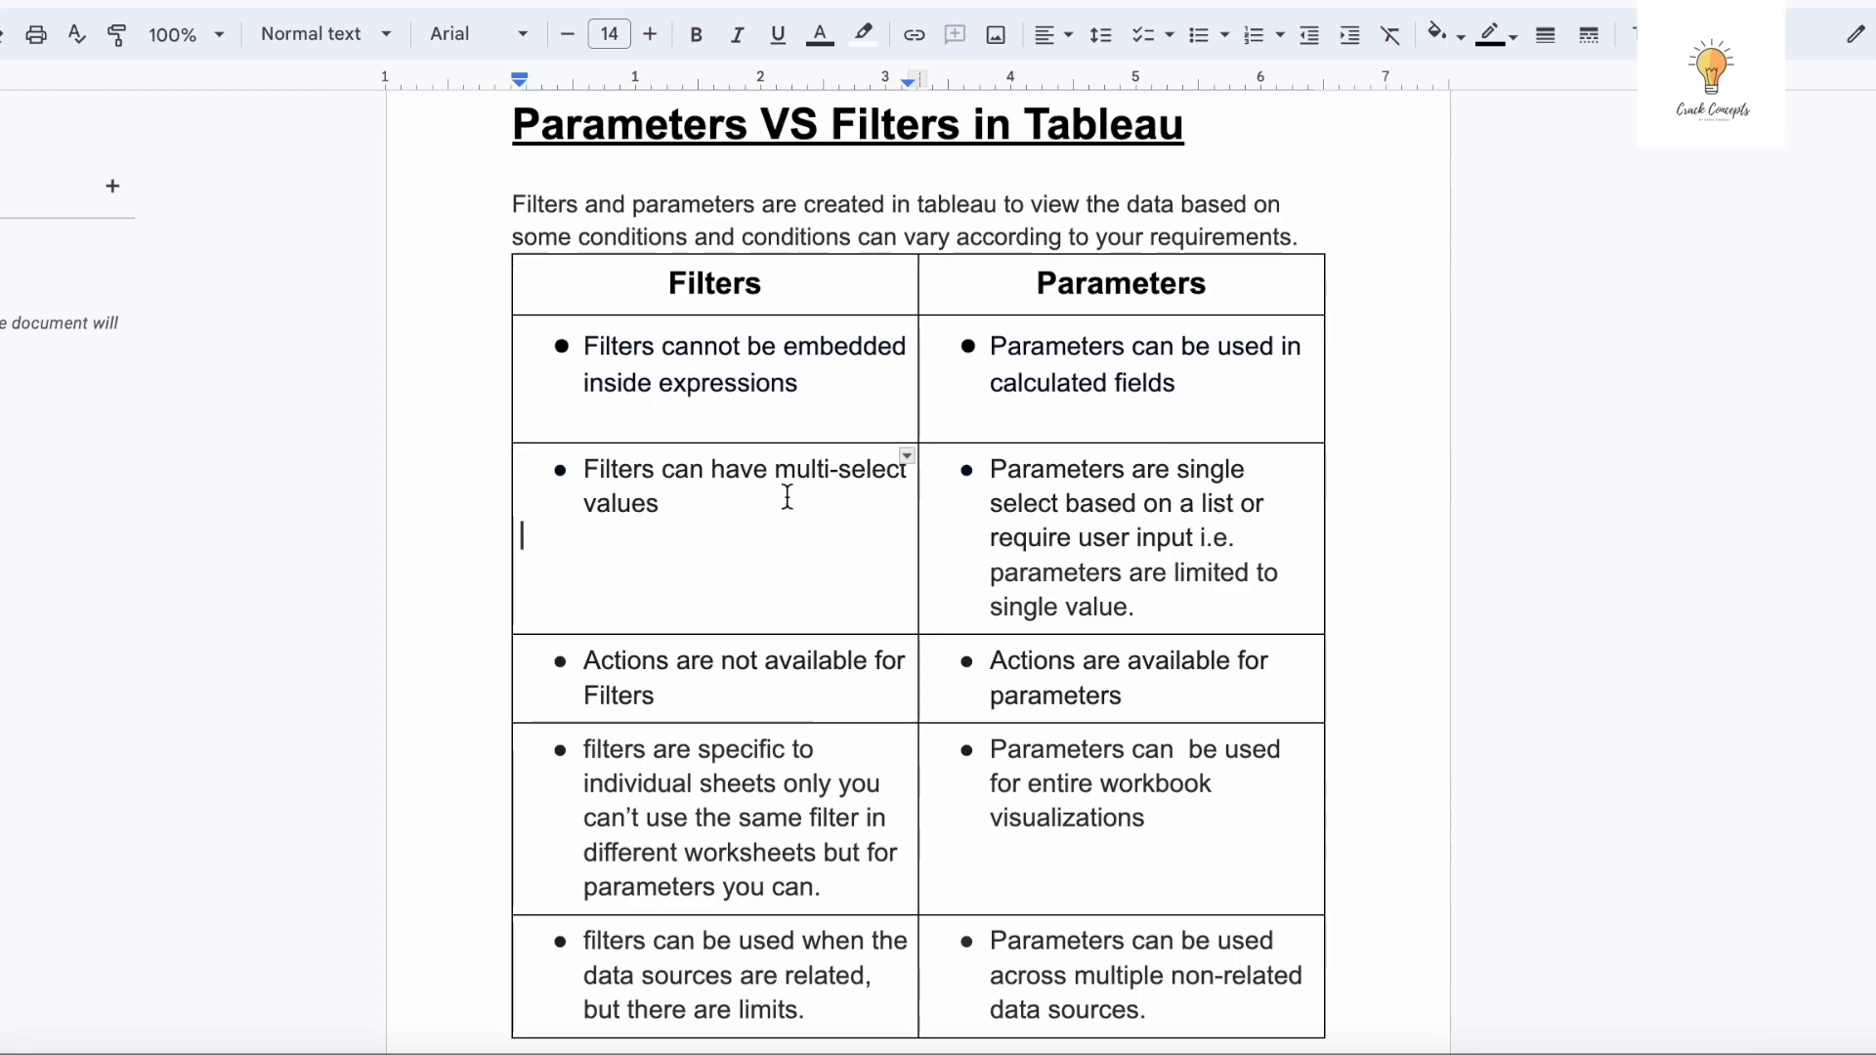
mouse_move(874, 514)
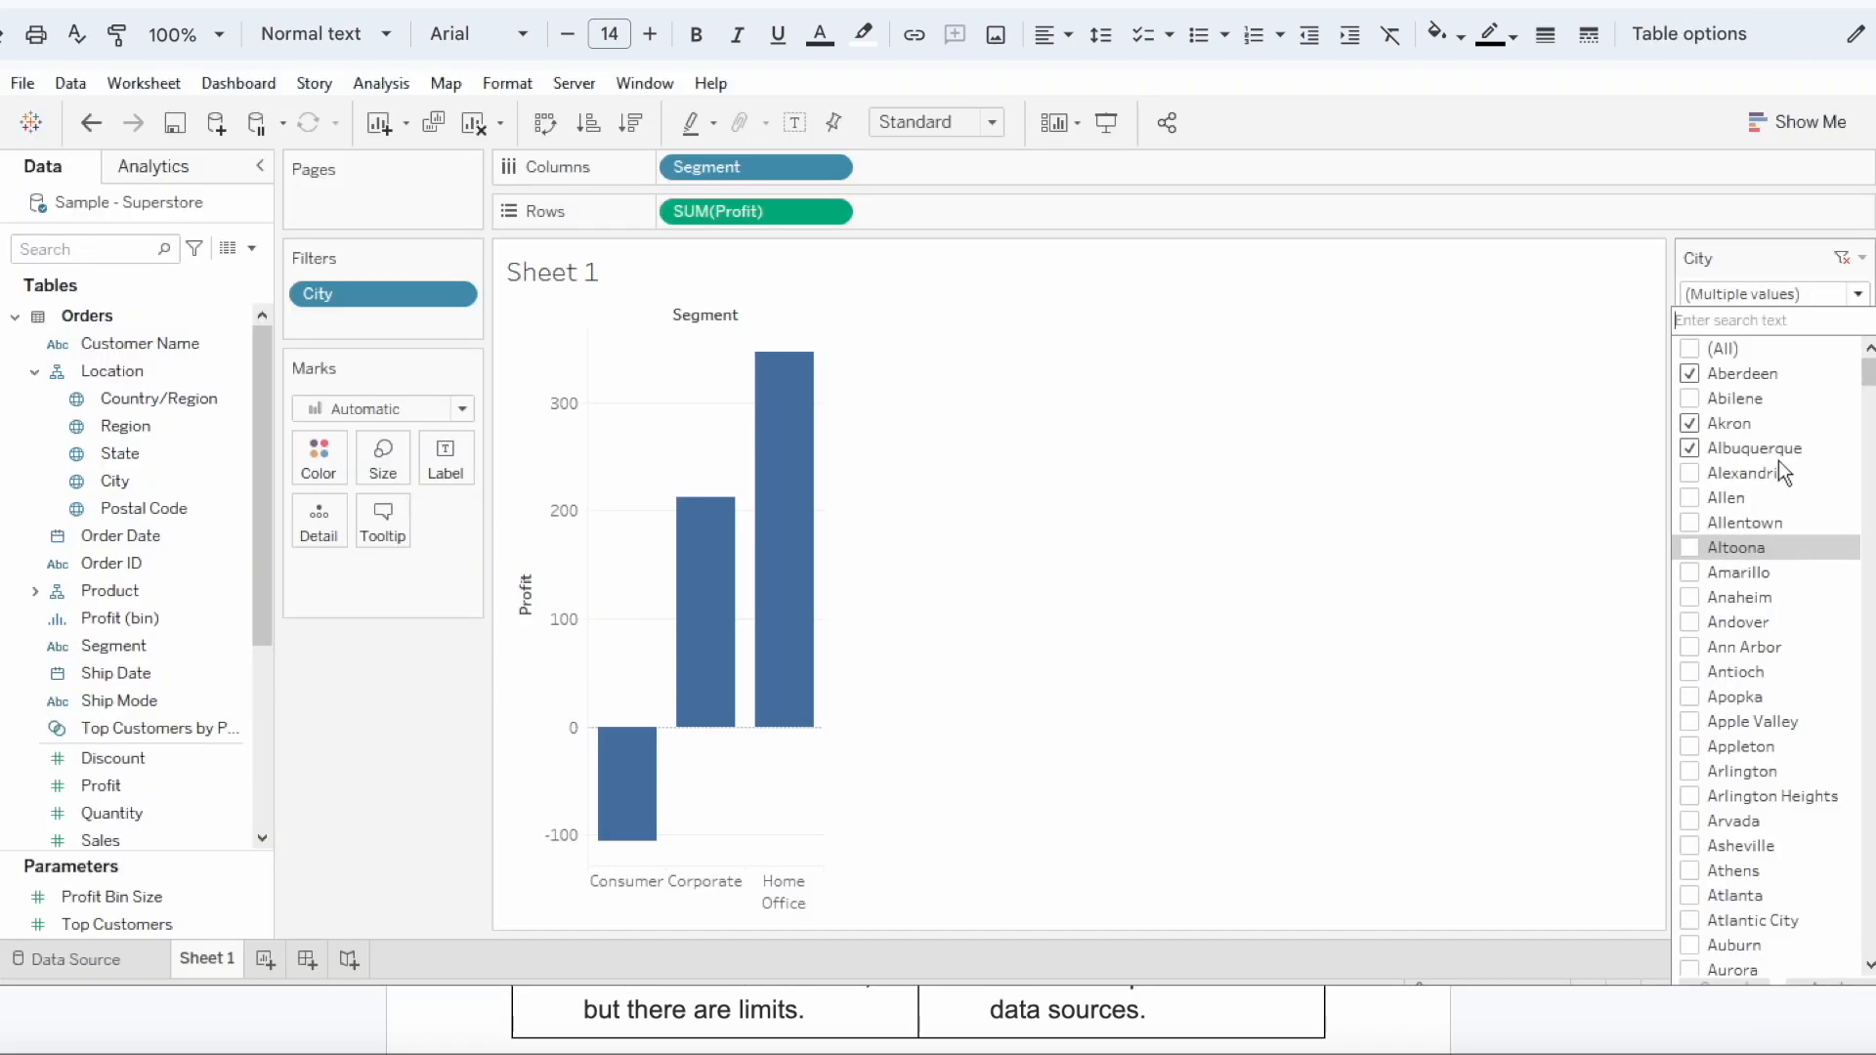
mouse_move(1812, 387)
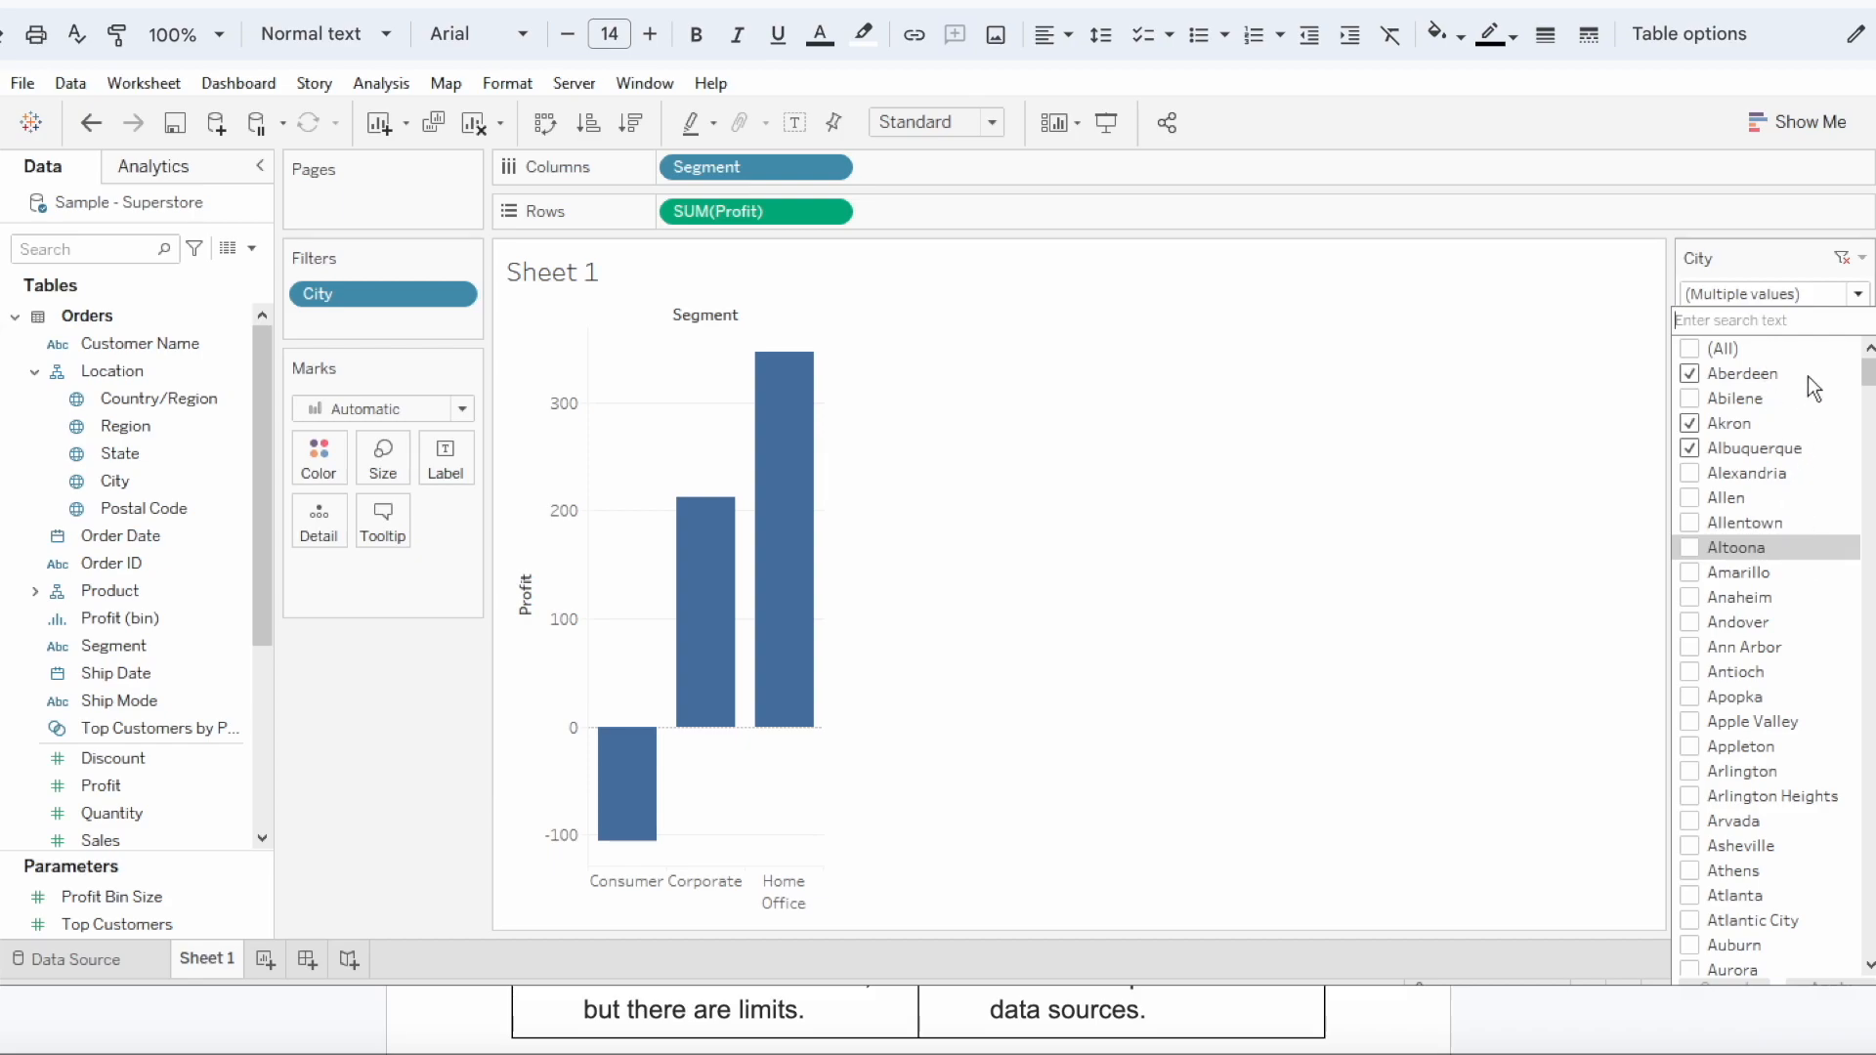
click(1690, 348)
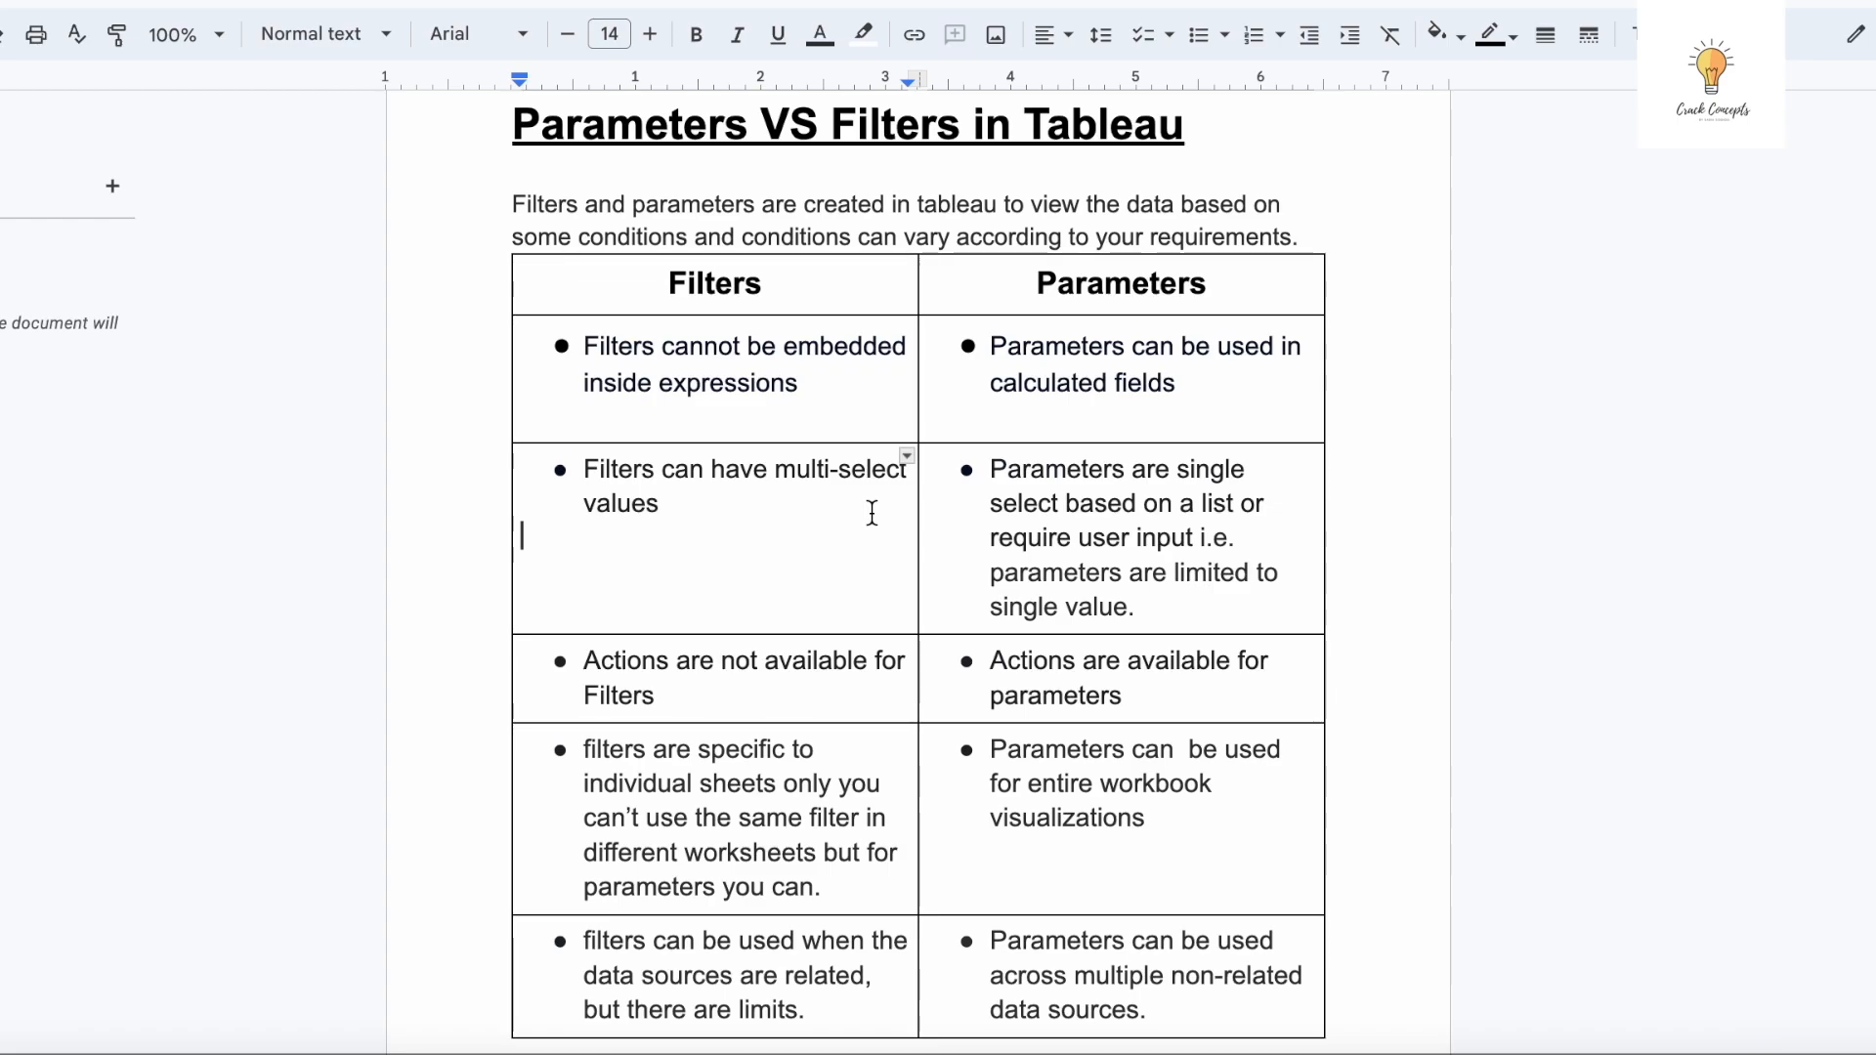
mouse_move(1059, 480)
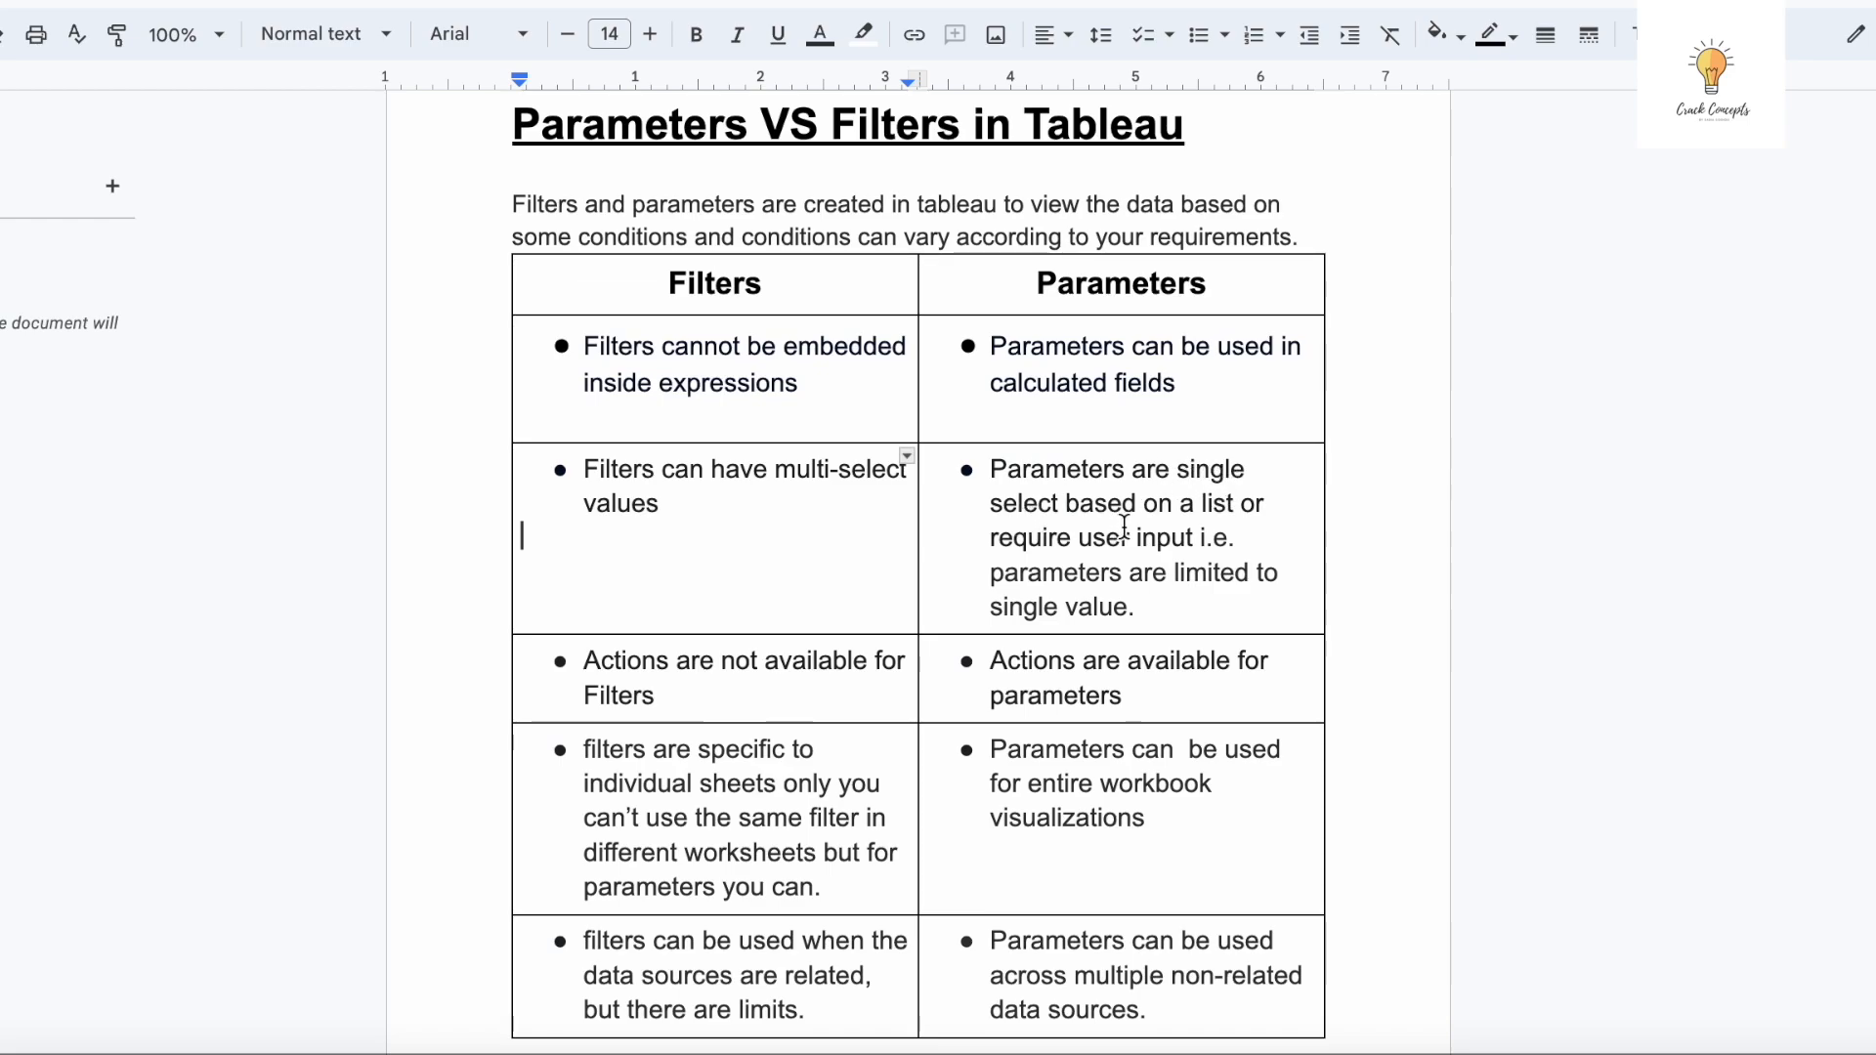
mouse_move(1182, 562)
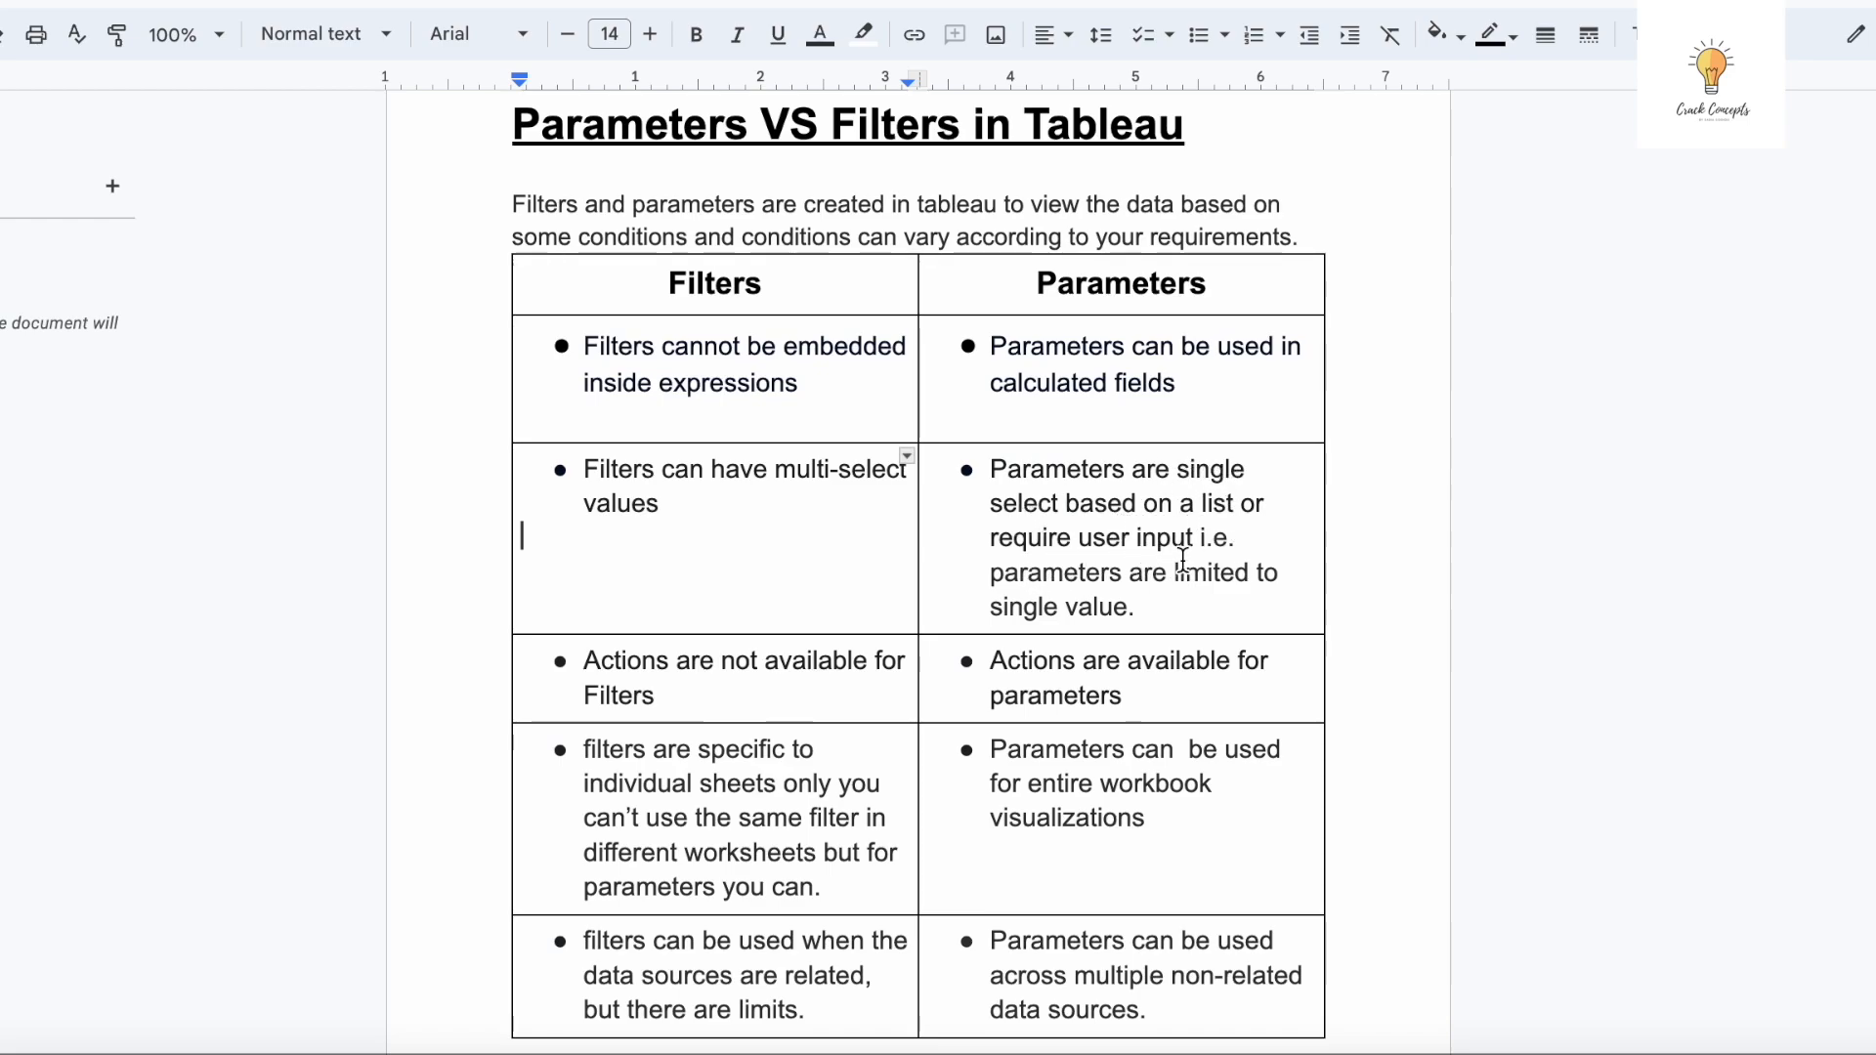
mouse_move(1205, 555)
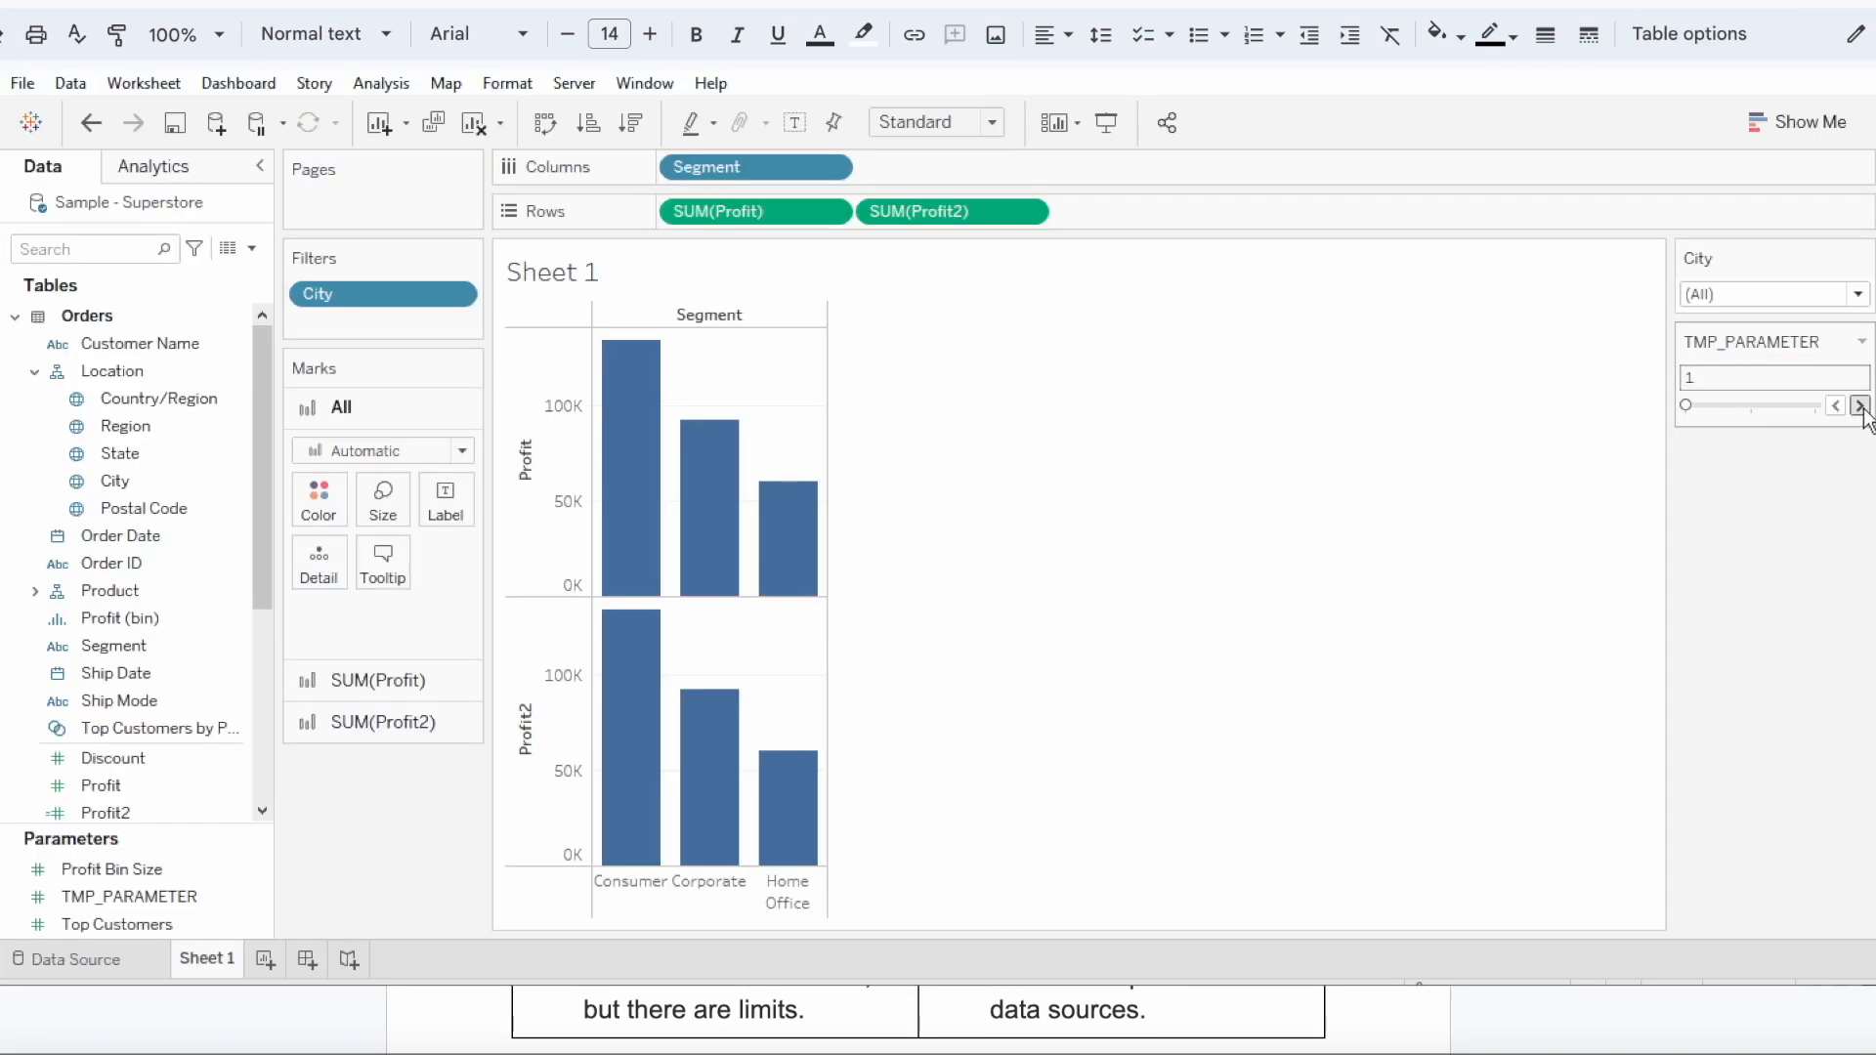
click(1864, 403)
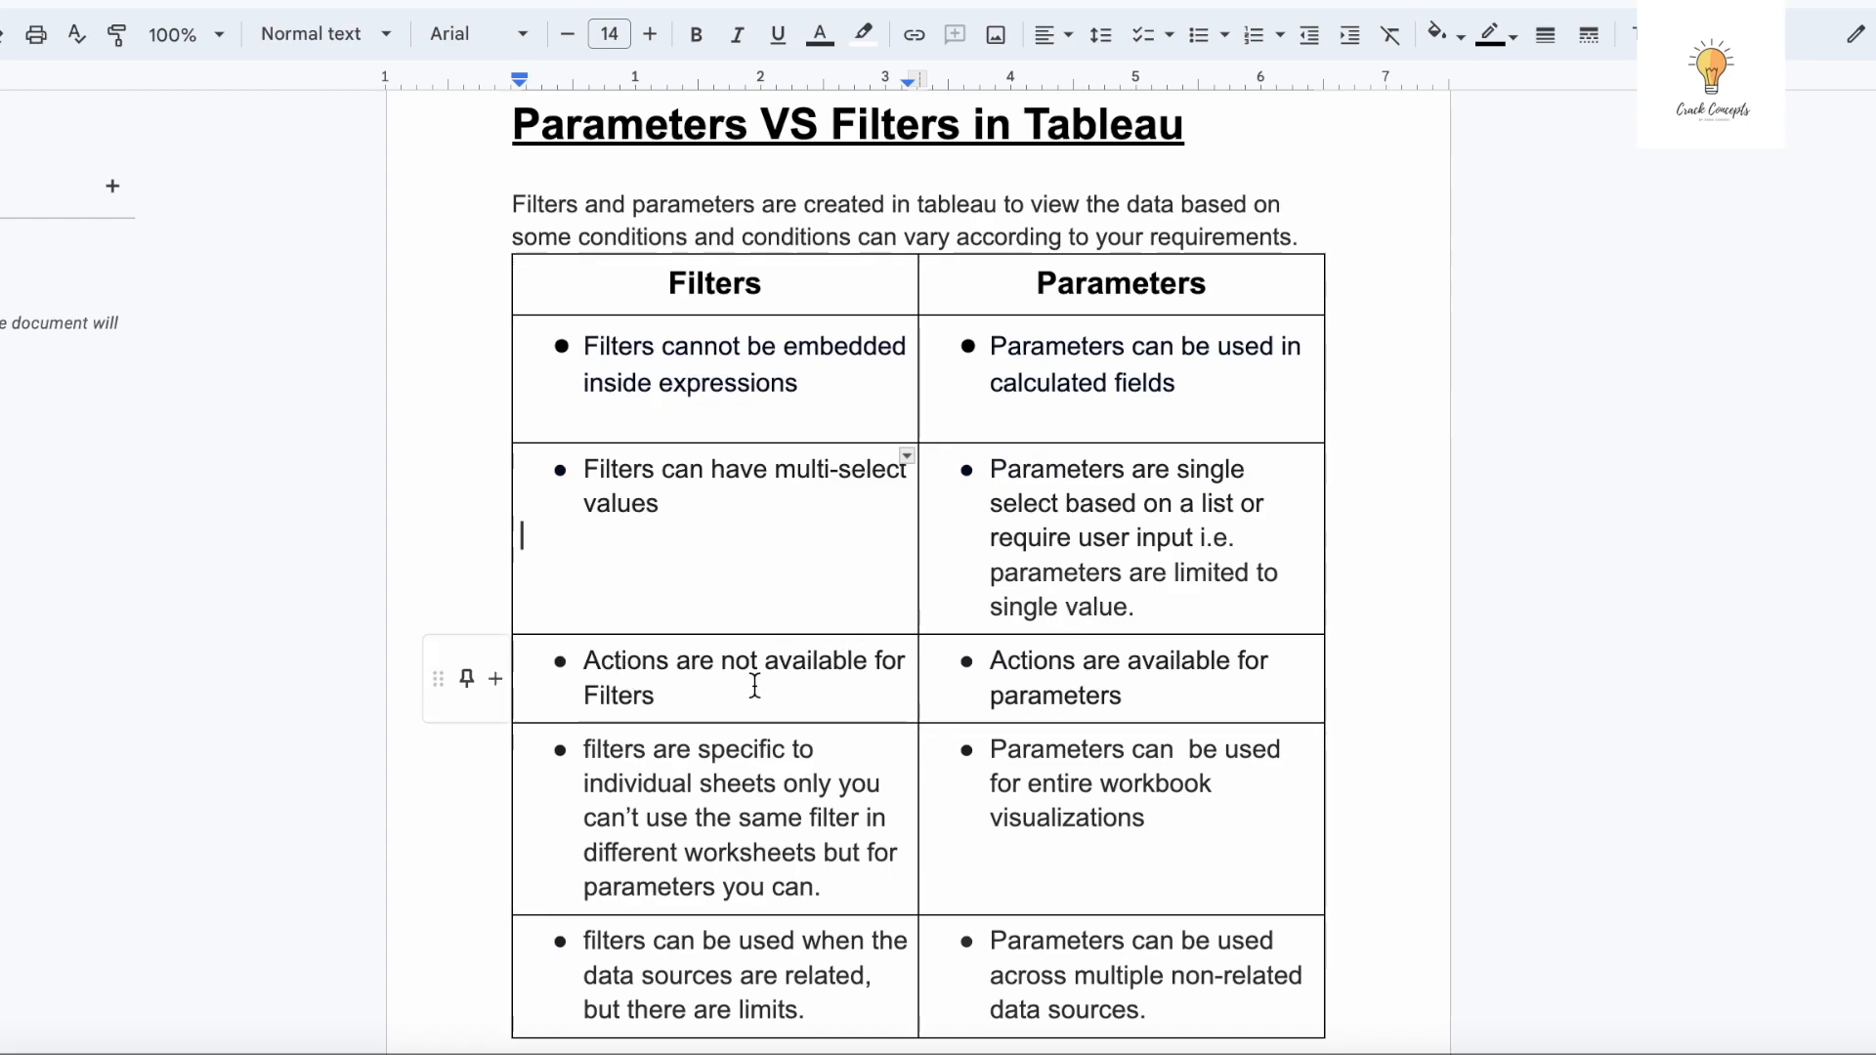
mouse_move(678, 692)
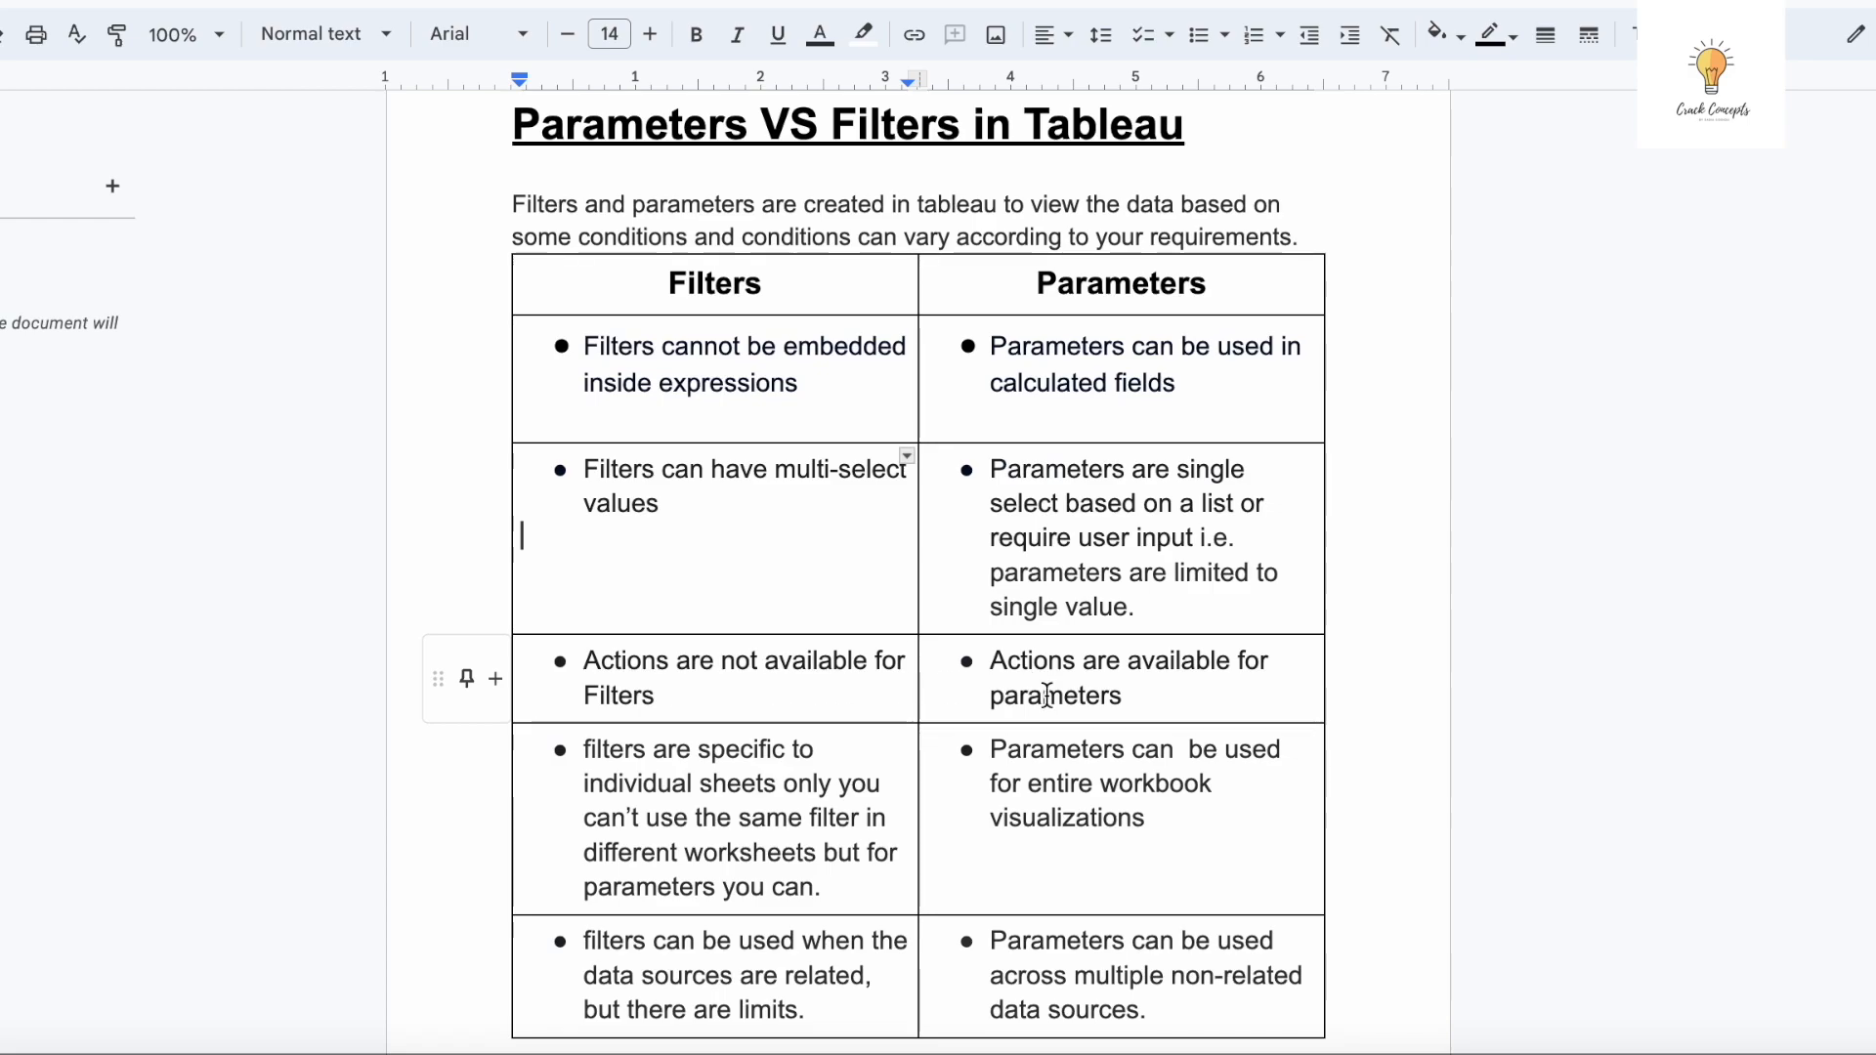
mouse_move(1079, 706)
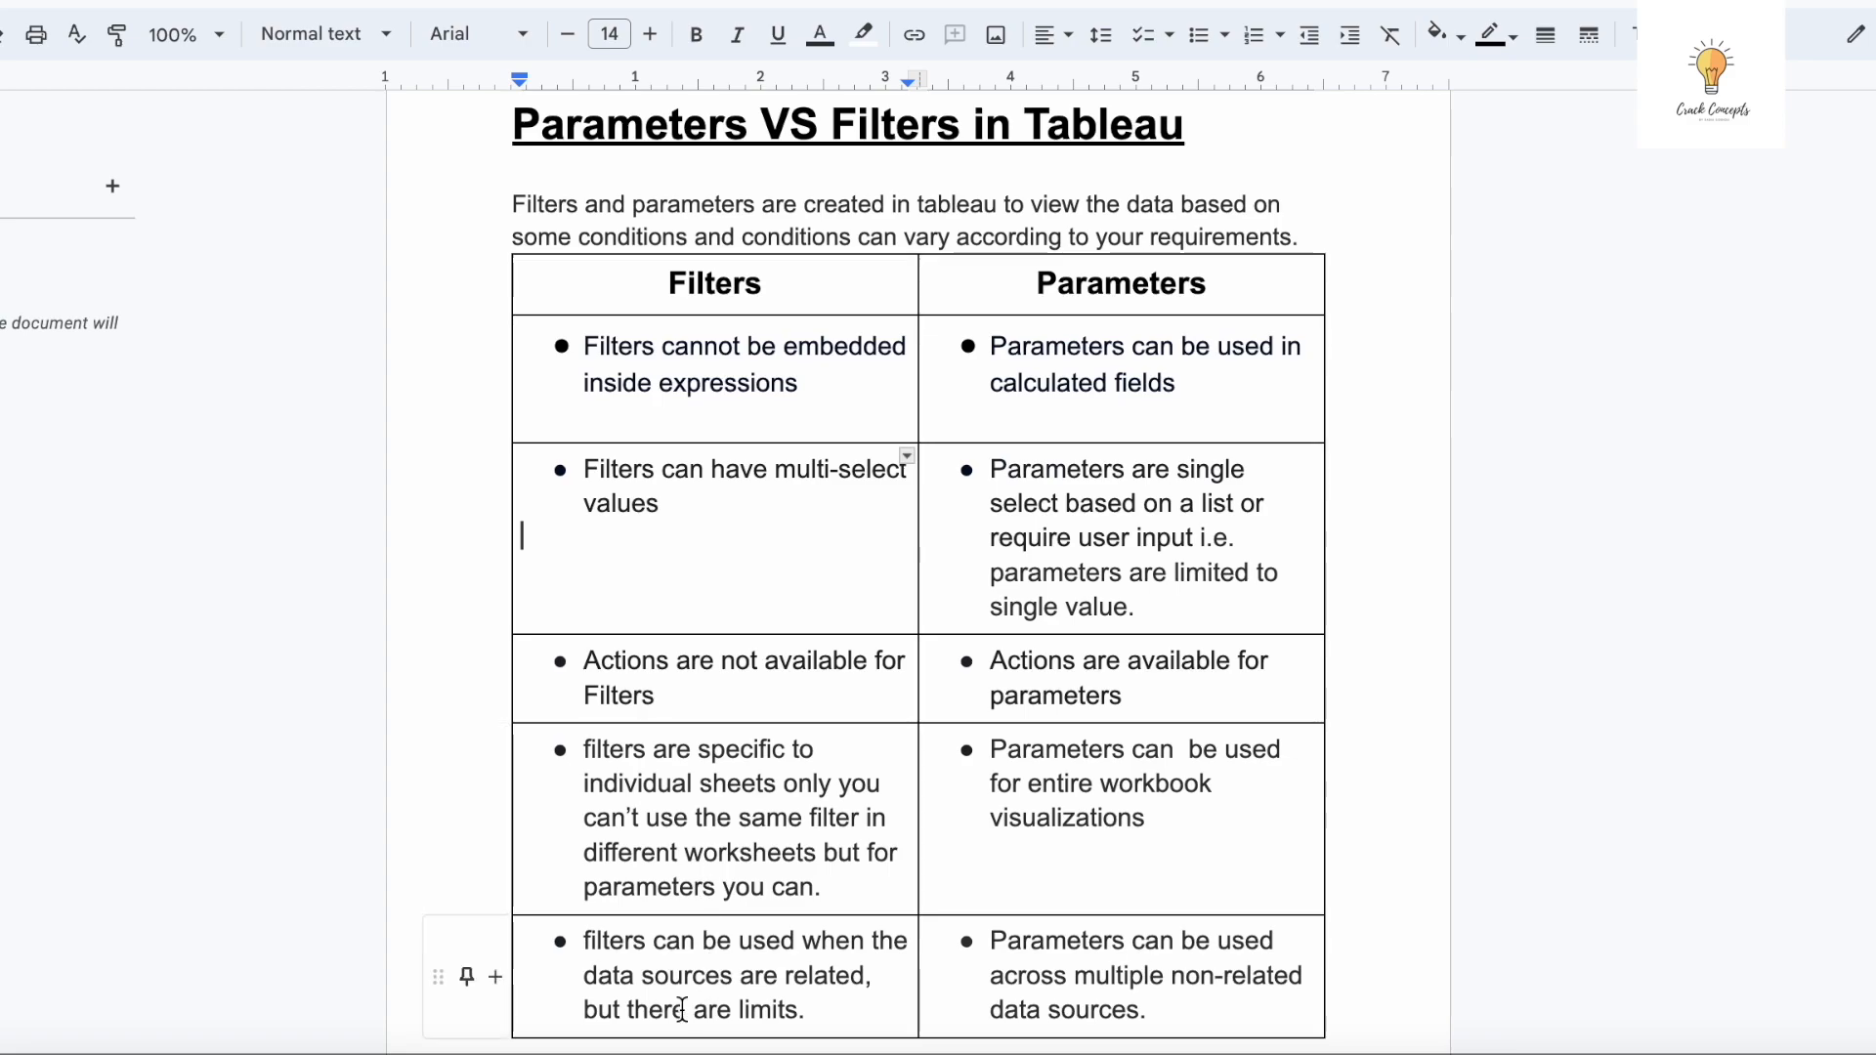
mouse_move(799, 973)
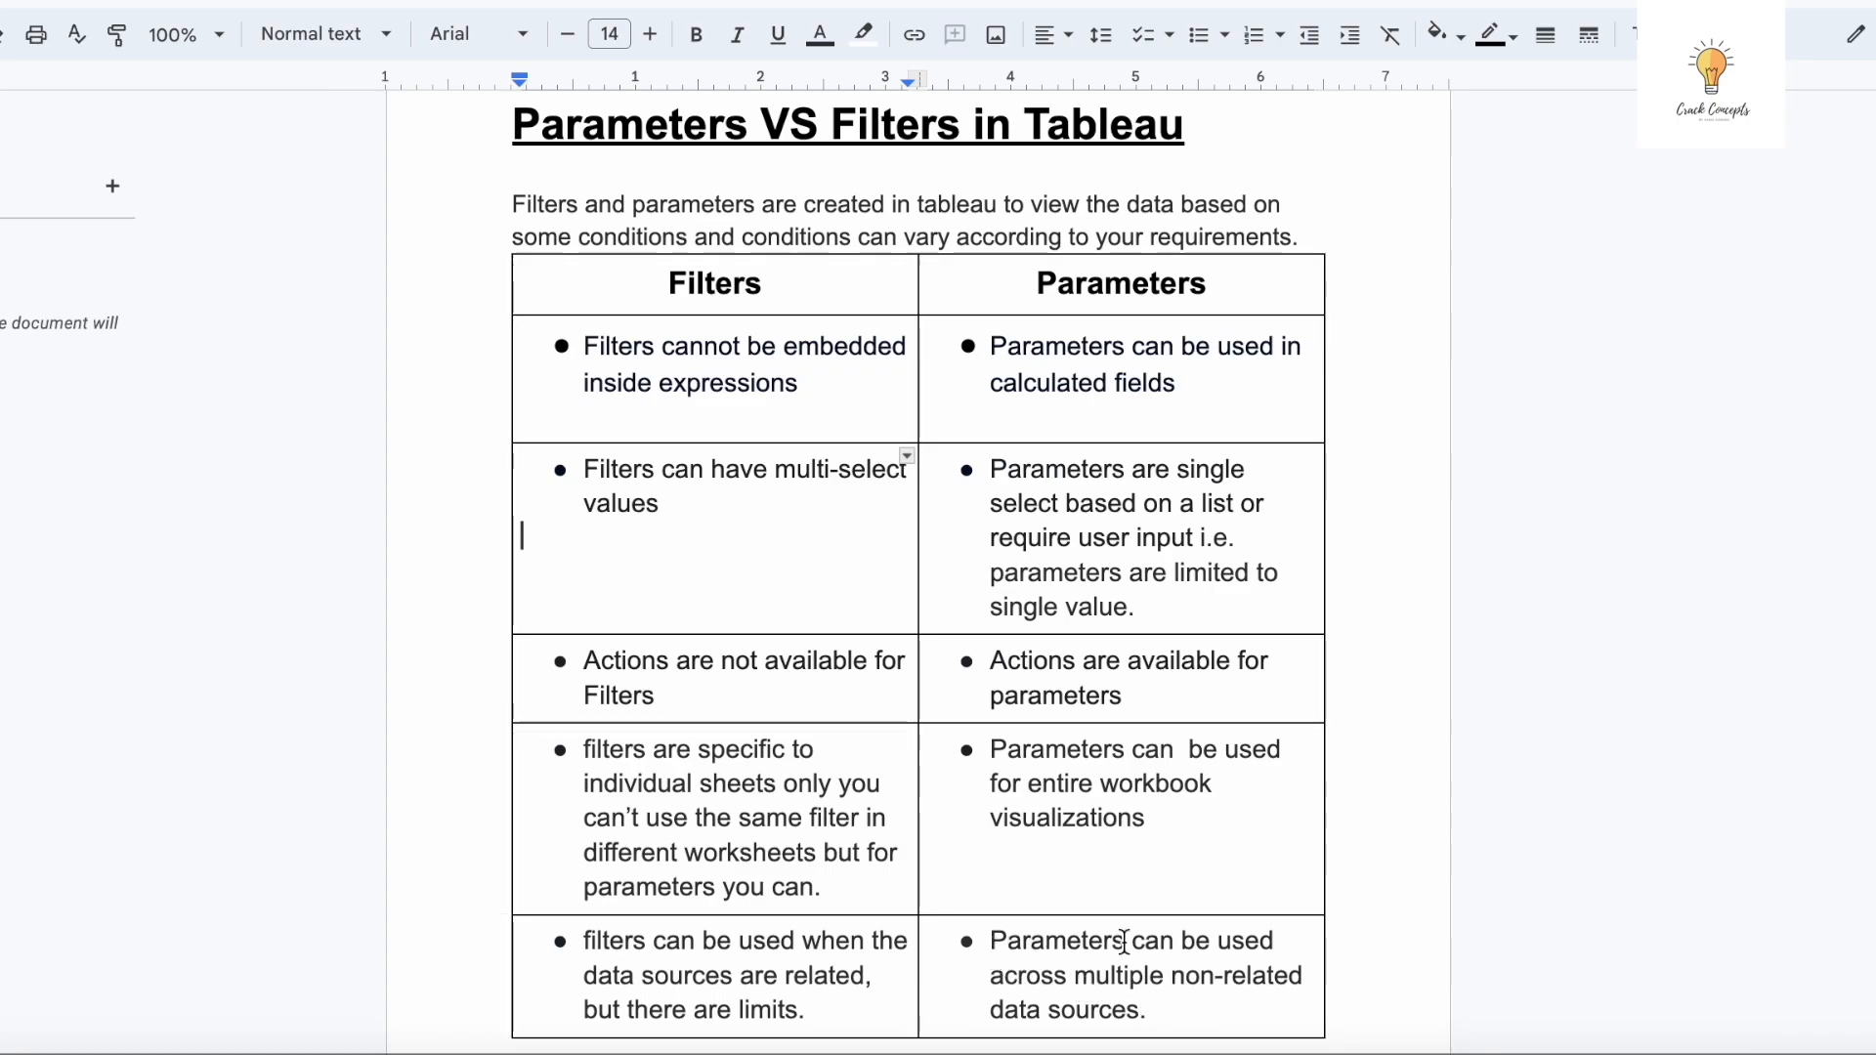
mouse_move(1258, 971)
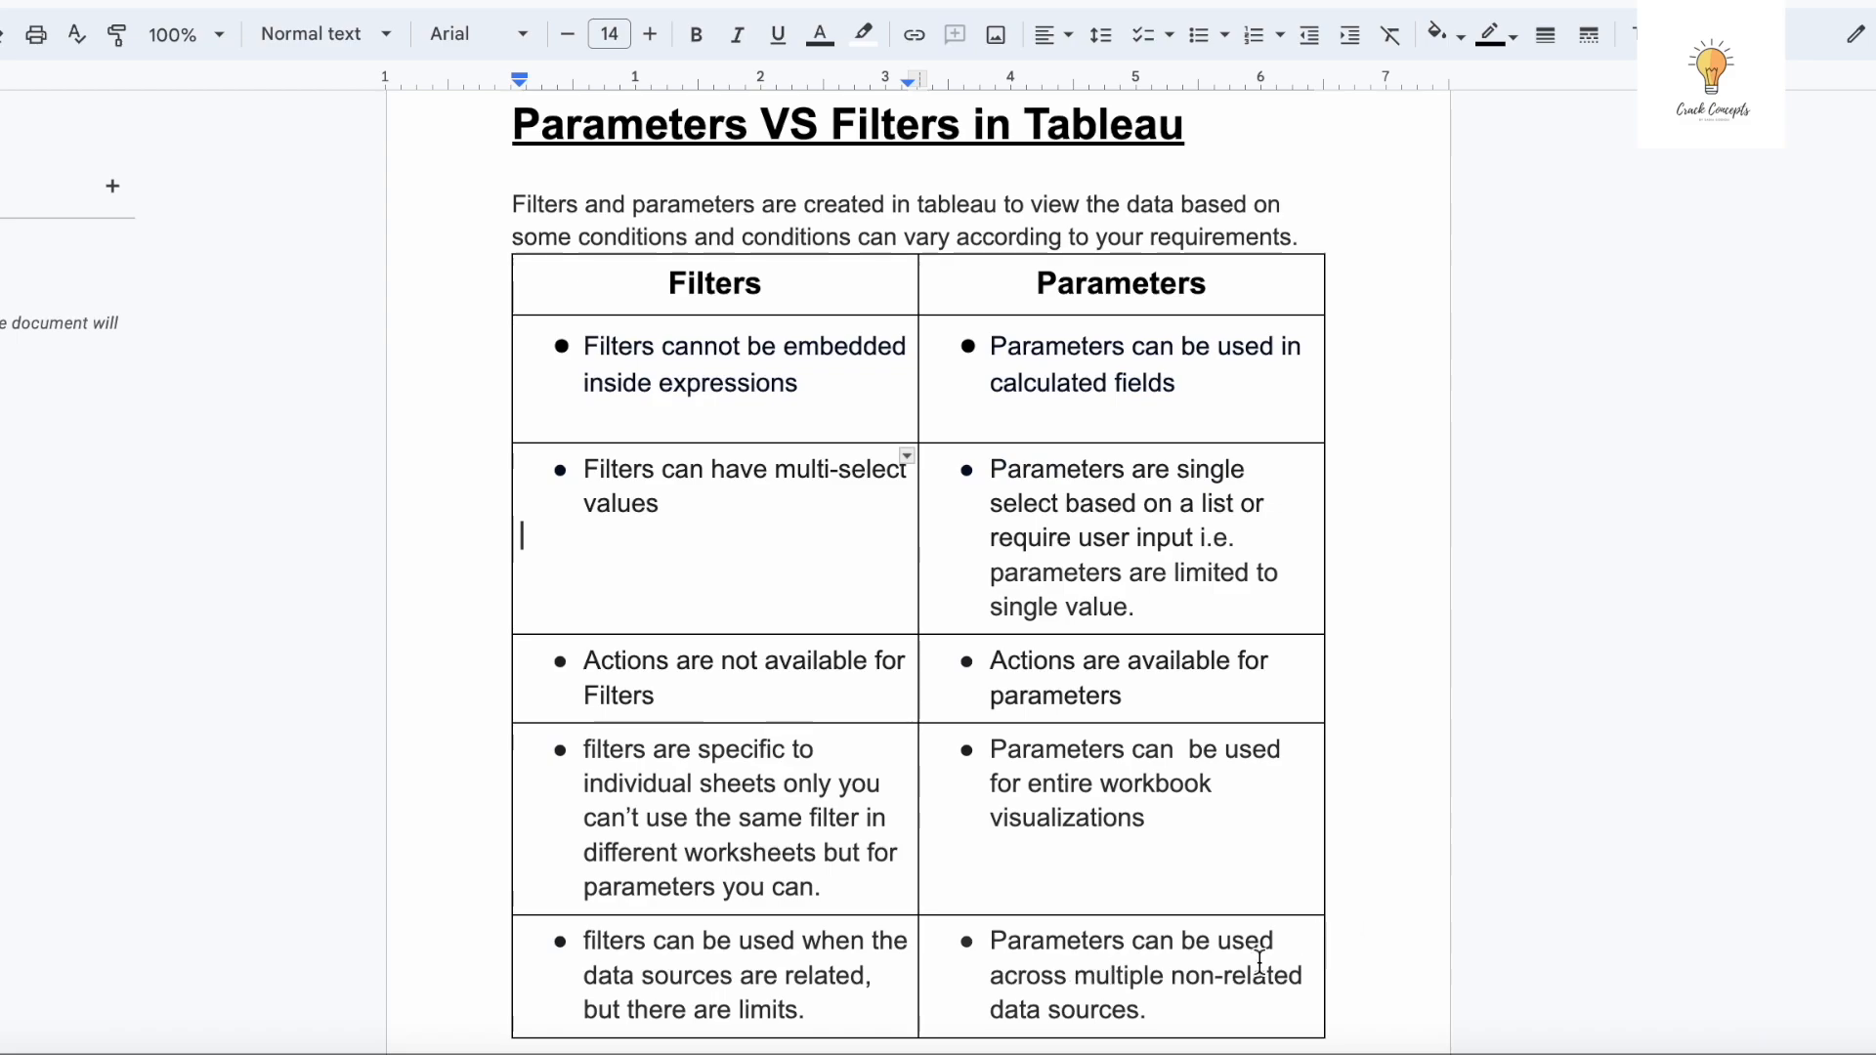